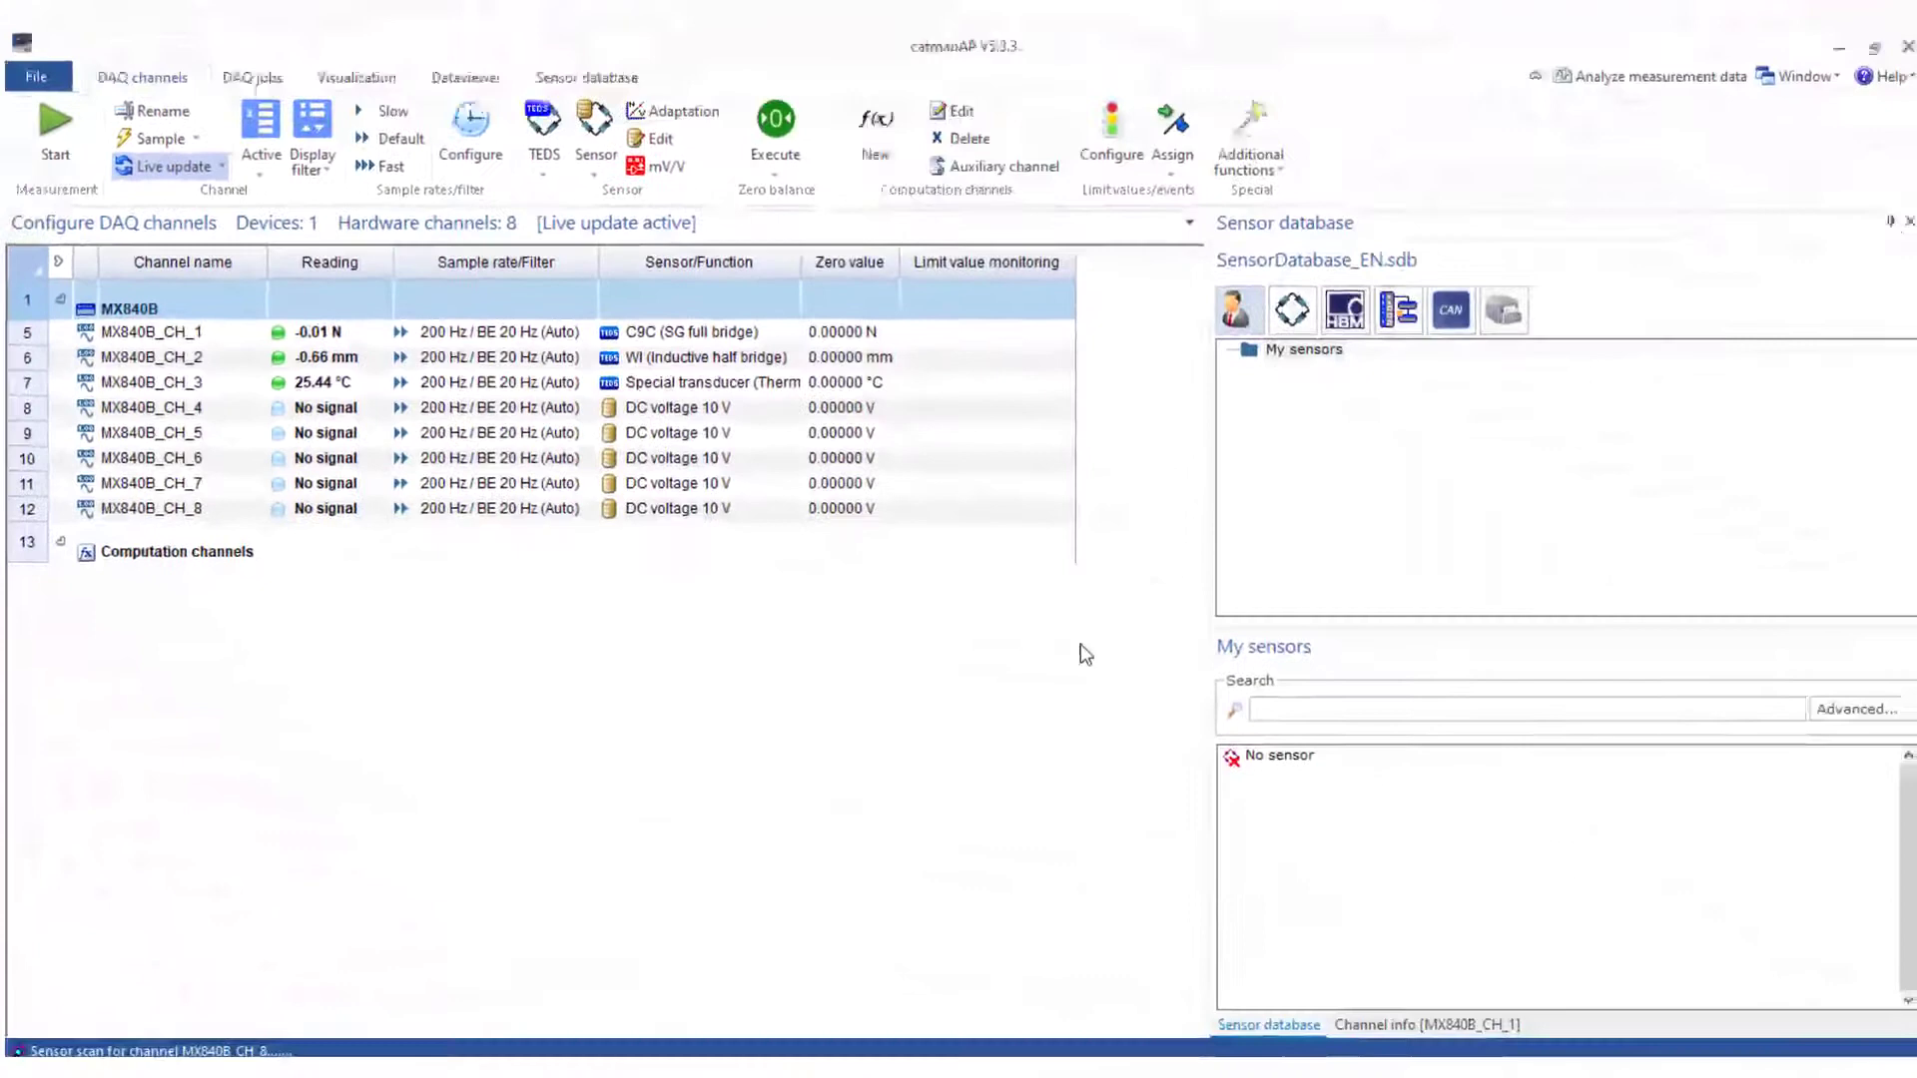
# Step: Name channels Force, Displacement, Temperature, zero-balance the first two, and briefly measure live
pyautogui.click(156, 109)
pyautogui.write('Dis')
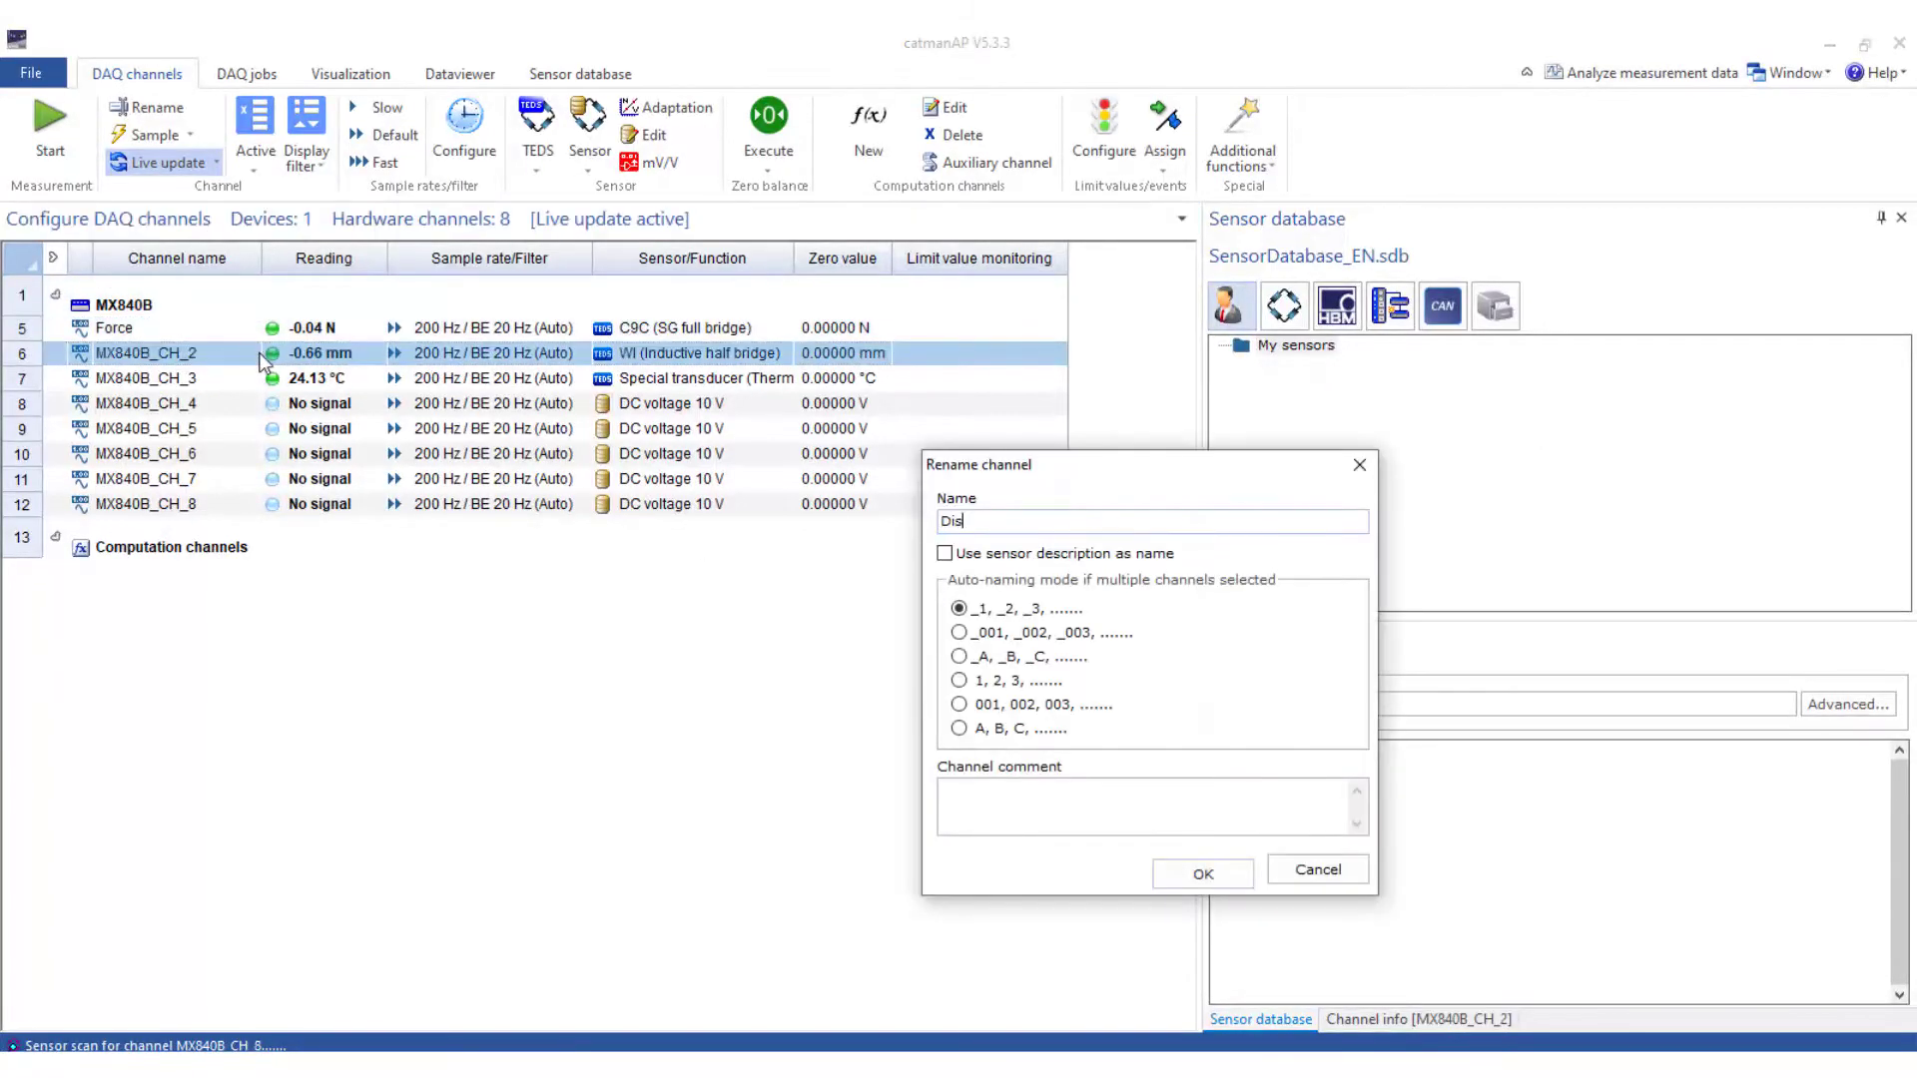
pyautogui.click(1200, 875)
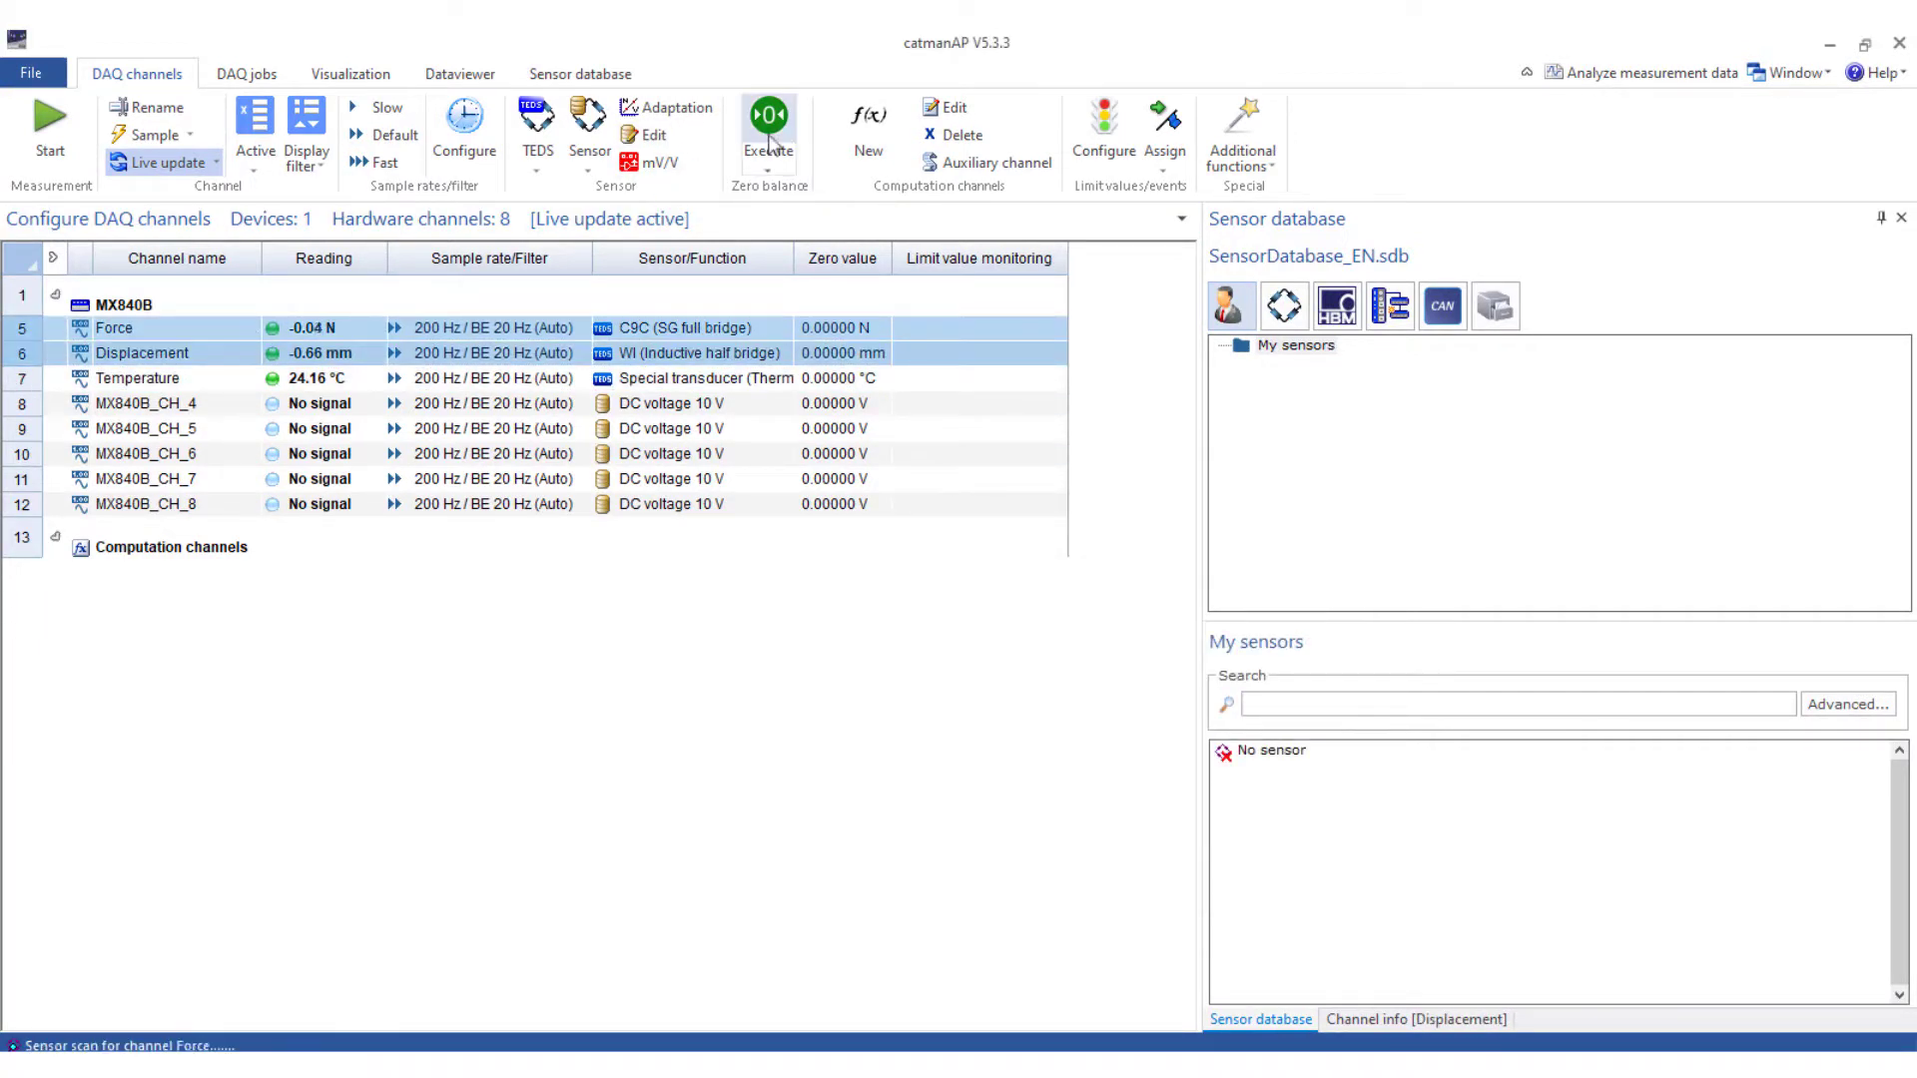
pyautogui.click(769, 116)
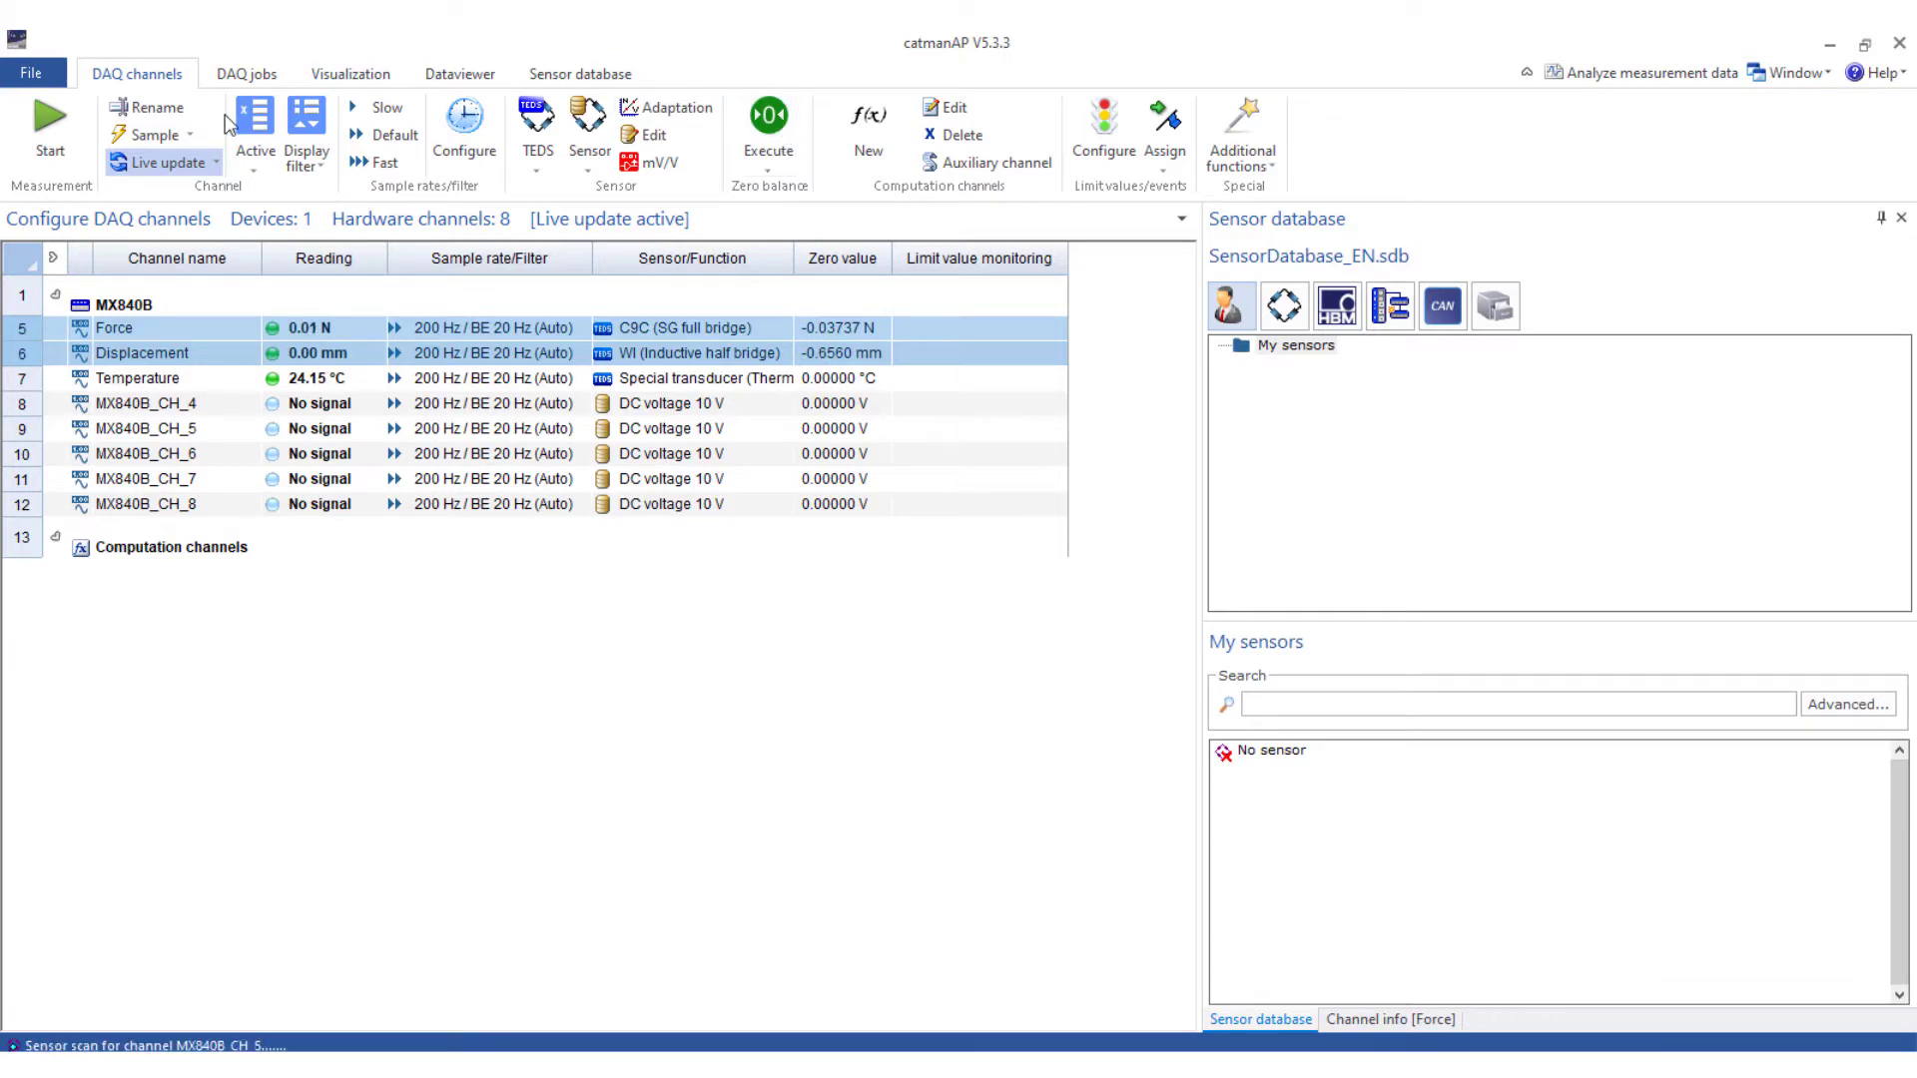
pyautogui.click(49, 129)
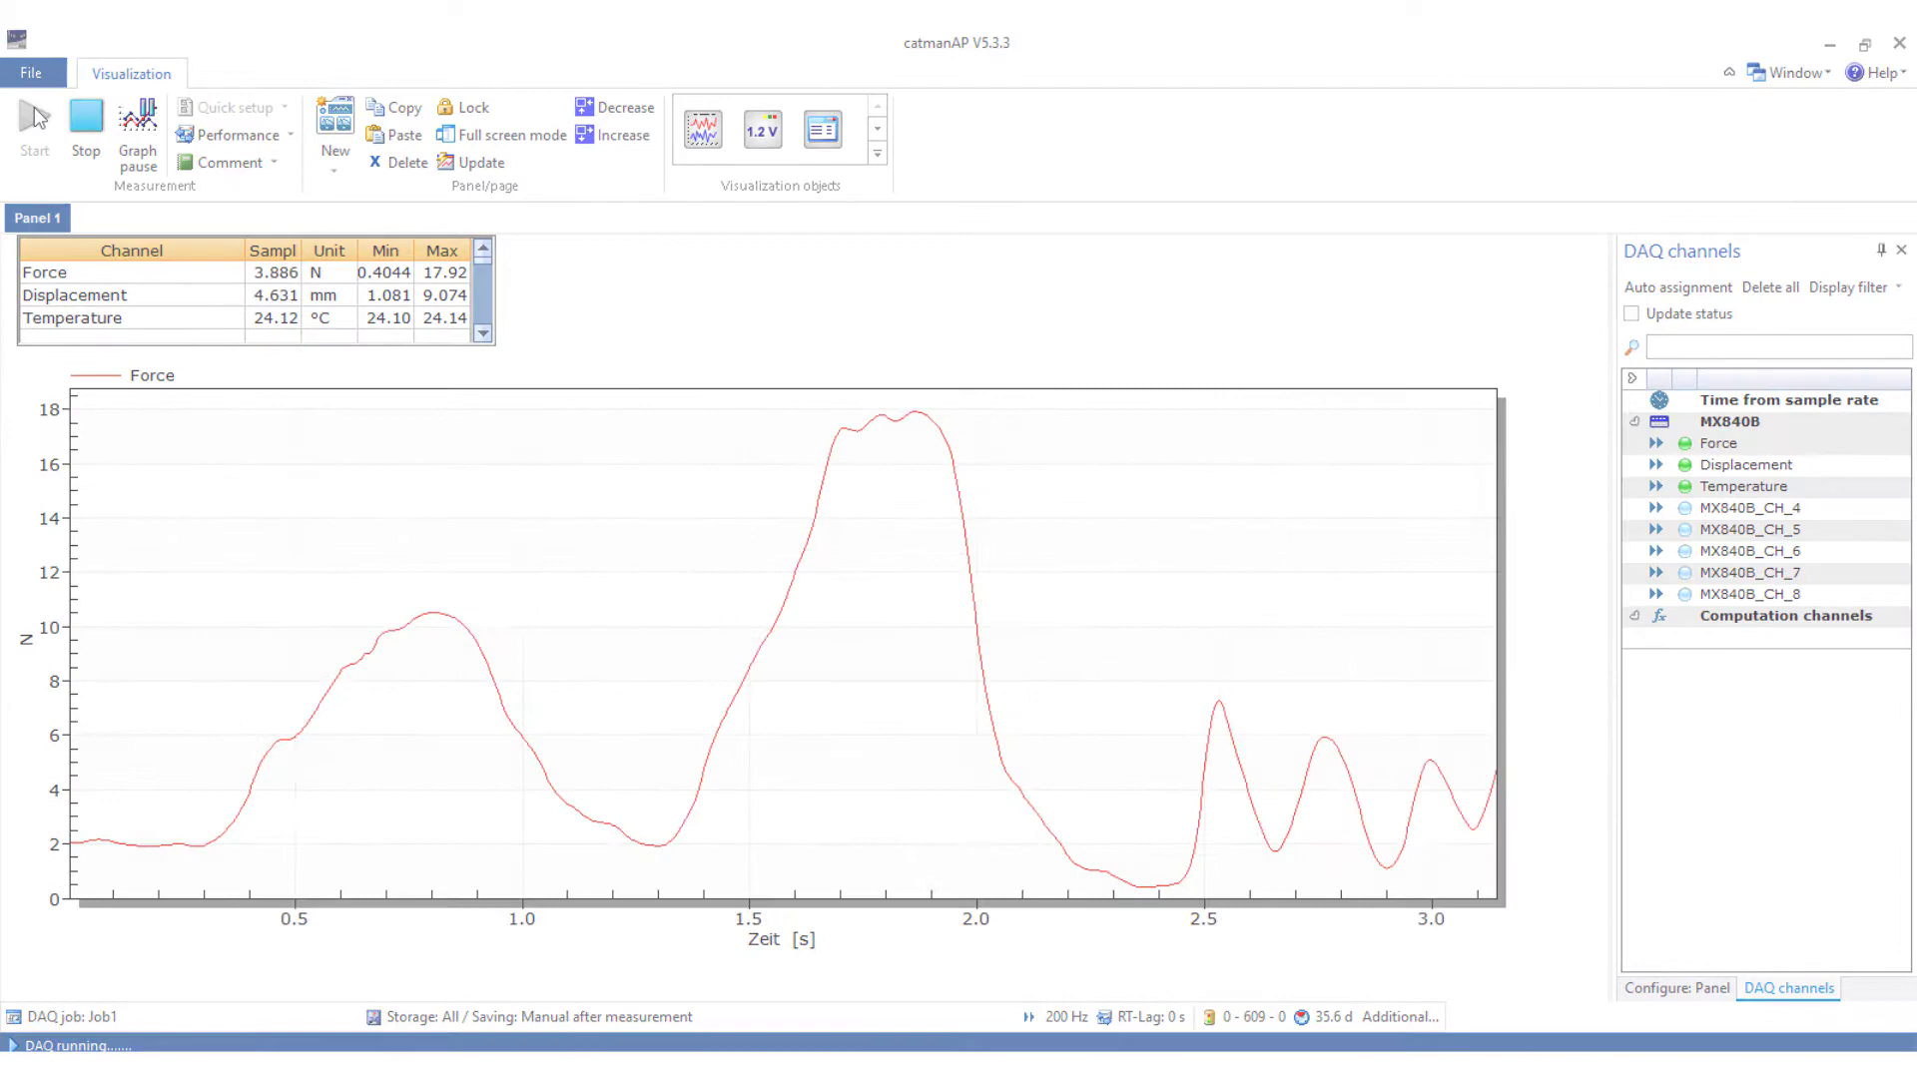
pyautogui.click(136, 73)
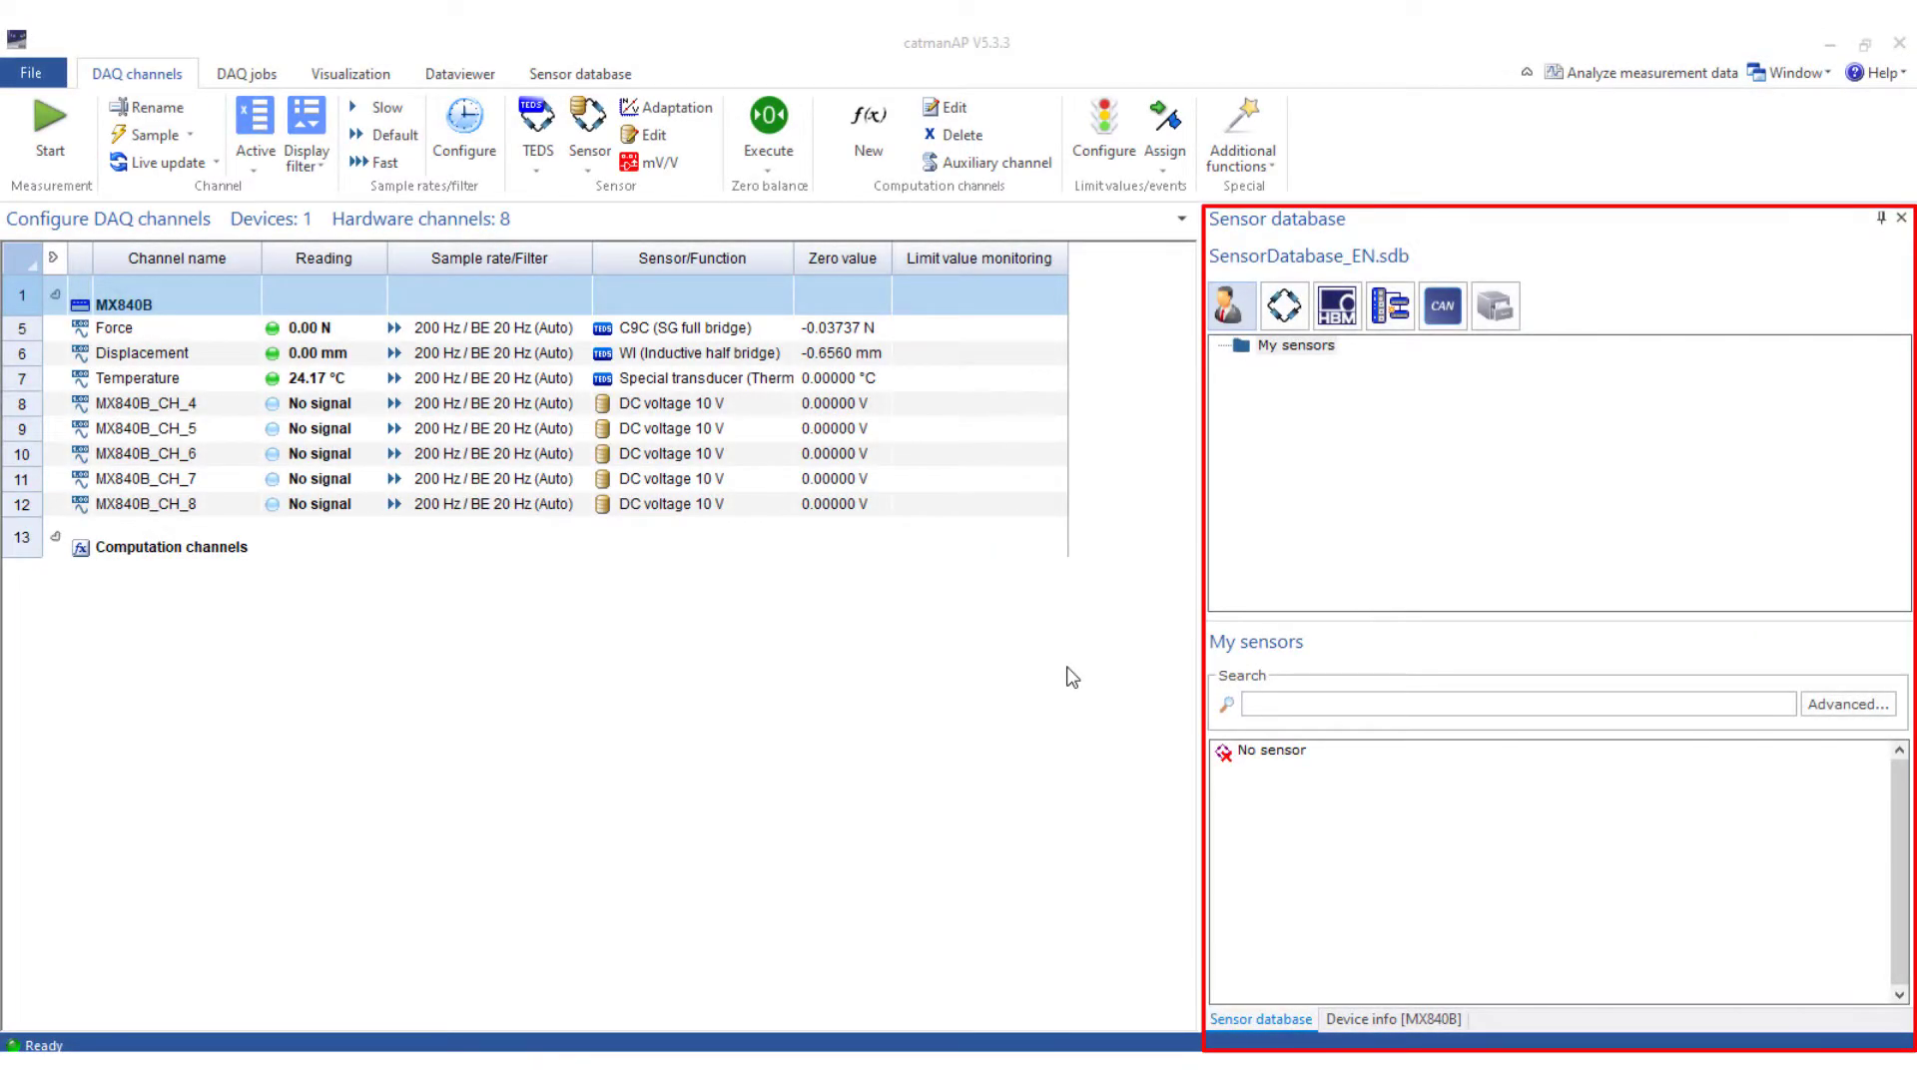
# Step: Search the sensor database for U9C and assign U9C 100N to MX840B_CH_4
pyautogui.click(157, 163)
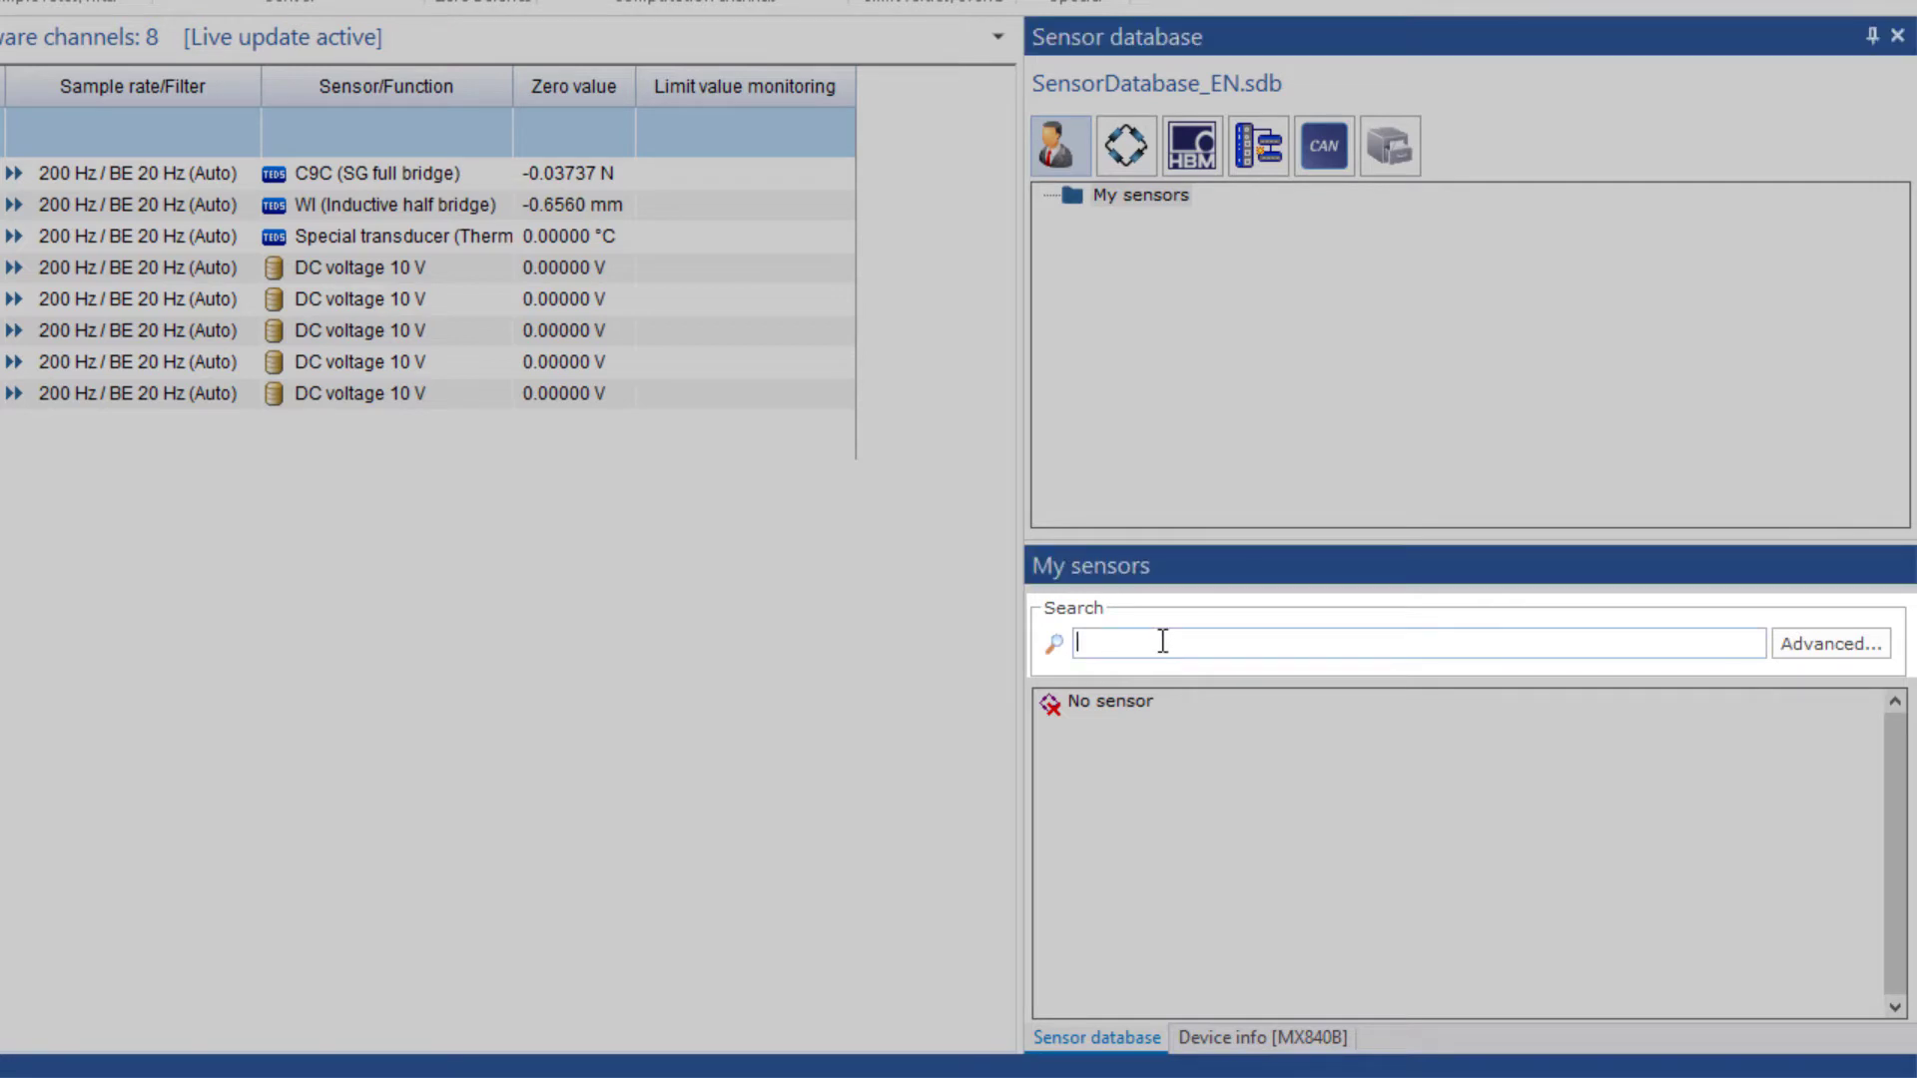
pyautogui.write('U')
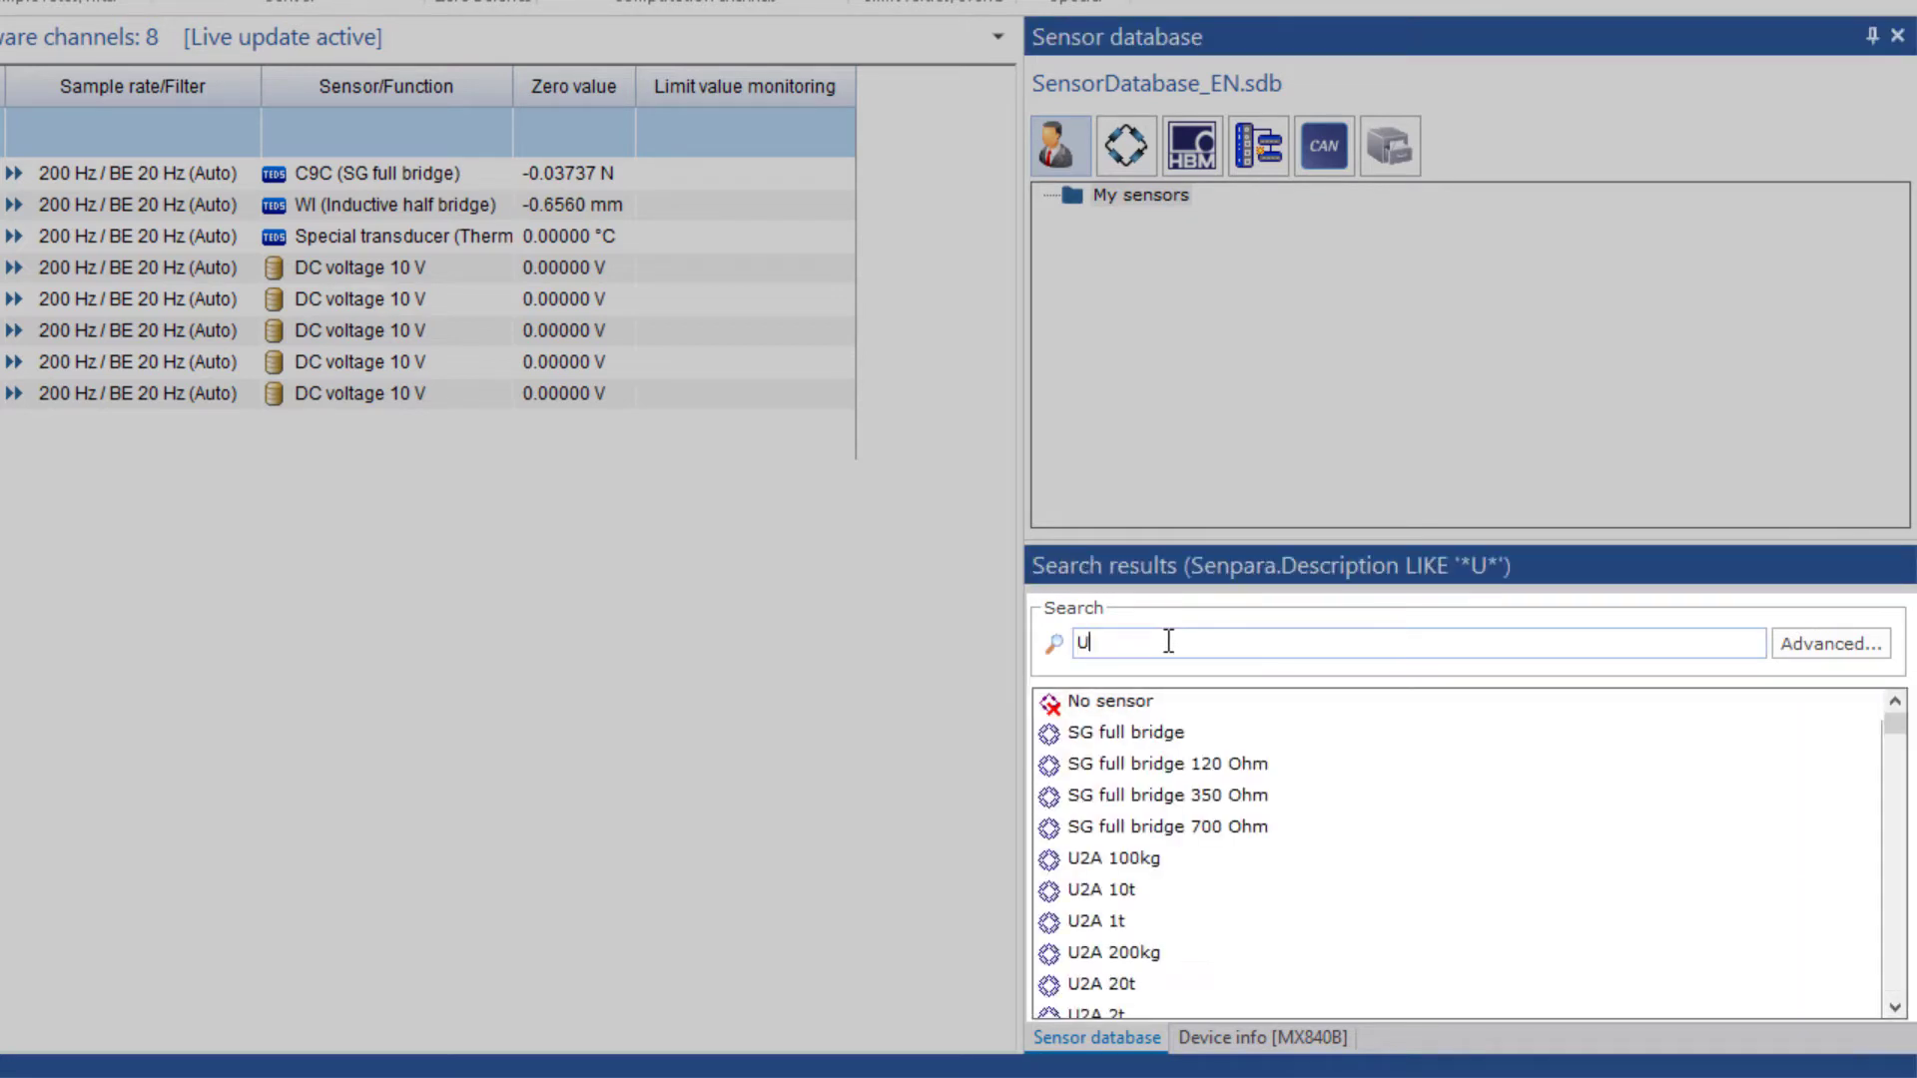
pyautogui.write('9C')
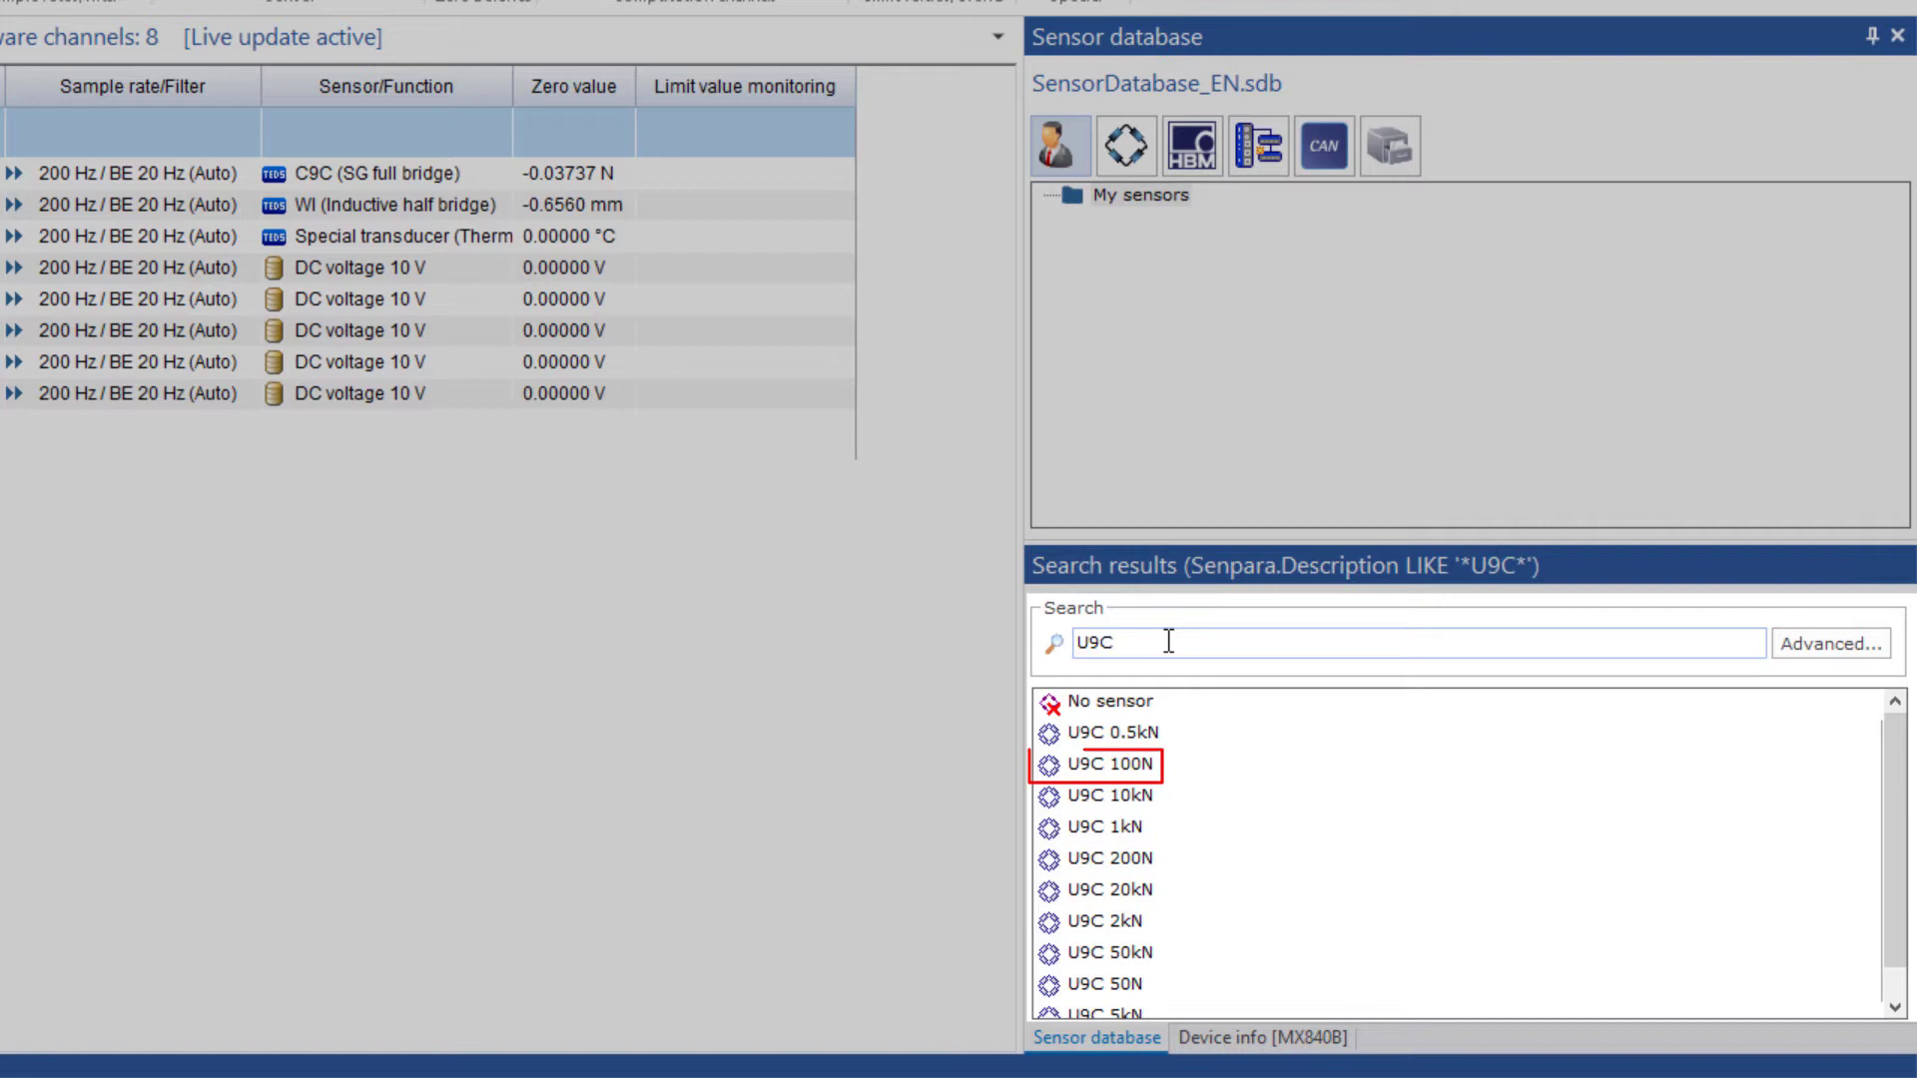
pyautogui.press('BackSpace')
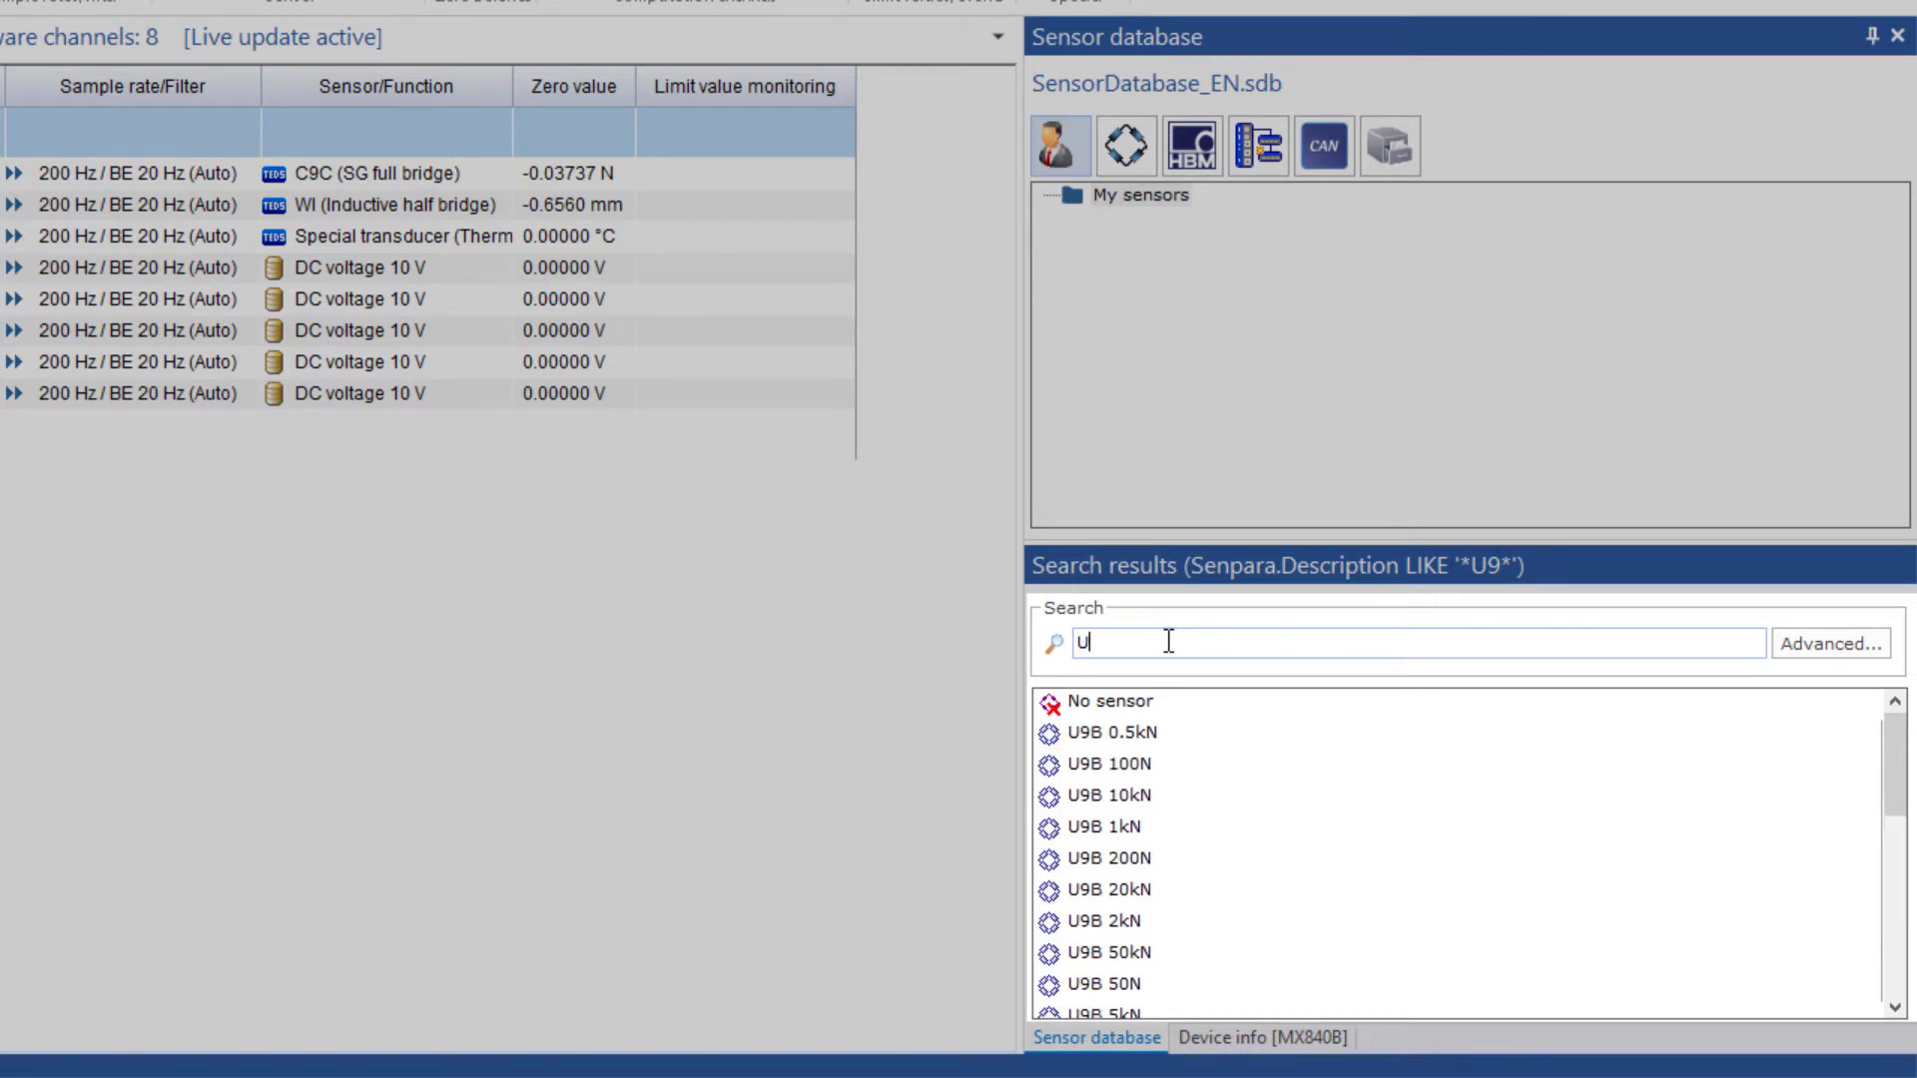
pyautogui.write('9C')
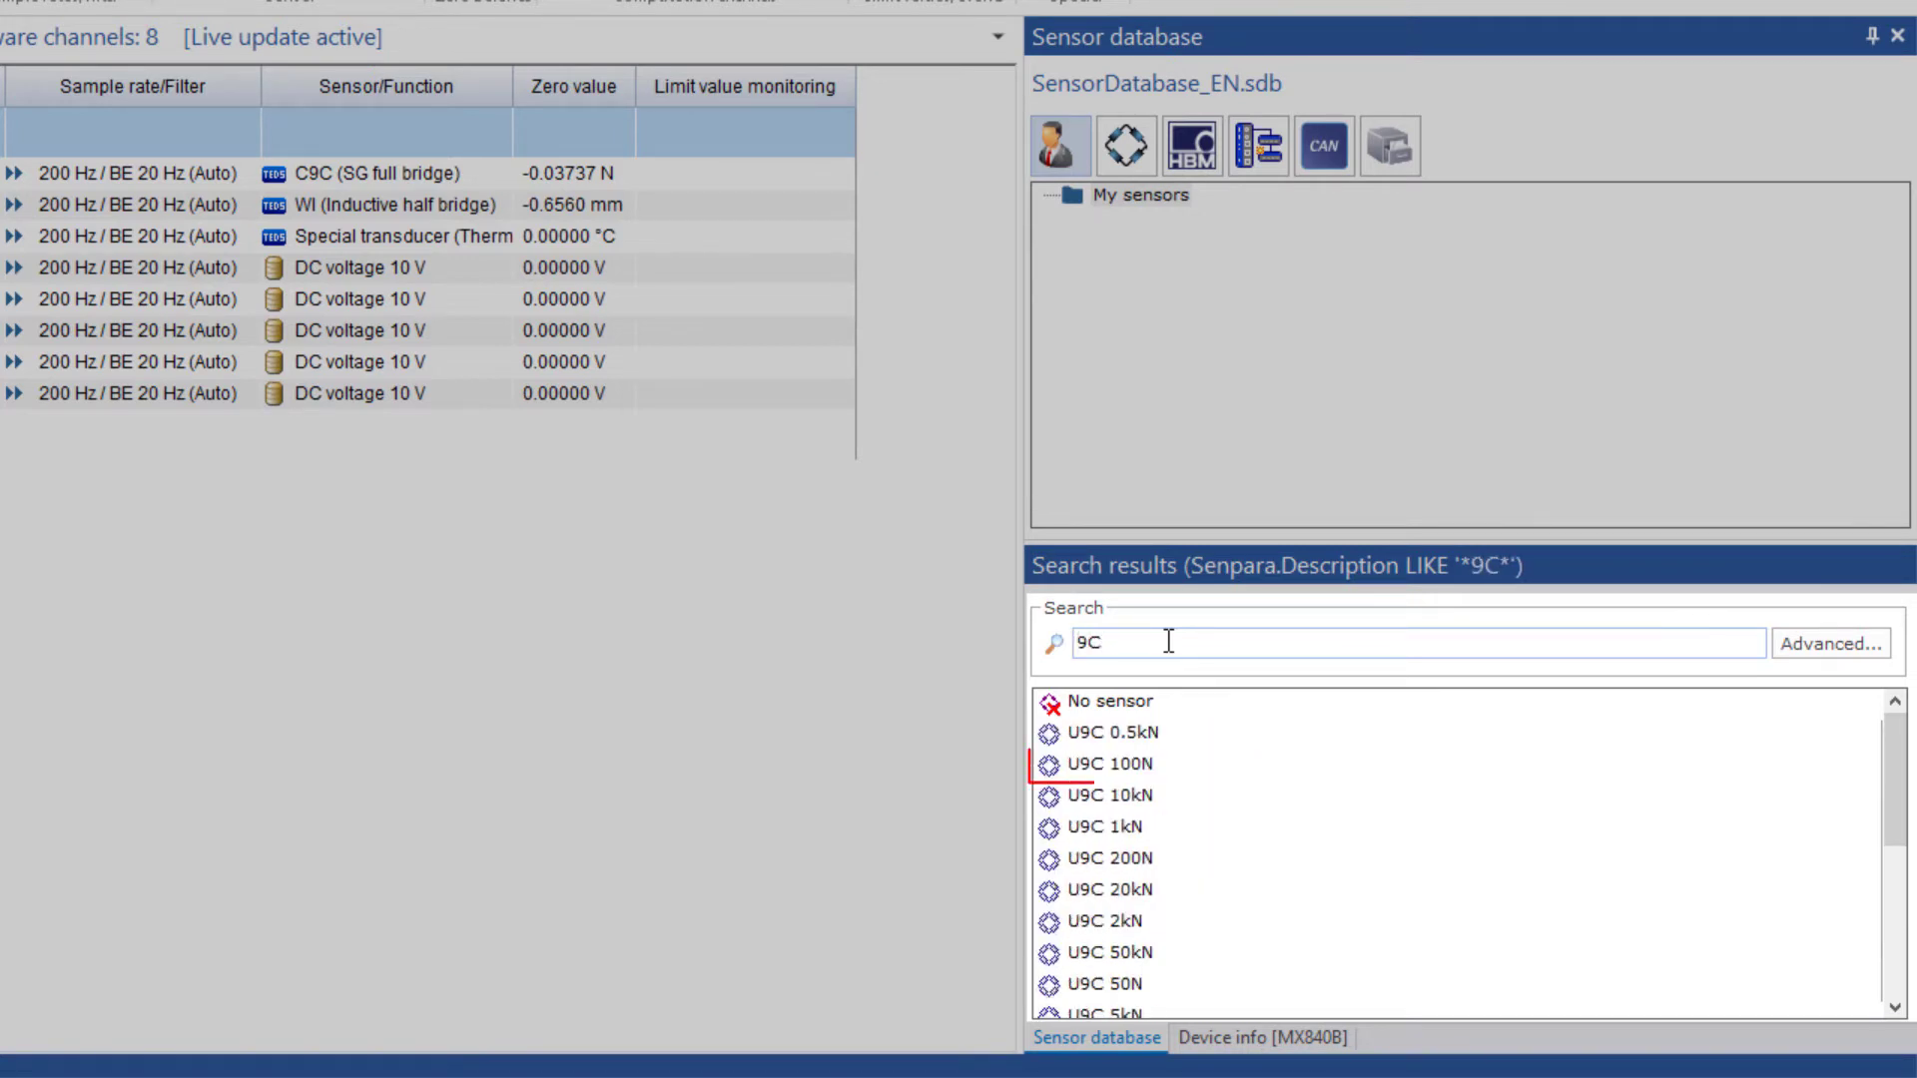
pyautogui.click(1111, 762)
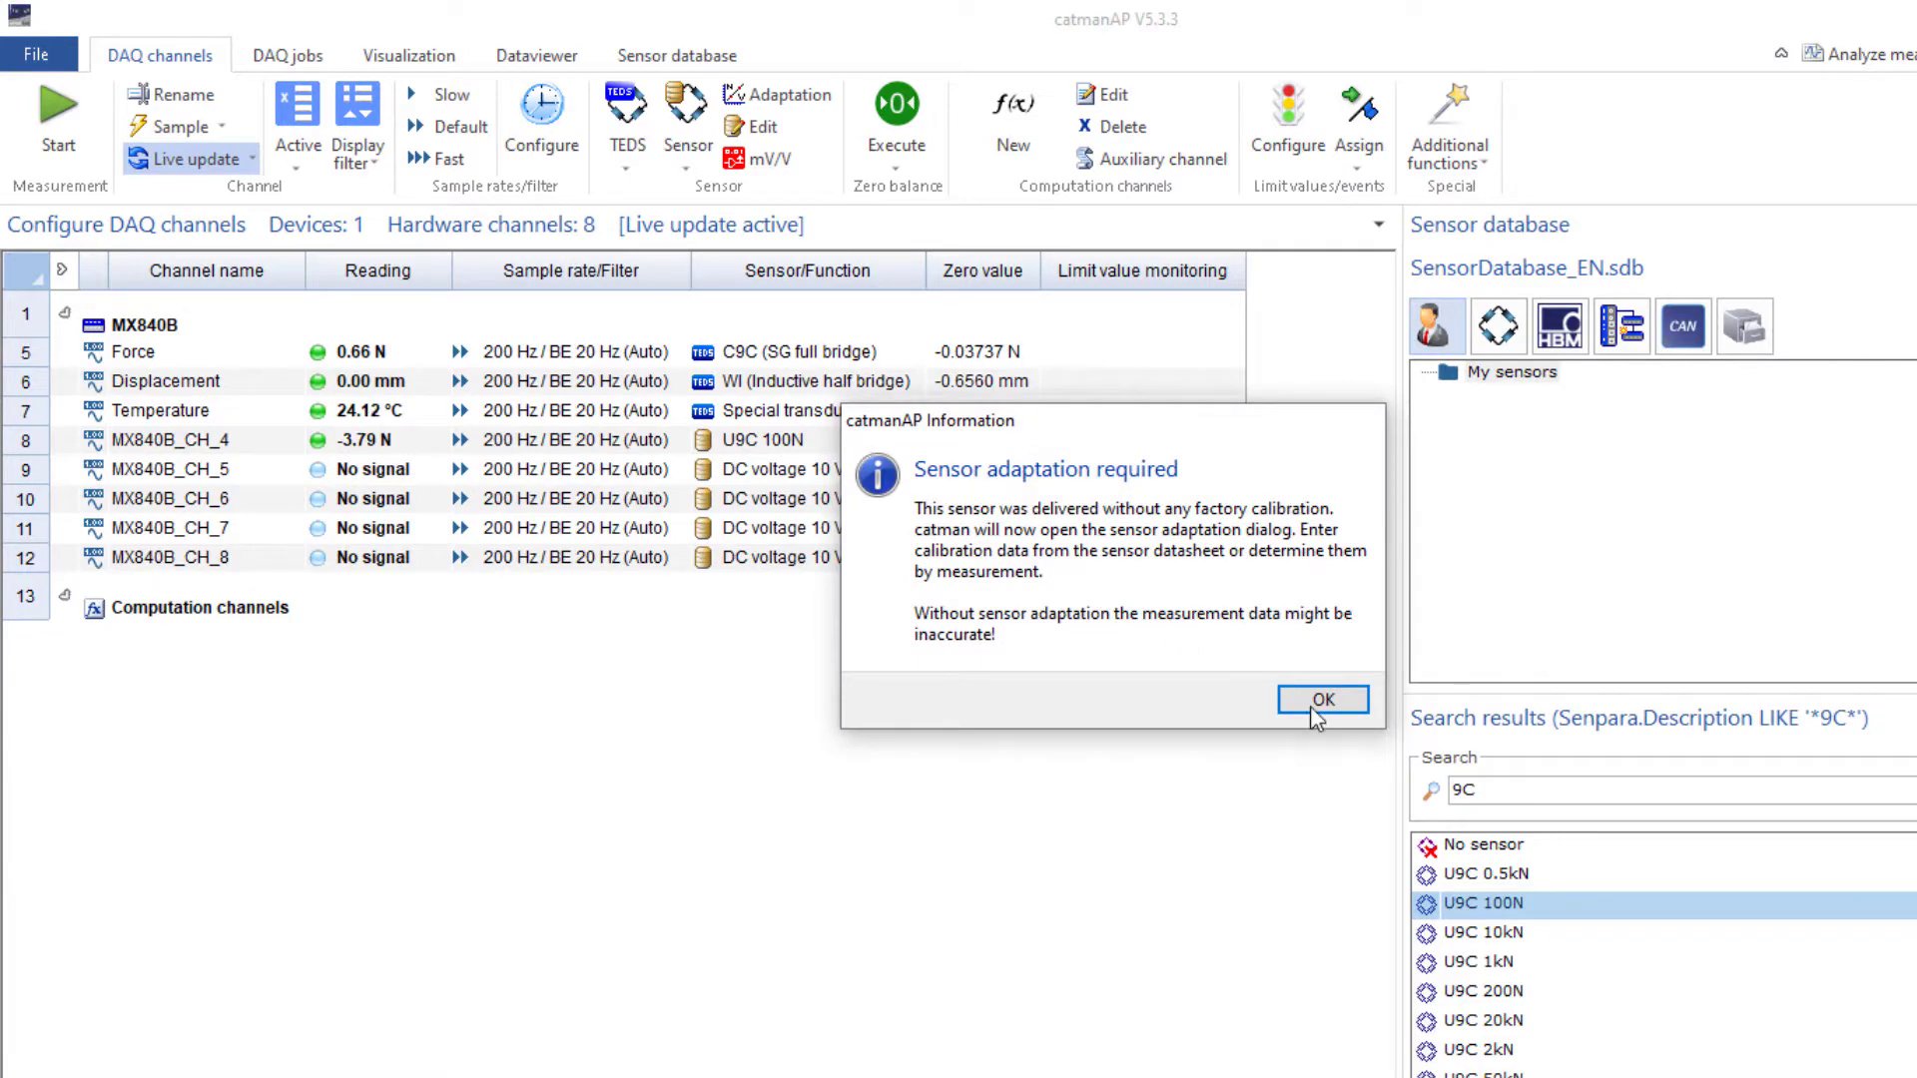
# Step: Acknowledge the adaptation notice and set the second point to 0.9996 mV/V for 100 N
pyautogui.click(1322, 698)
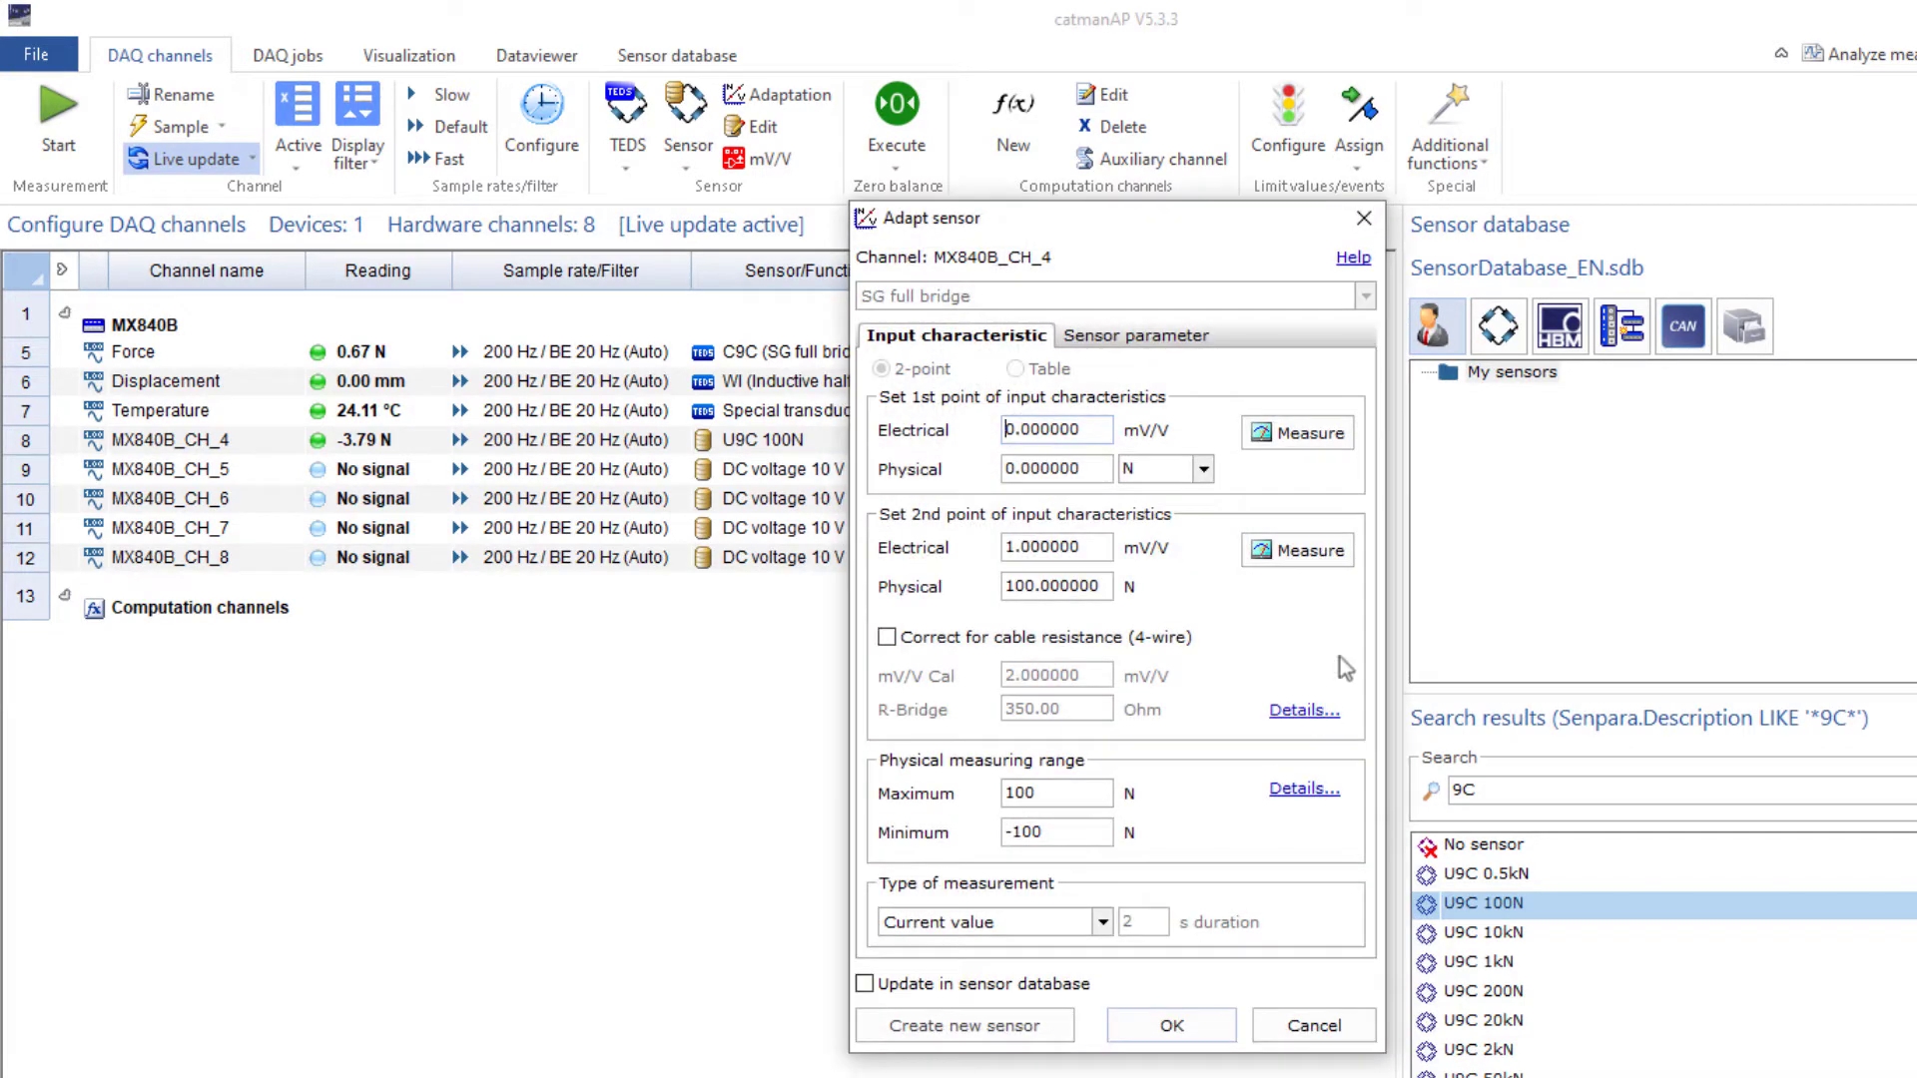
pyautogui.moveTo(1354, 655)
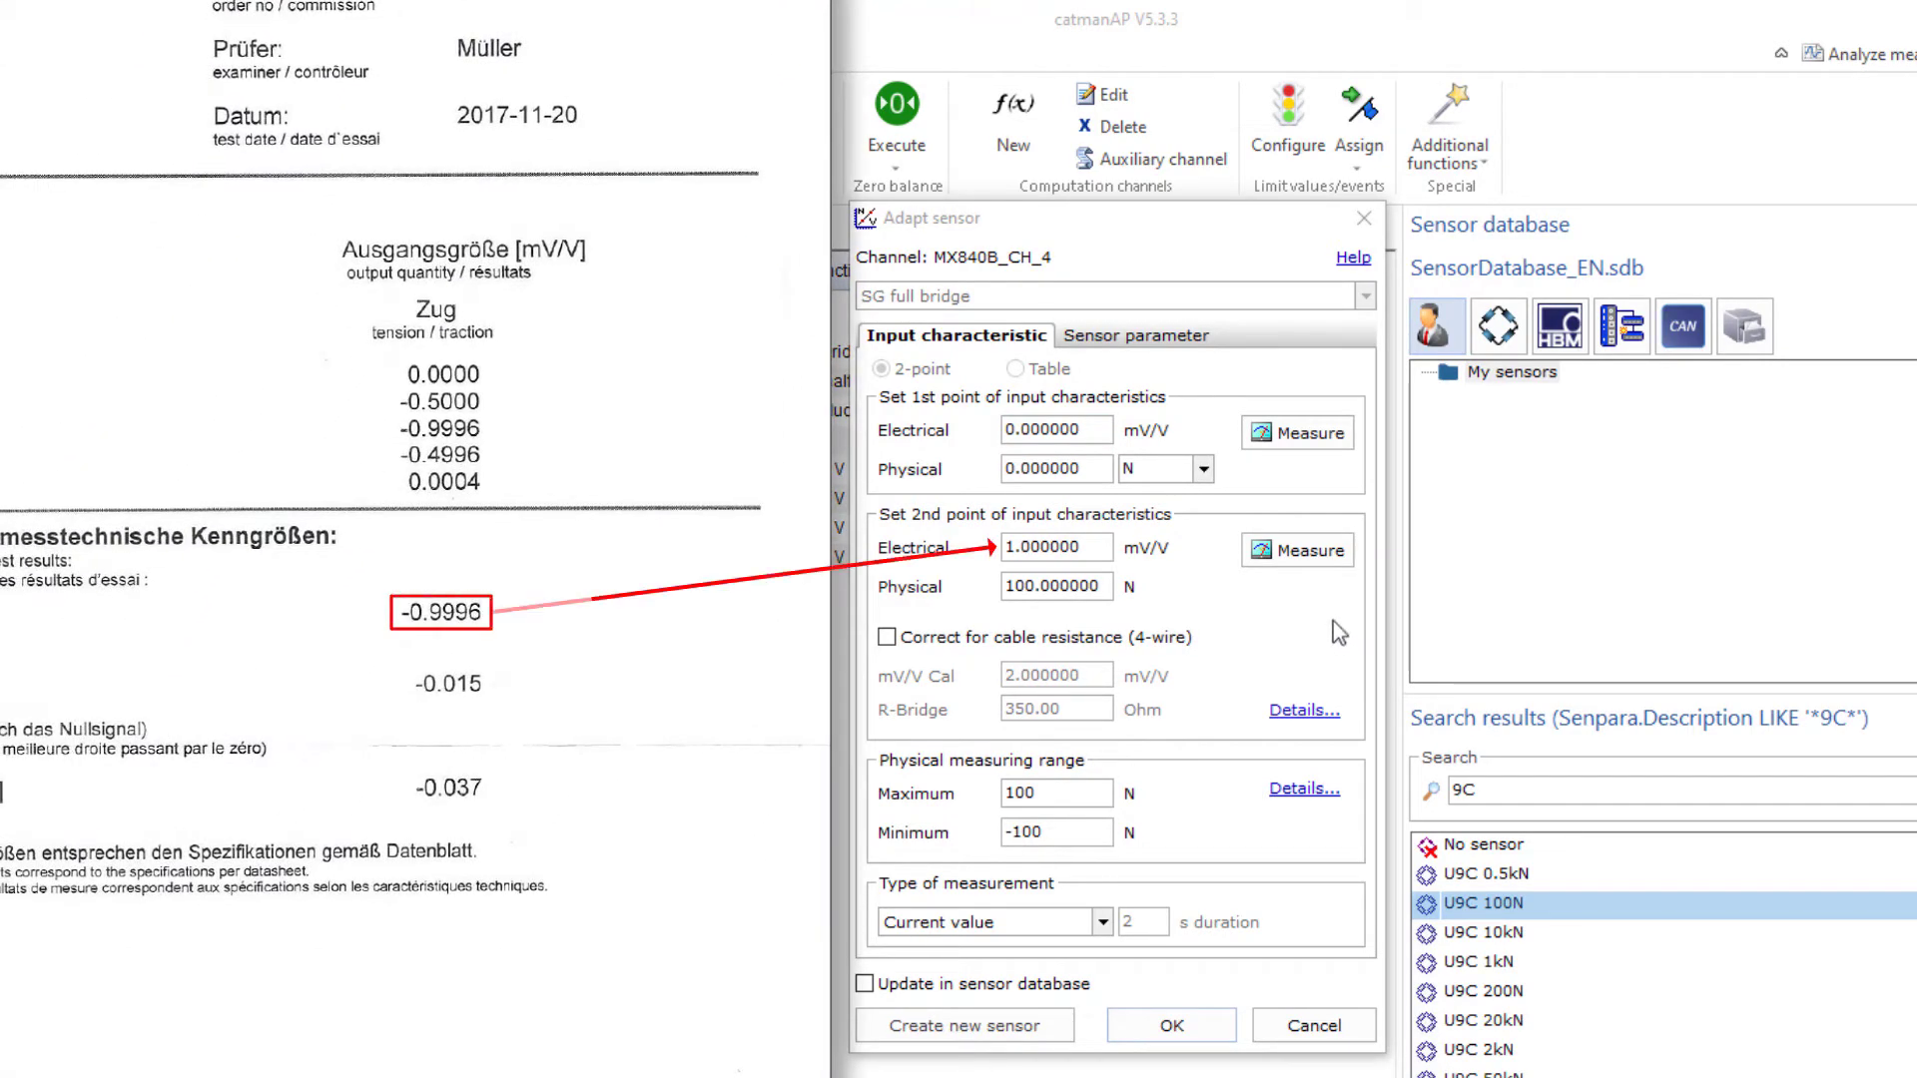
pyautogui.click(1058, 546)
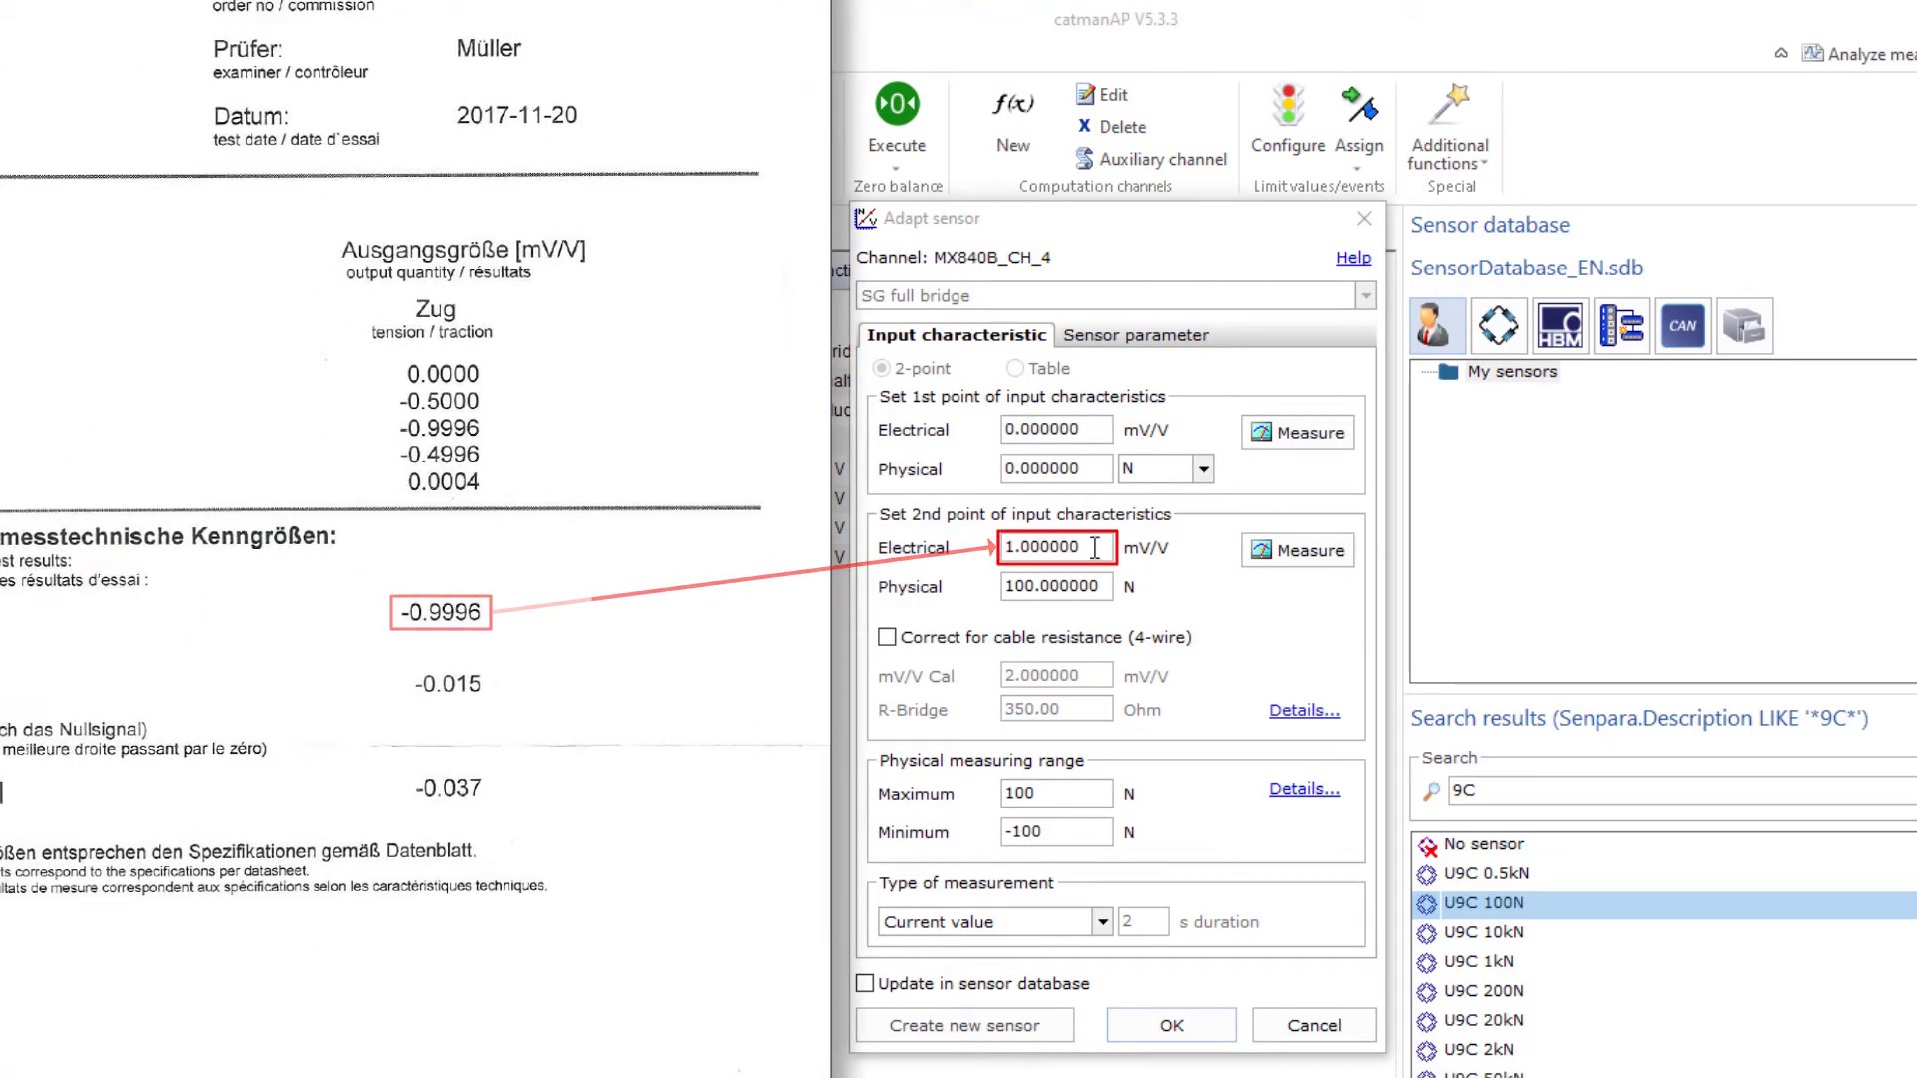
pyautogui.write('0.9996')
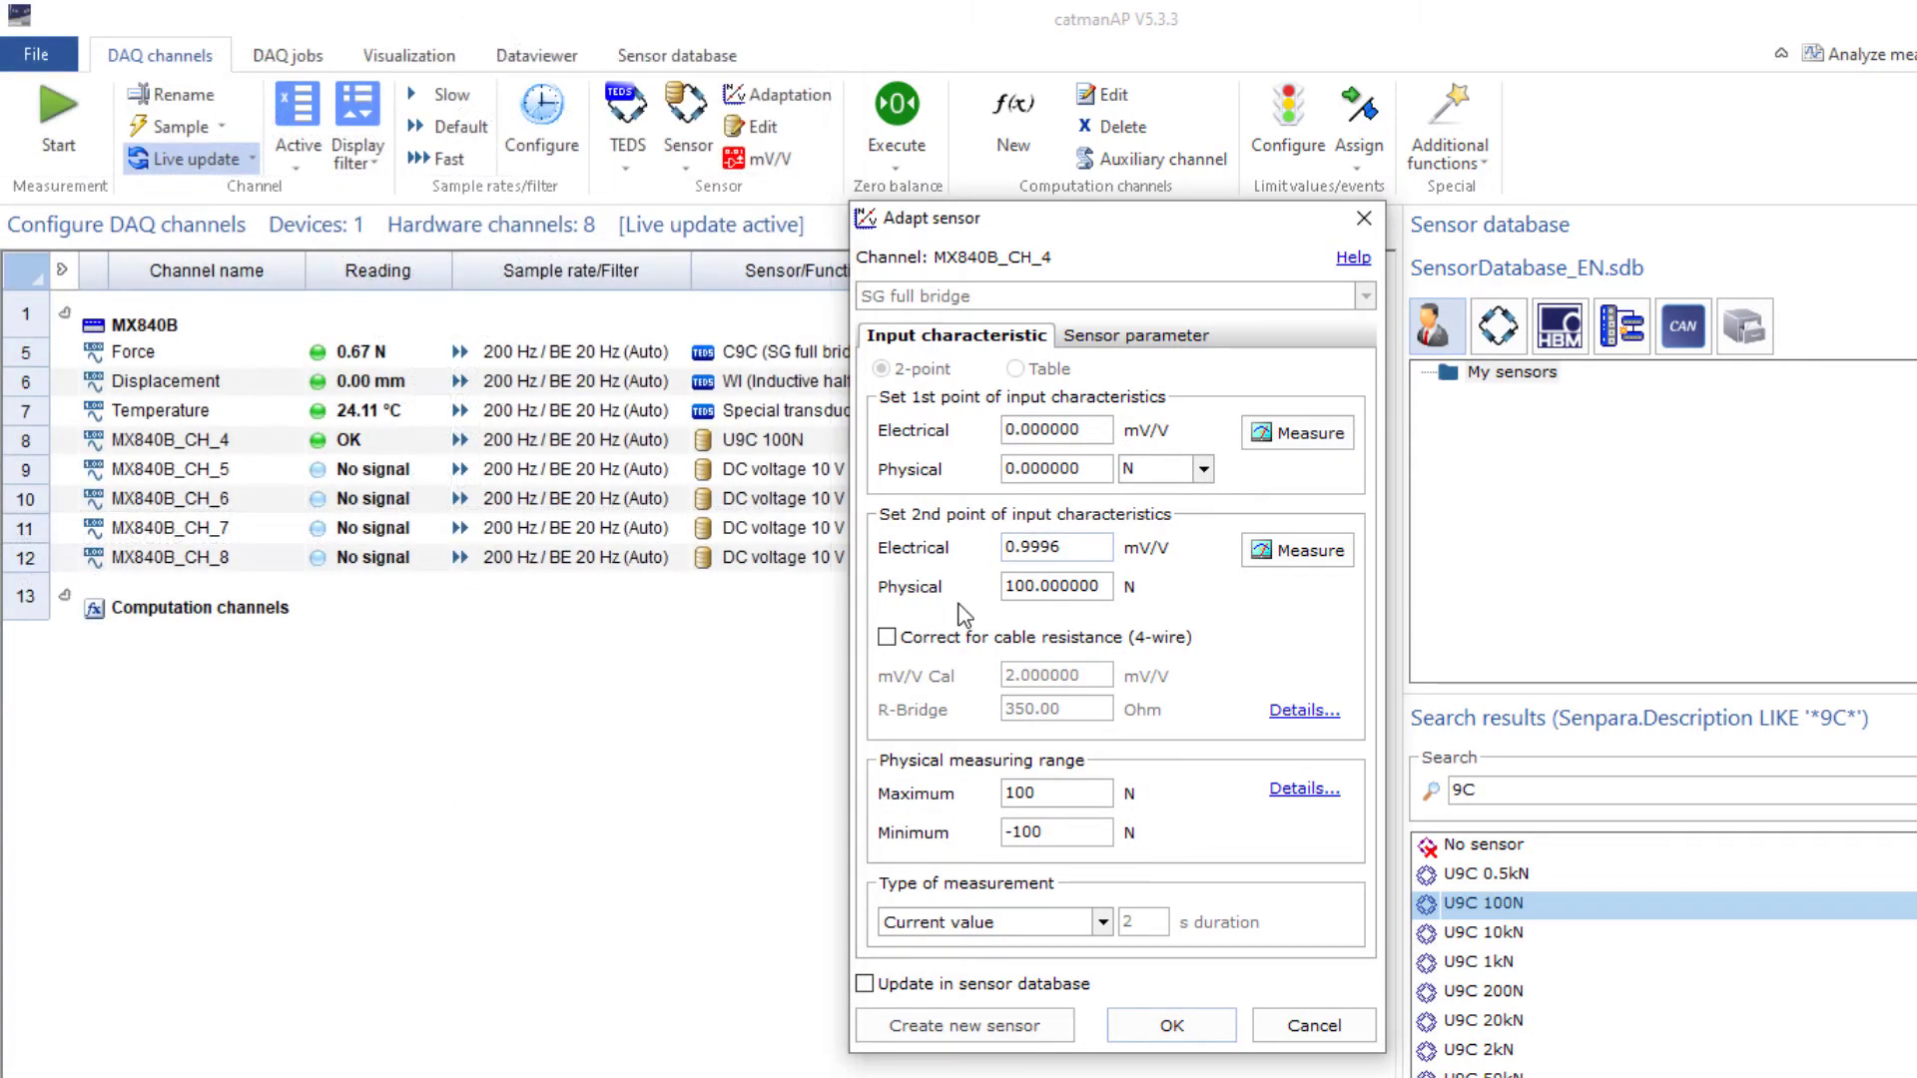
pyautogui.click(1169, 1024)
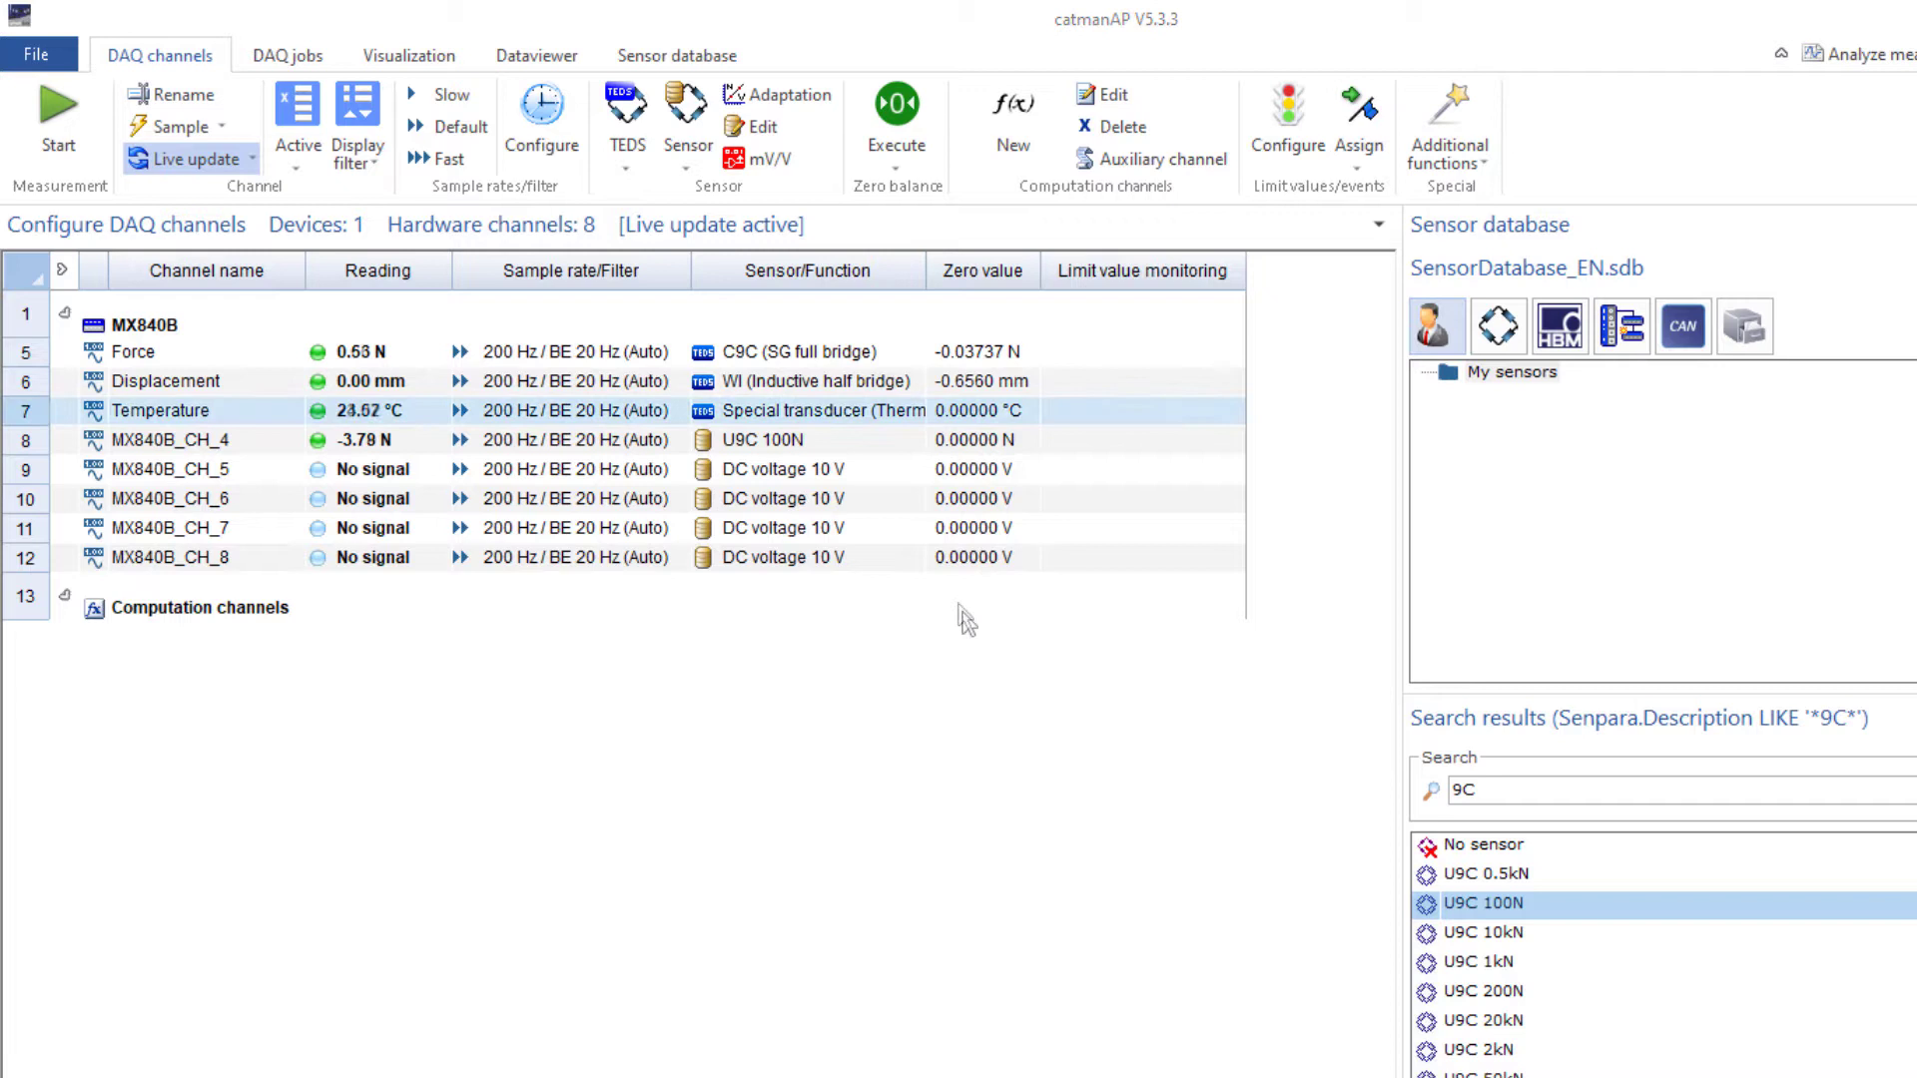
# Step: Rename MX840B_CH_4 to Force_B and graph it live alongside Force
pyautogui.click(169, 439)
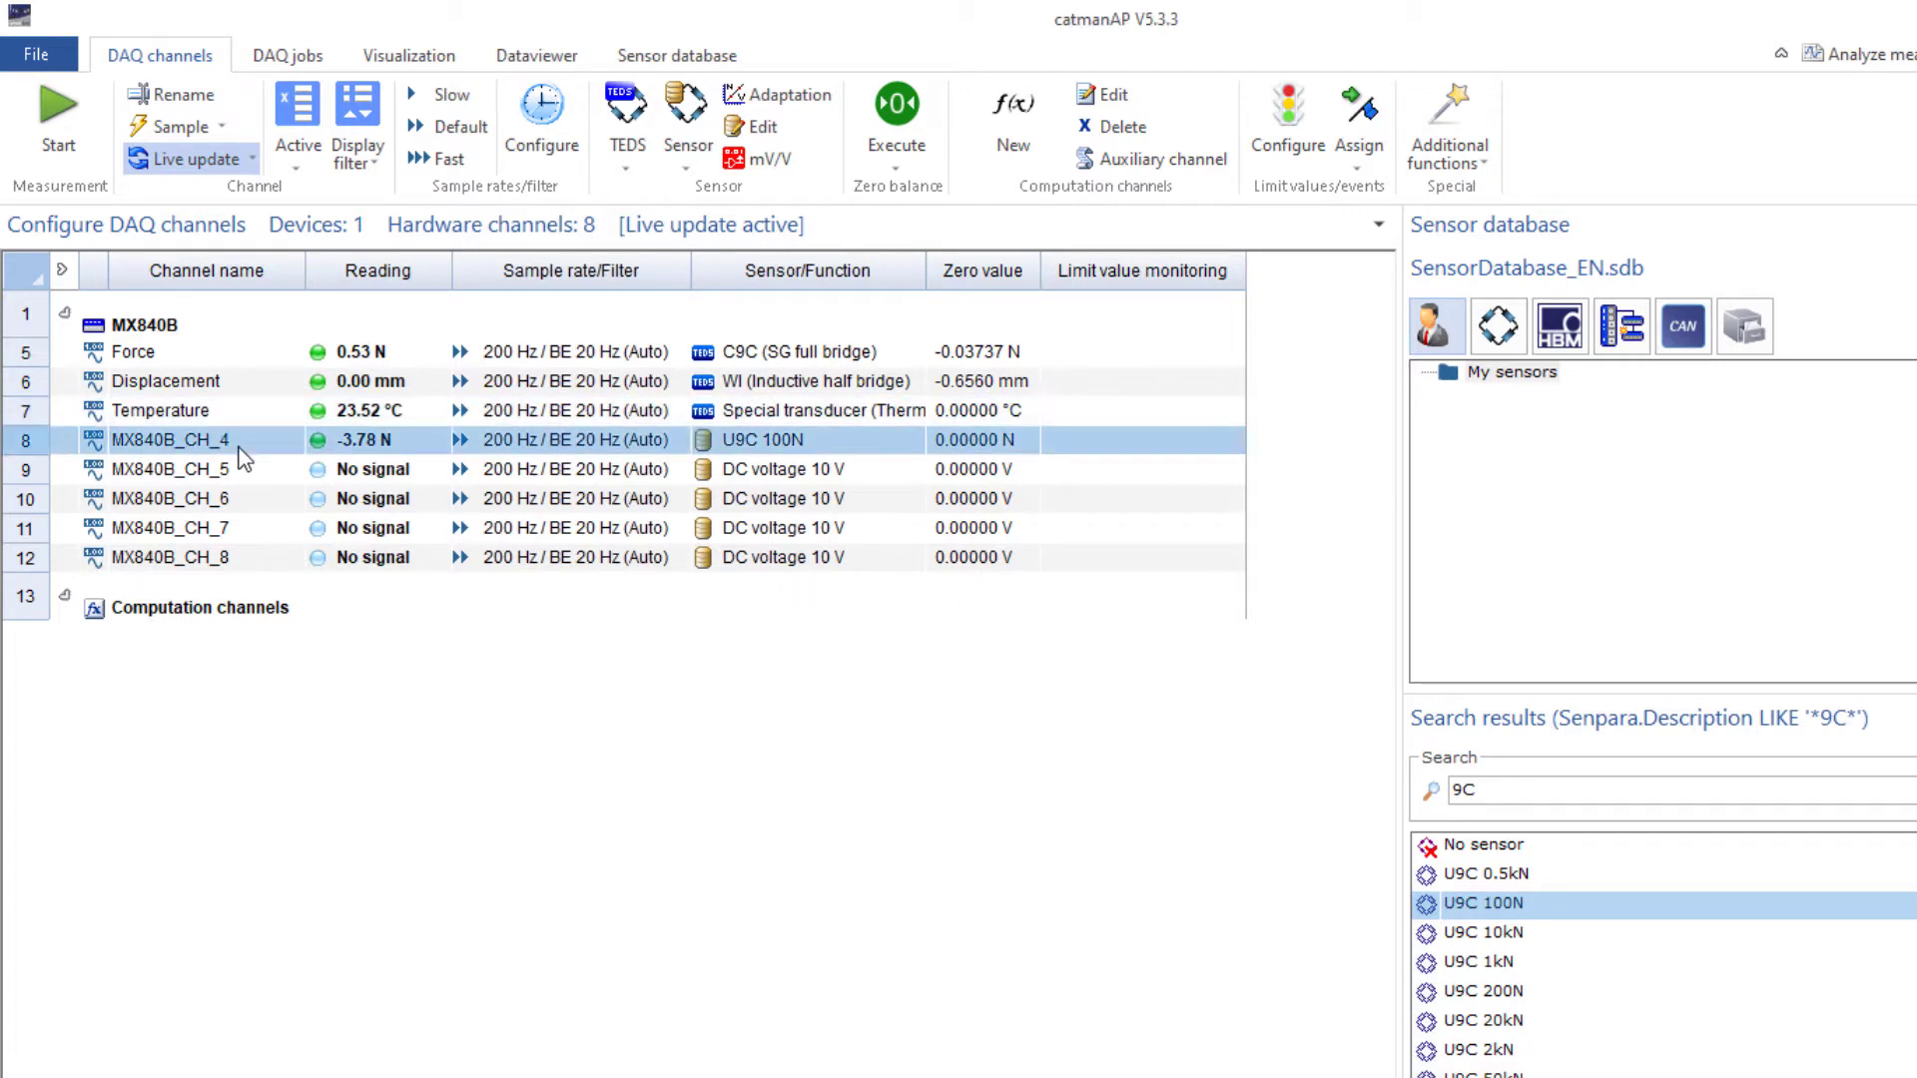
pyautogui.click(183, 94)
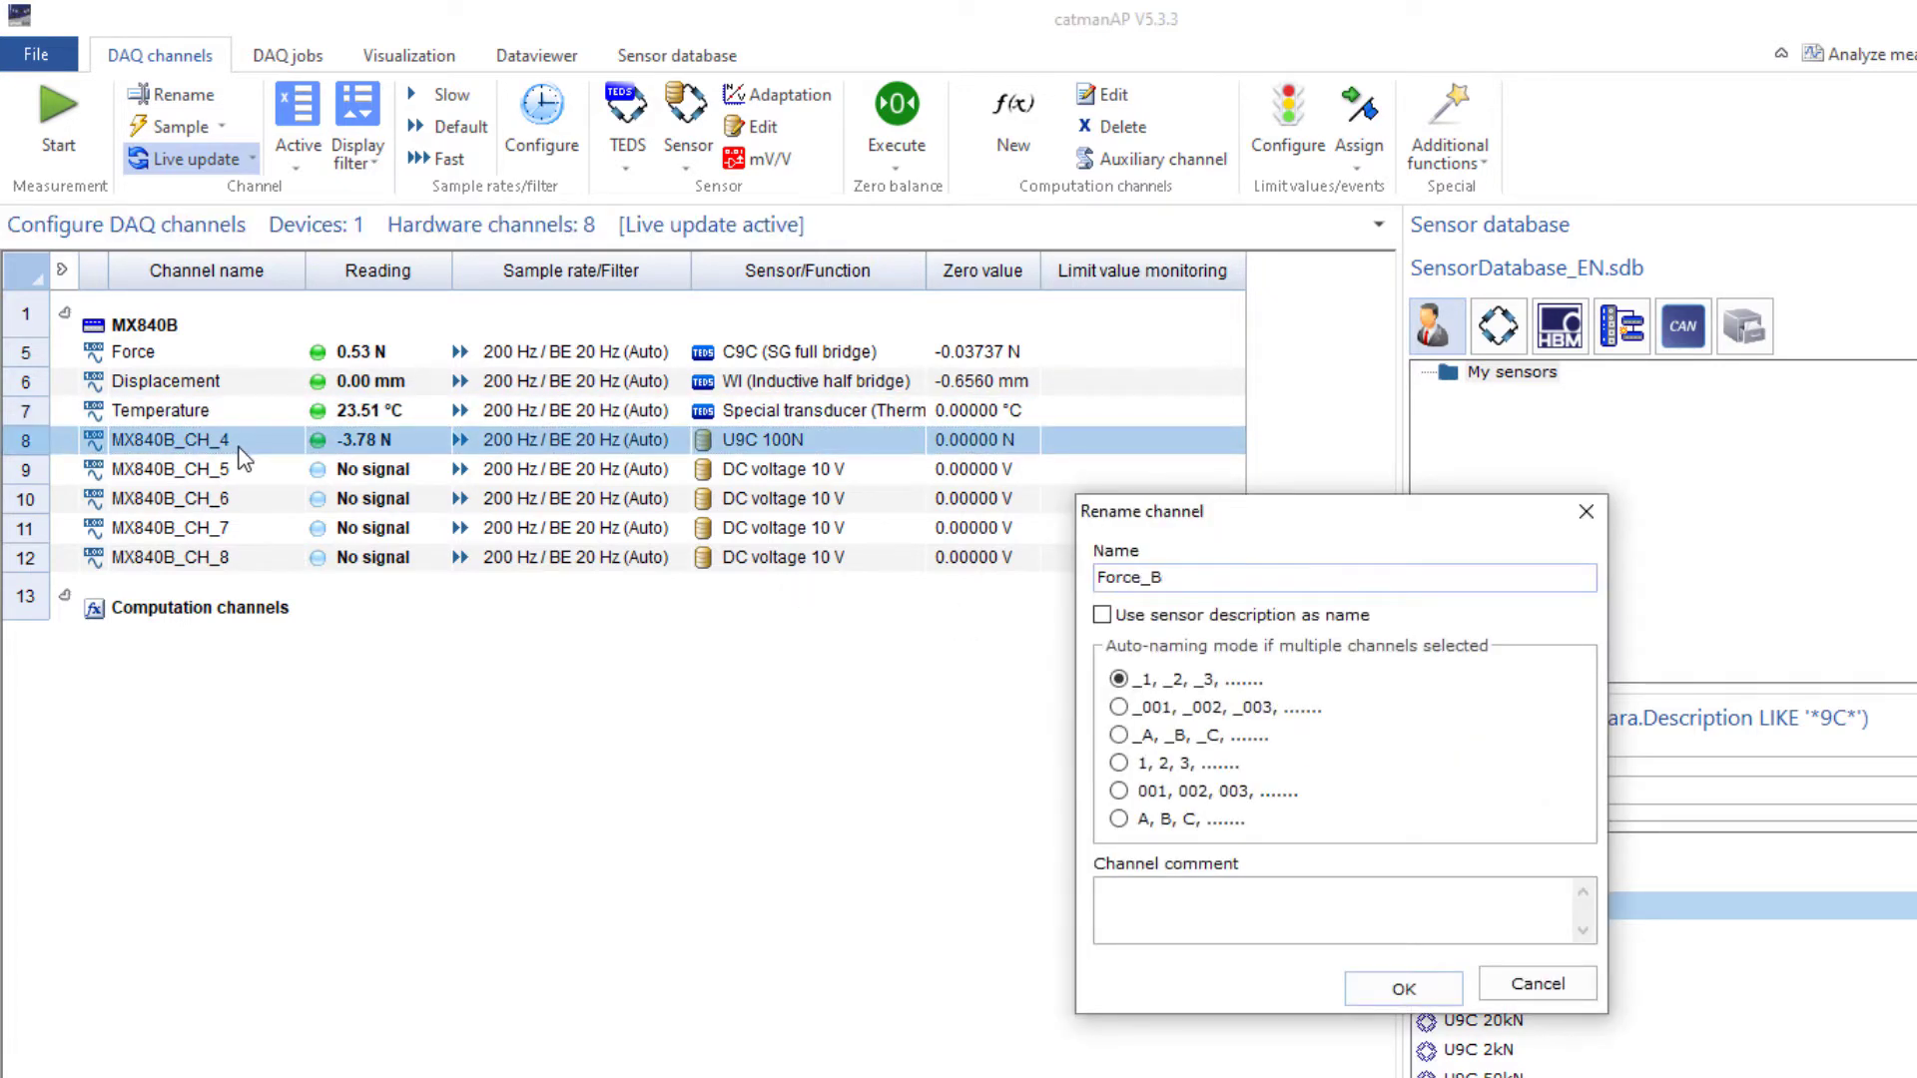
pyautogui.click(1402, 988)
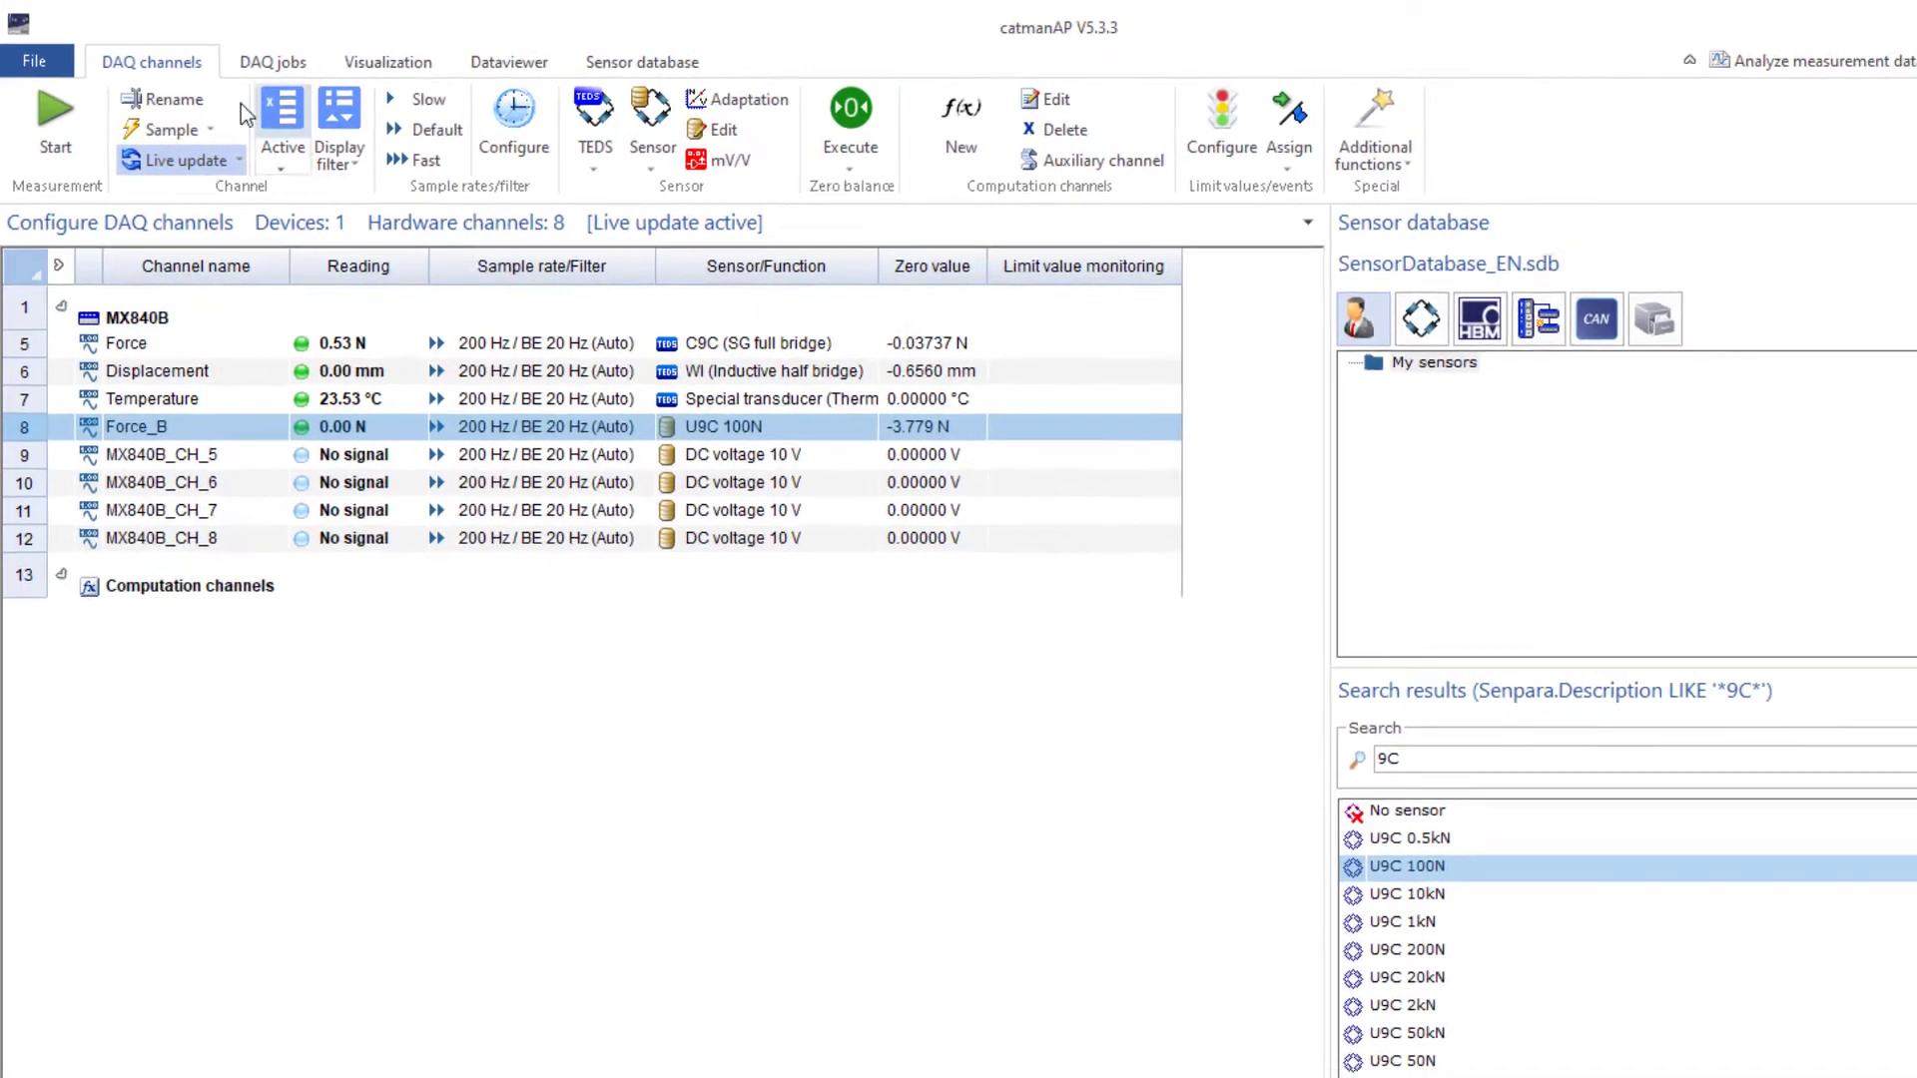
pyautogui.click(388, 62)
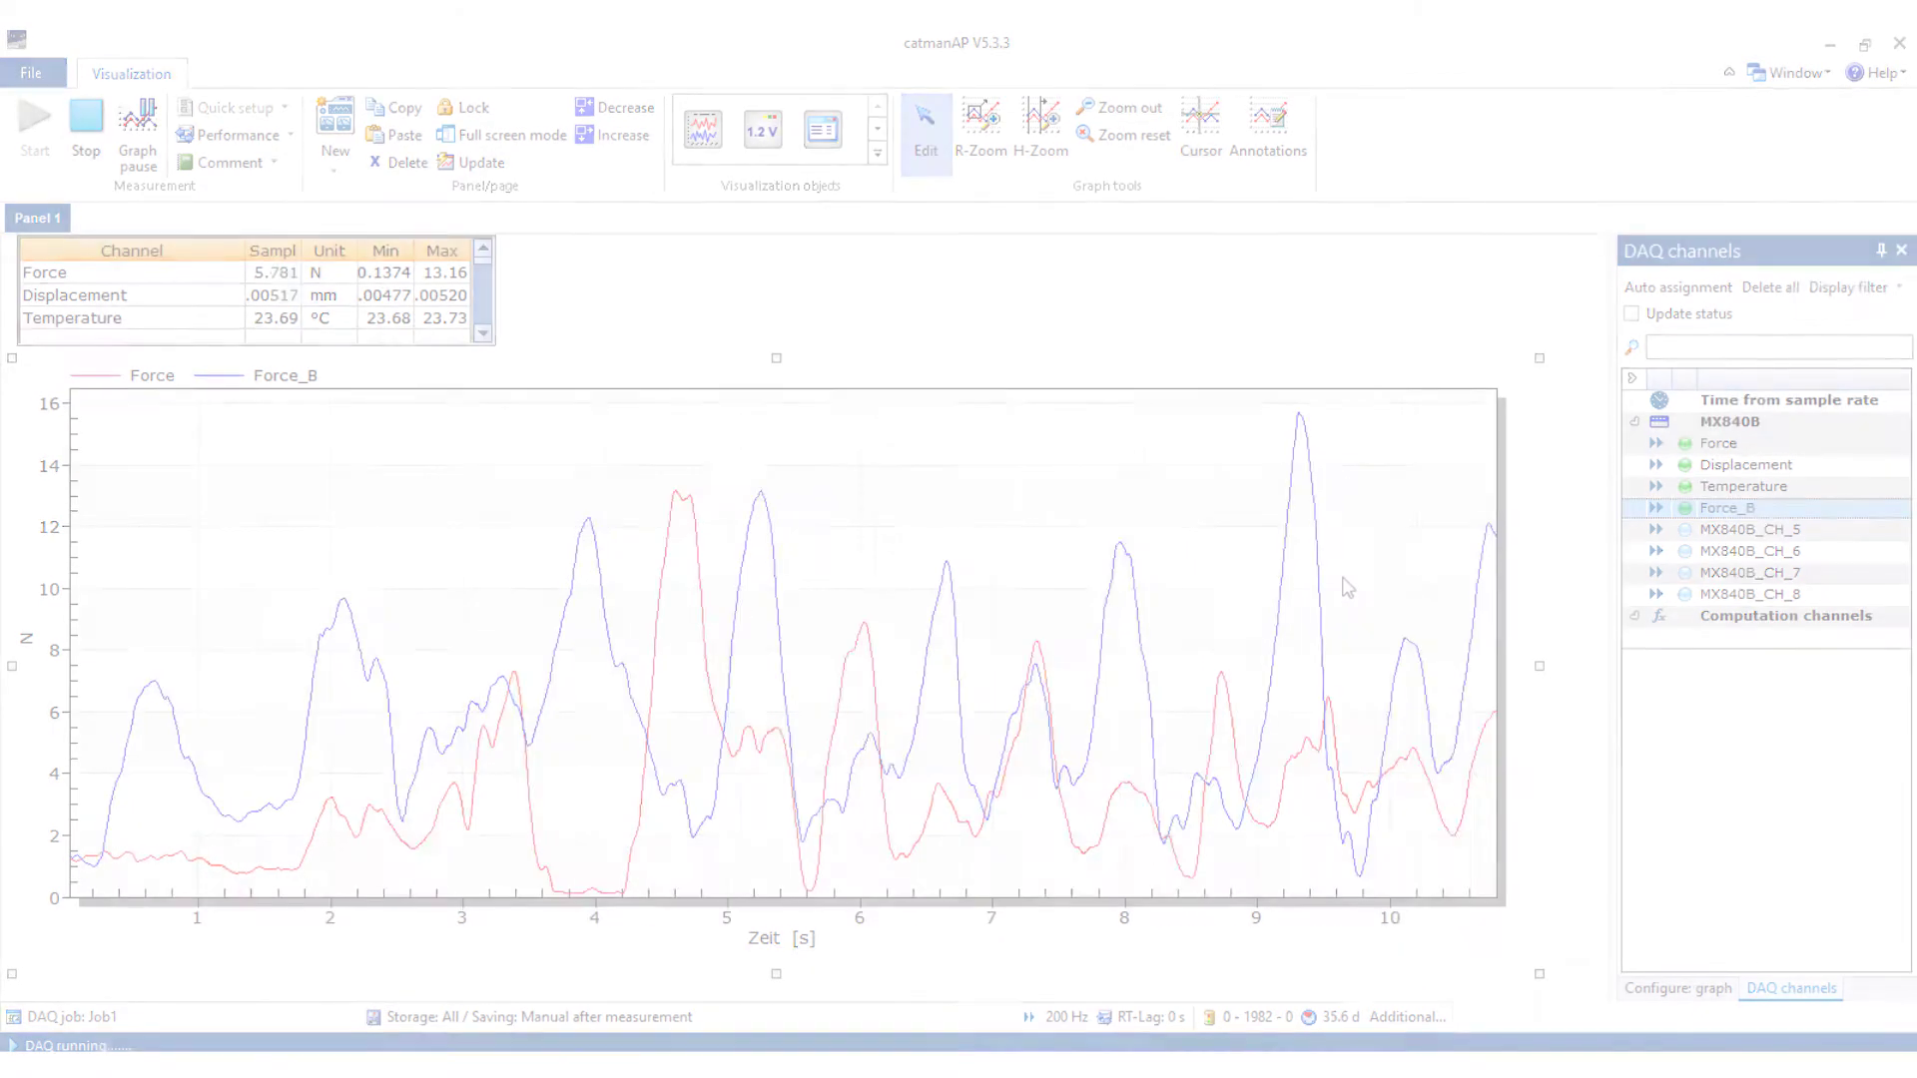
pyautogui.click(135, 73)
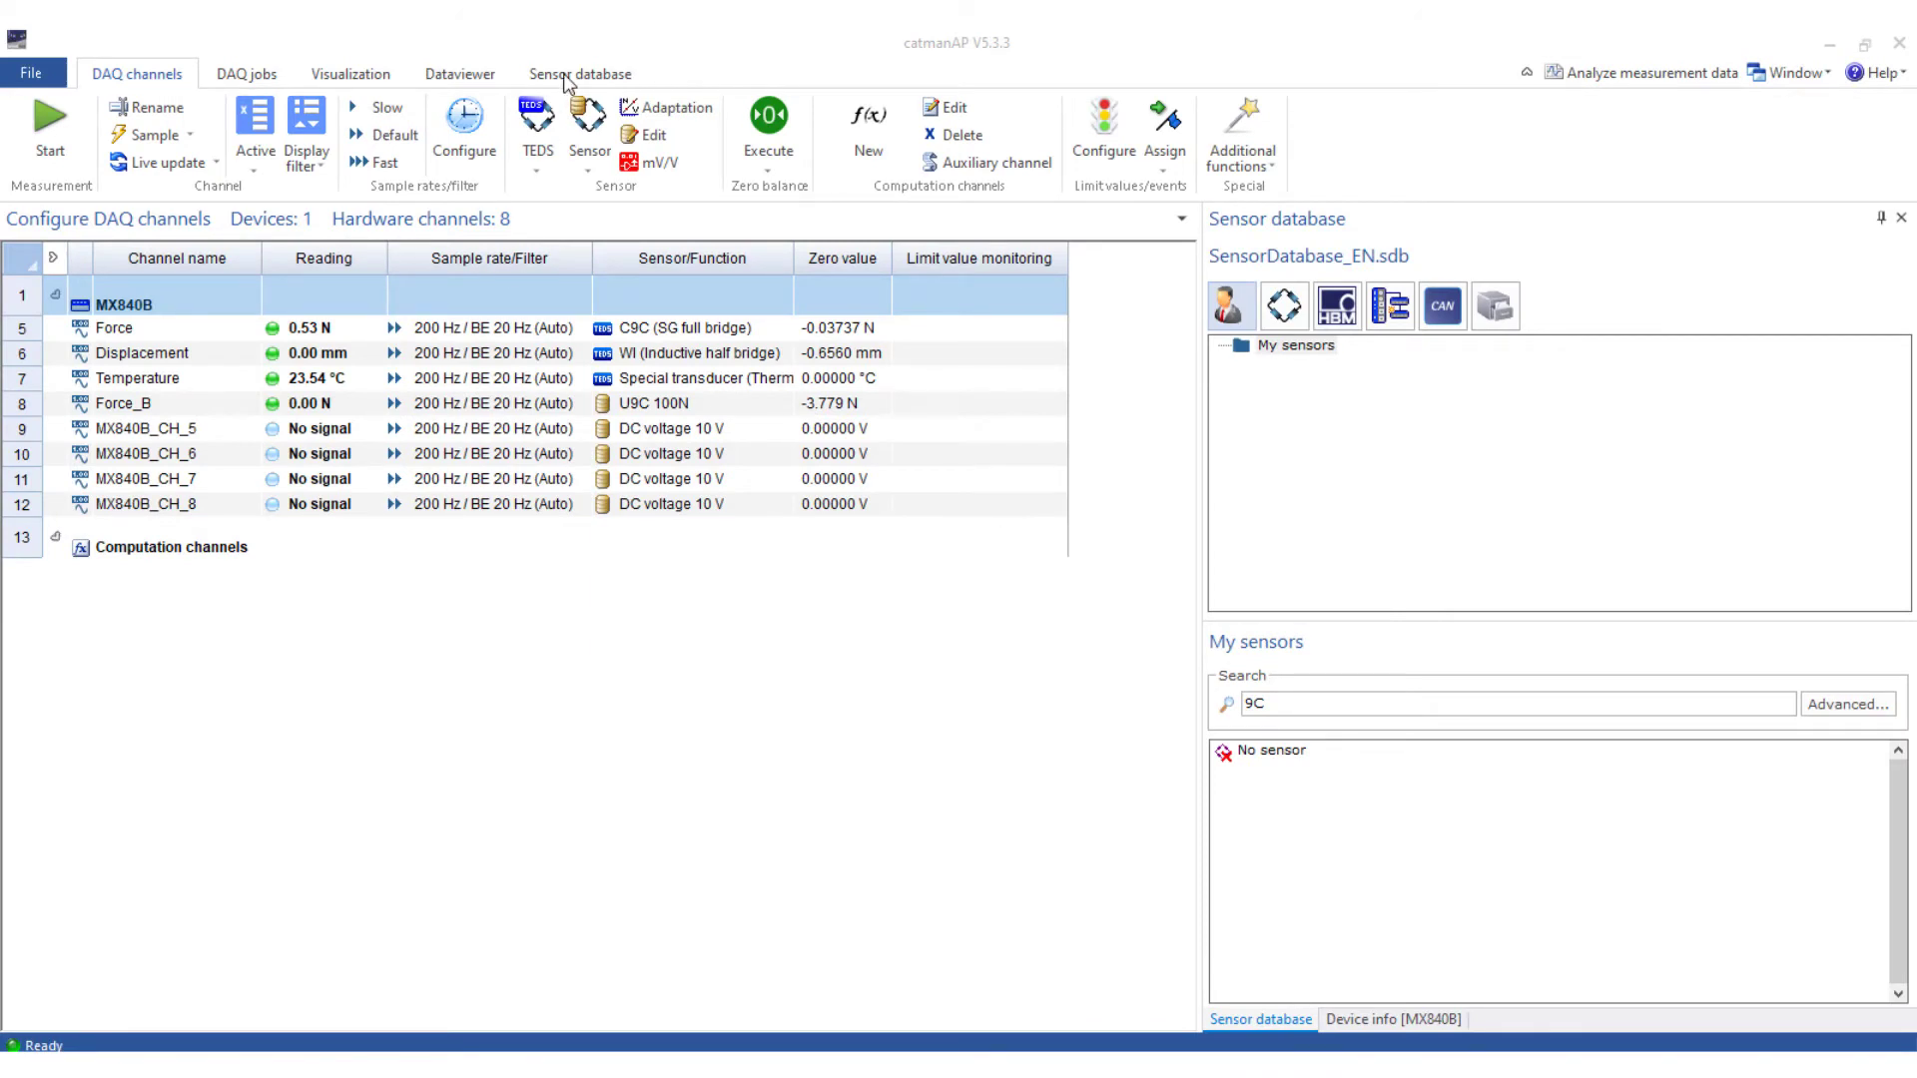
# Step: Open the sensor database, search for U9C, and copy the U9C 100N entry
pyautogui.click(579, 73)
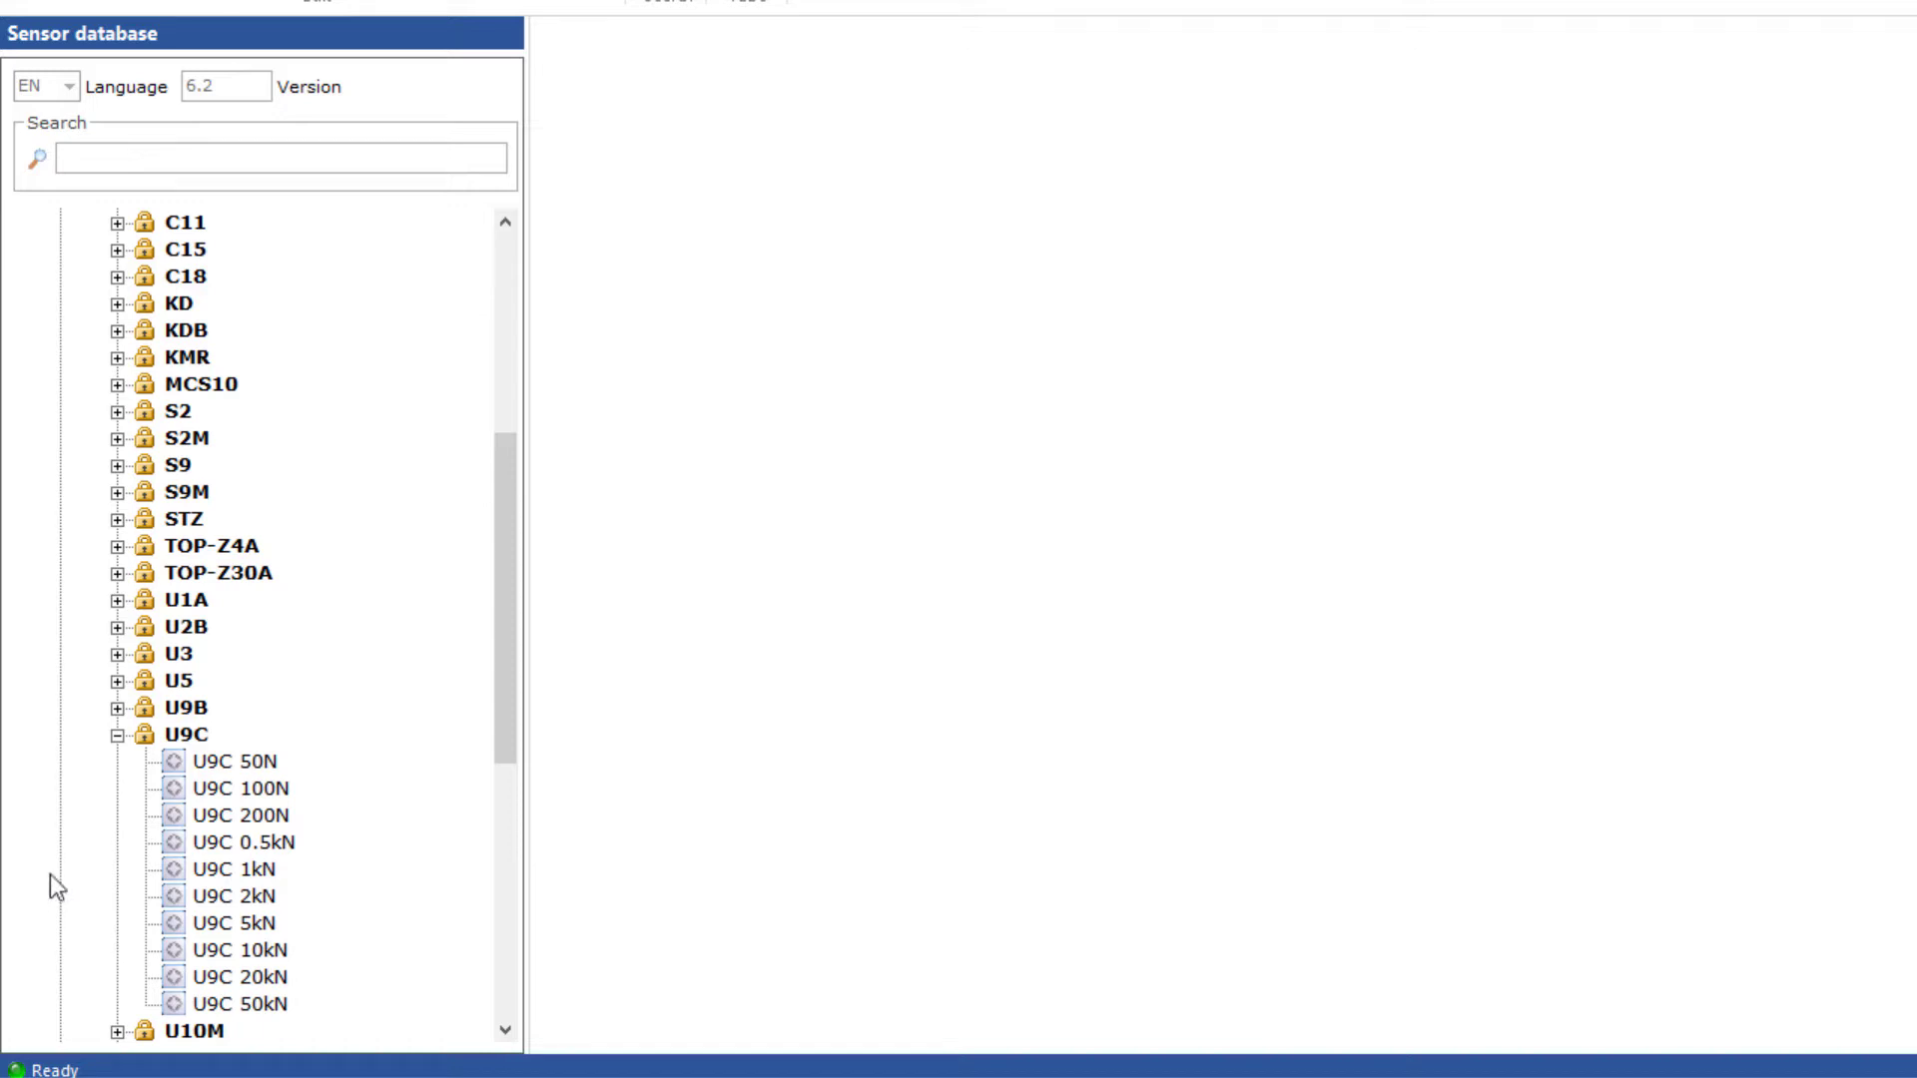
pyautogui.click(120, 735)
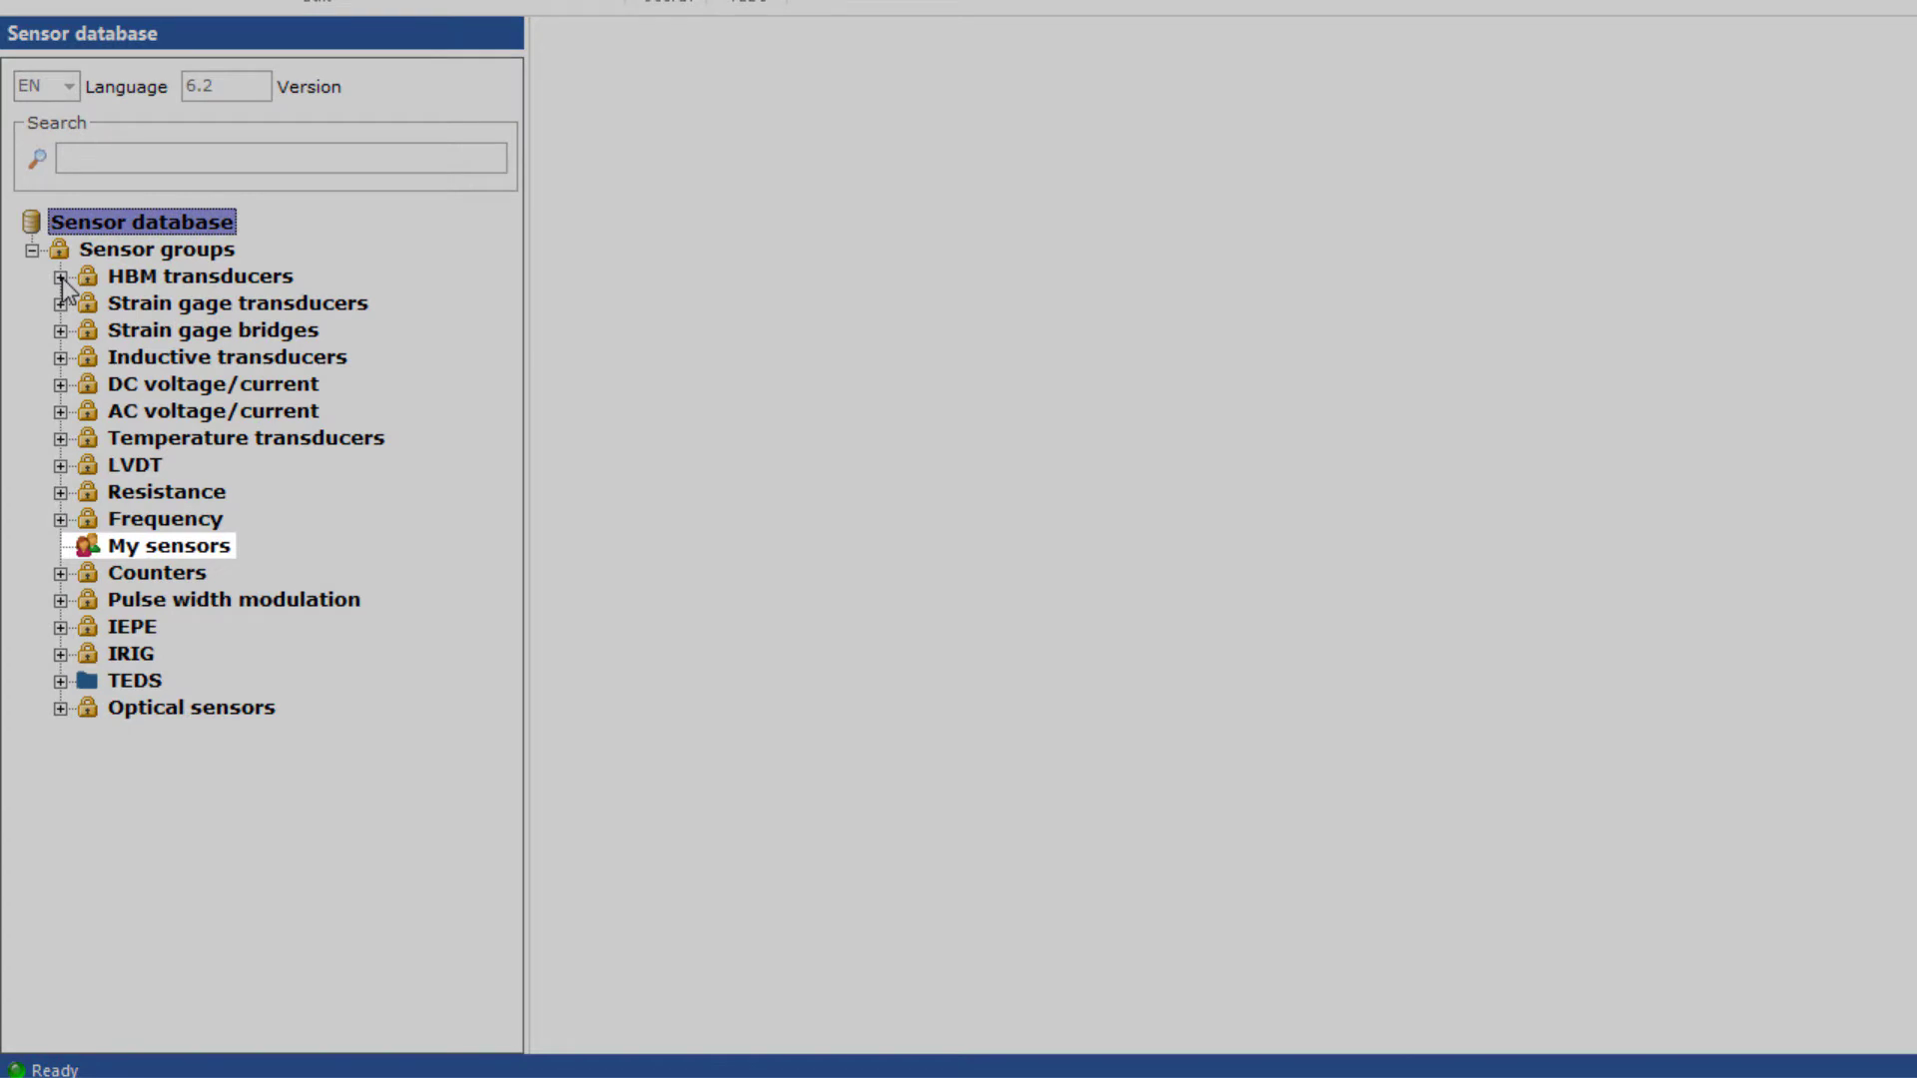
pyautogui.click(281, 158)
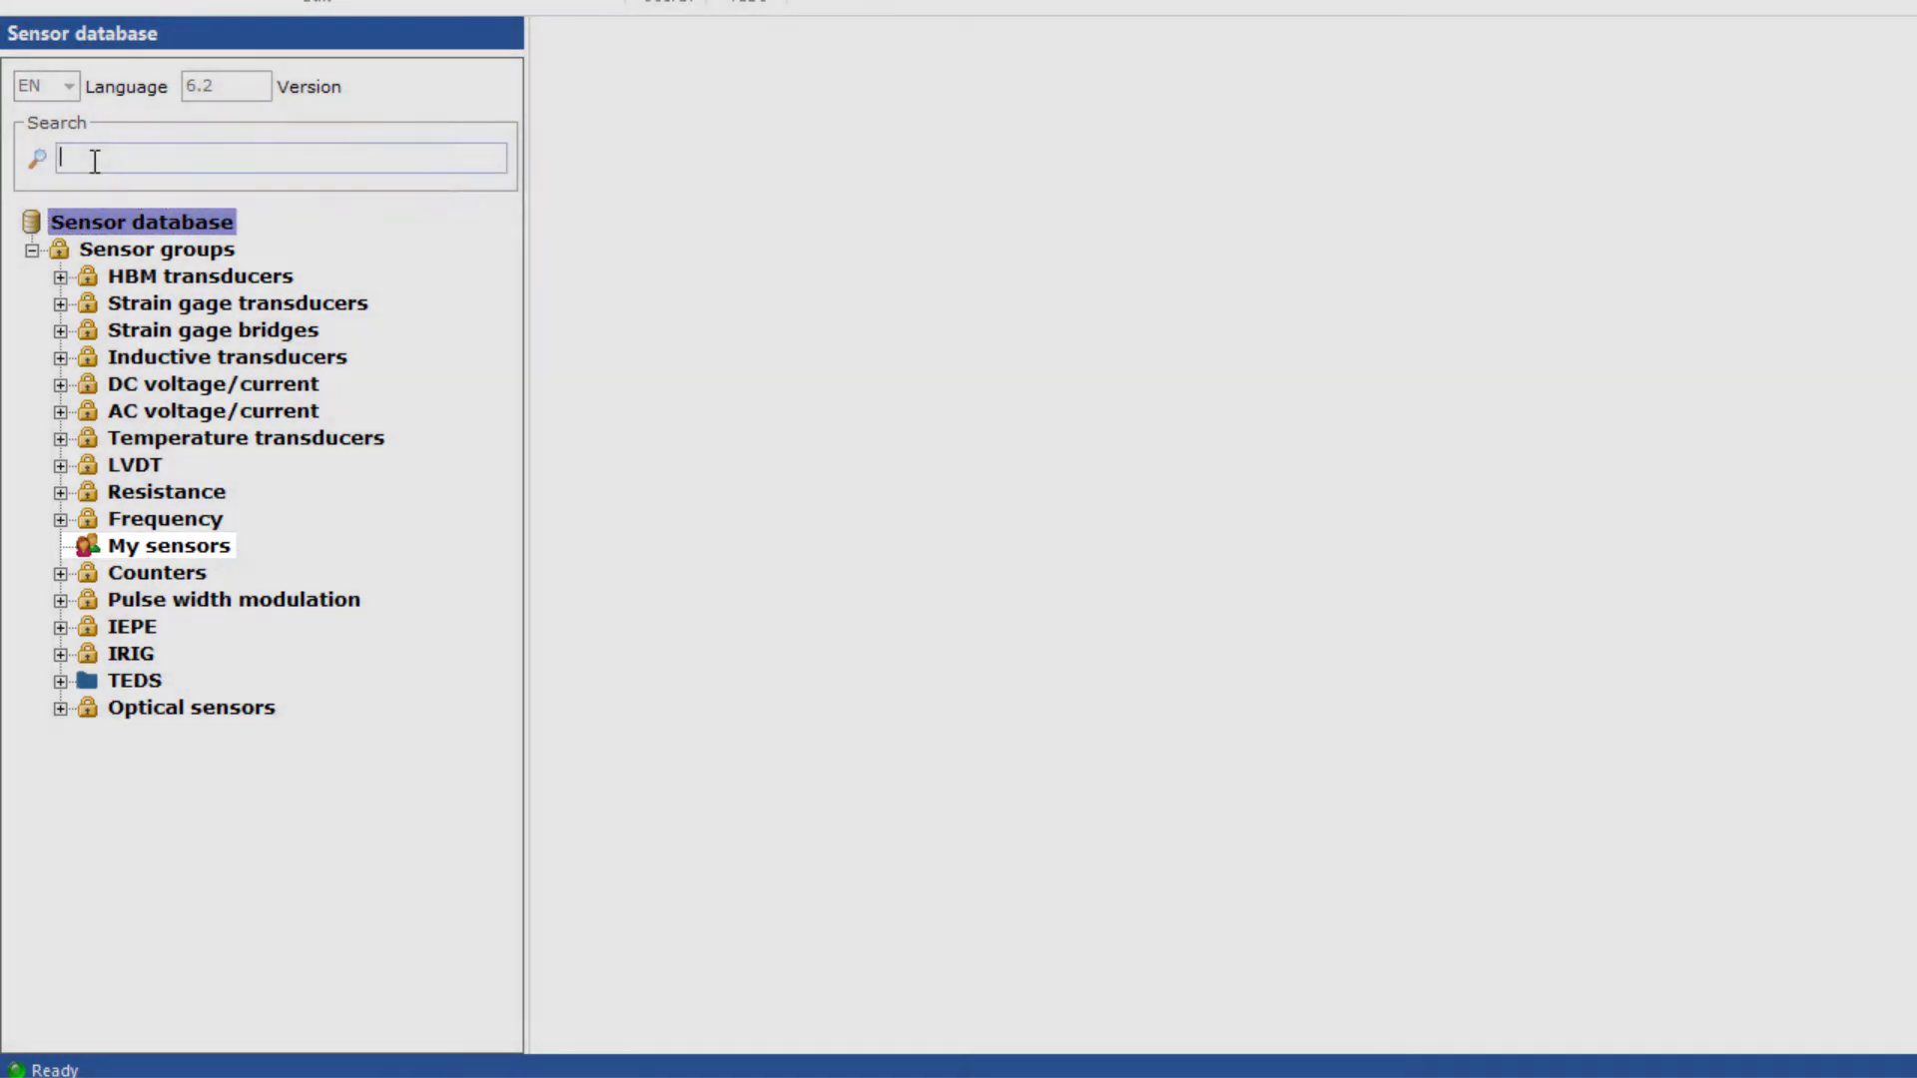
pyautogui.write('U9C')
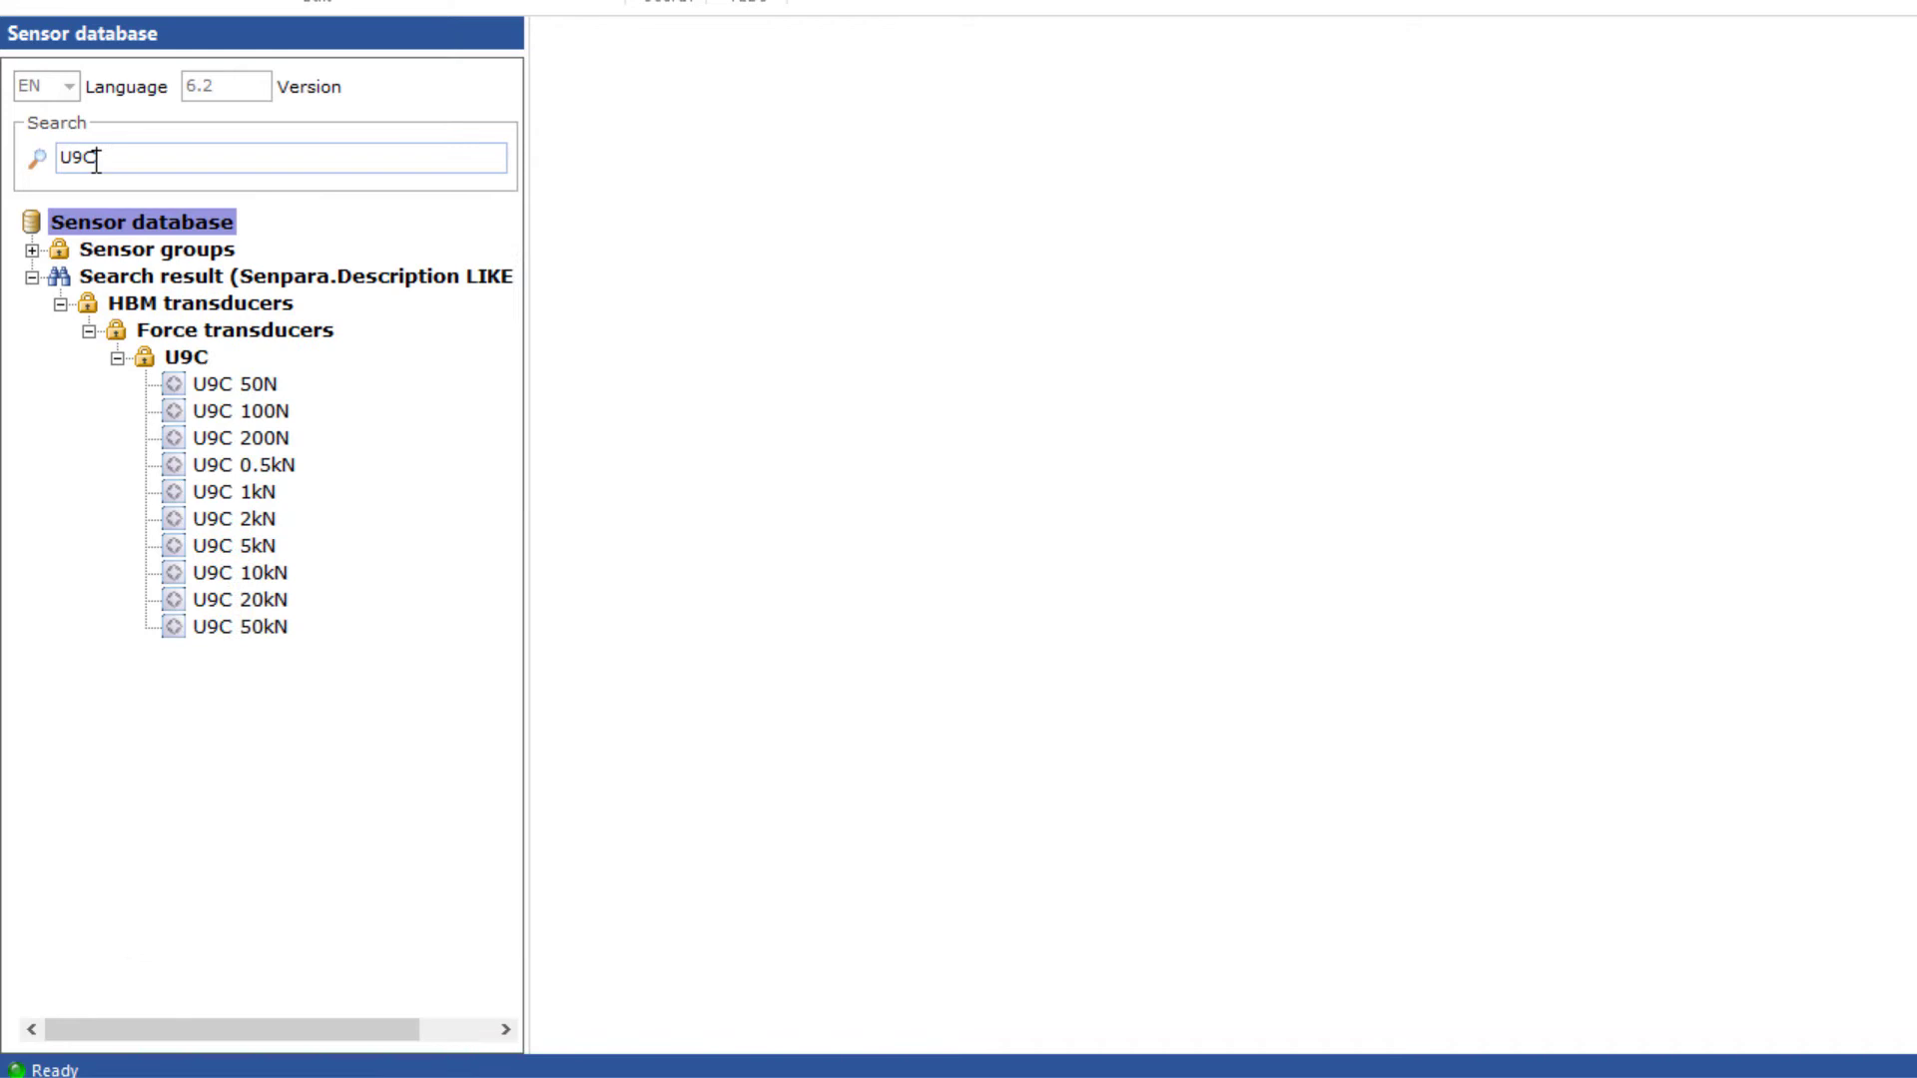
pyautogui.rightClick(240, 413)
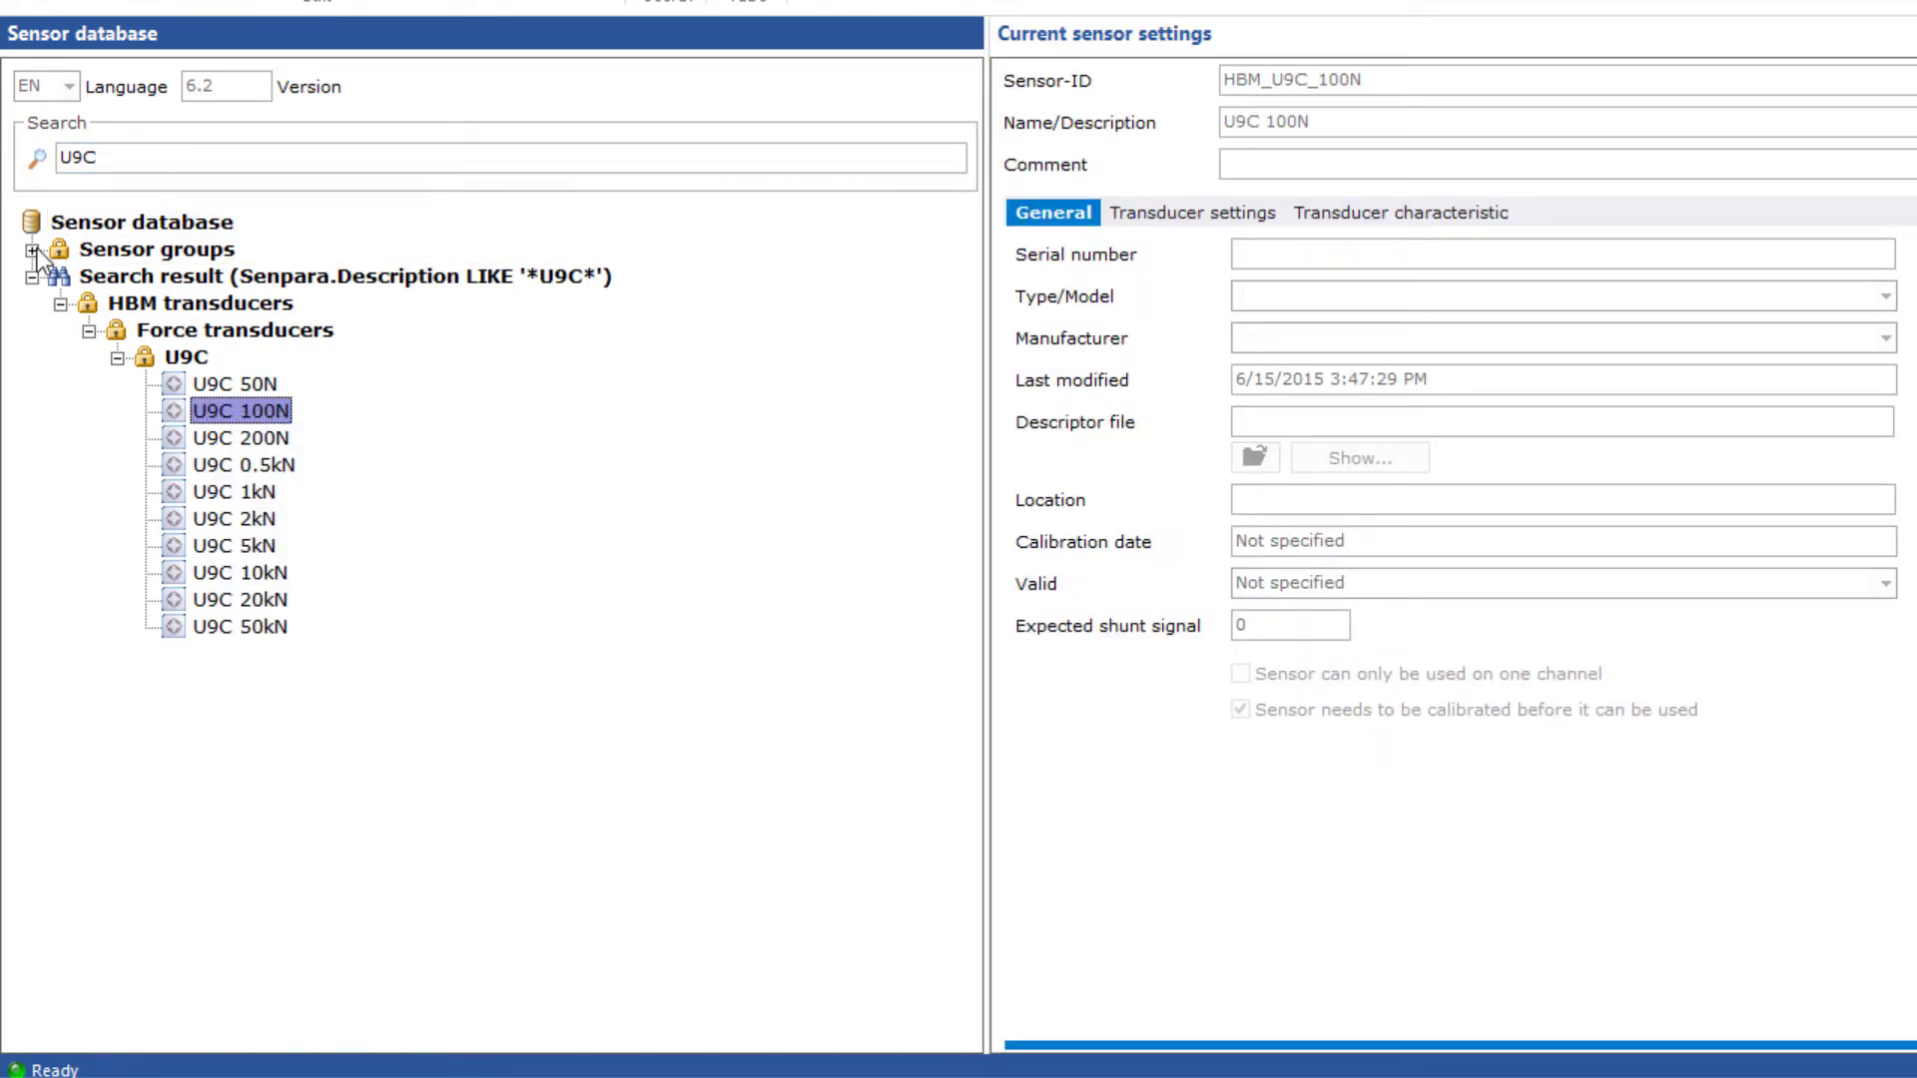
# Step: Paste the copied U9C 100N sensor into the My sensors group
pyautogui.rightClick(141, 545)
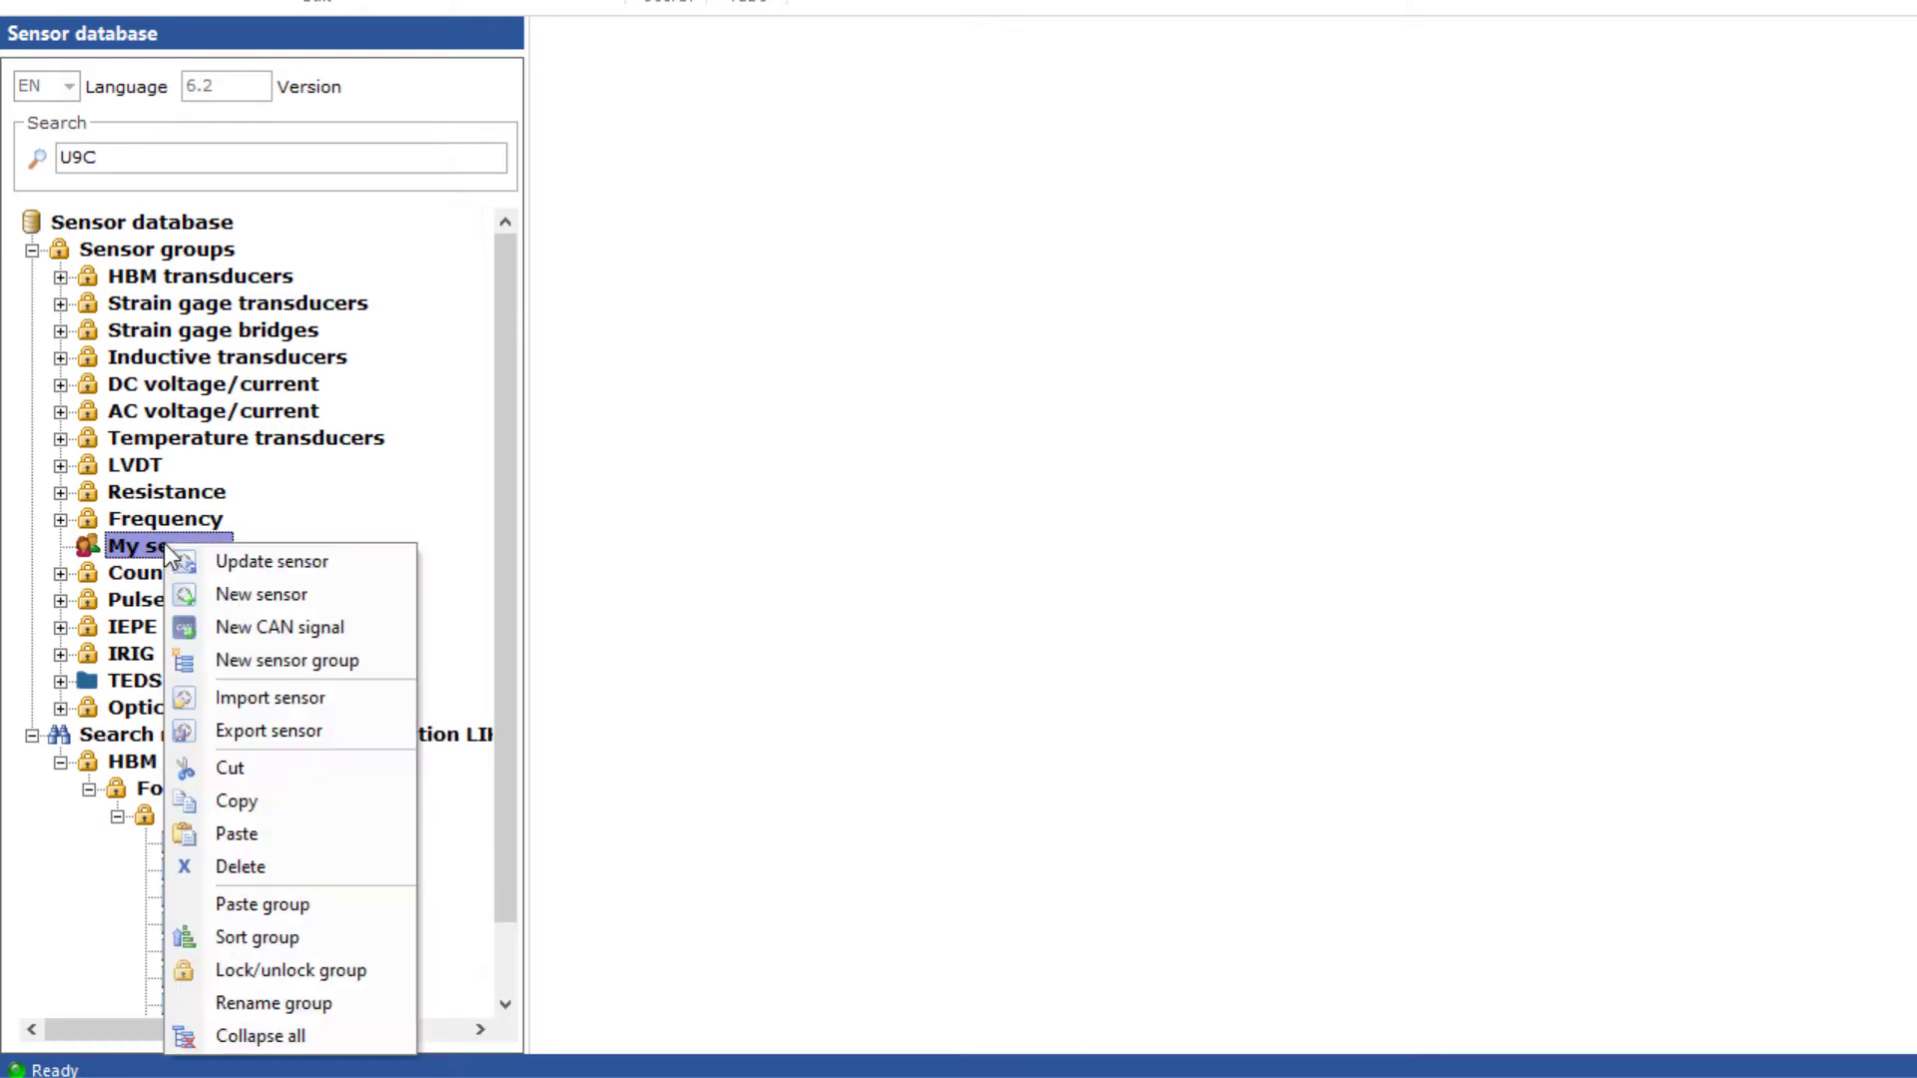
pyautogui.moveTo(236, 833)
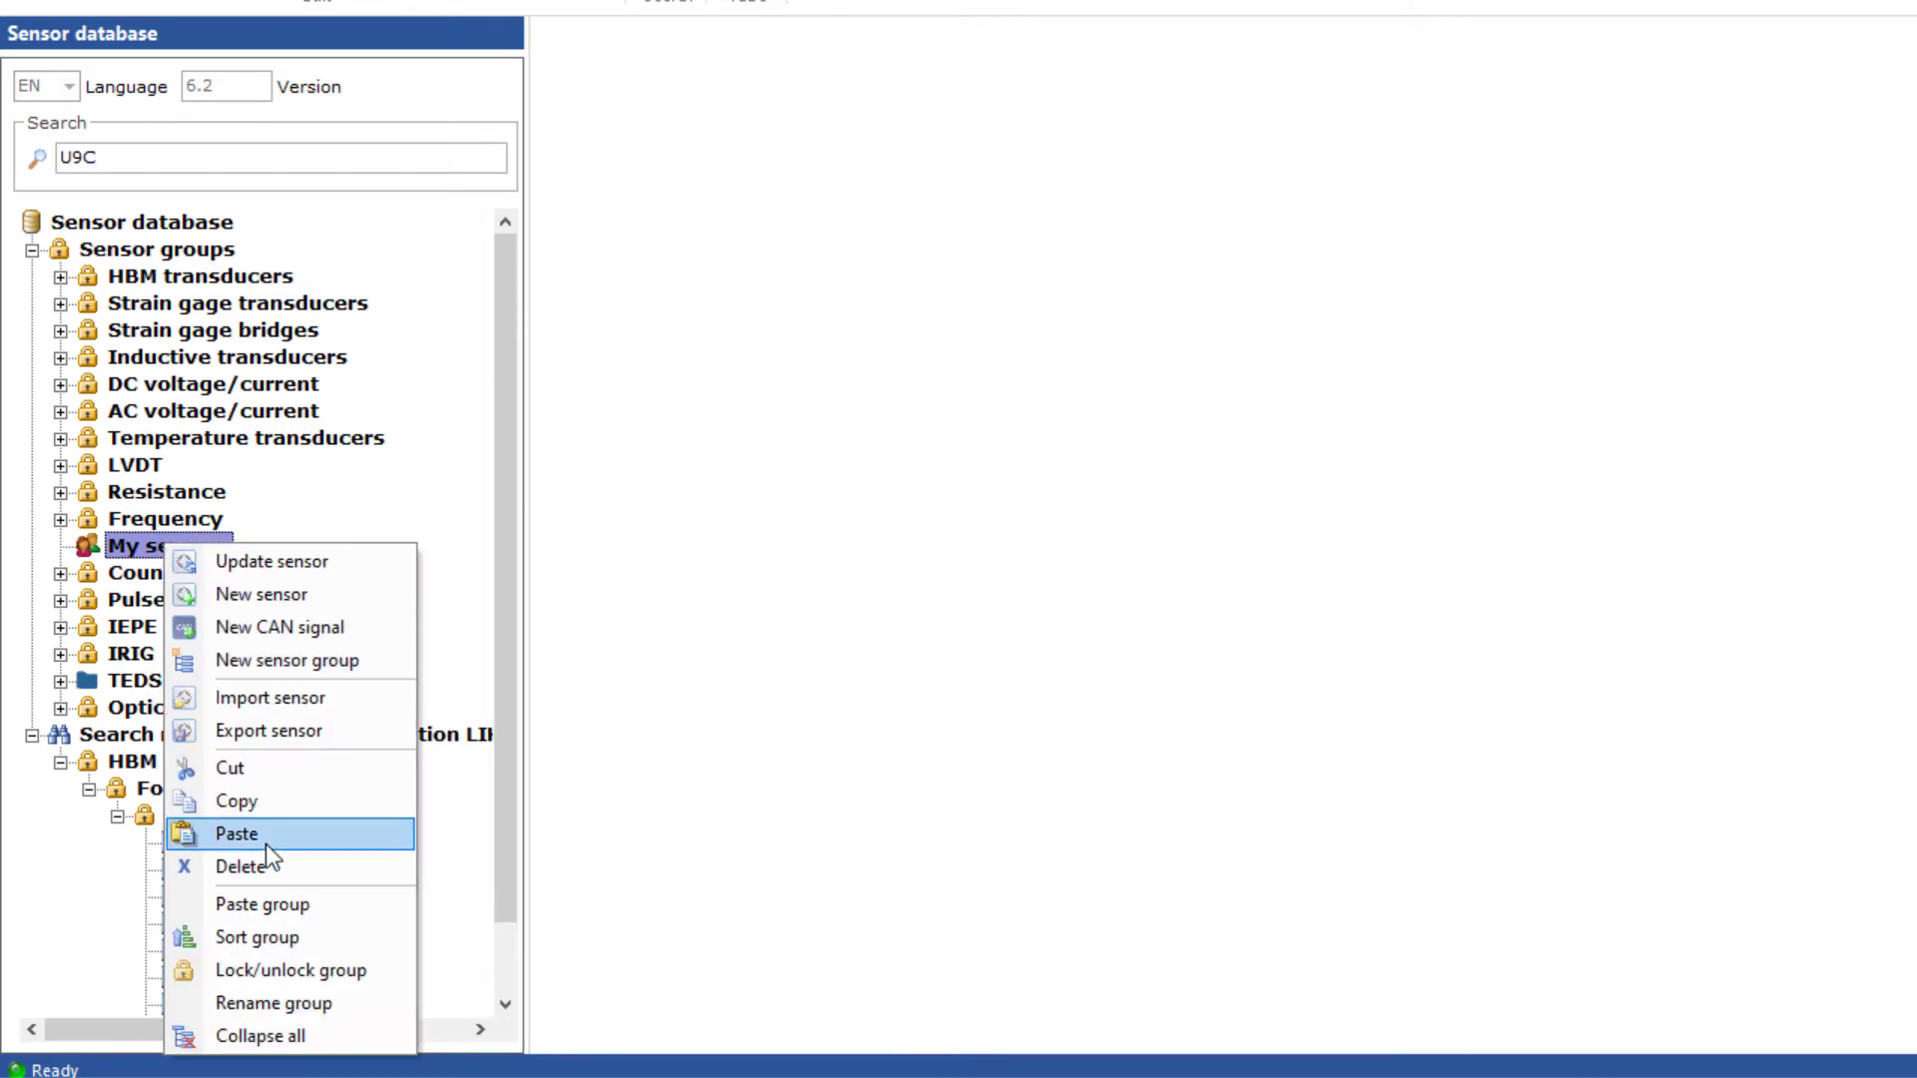
pyautogui.click(235, 833)
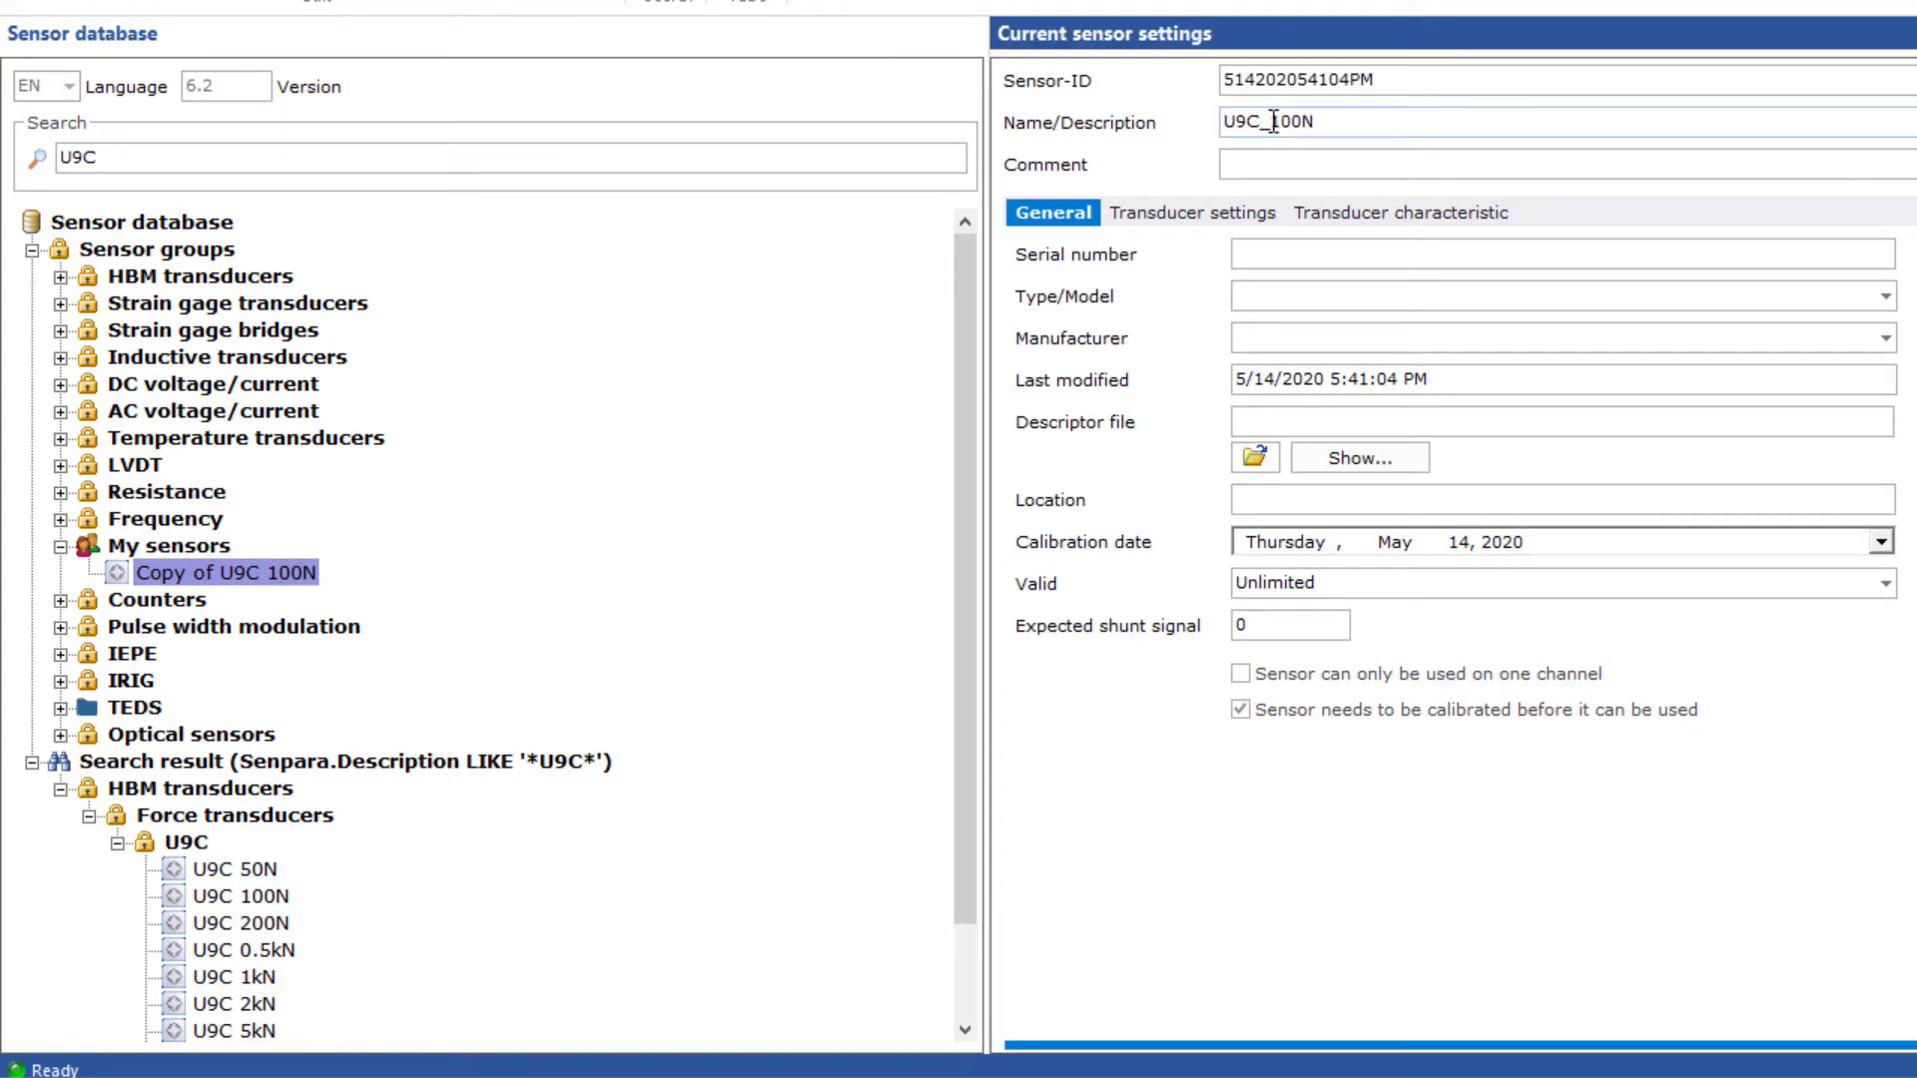
# Step: Rename the copy U9C_100N_039 with 0.9996 mV/V sensitivity, no calibration requirement, and save
pyautogui.write('_039')
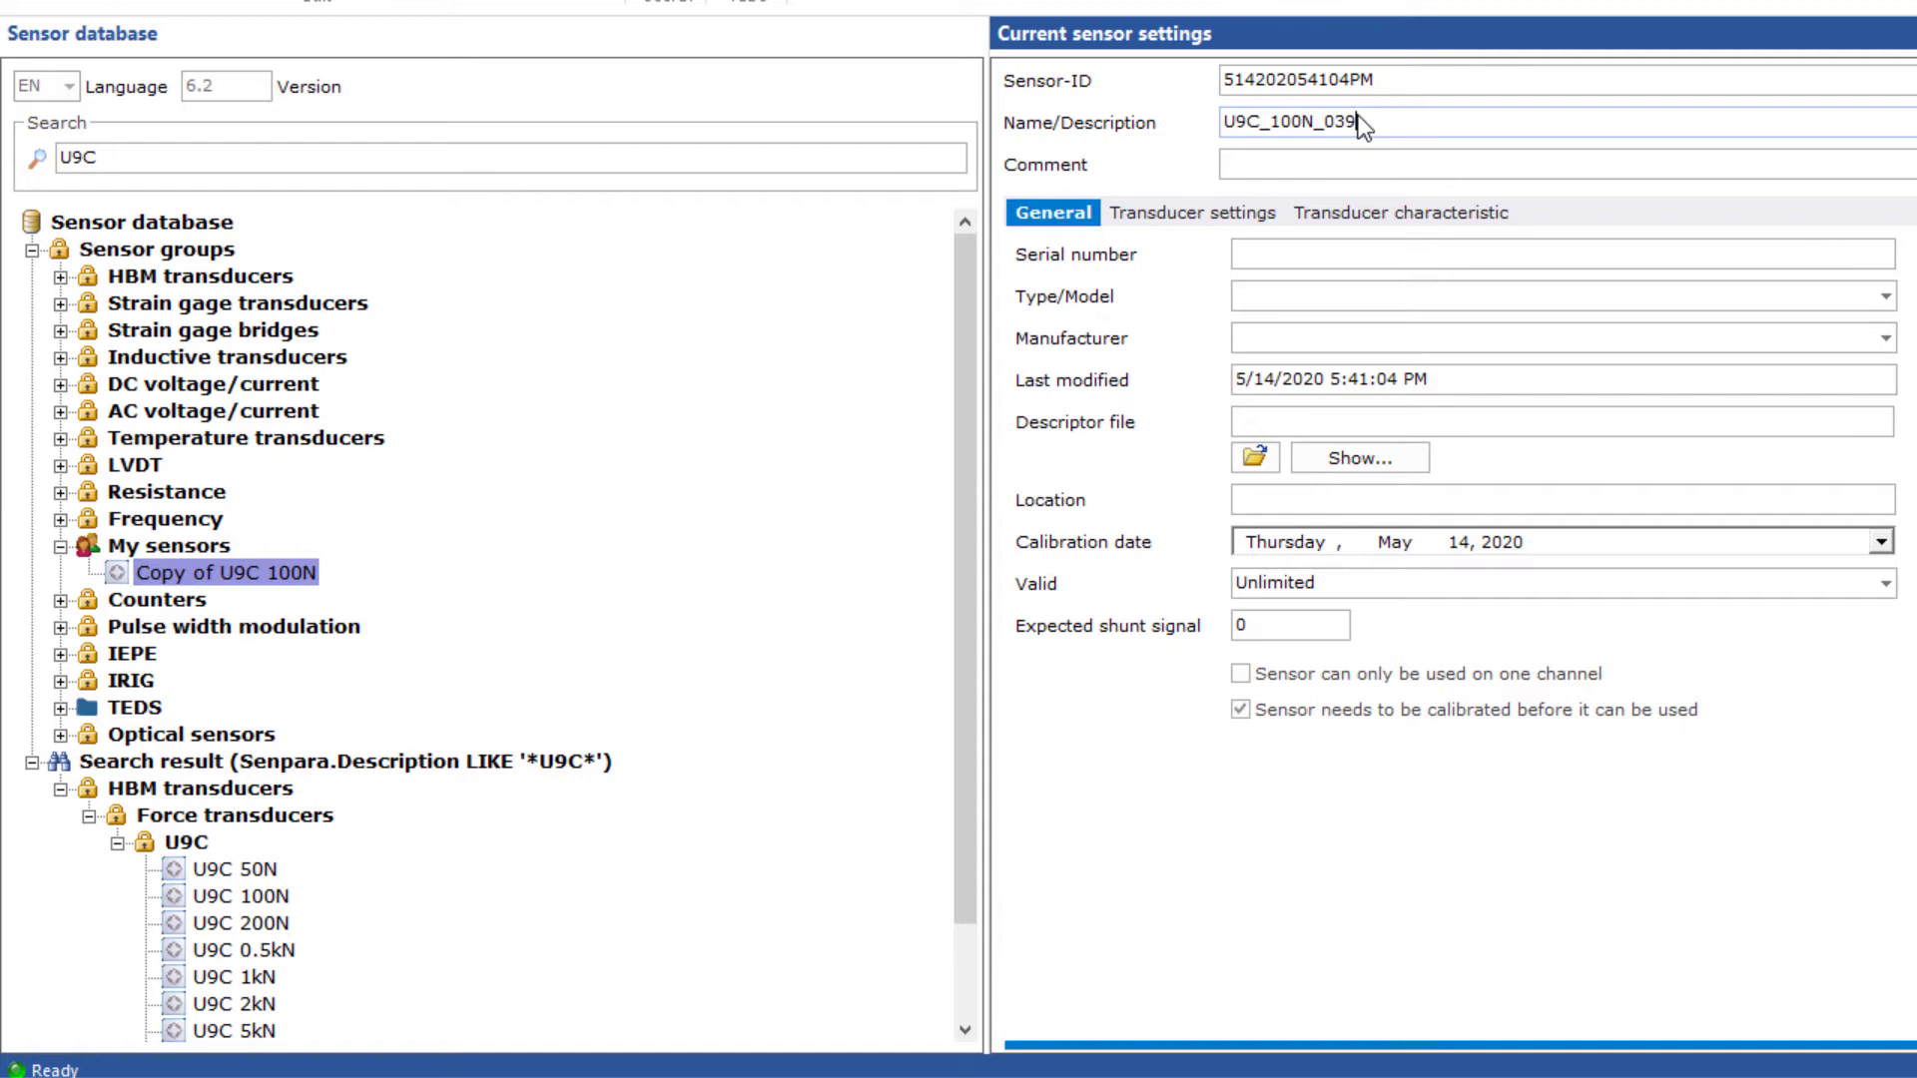
pyautogui.click(1409, 212)
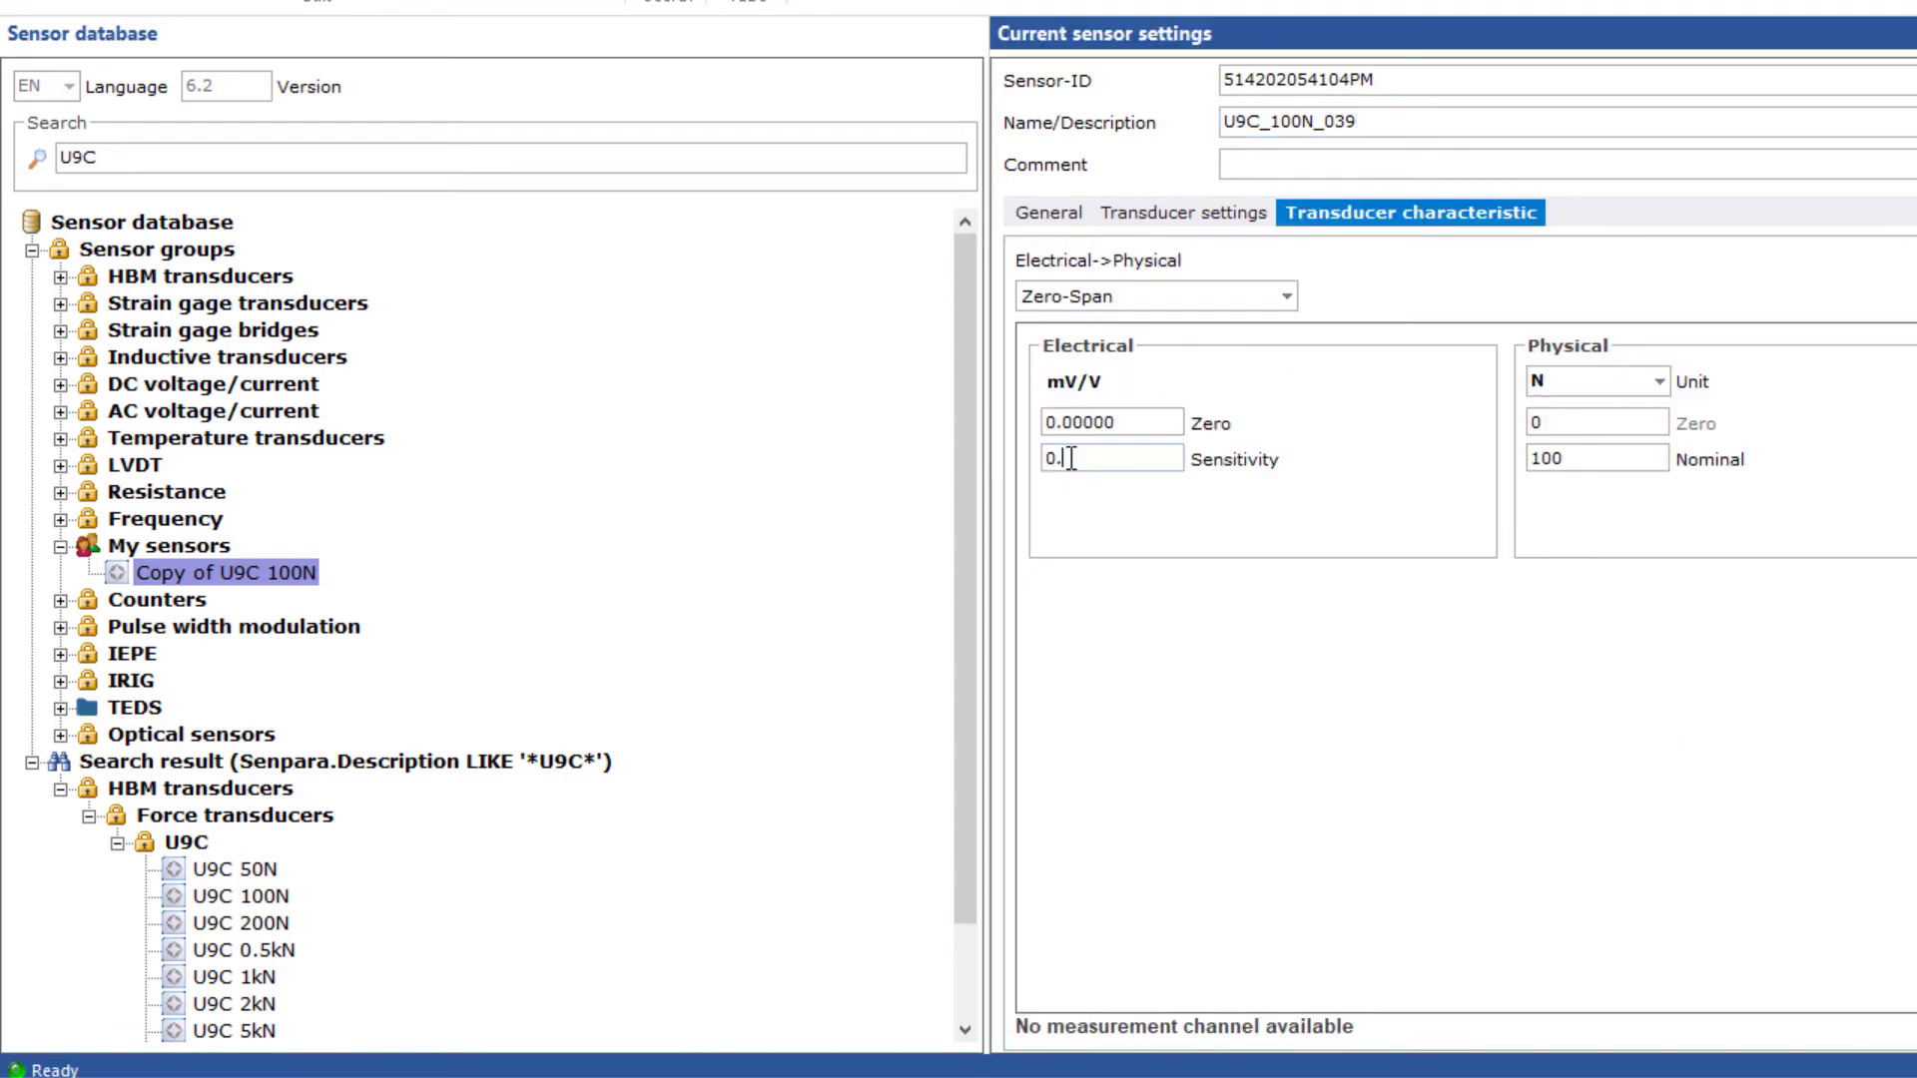
pyautogui.write('9996')
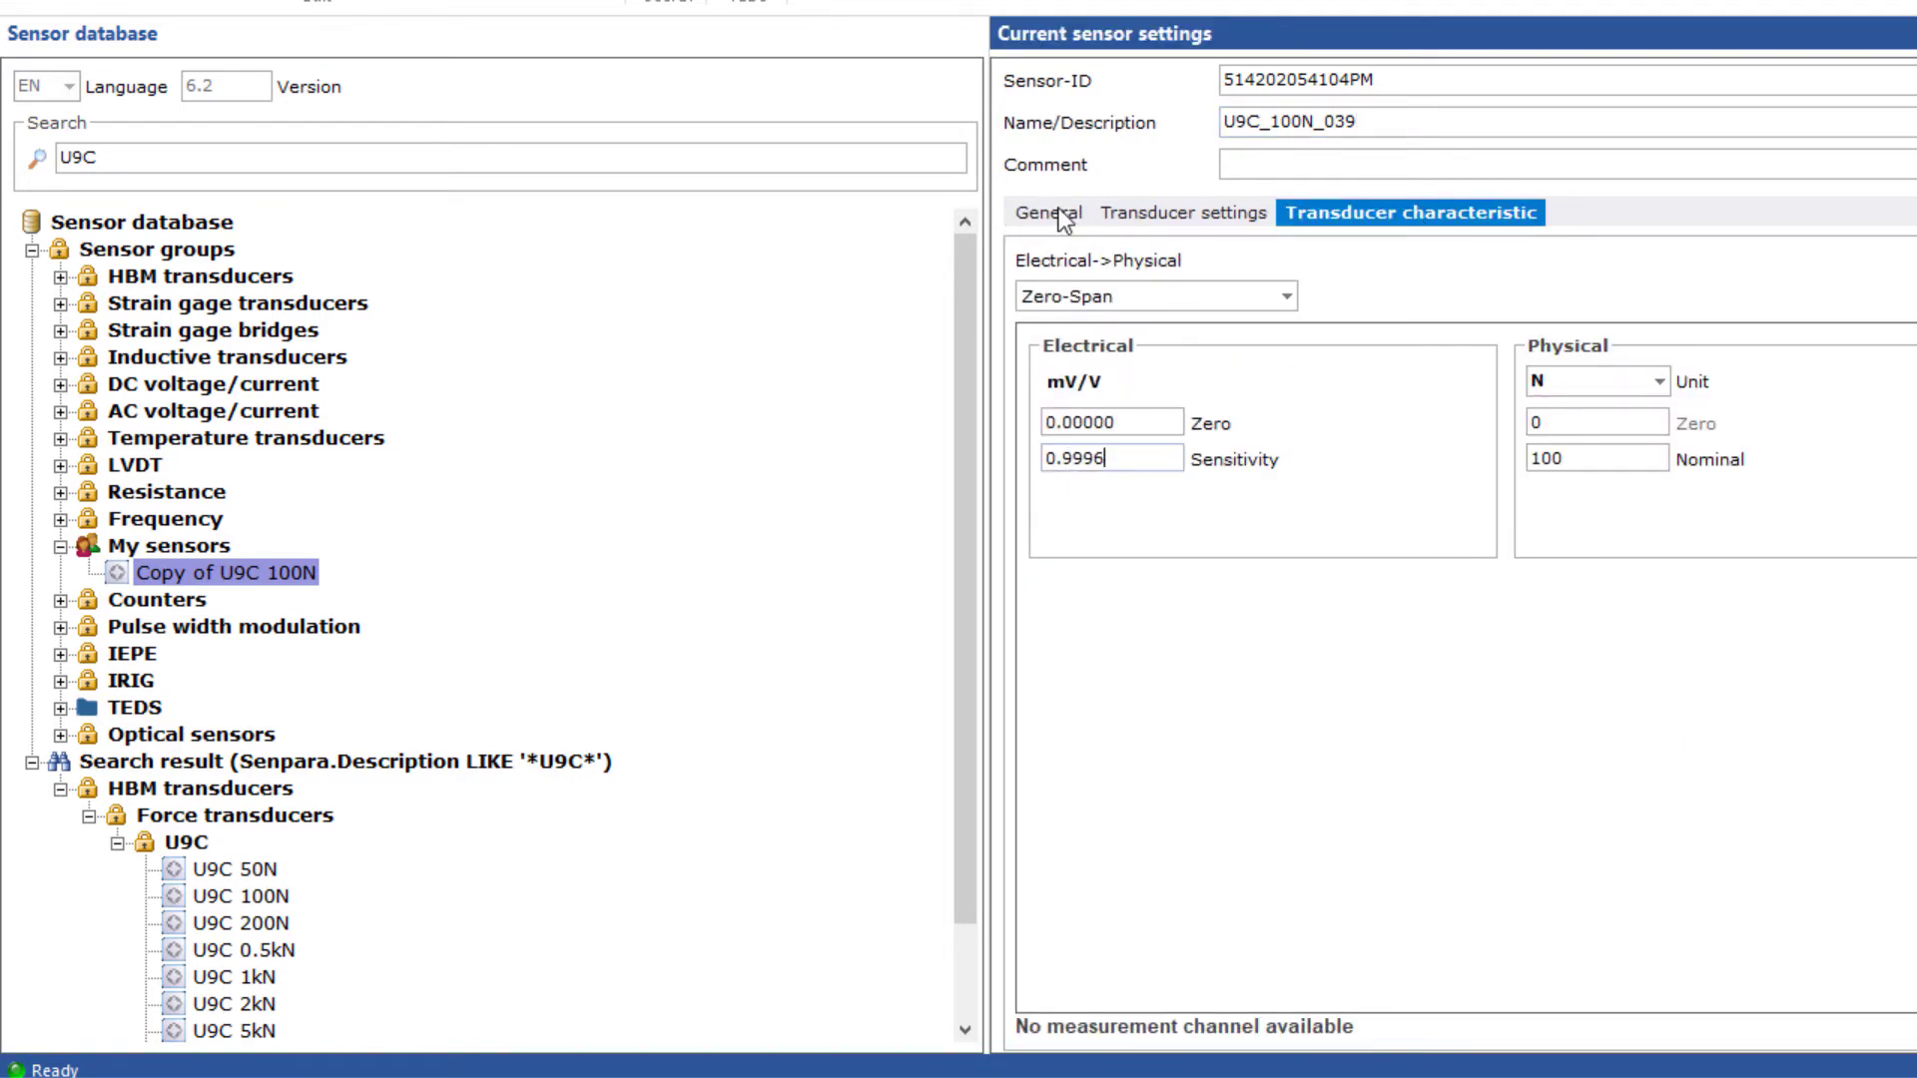
pyautogui.click(1052, 211)
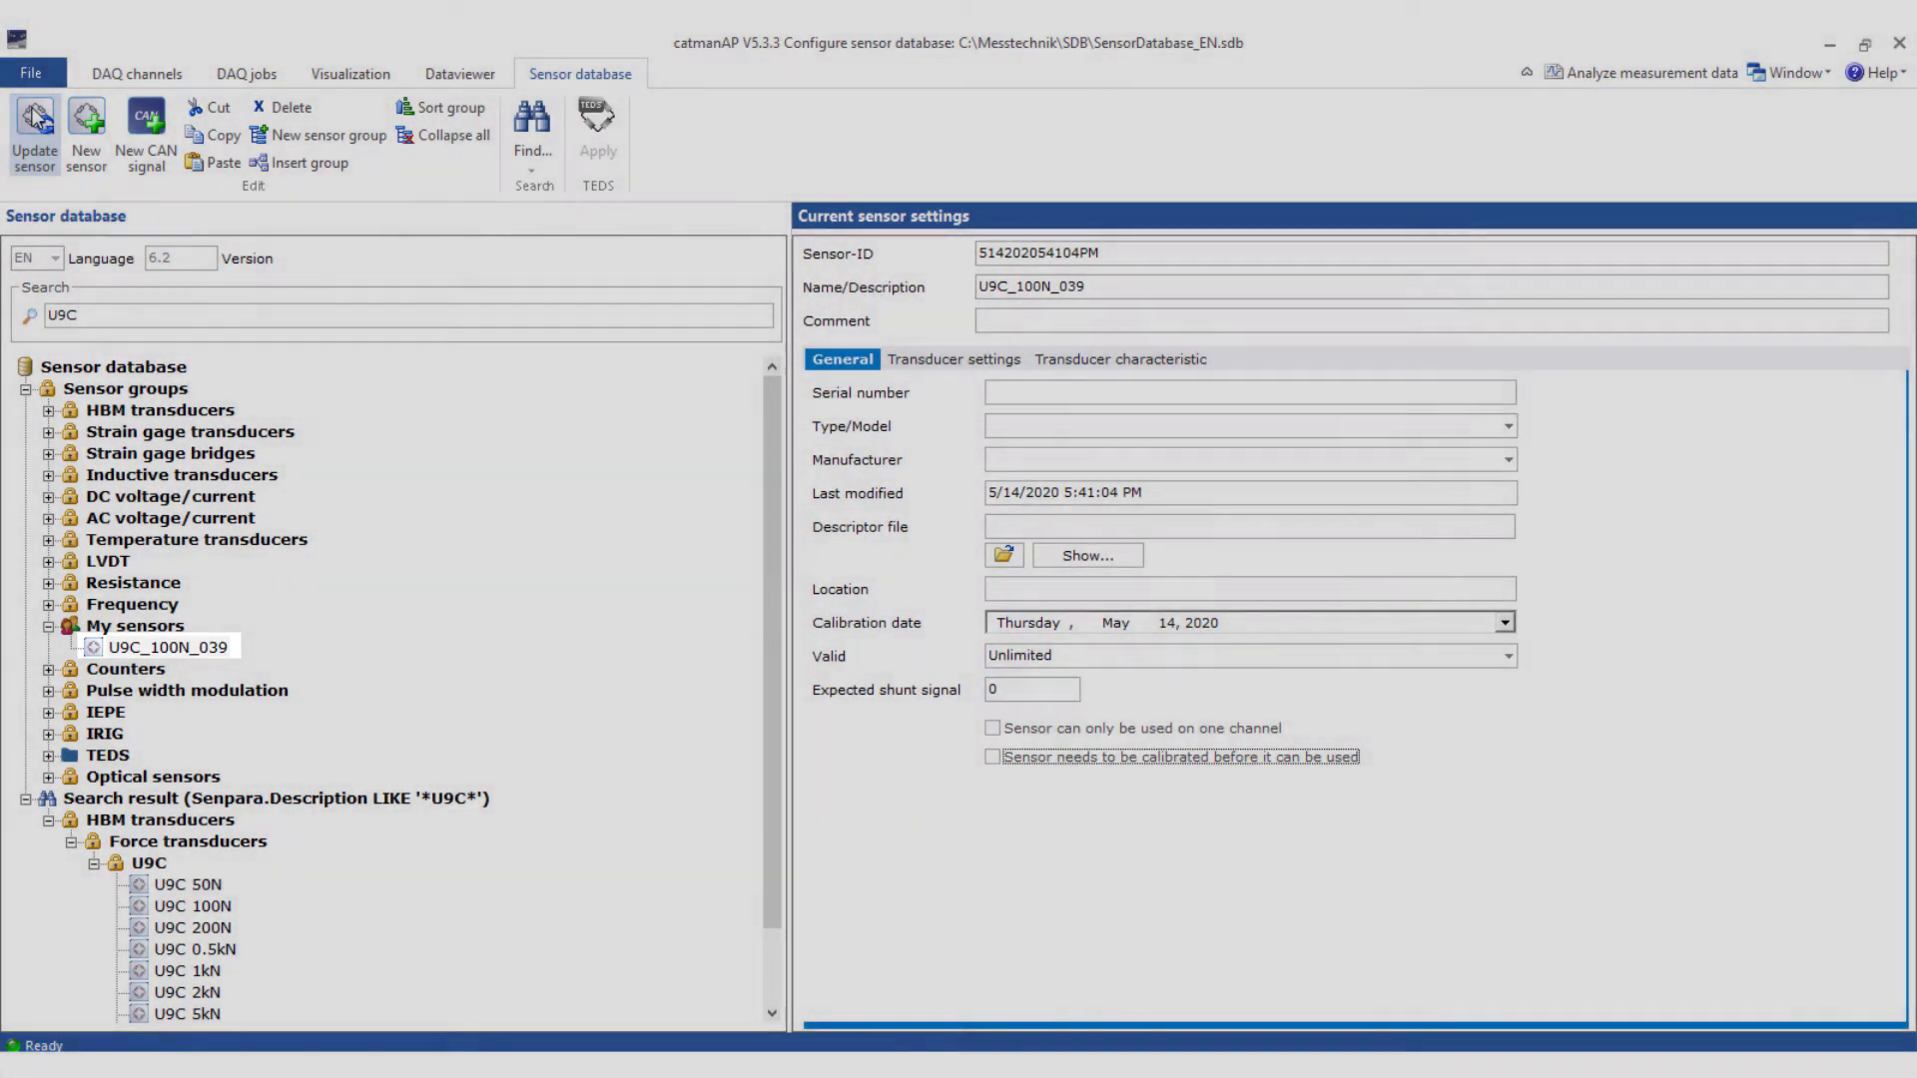
pyautogui.click(34, 132)
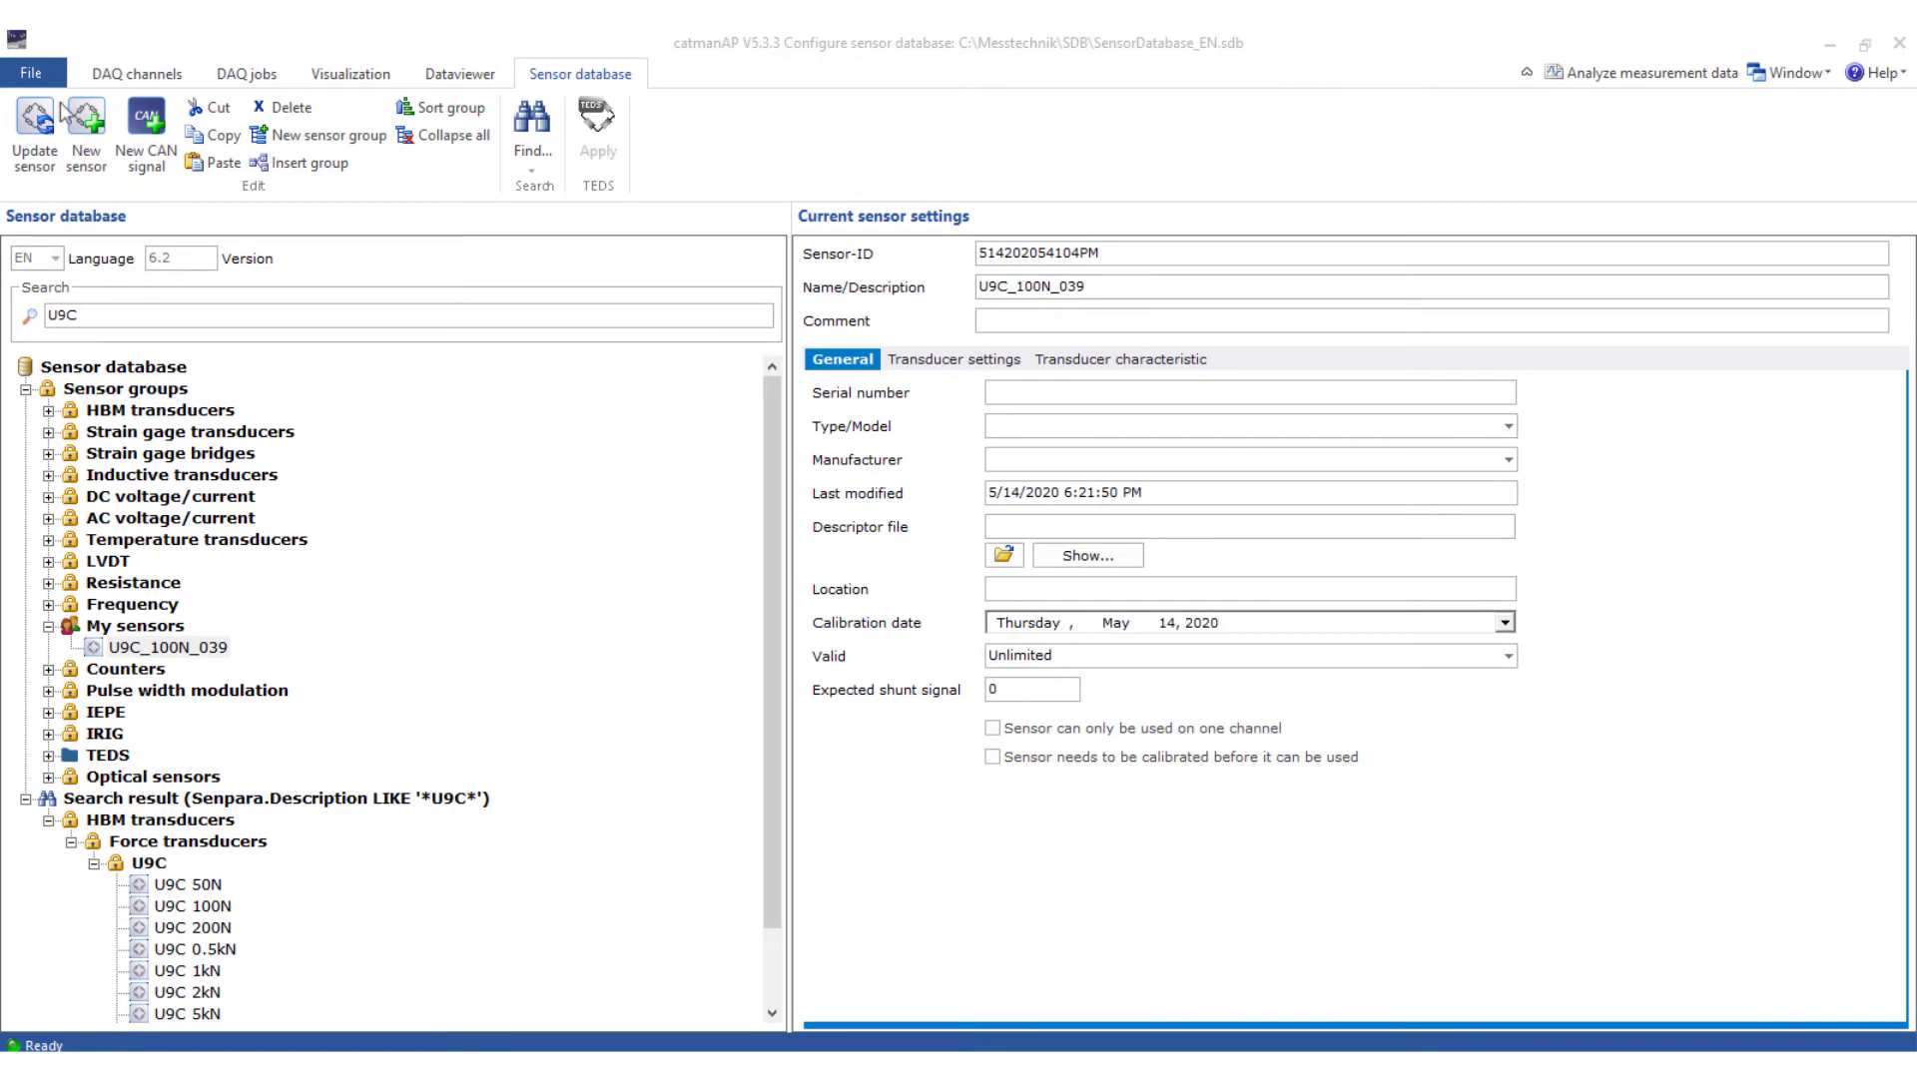
# Step: Assign U9C_100N_039 to Force_B, then select My sensors in the sensor database
pyautogui.click(136, 73)
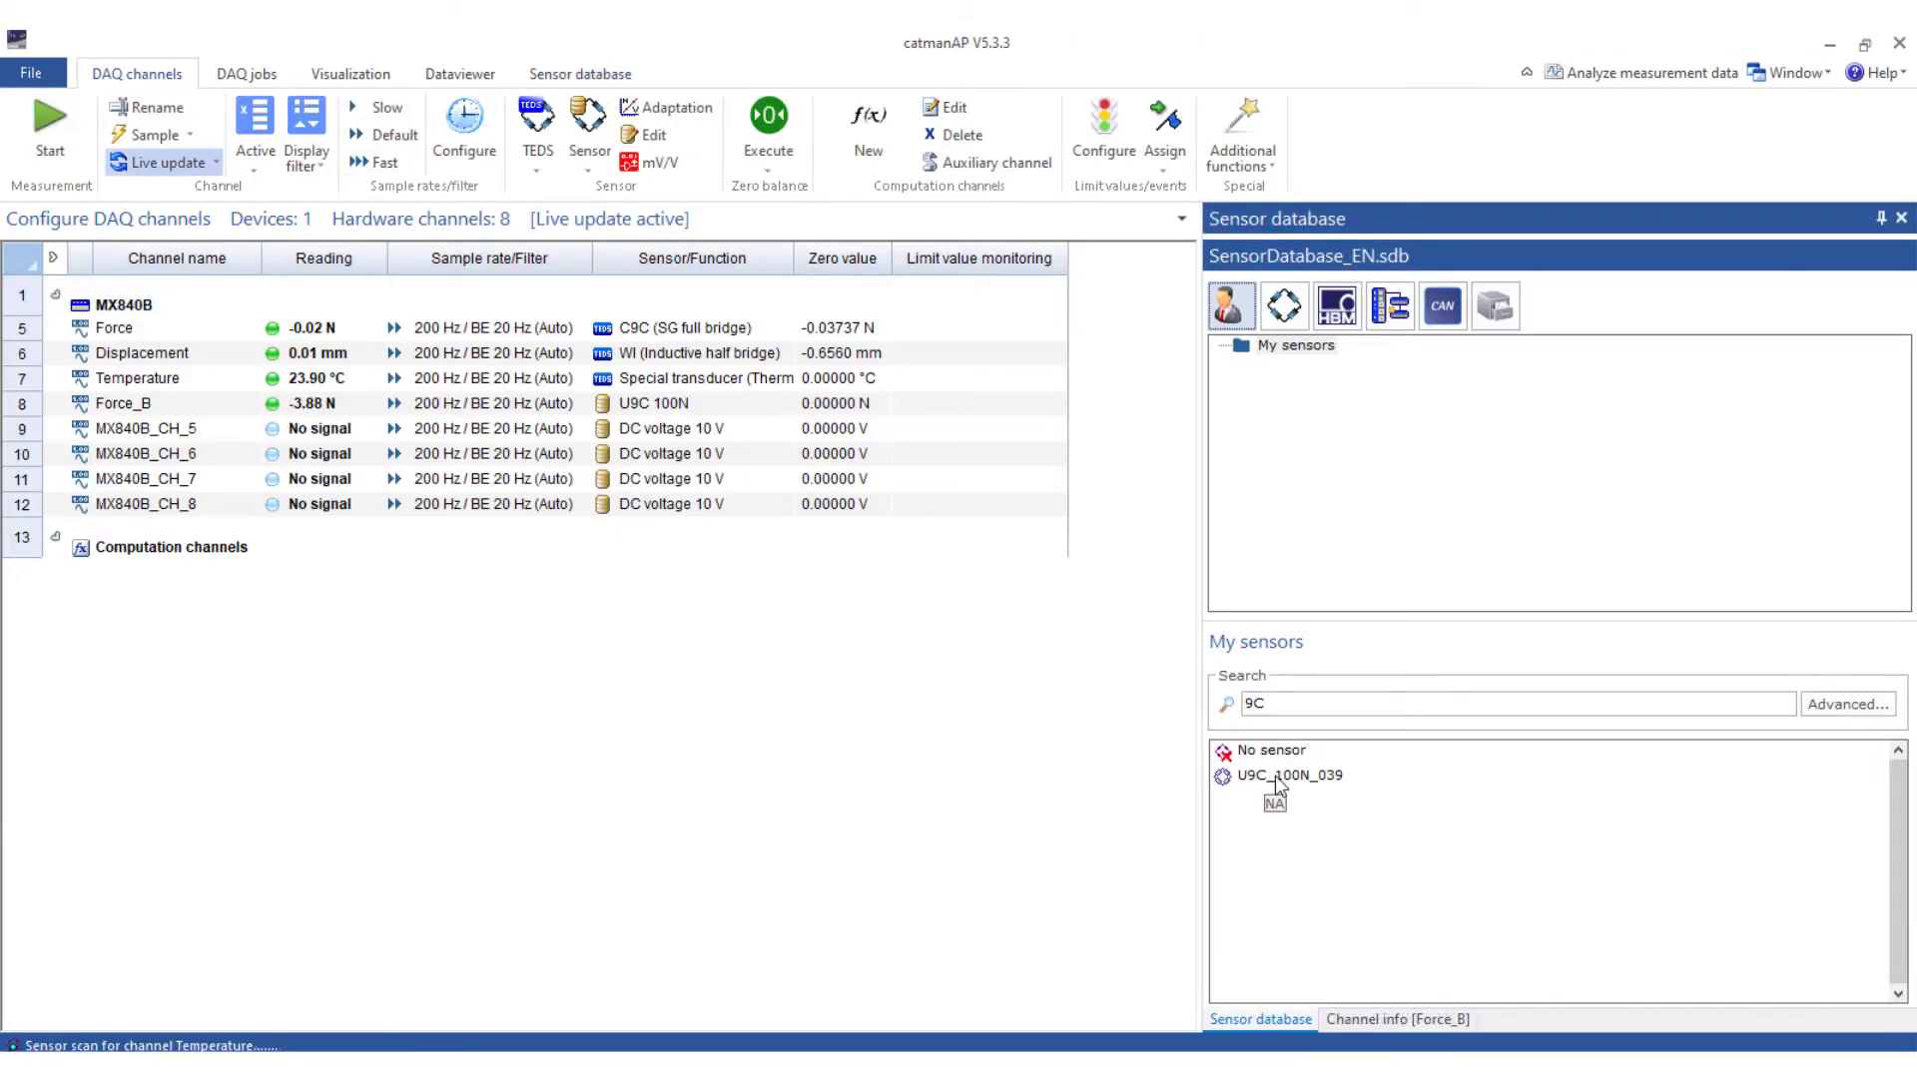
pyautogui.click(1292, 775)
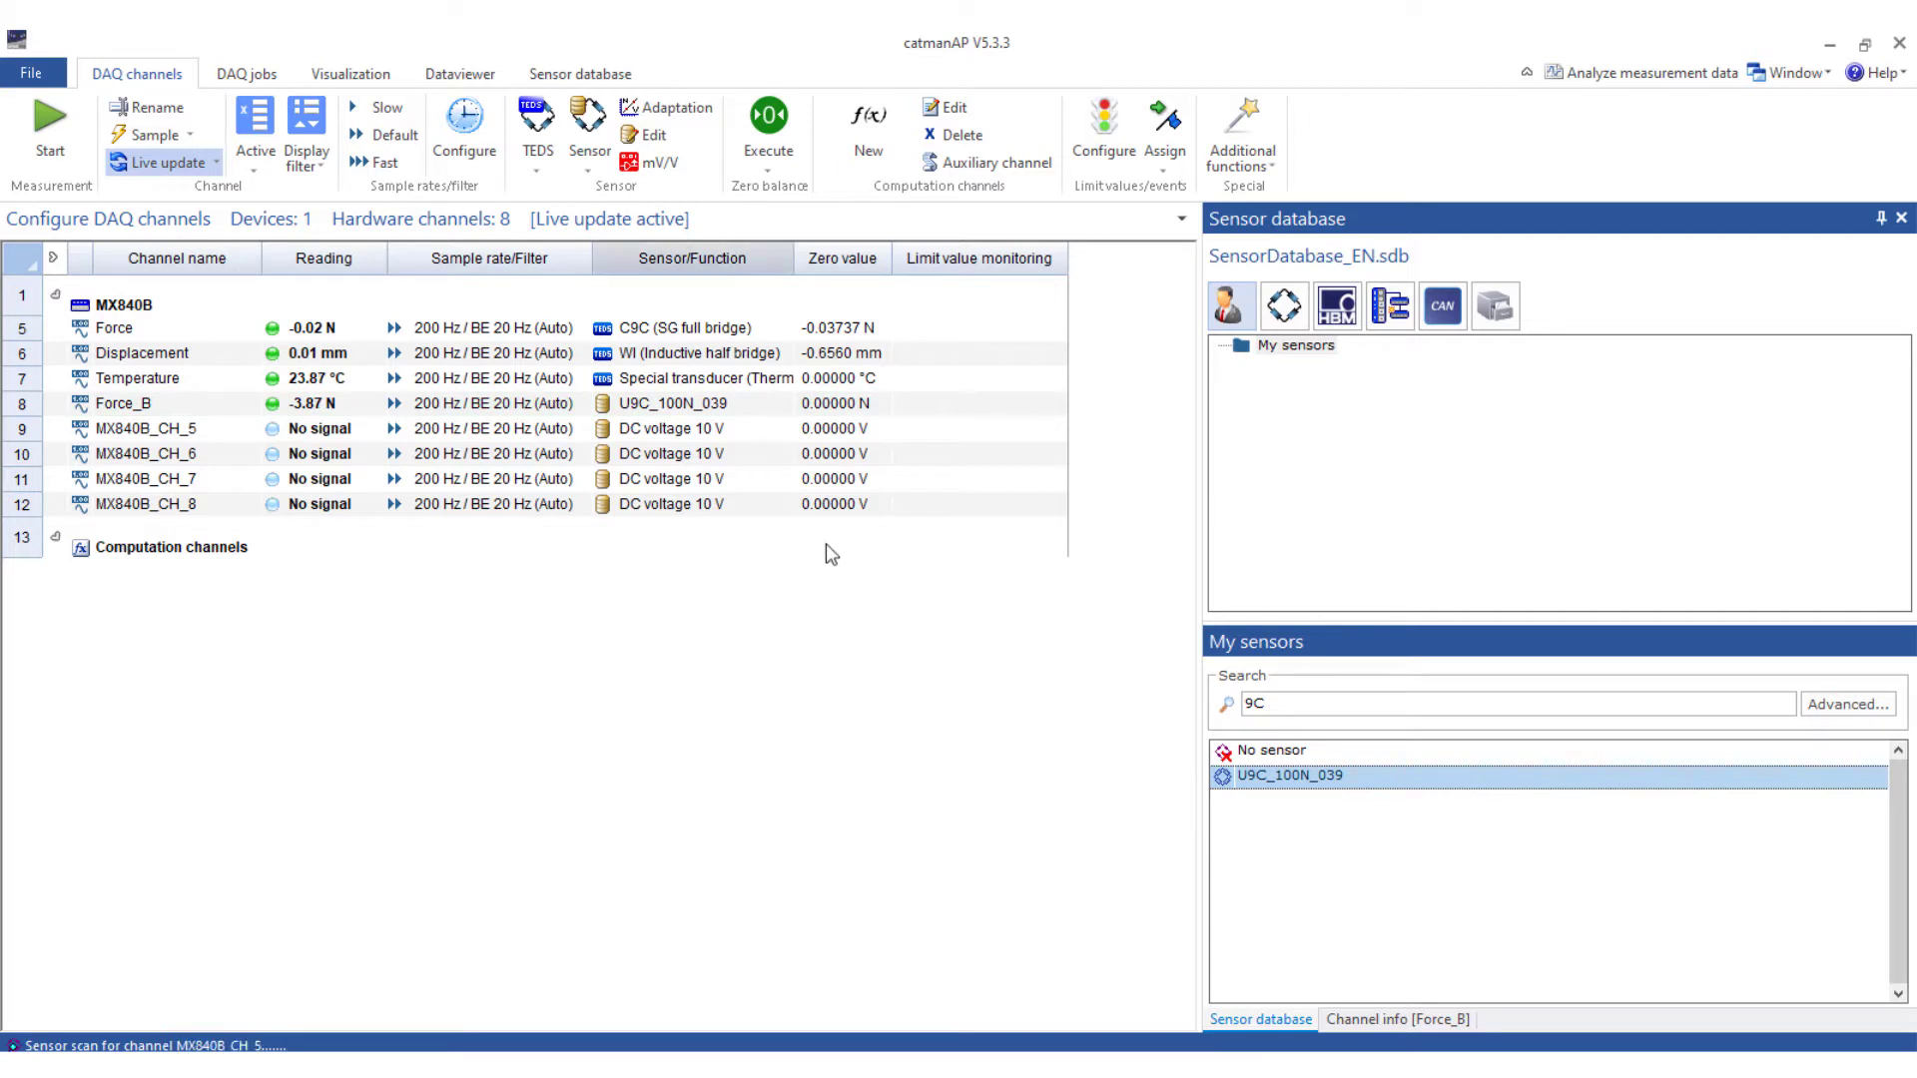
pyautogui.click(579, 73)
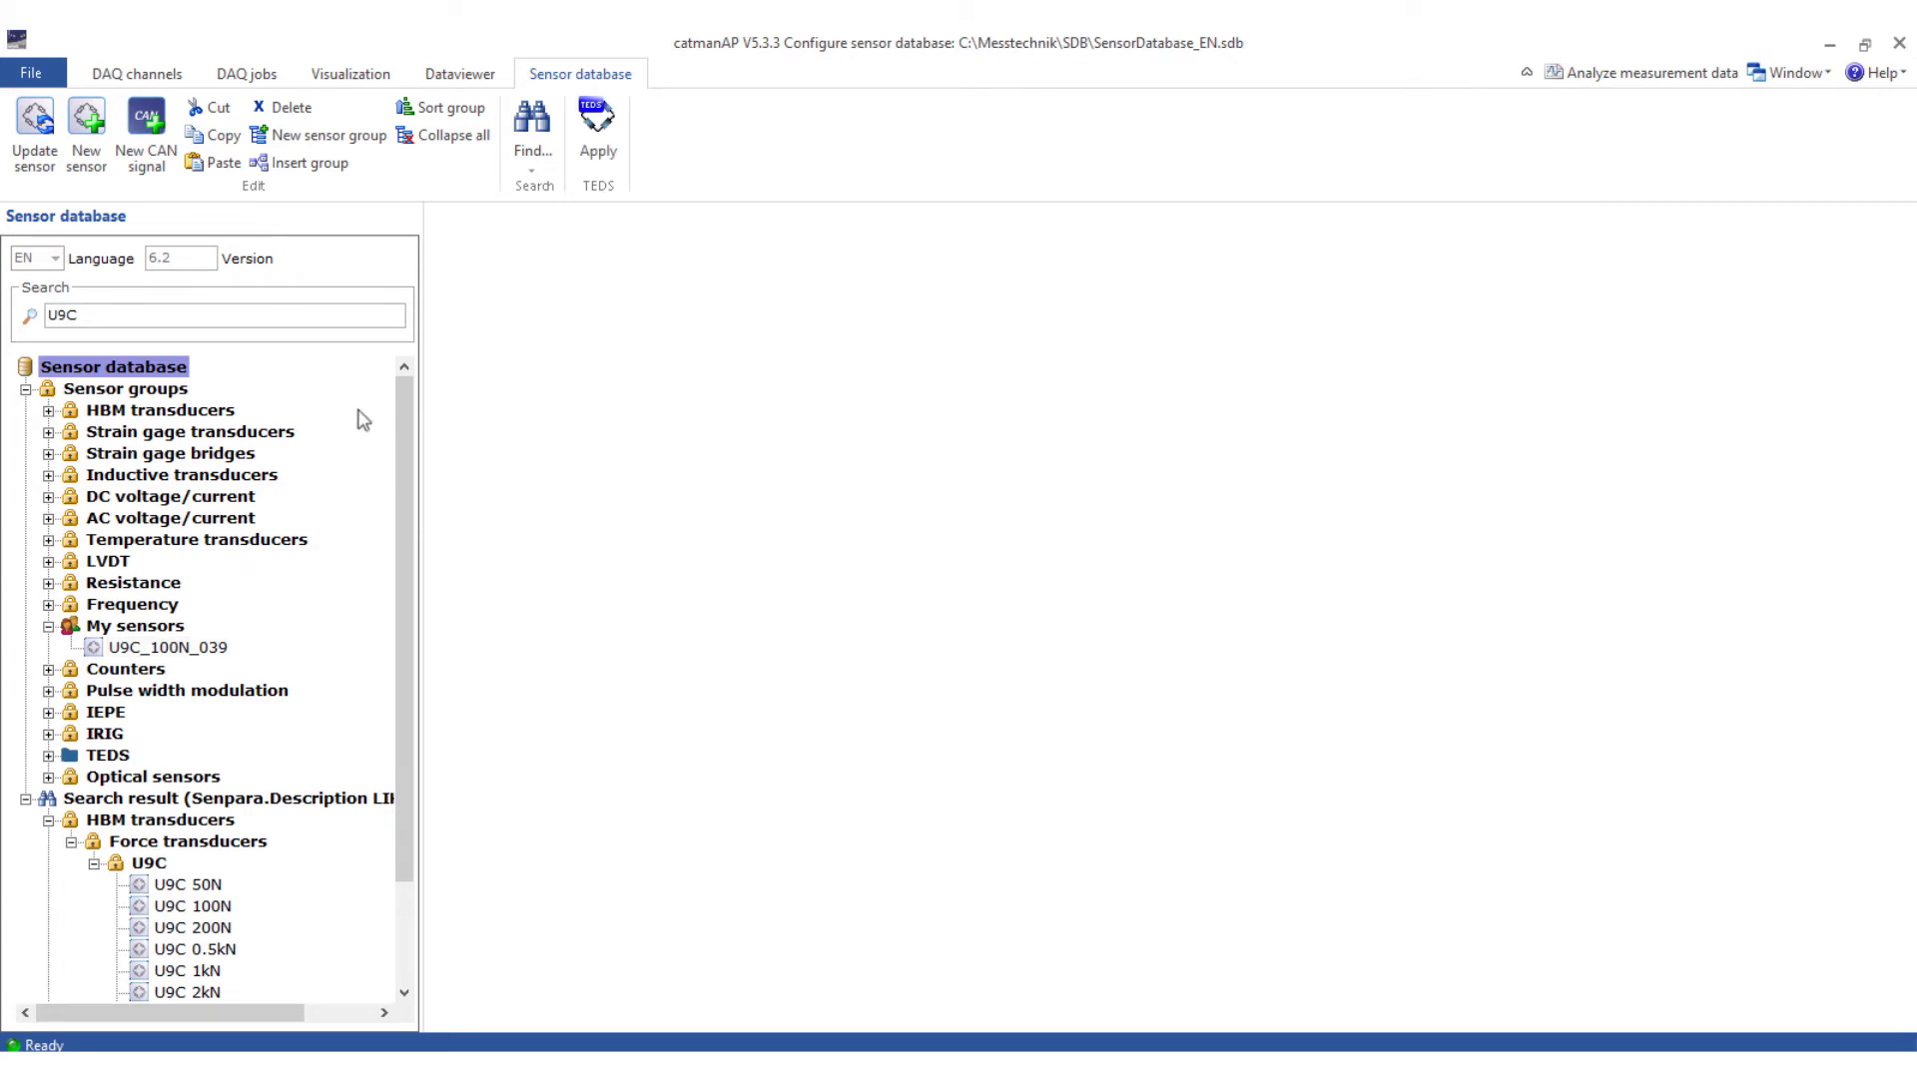
pyautogui.click(135, 625)
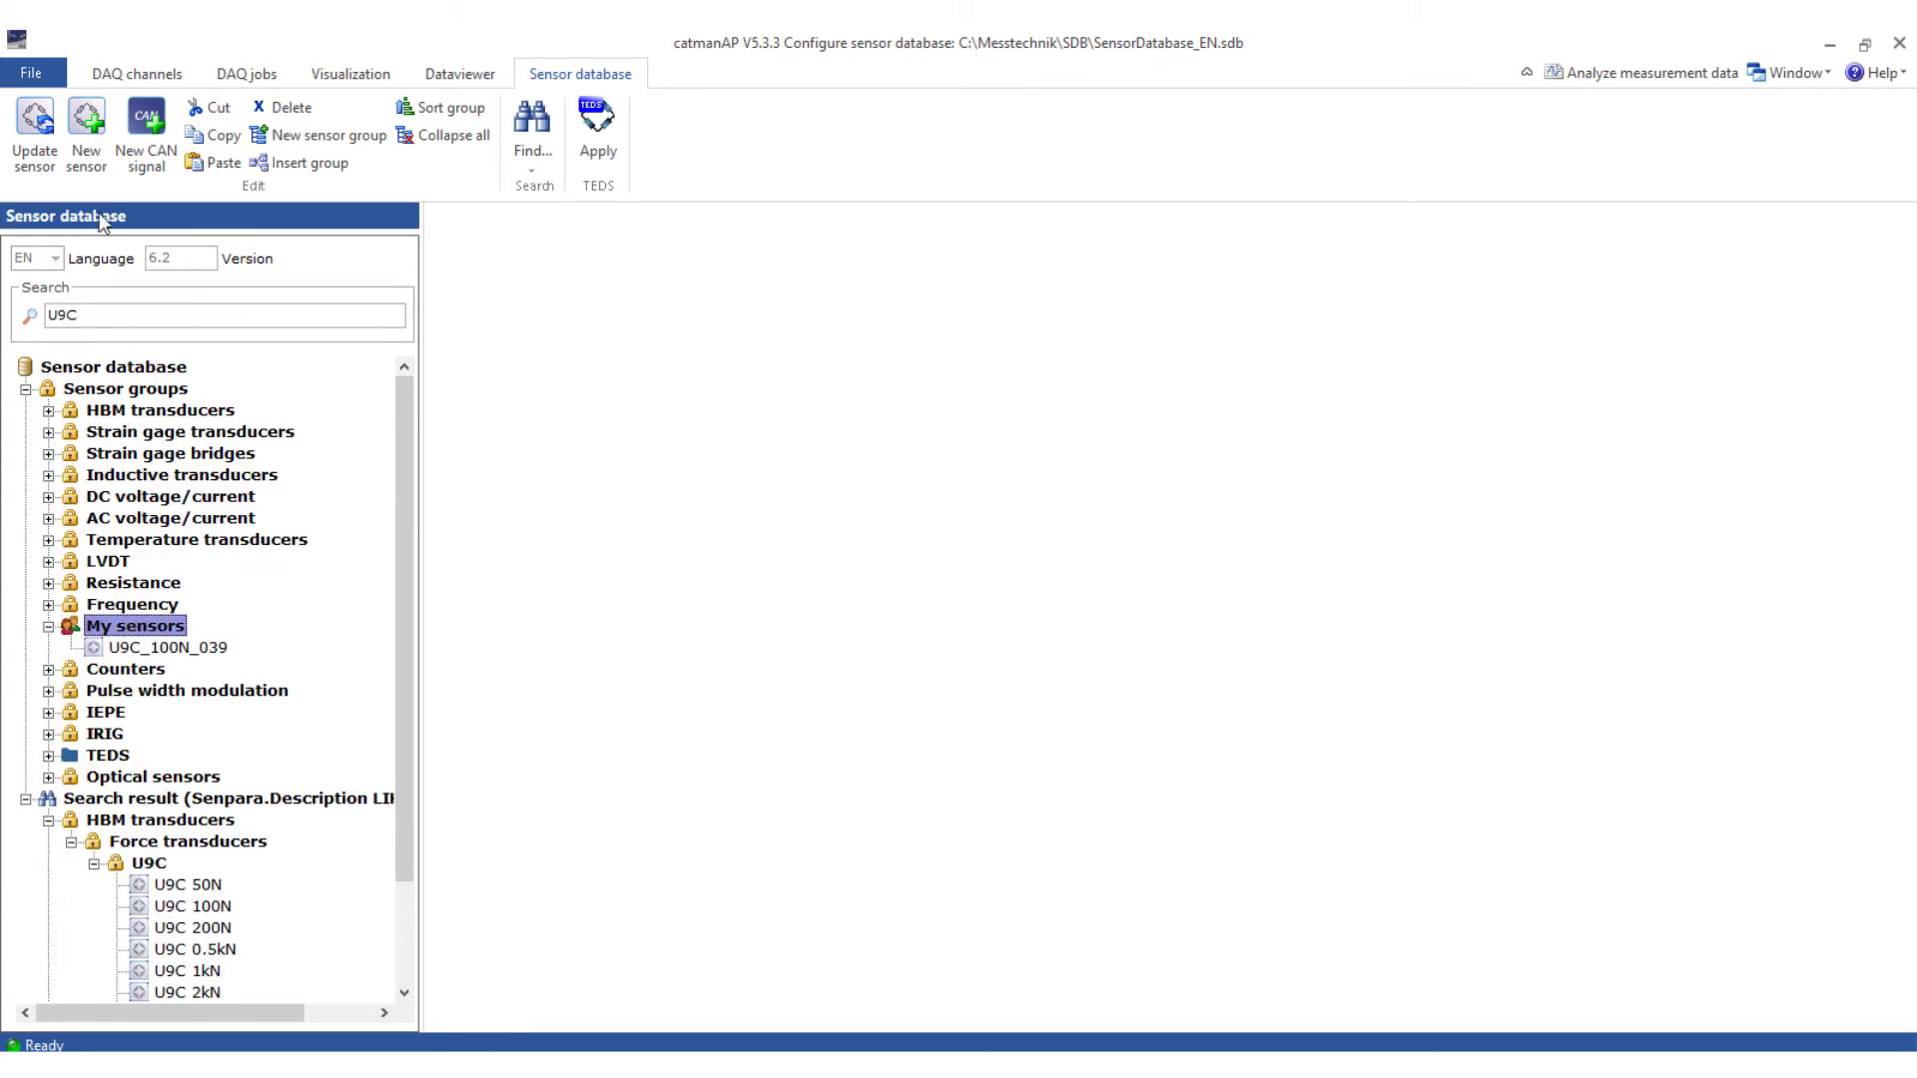
# Step: Add a new Current-type sensor named Flow_Sensor to My sensors
pyautogui.click(86, 131)
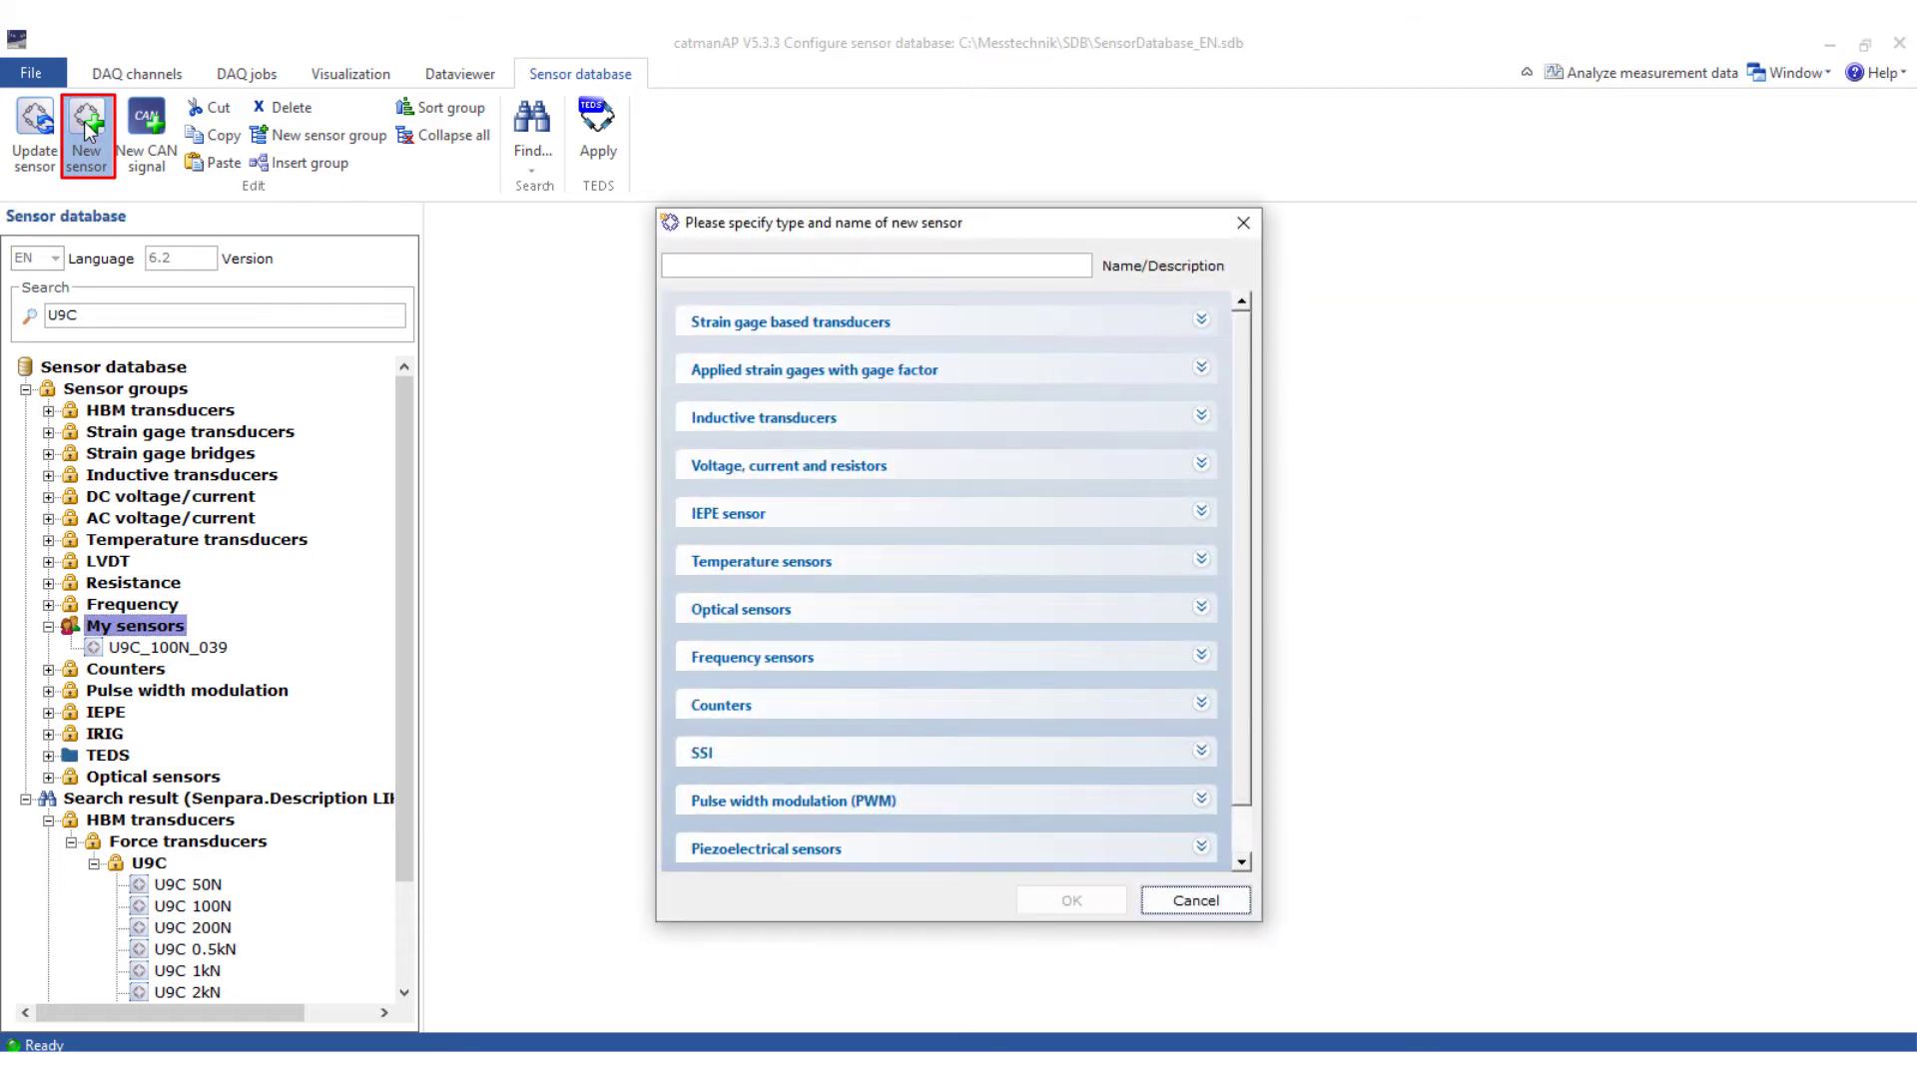
pyautogui.write('Flow_Sensor')
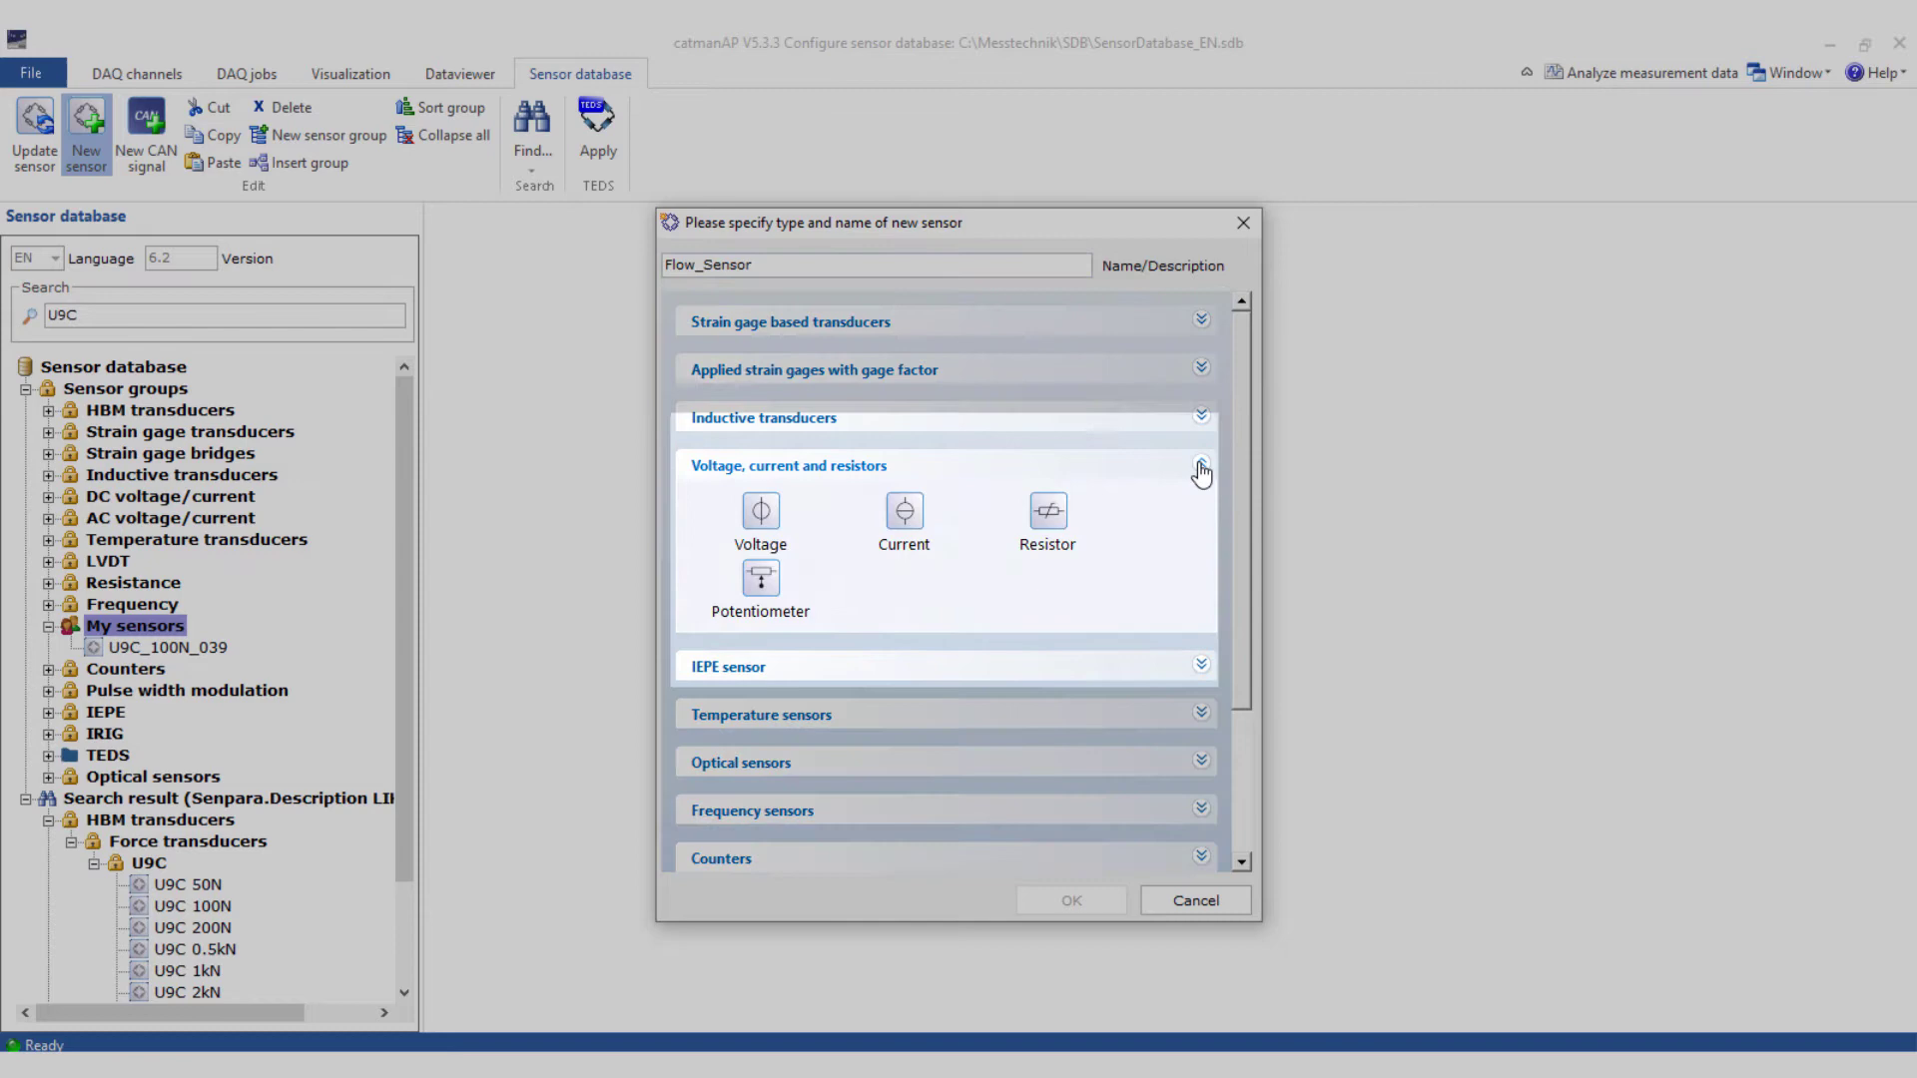
pyautogui.click(904, 522)
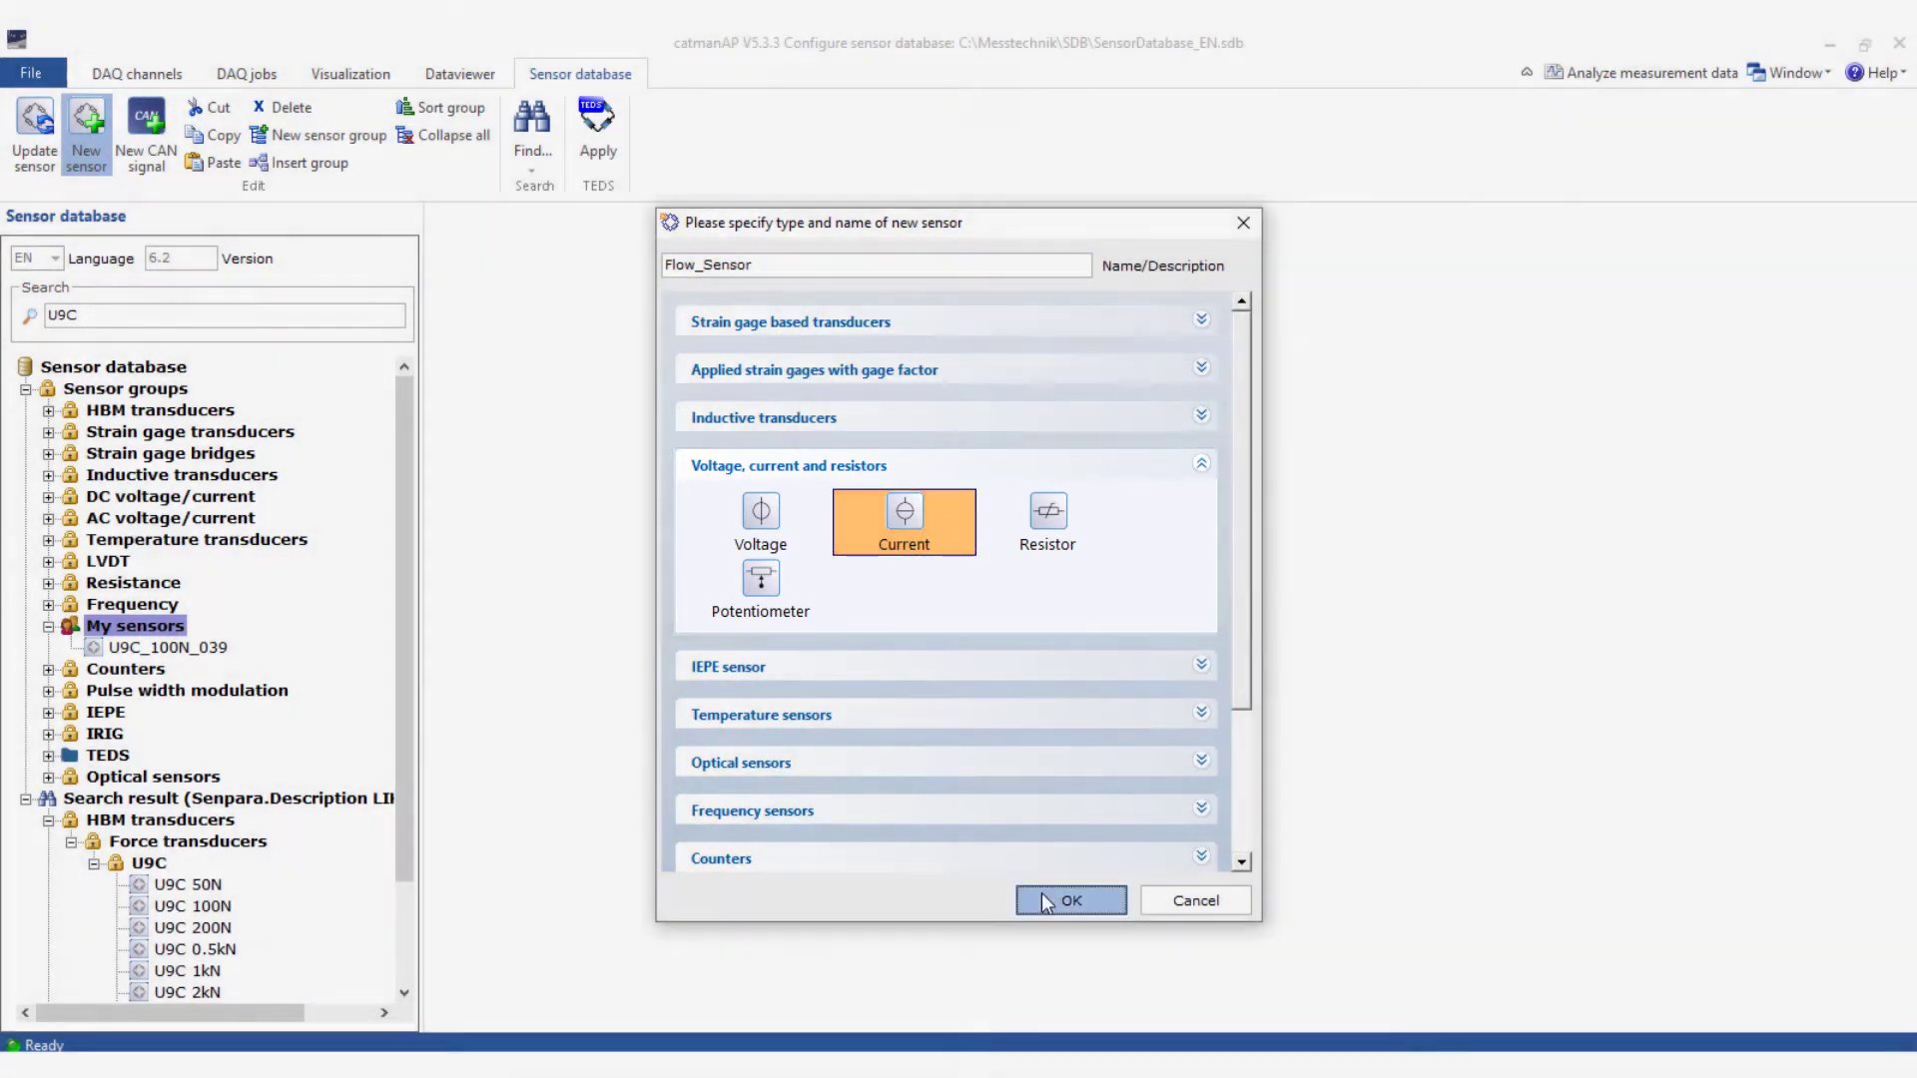
pyautogui.click(1069, 900)
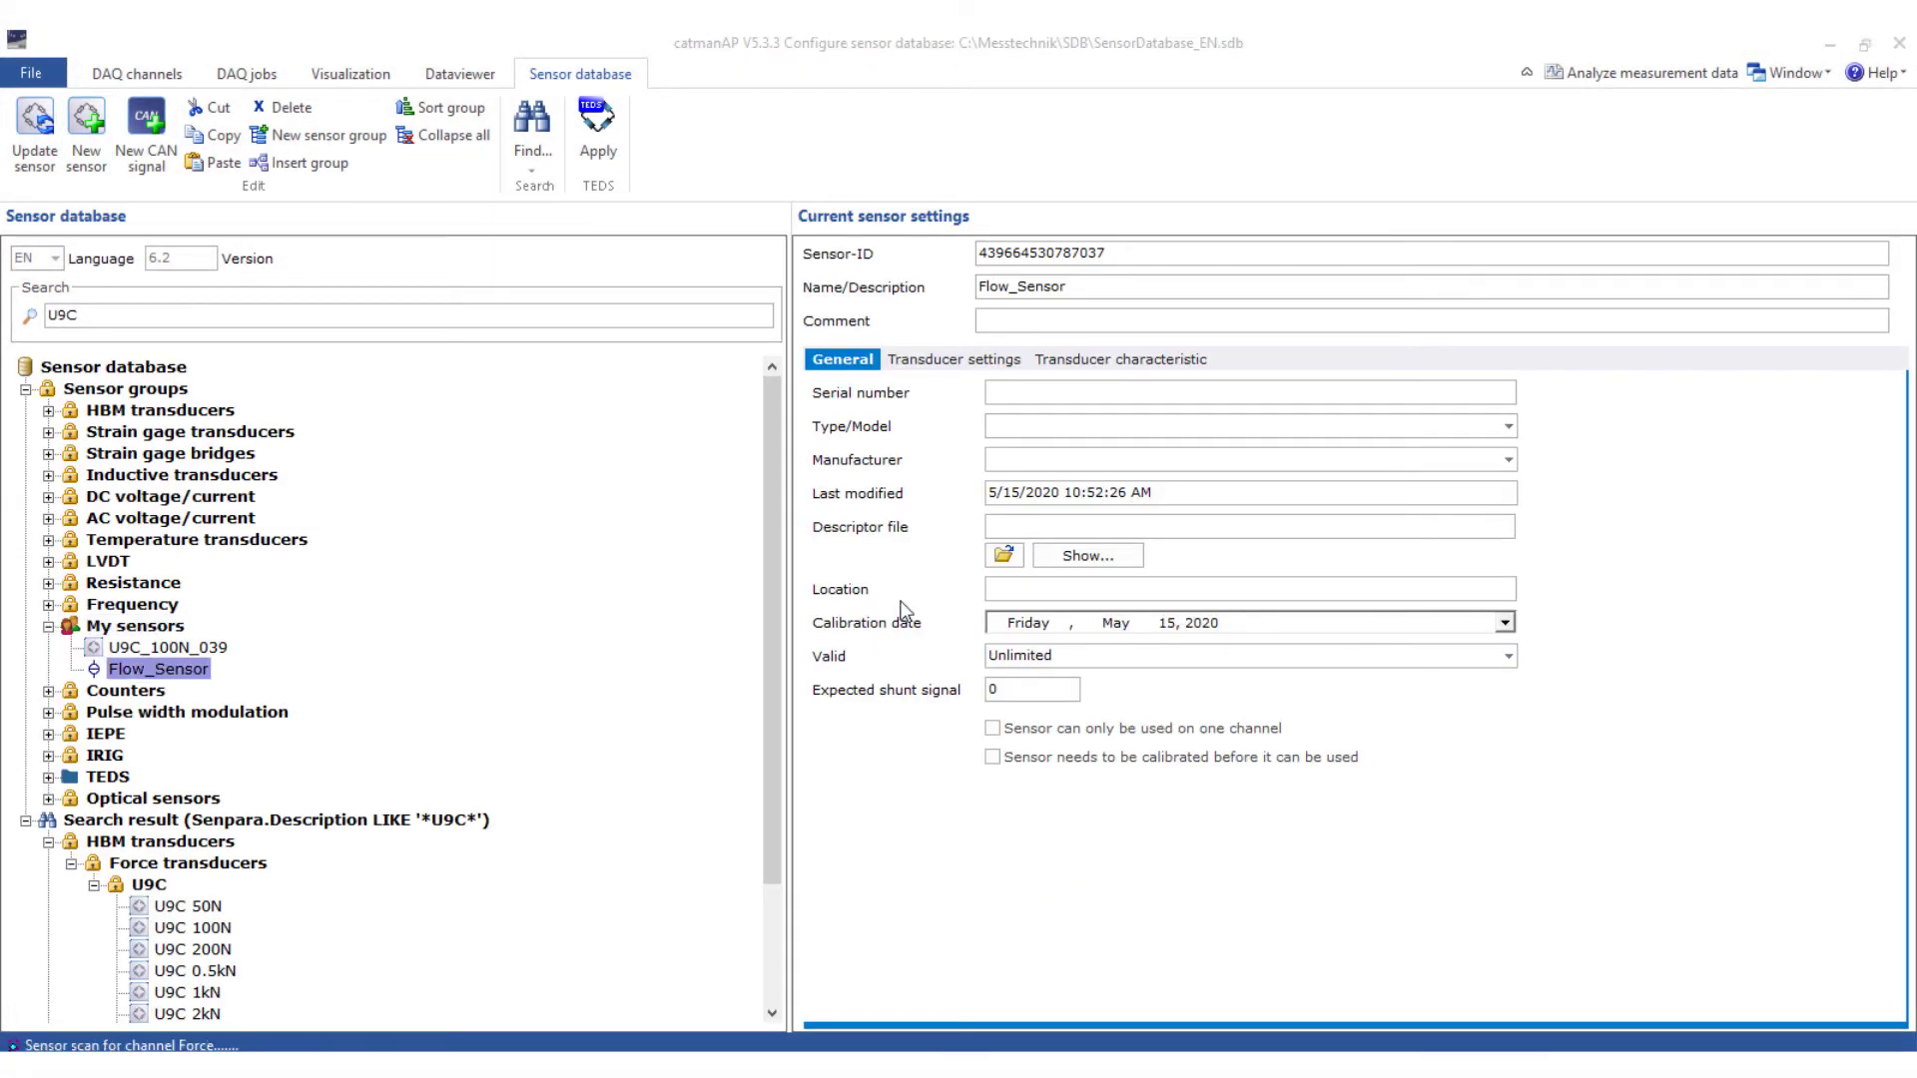
# Step: Check Flow_Sensor's DC current supply, then view its mA-to-percent characteristic
pyautogui.click(953, 358)
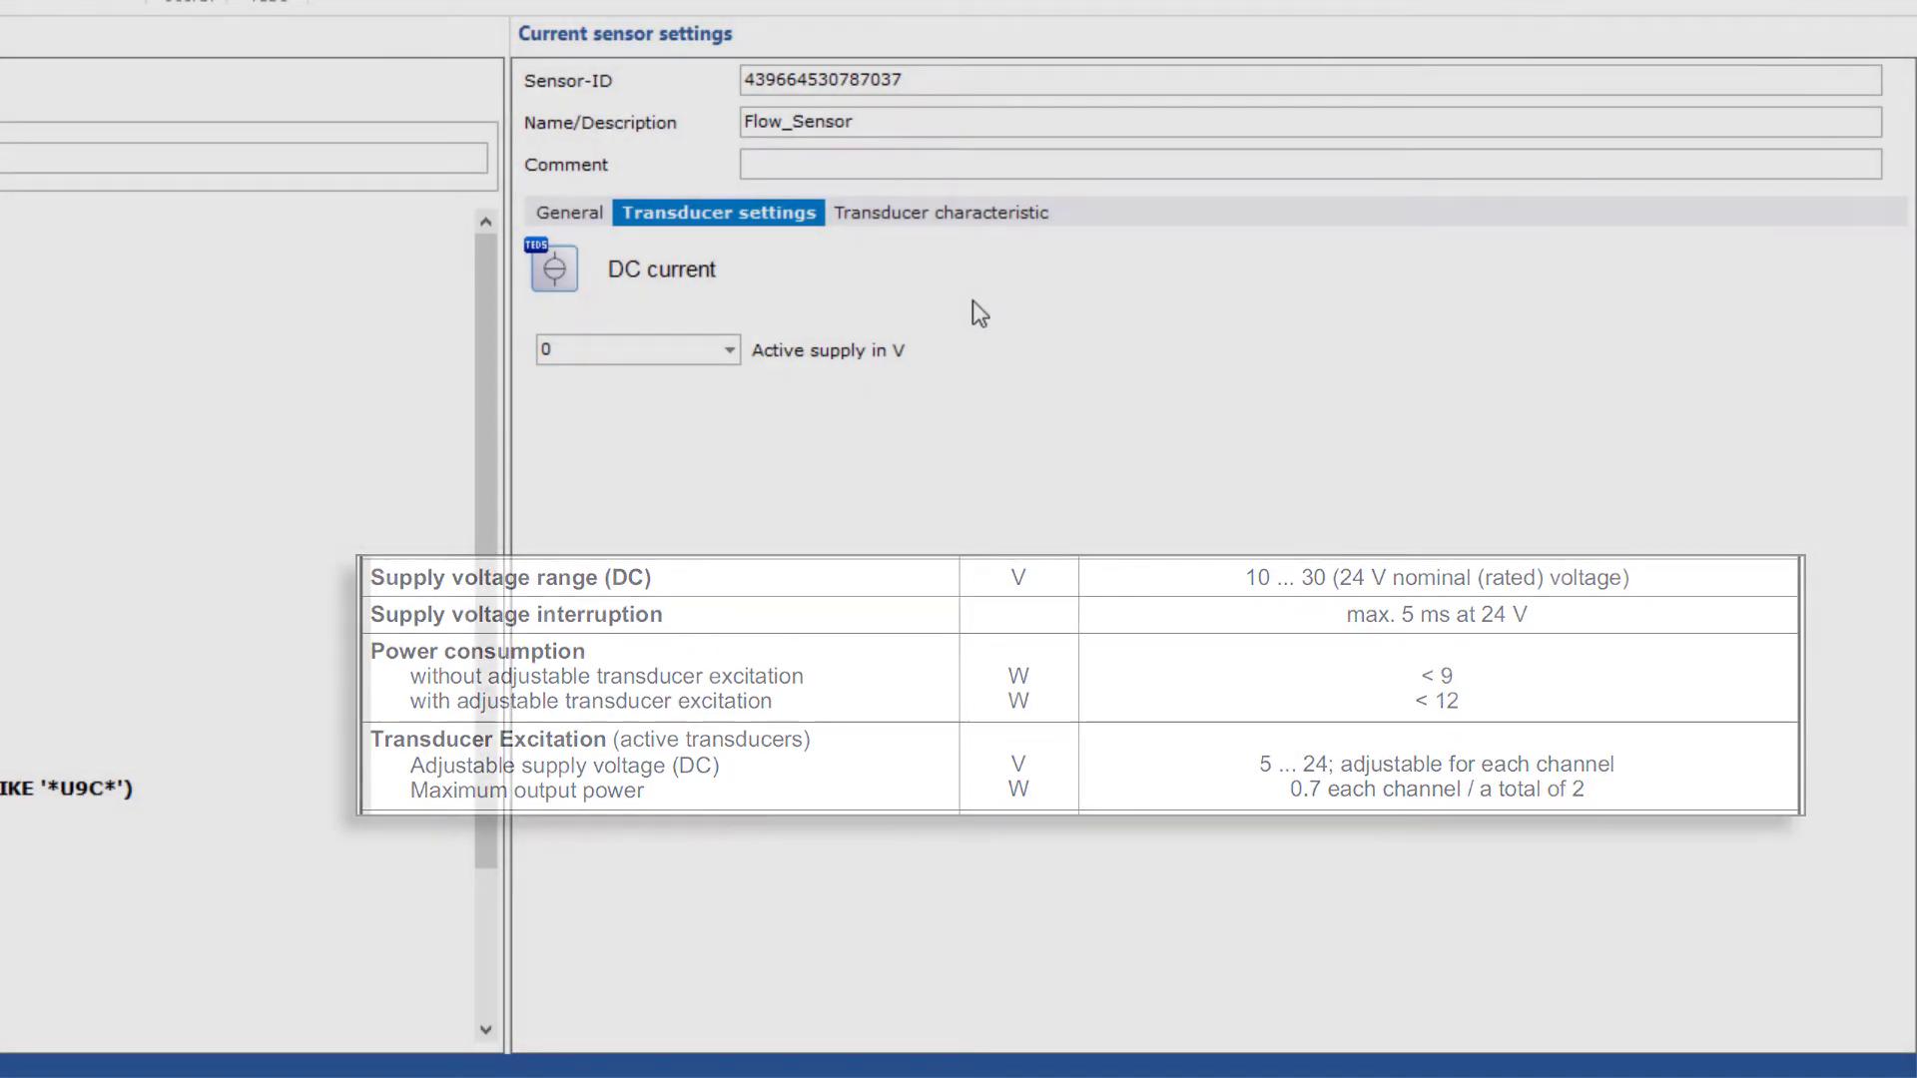
pyautogui.click(941, 211)
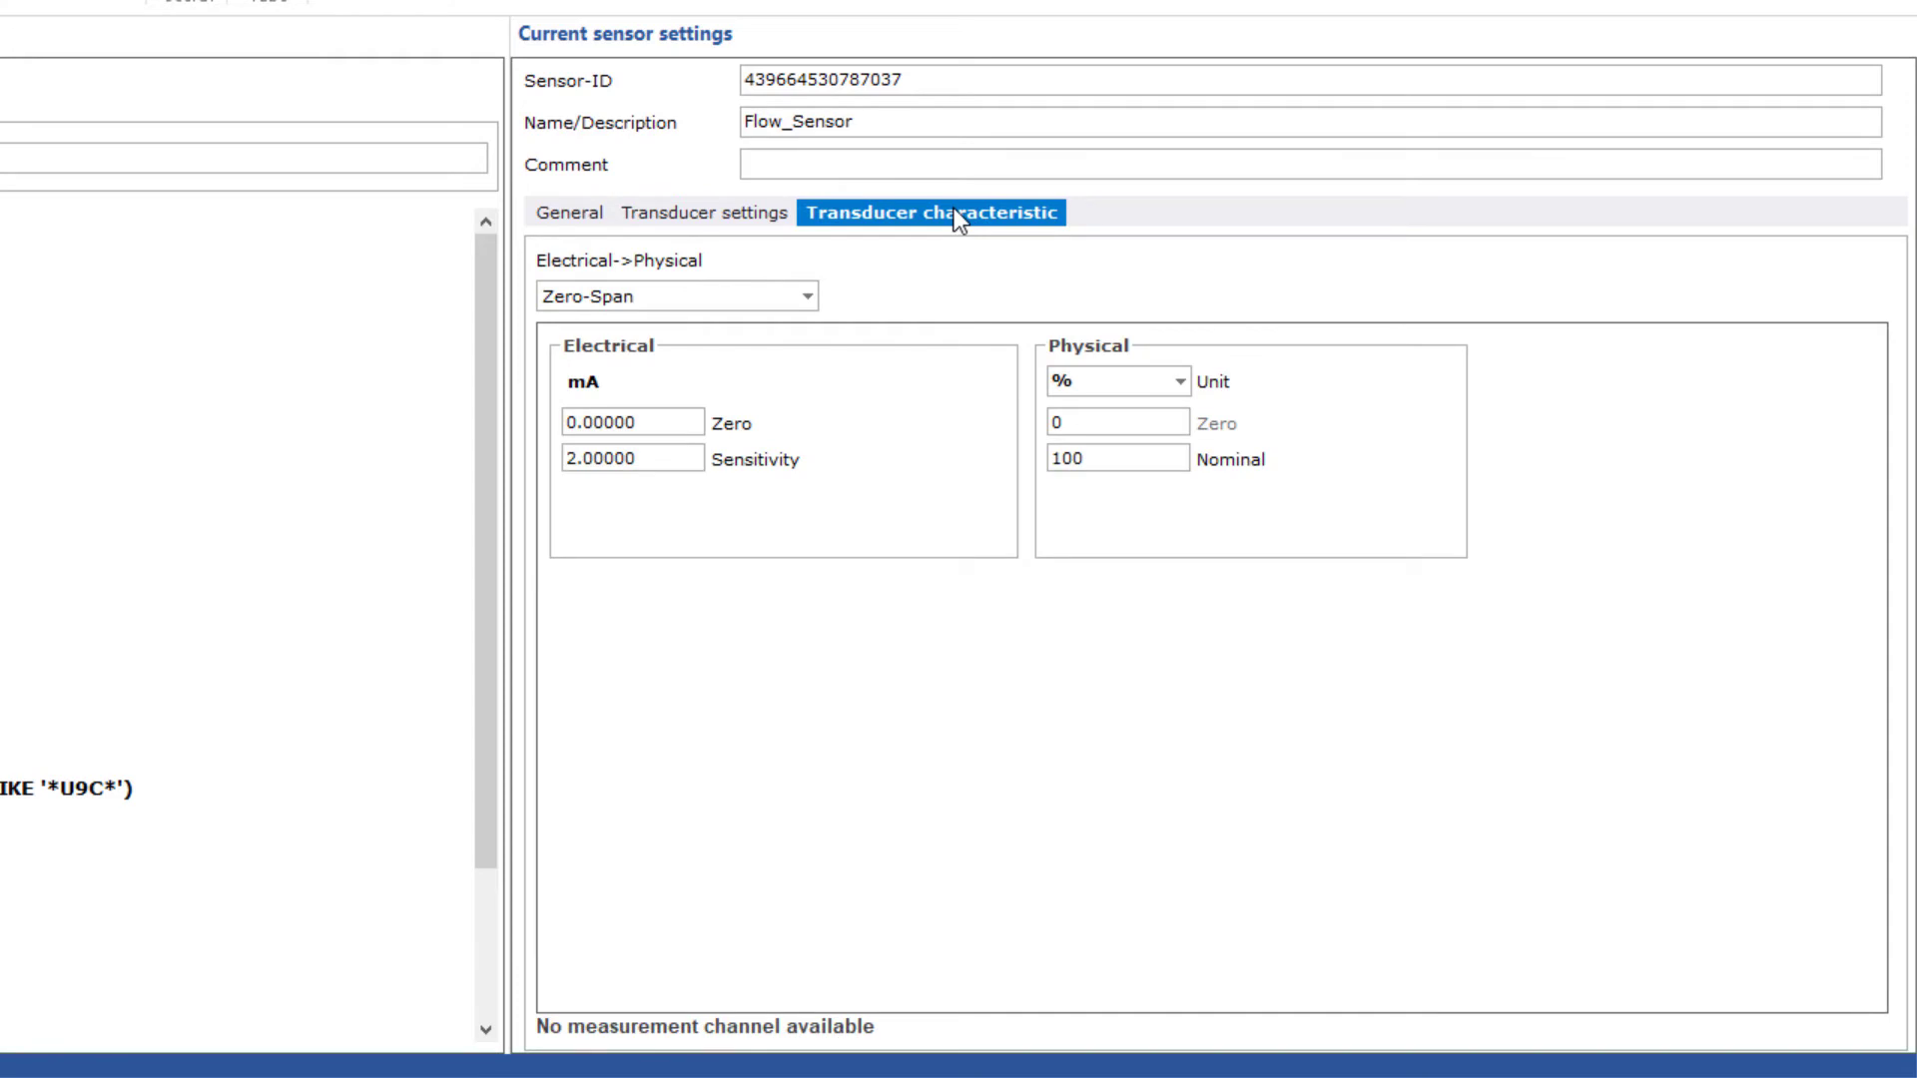
# Step: Keep Zero-Span as Flow_Sensor's scaling type with a 4 mA electrical zero
pyautogui.click(803, 295)
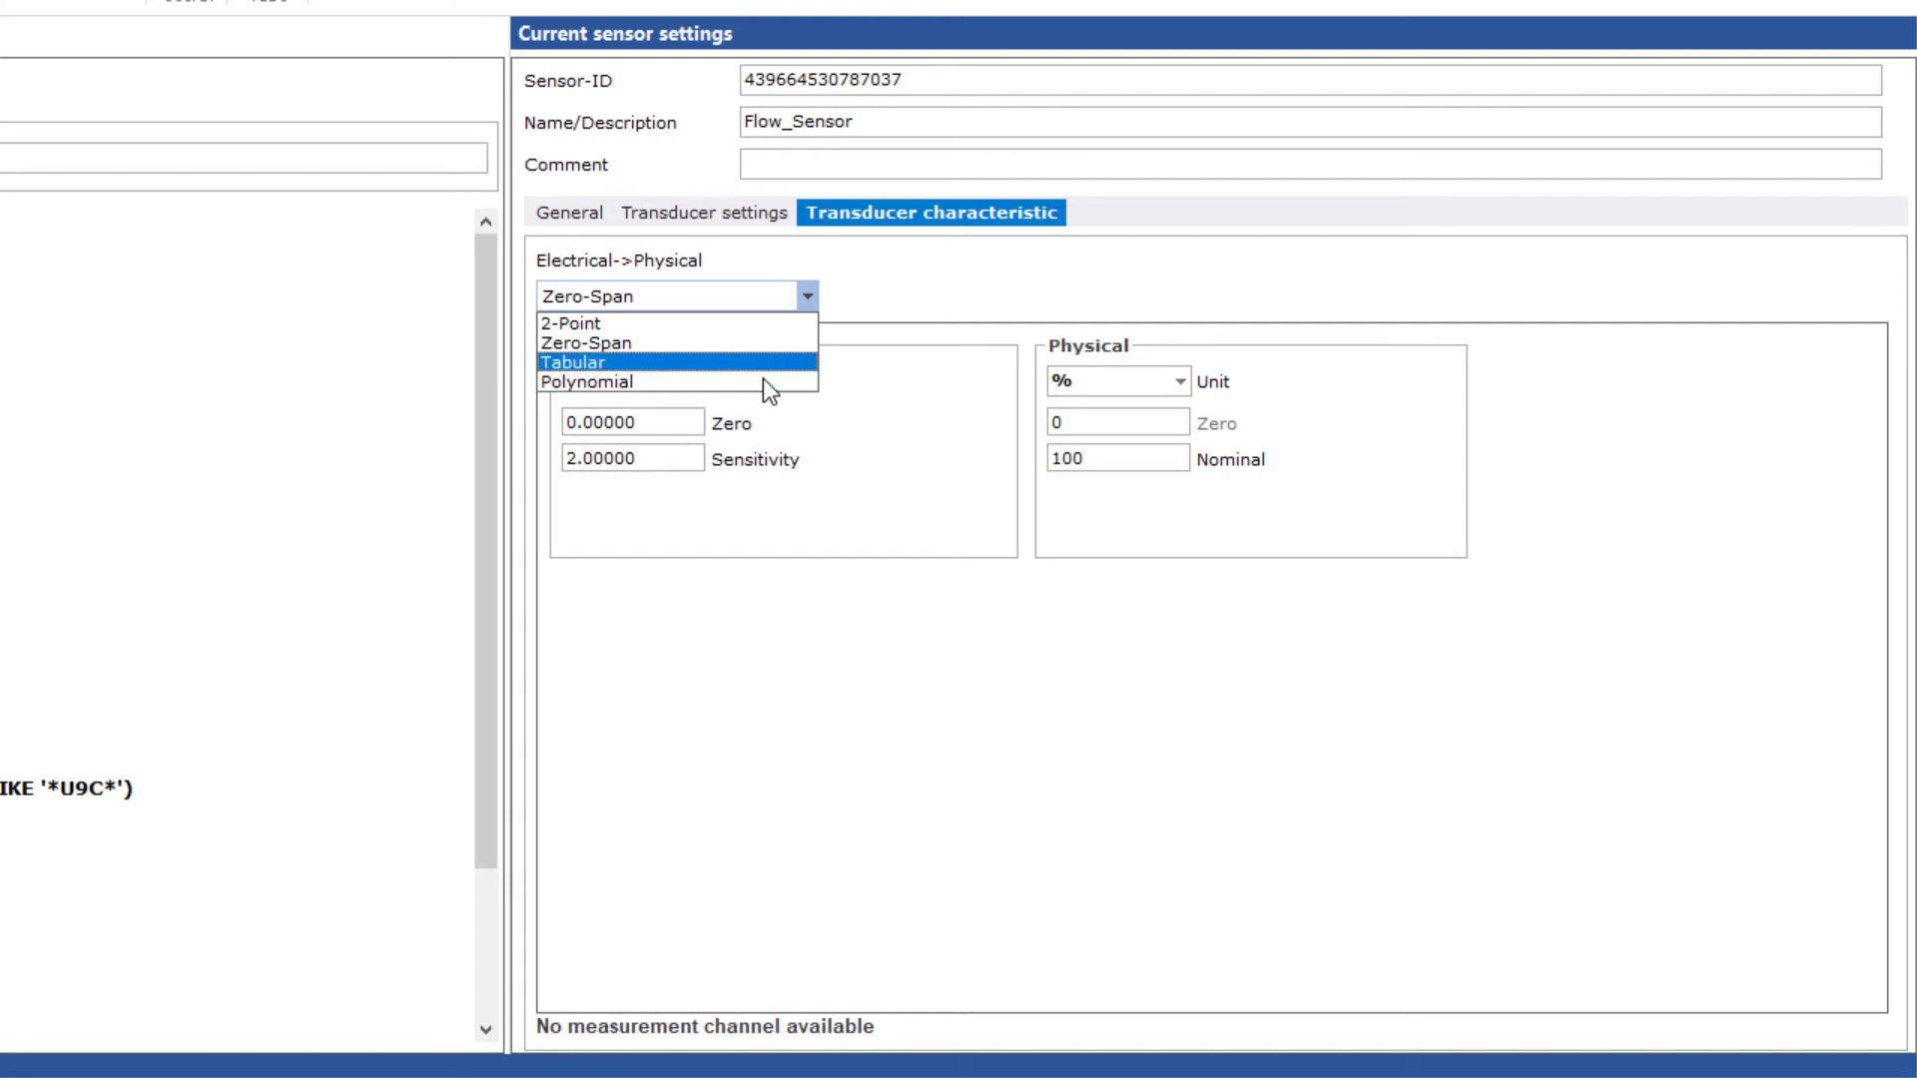
pyautogui.moveTo(779, 386)
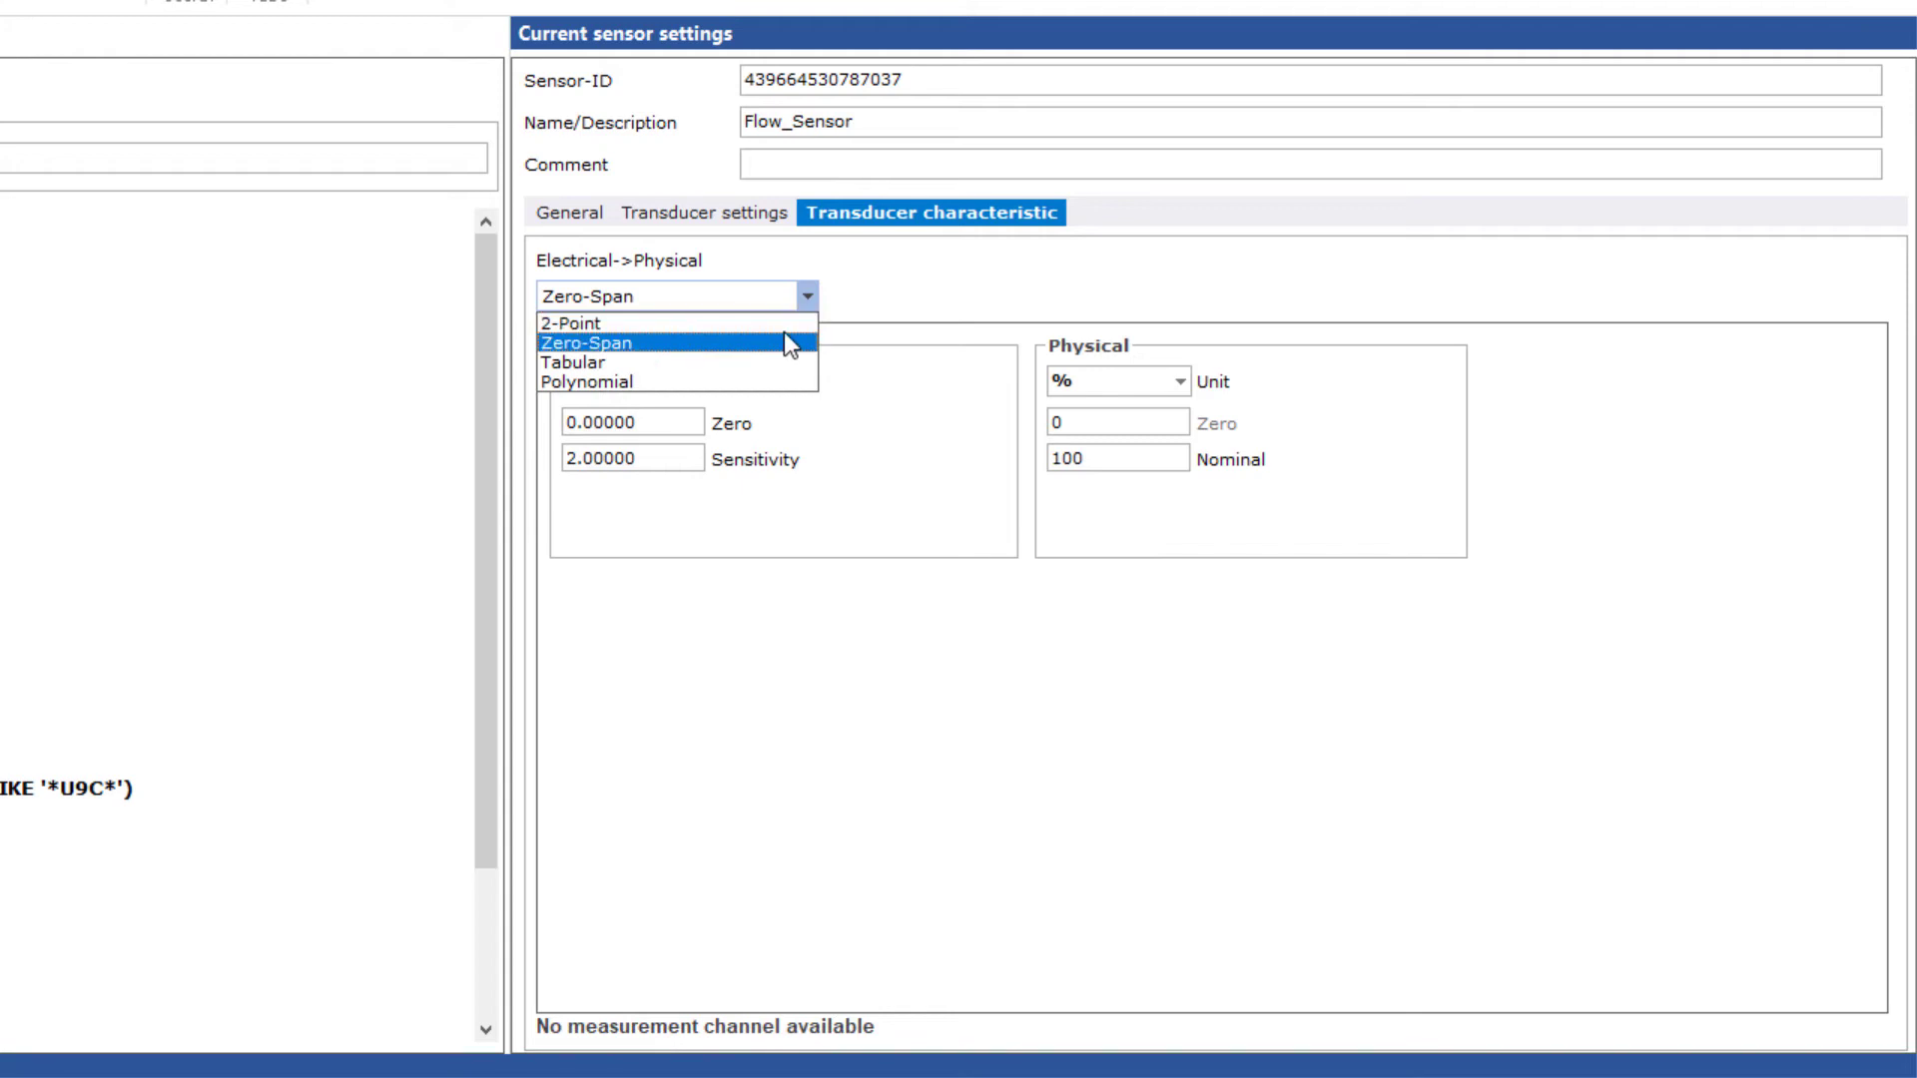
pyautogui.click(597, 343)
pyautogui.write('4')
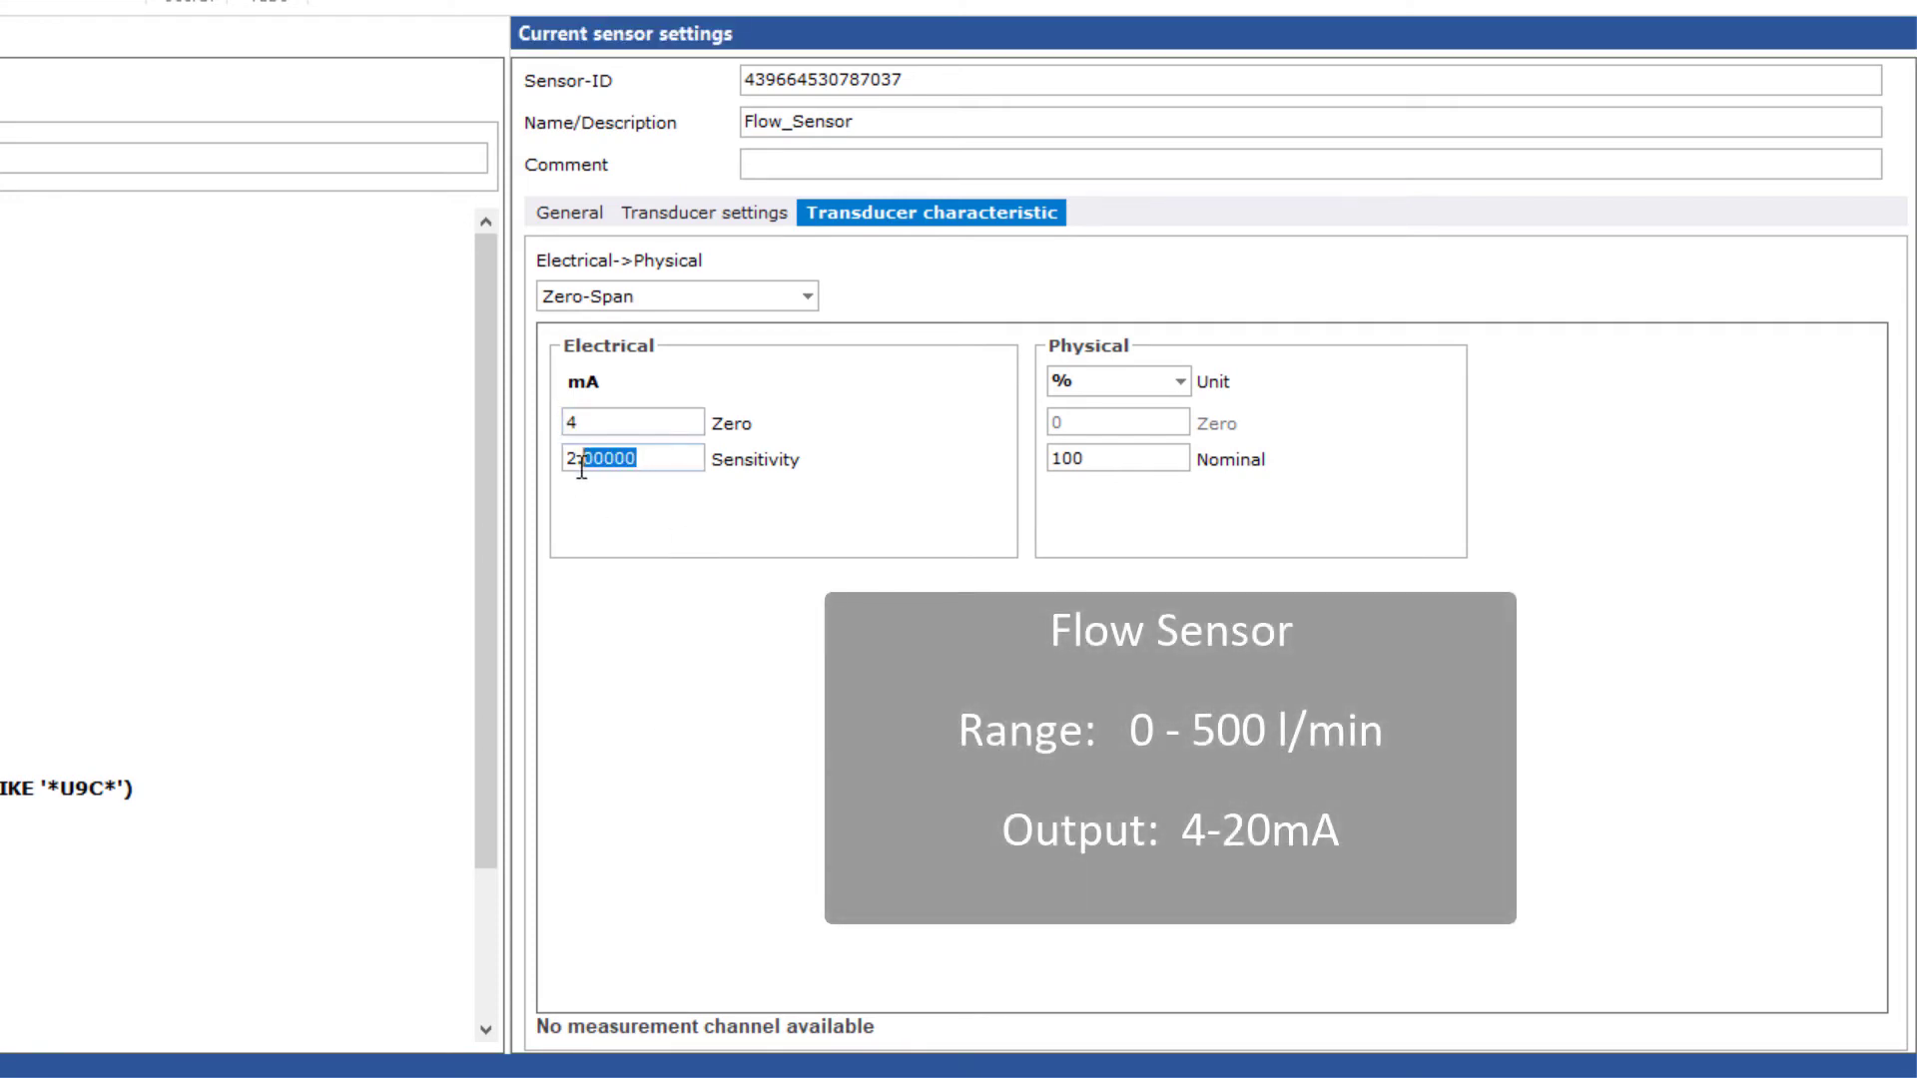
# Step: Enter 20 mA as Flow_Sensor's sensitivity and go back to the DAQ channel list
pyautogui.write('20')
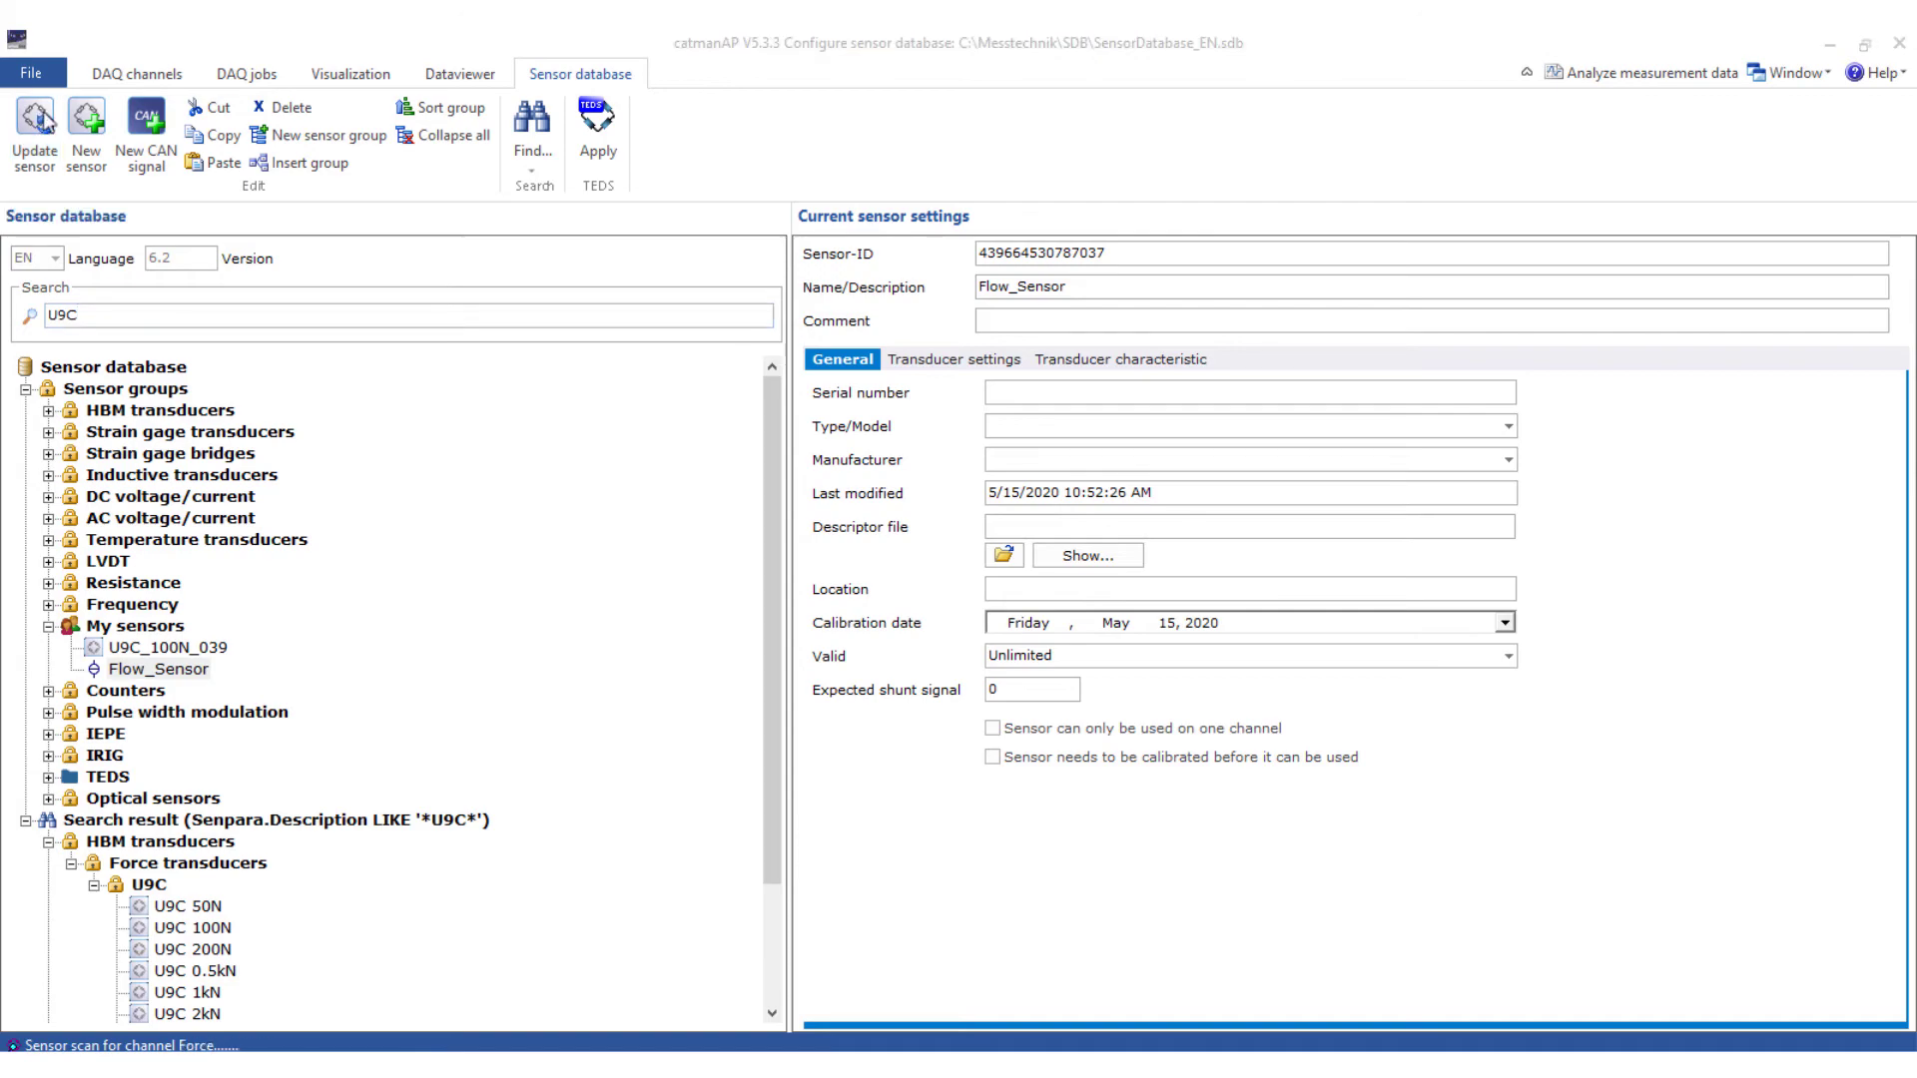
pyautogui.click(169, 59)
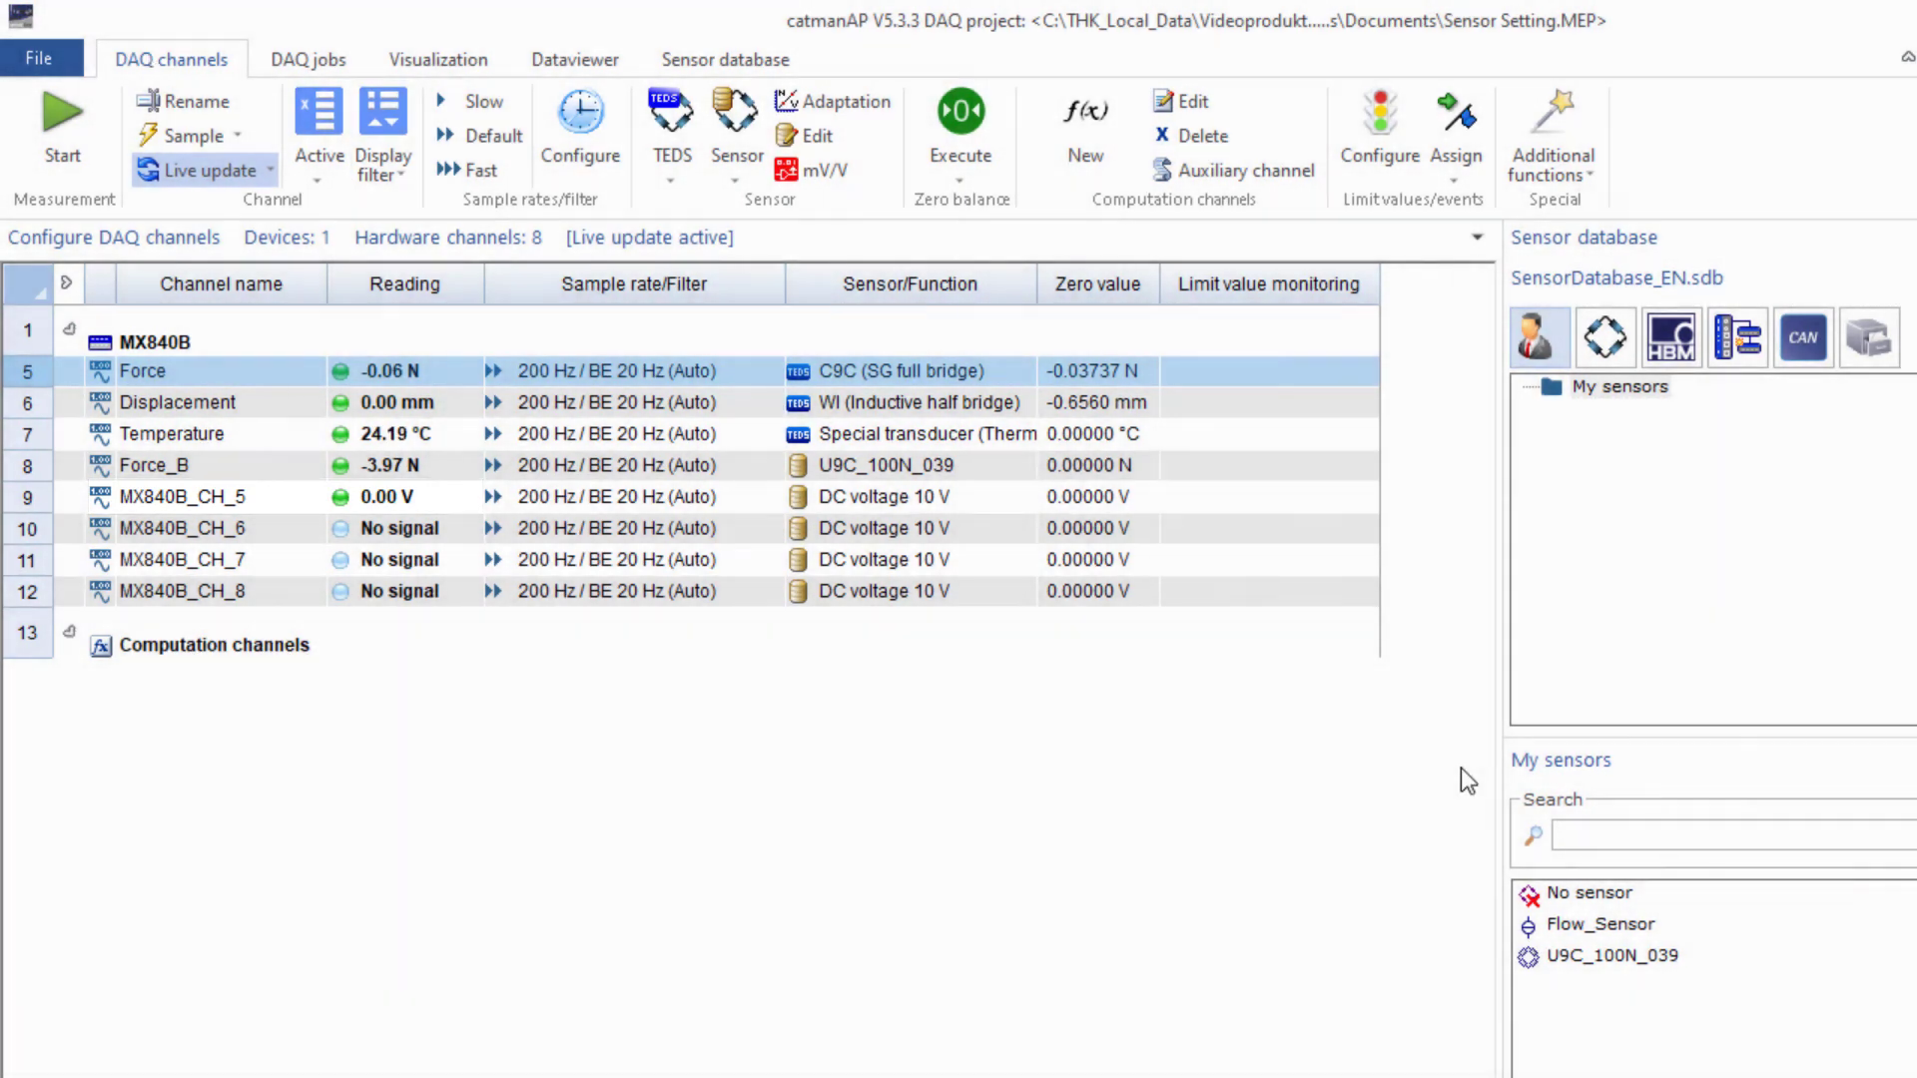
# Step: Select channel MX840B_CH_5, which now reads Flow_Sensor at about 47.8 l/min
pyautogui.click(1599, 925)
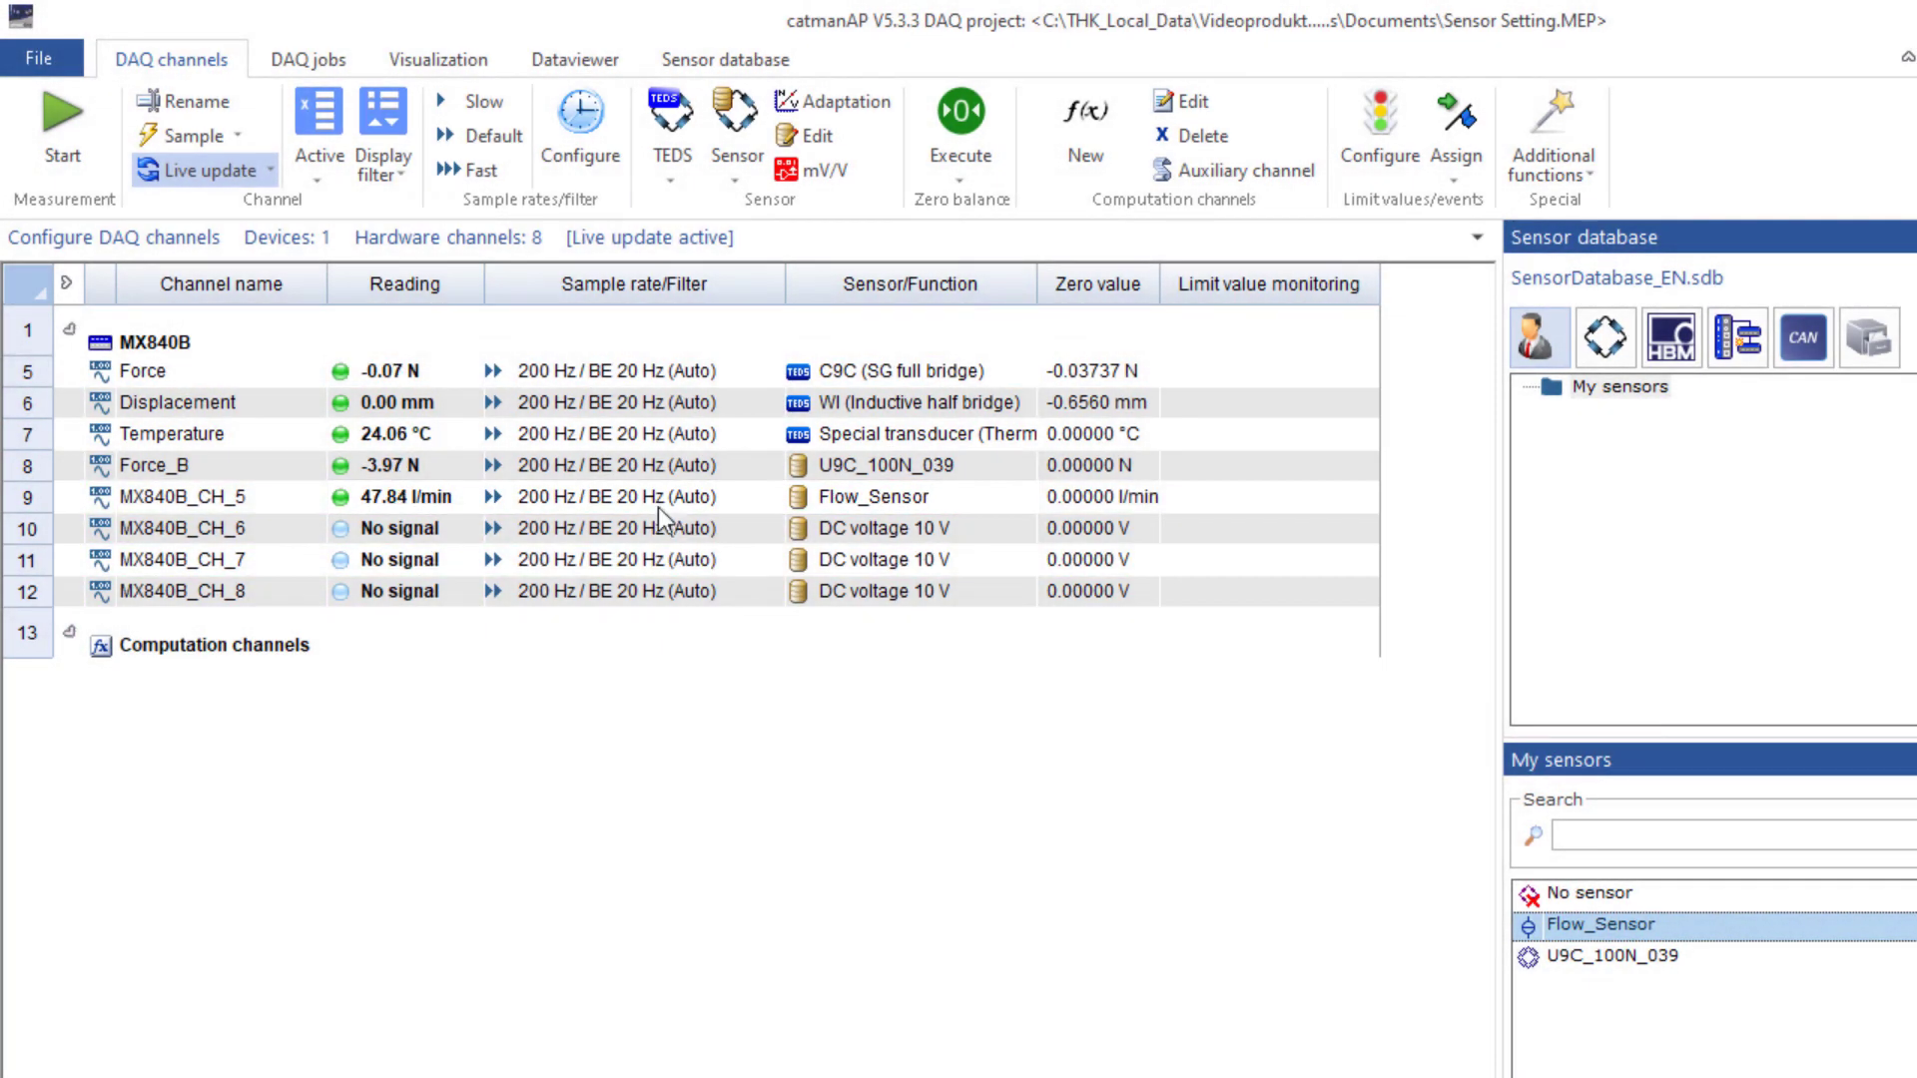
pyautogui.click(220, 496)
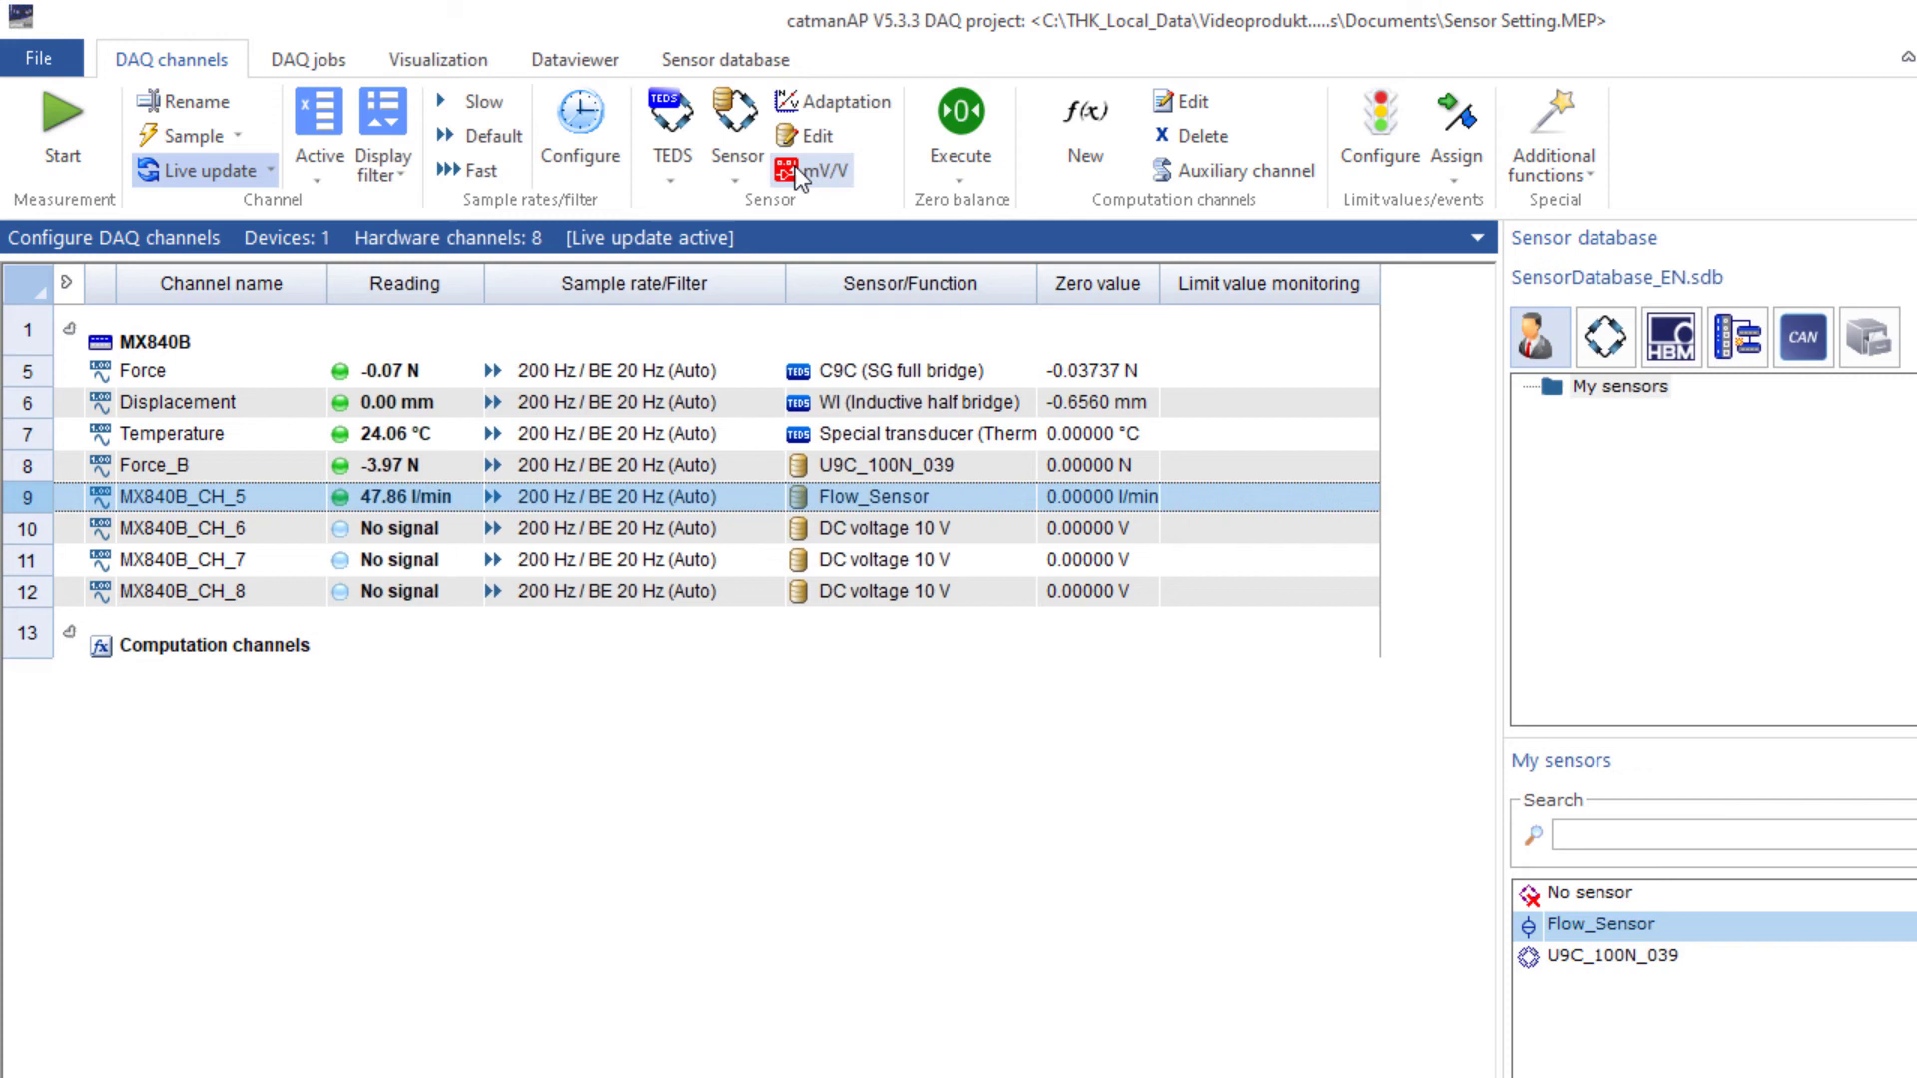
pyautogui.moveTo(870, 674)
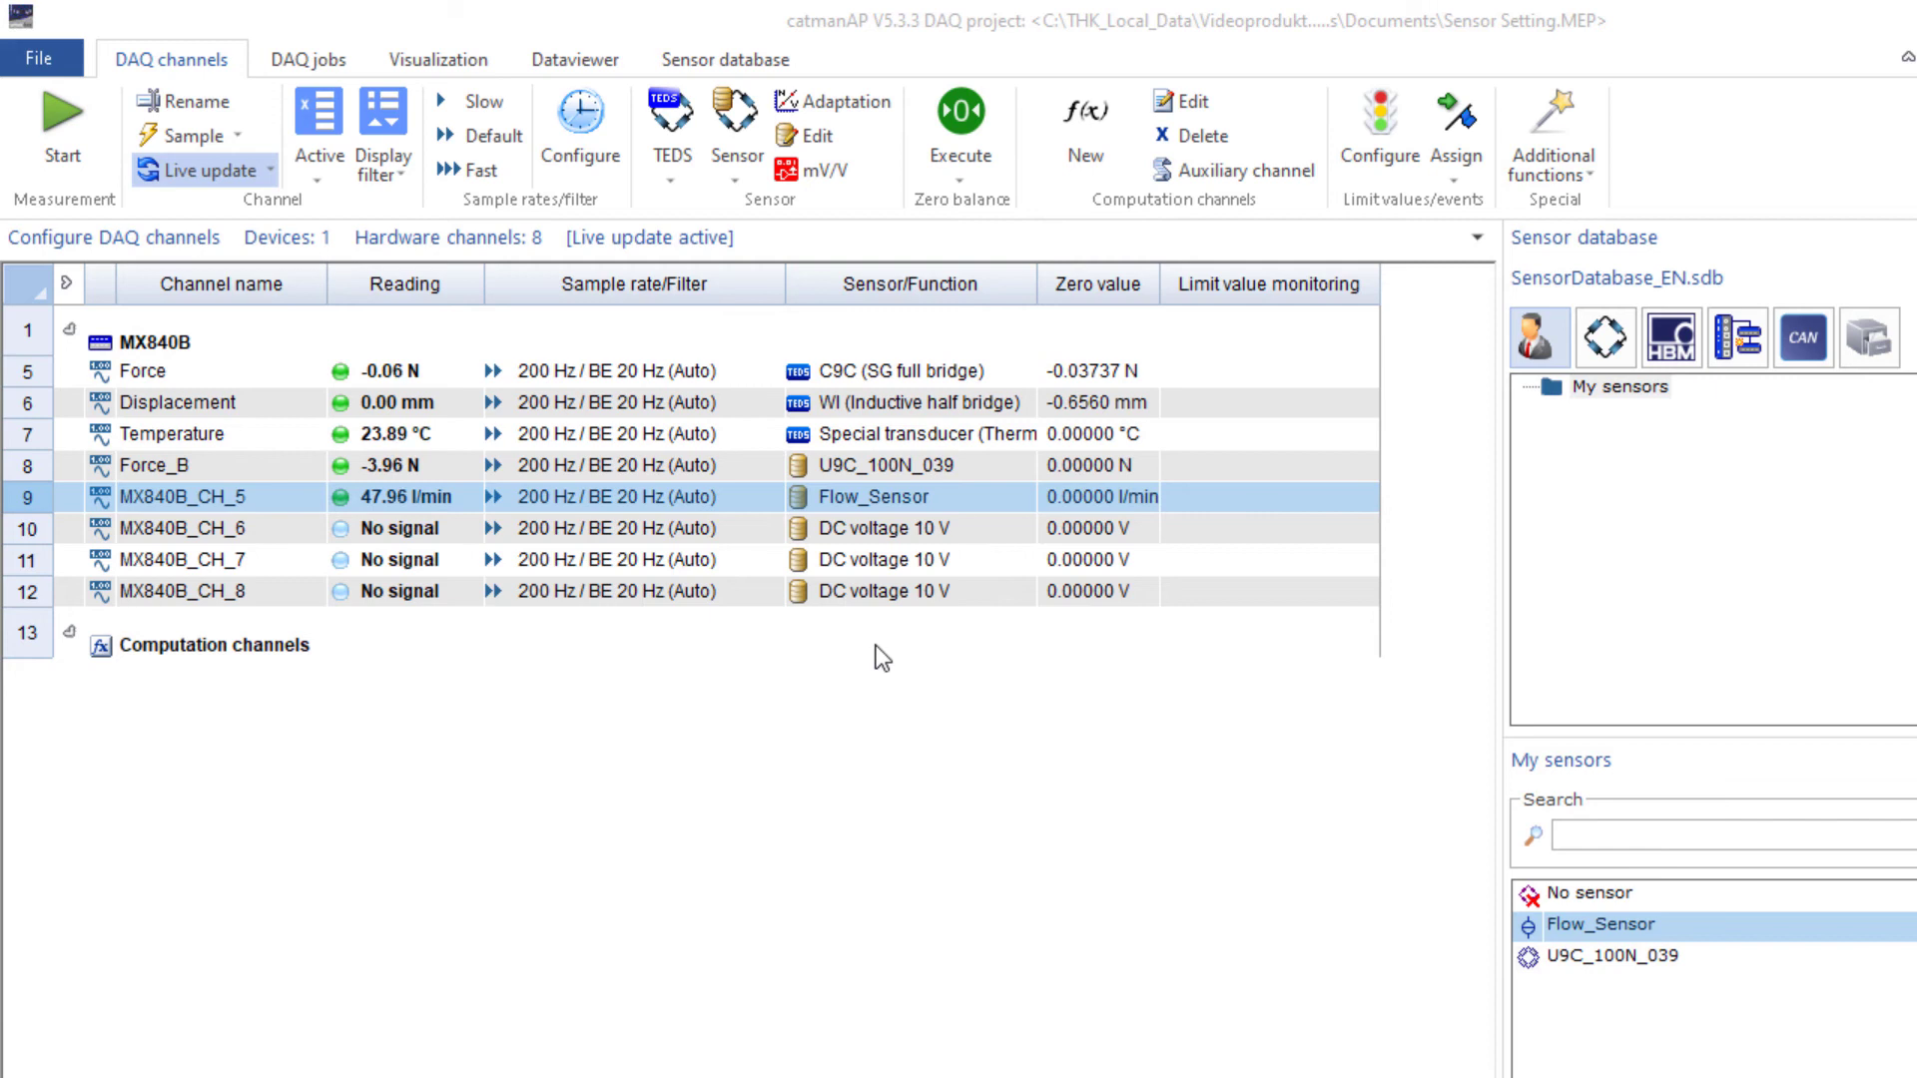
pyautogui.moveTo(837, 393)
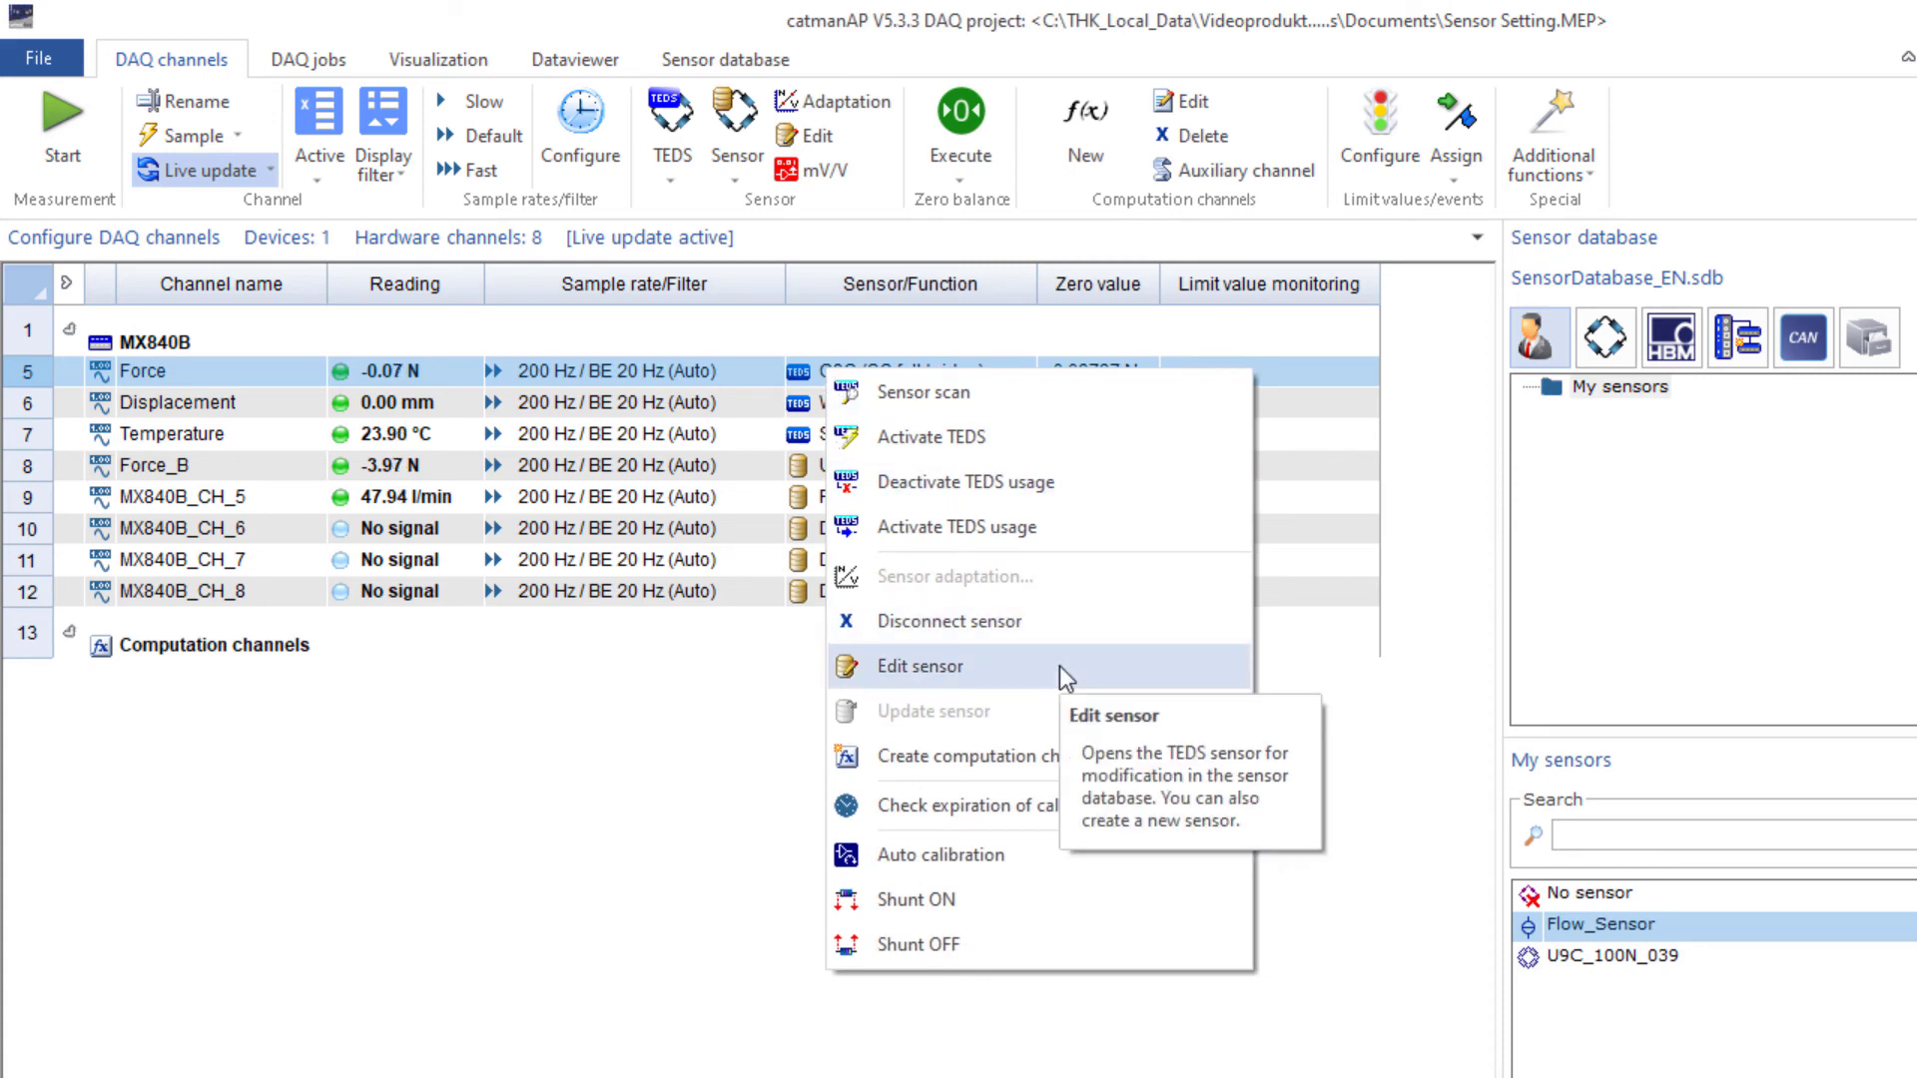
# Step: Edit the Force sensor's P2 to 0.9989 mV/V and write it into its TEDS
pyautogui.click(918, 665)
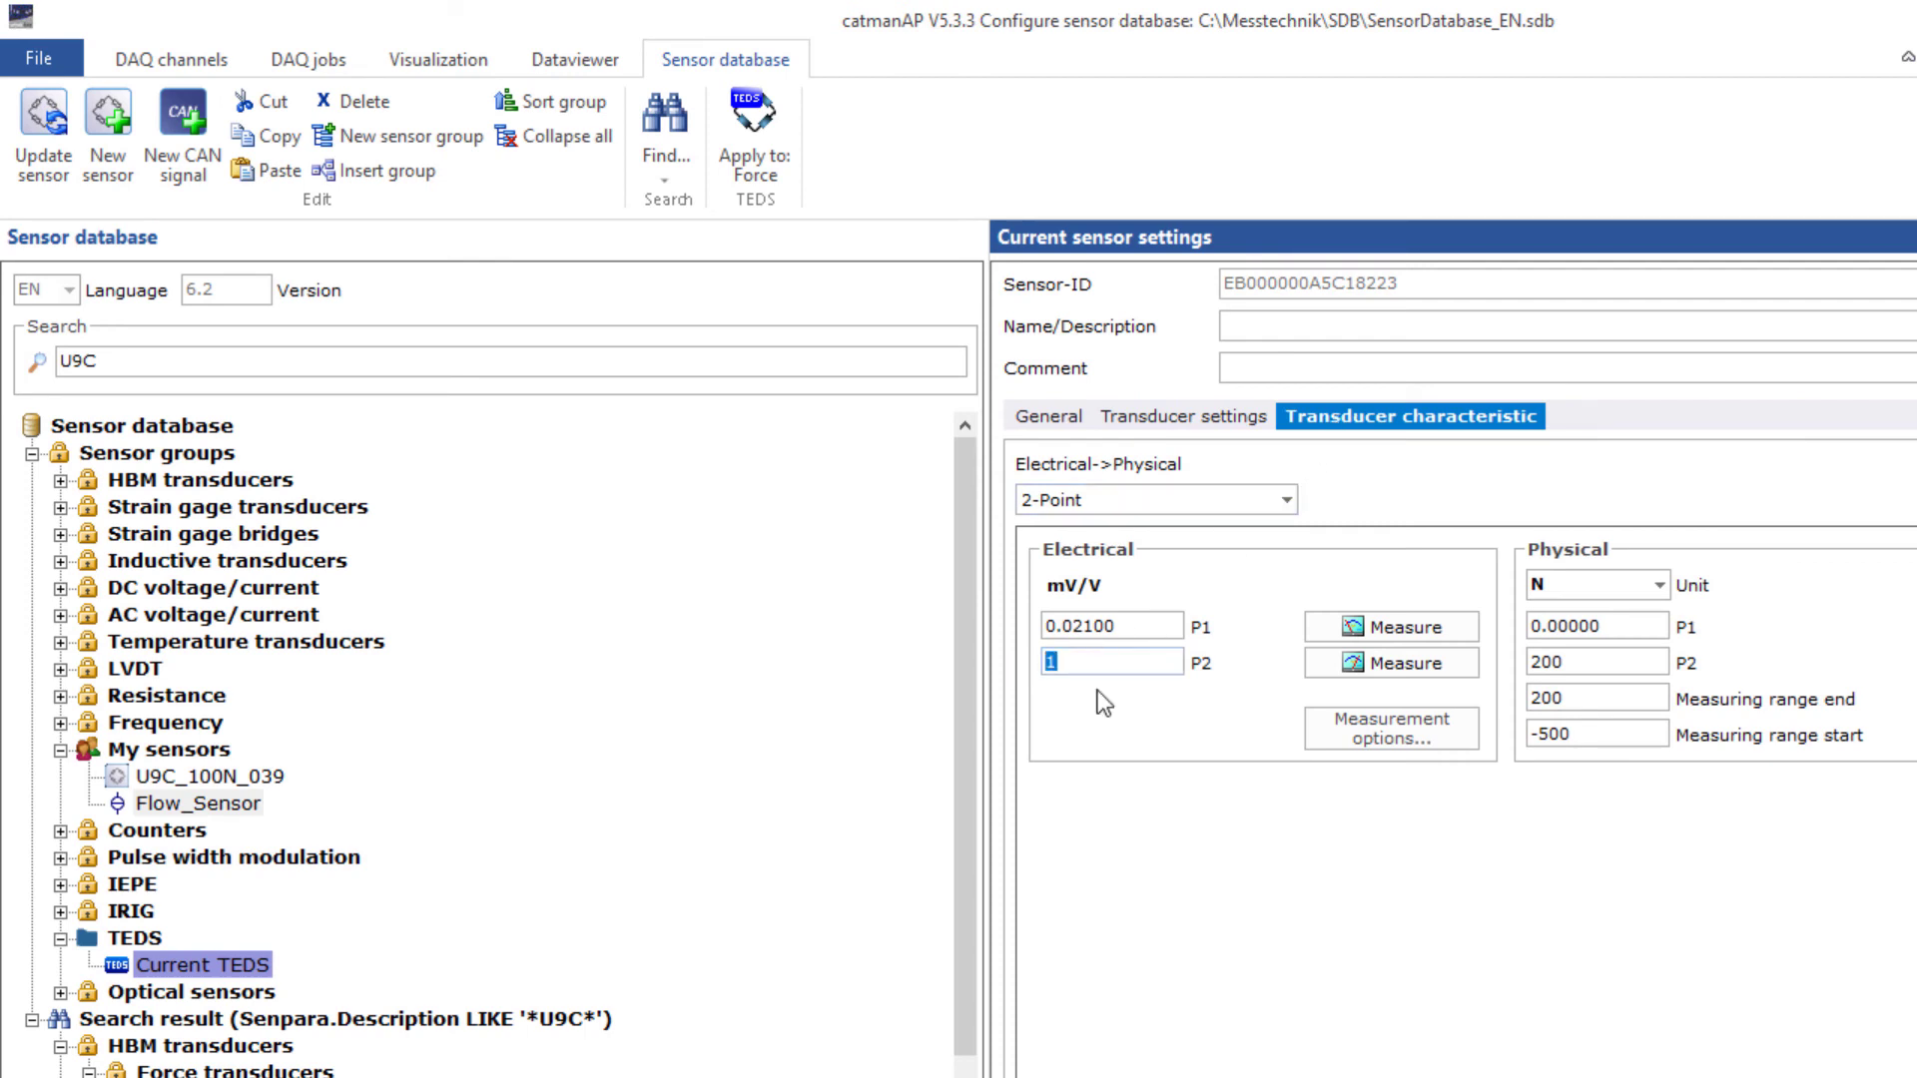
pyautogui.write('0.9989')
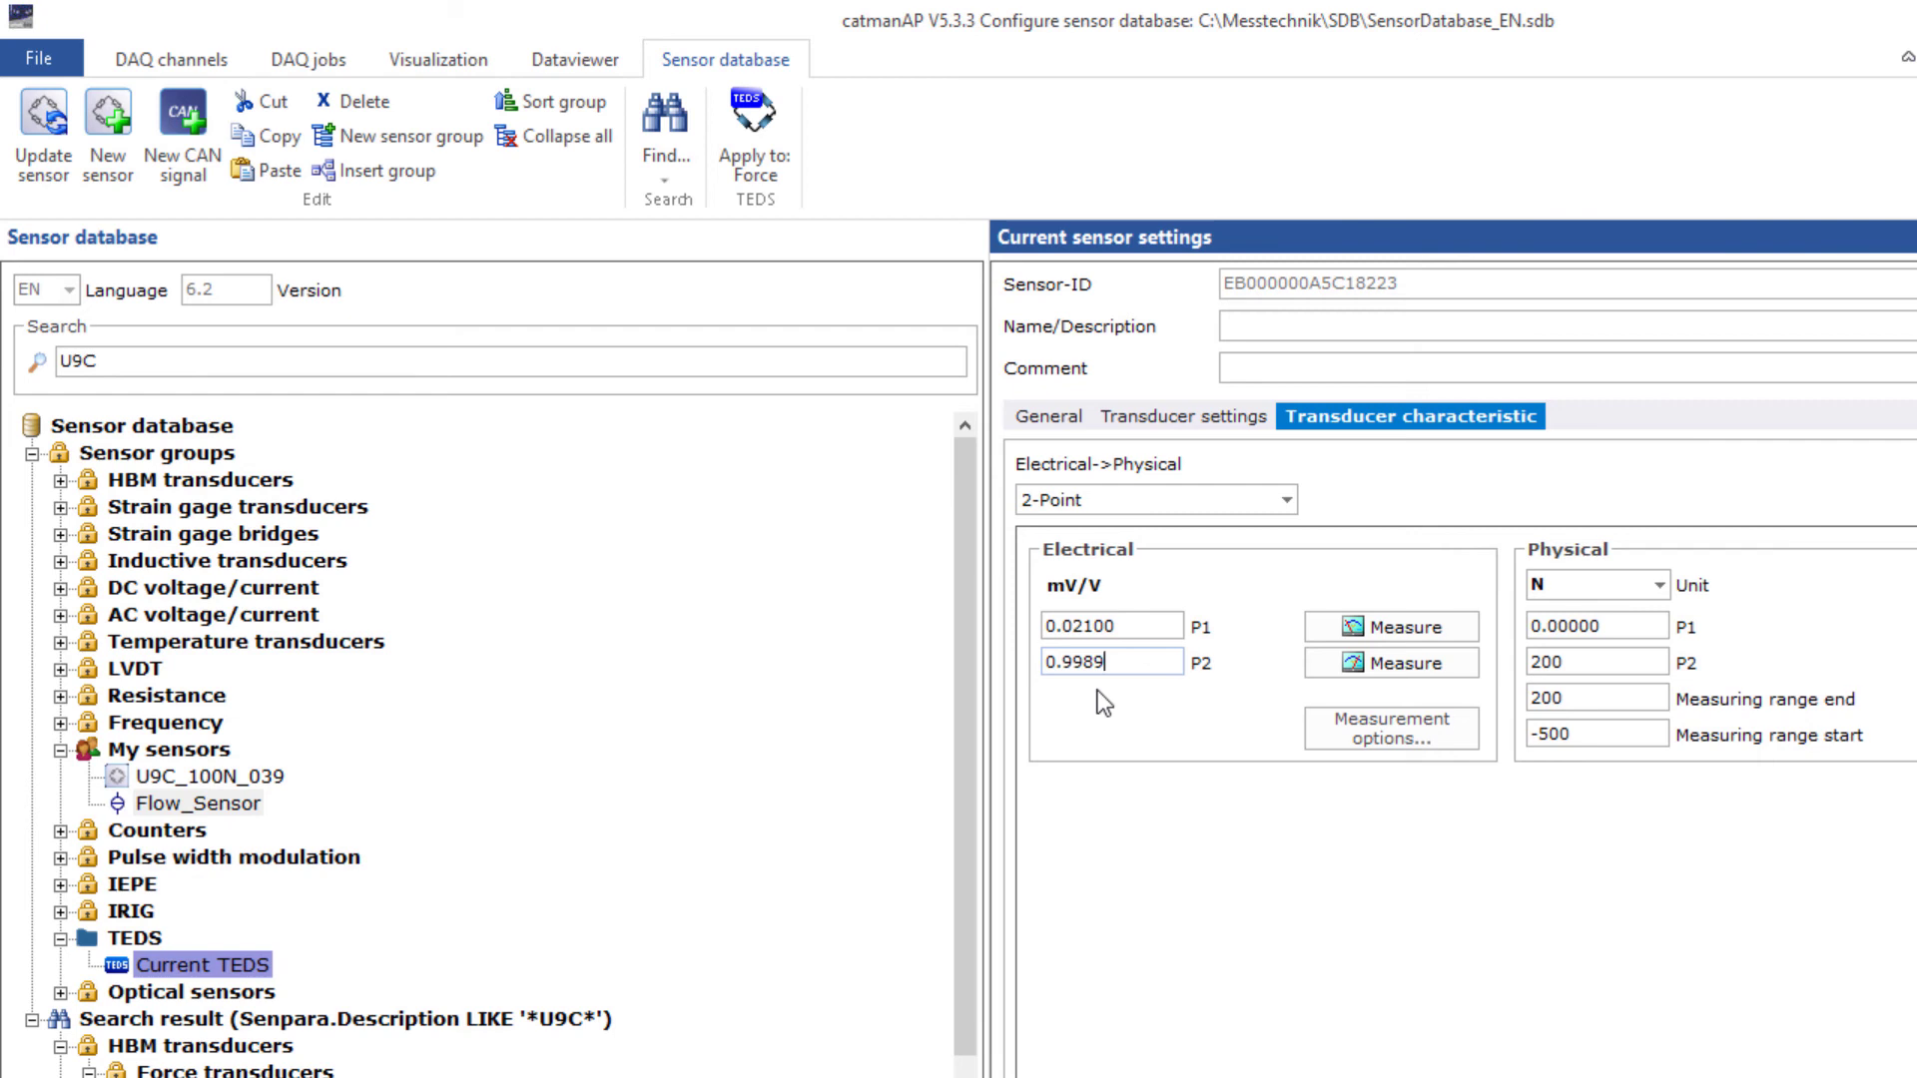
pyautogui.click(755, 115)
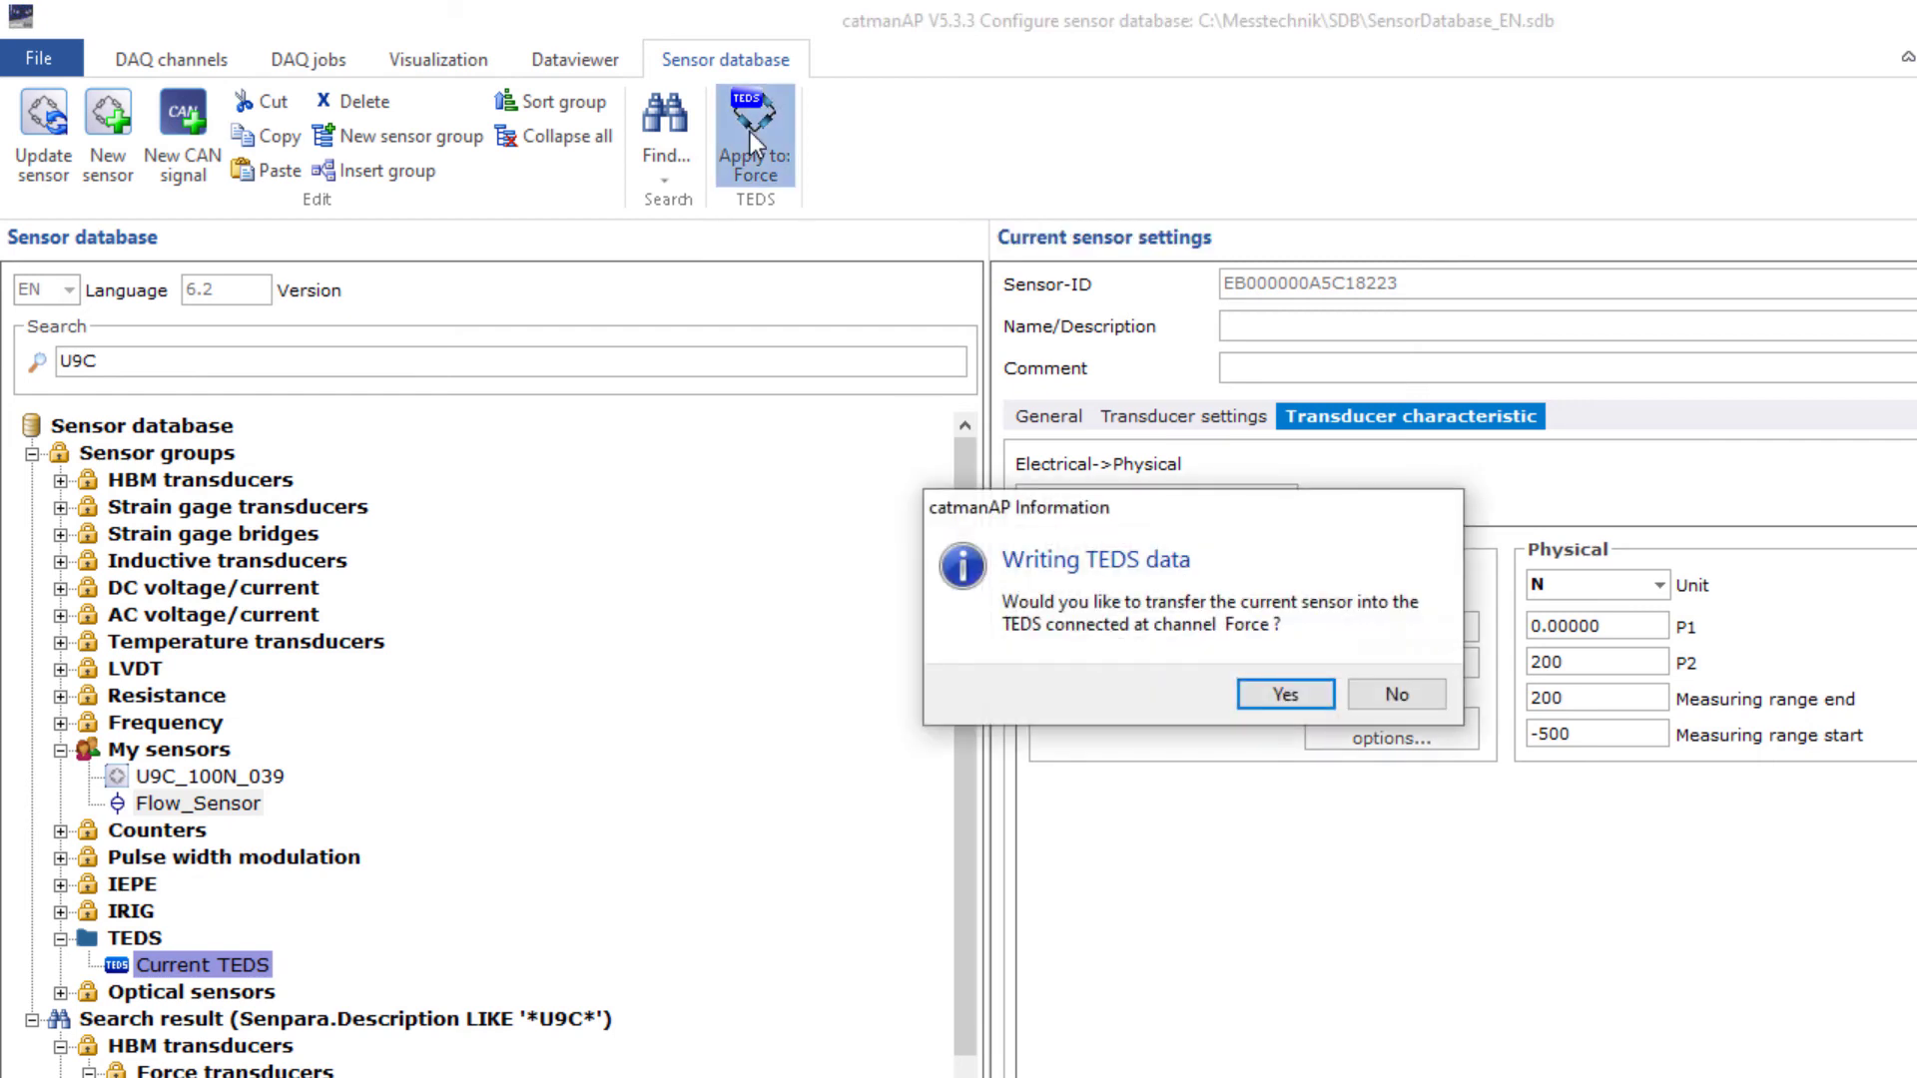
pyautogui.click(1284, 693)
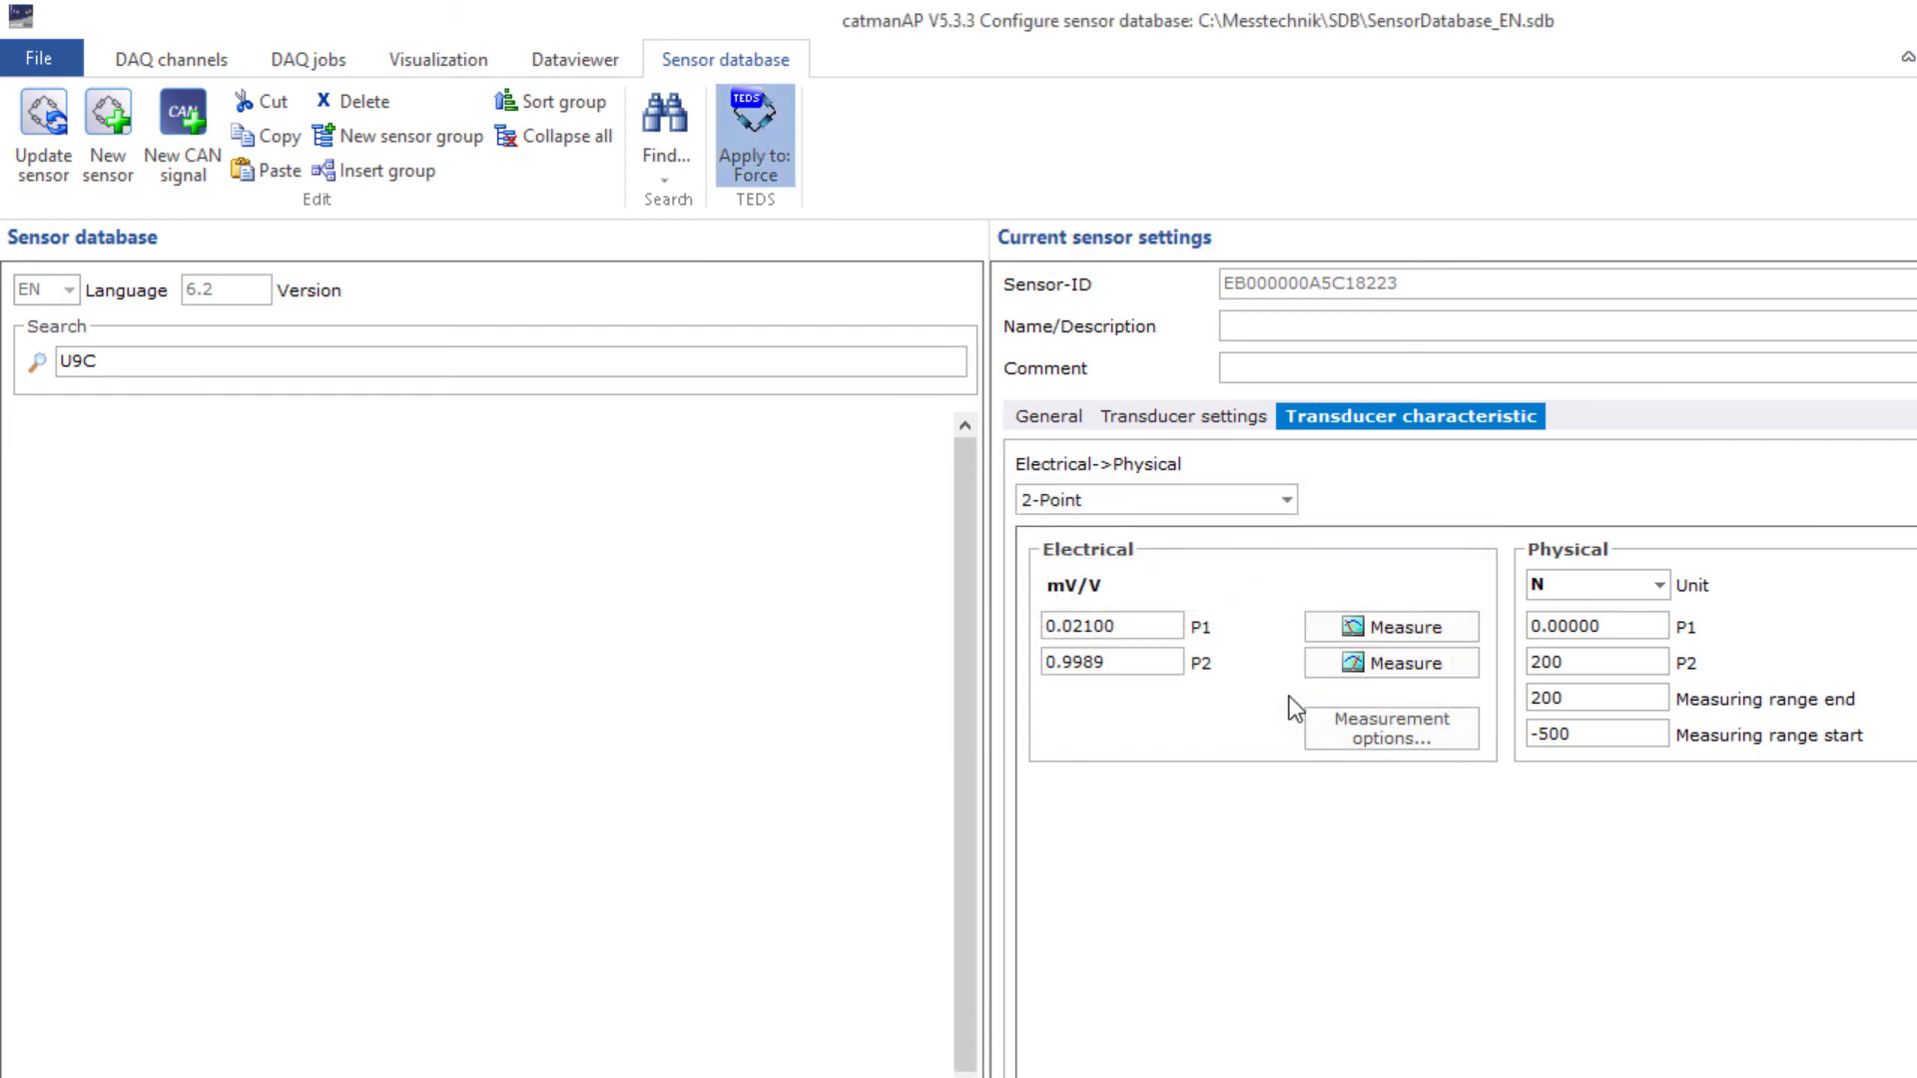
# Step: Finish the TEDS transfer and return to the DAQ channel list
pyautogui.click(754, 135)
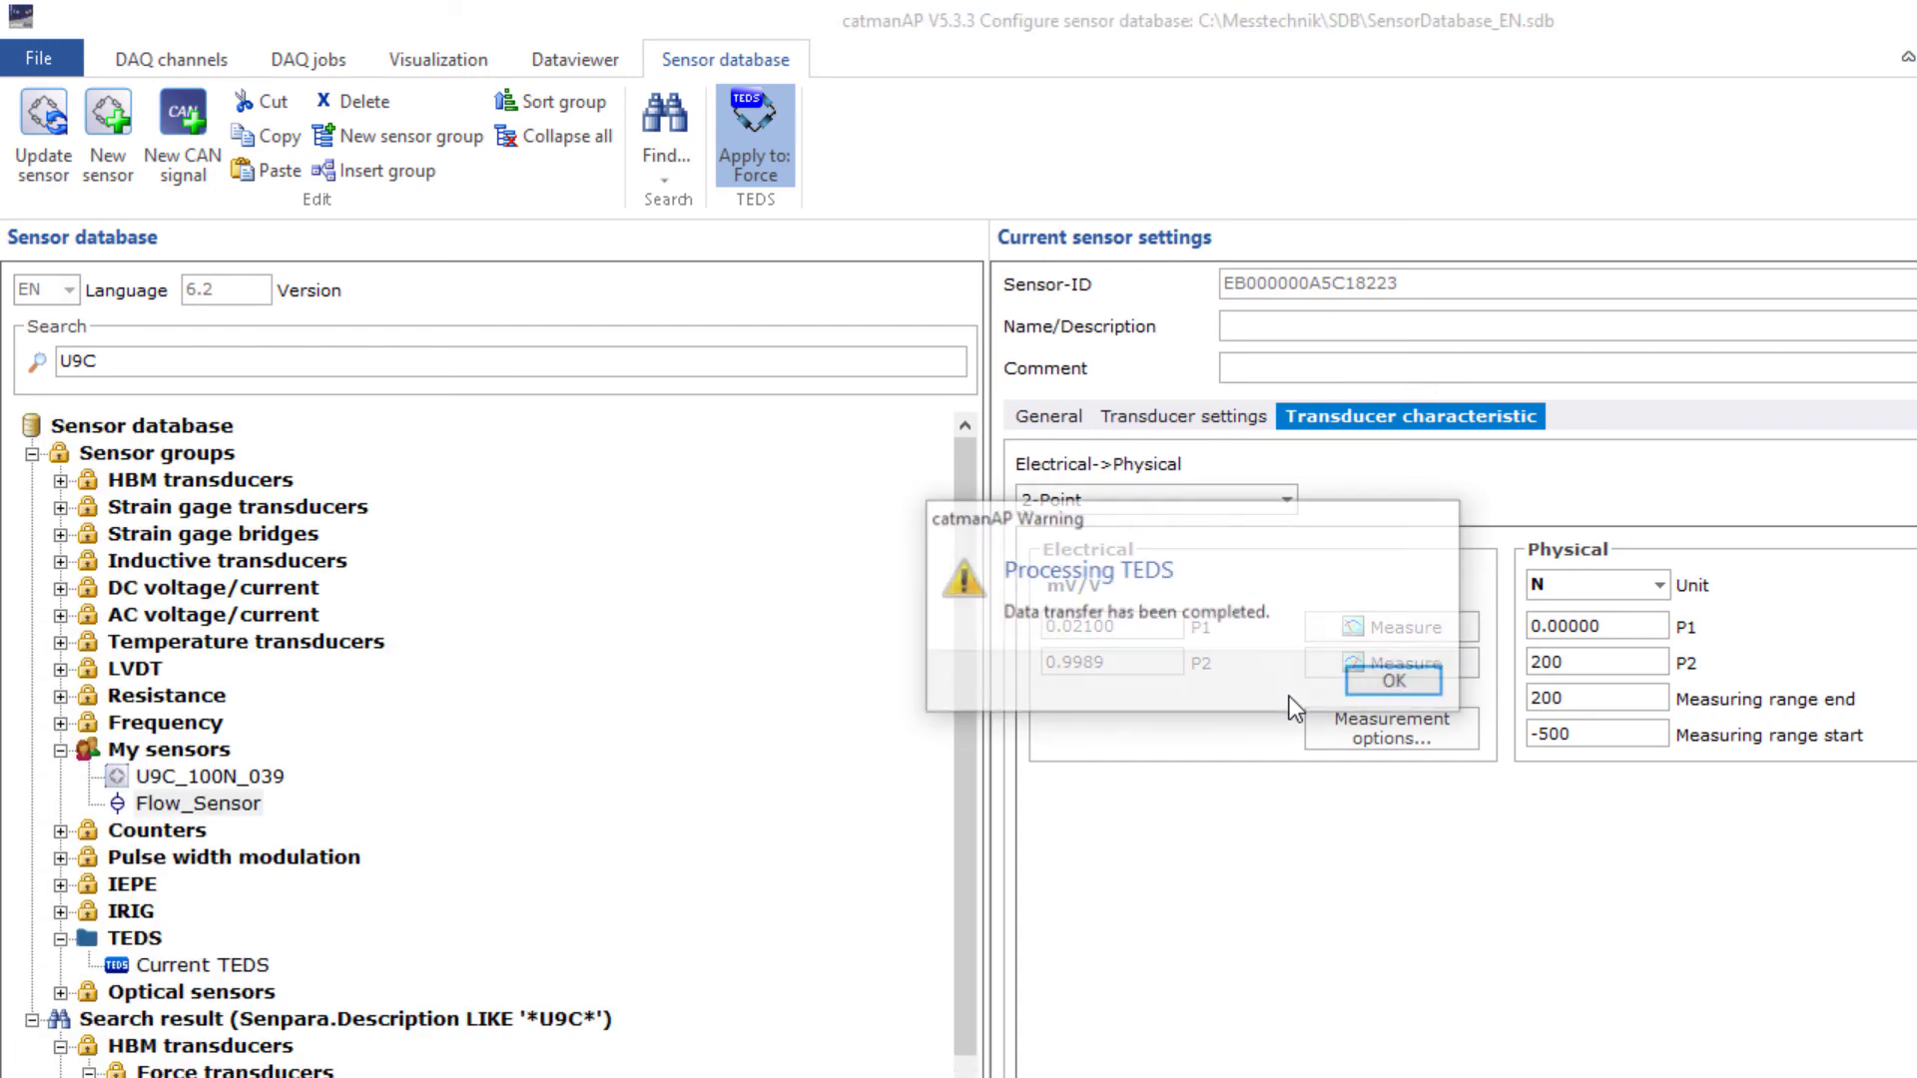
pyautogui.click(1393, 680)
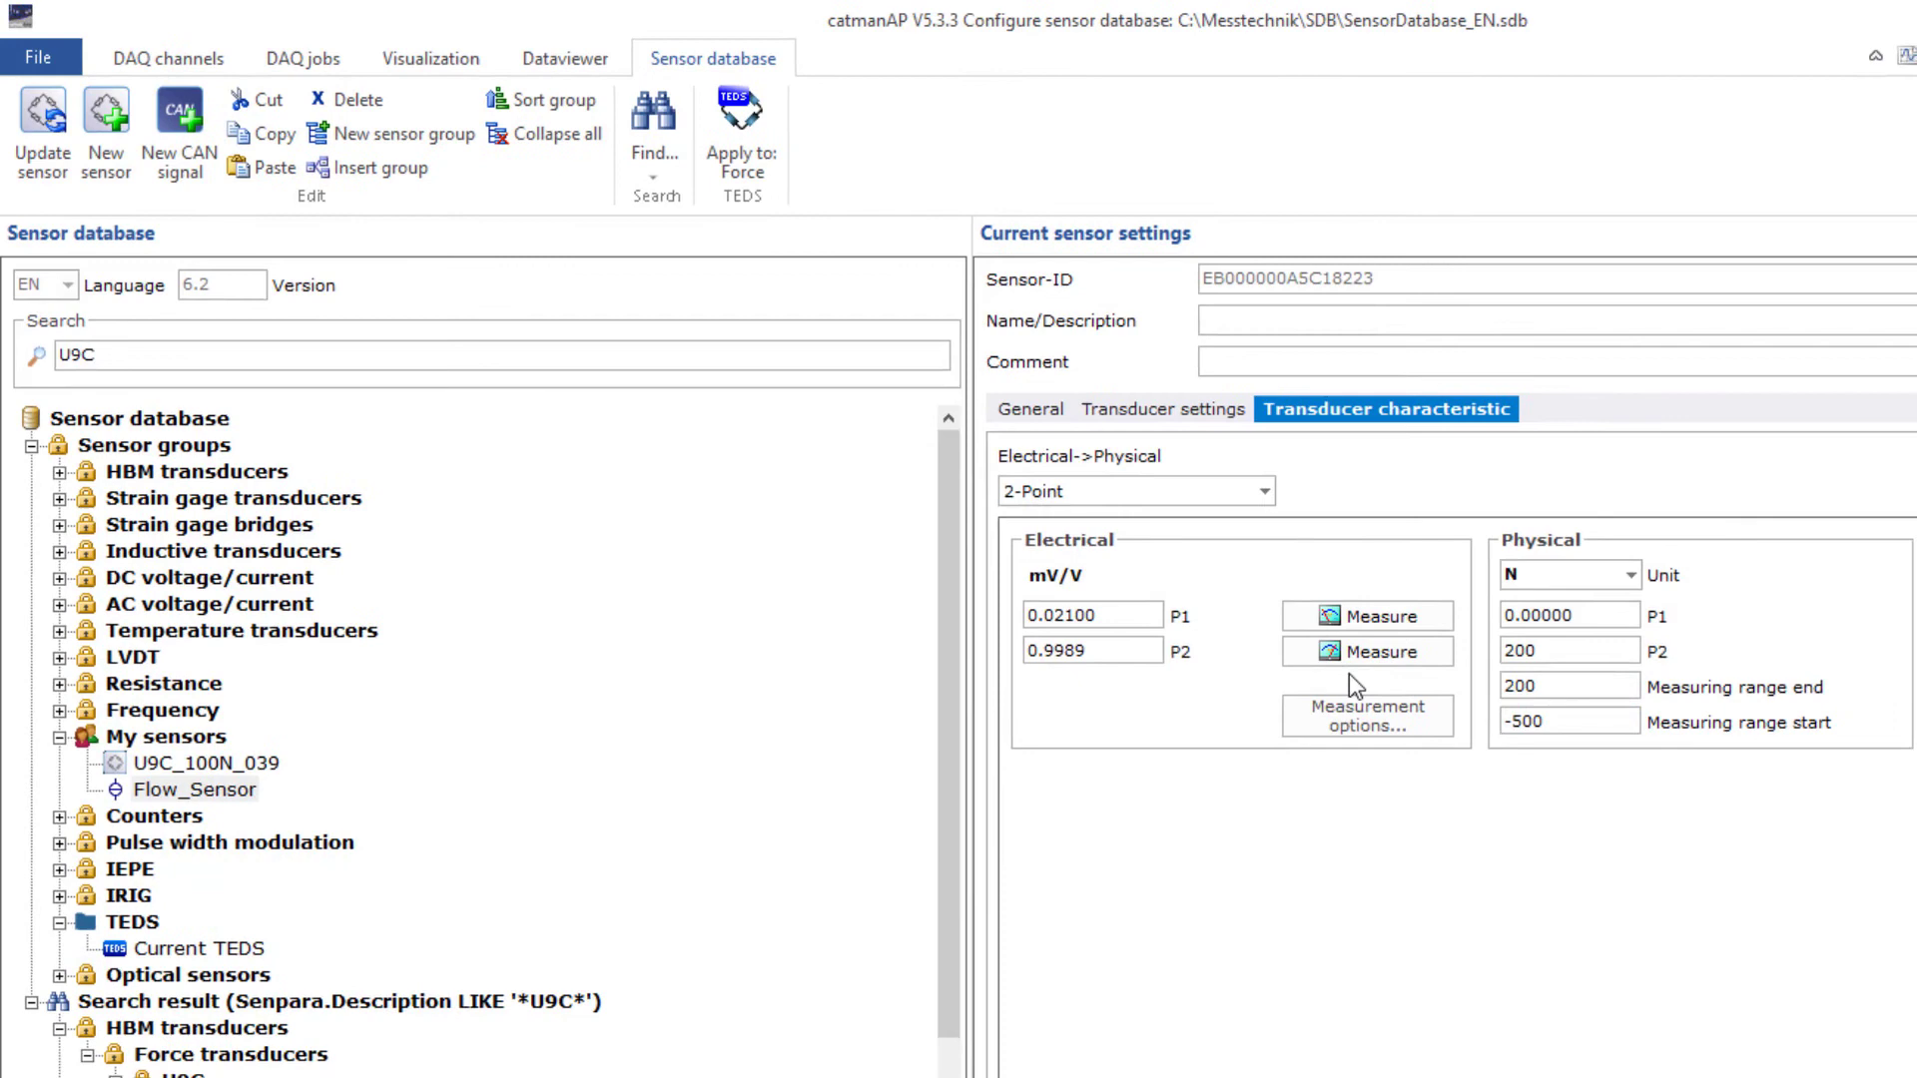
pyautogui.click(159, 56)
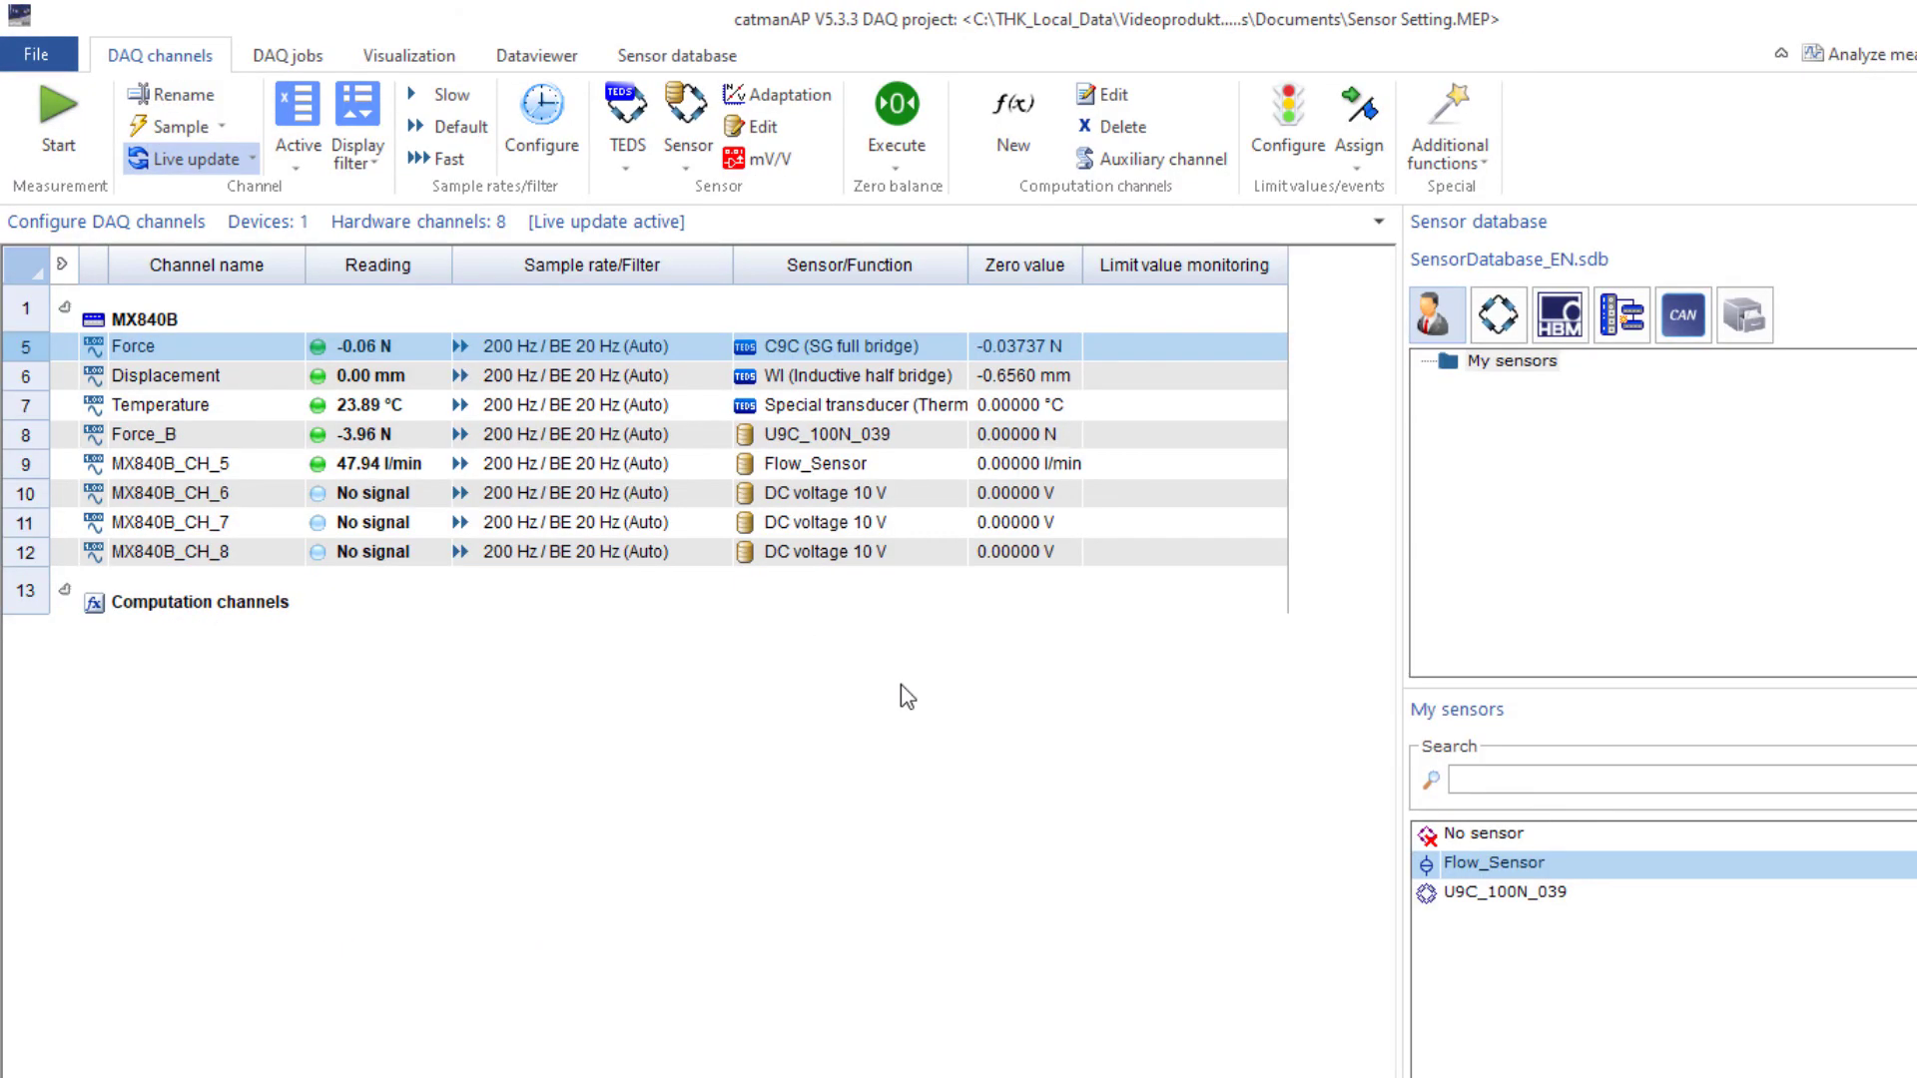
# Step: Inspect MX840B_CH_6's TEDS sensor for the 0.9989 mV/V P2 value, then return to channels
pyautogui.click(165, 375)
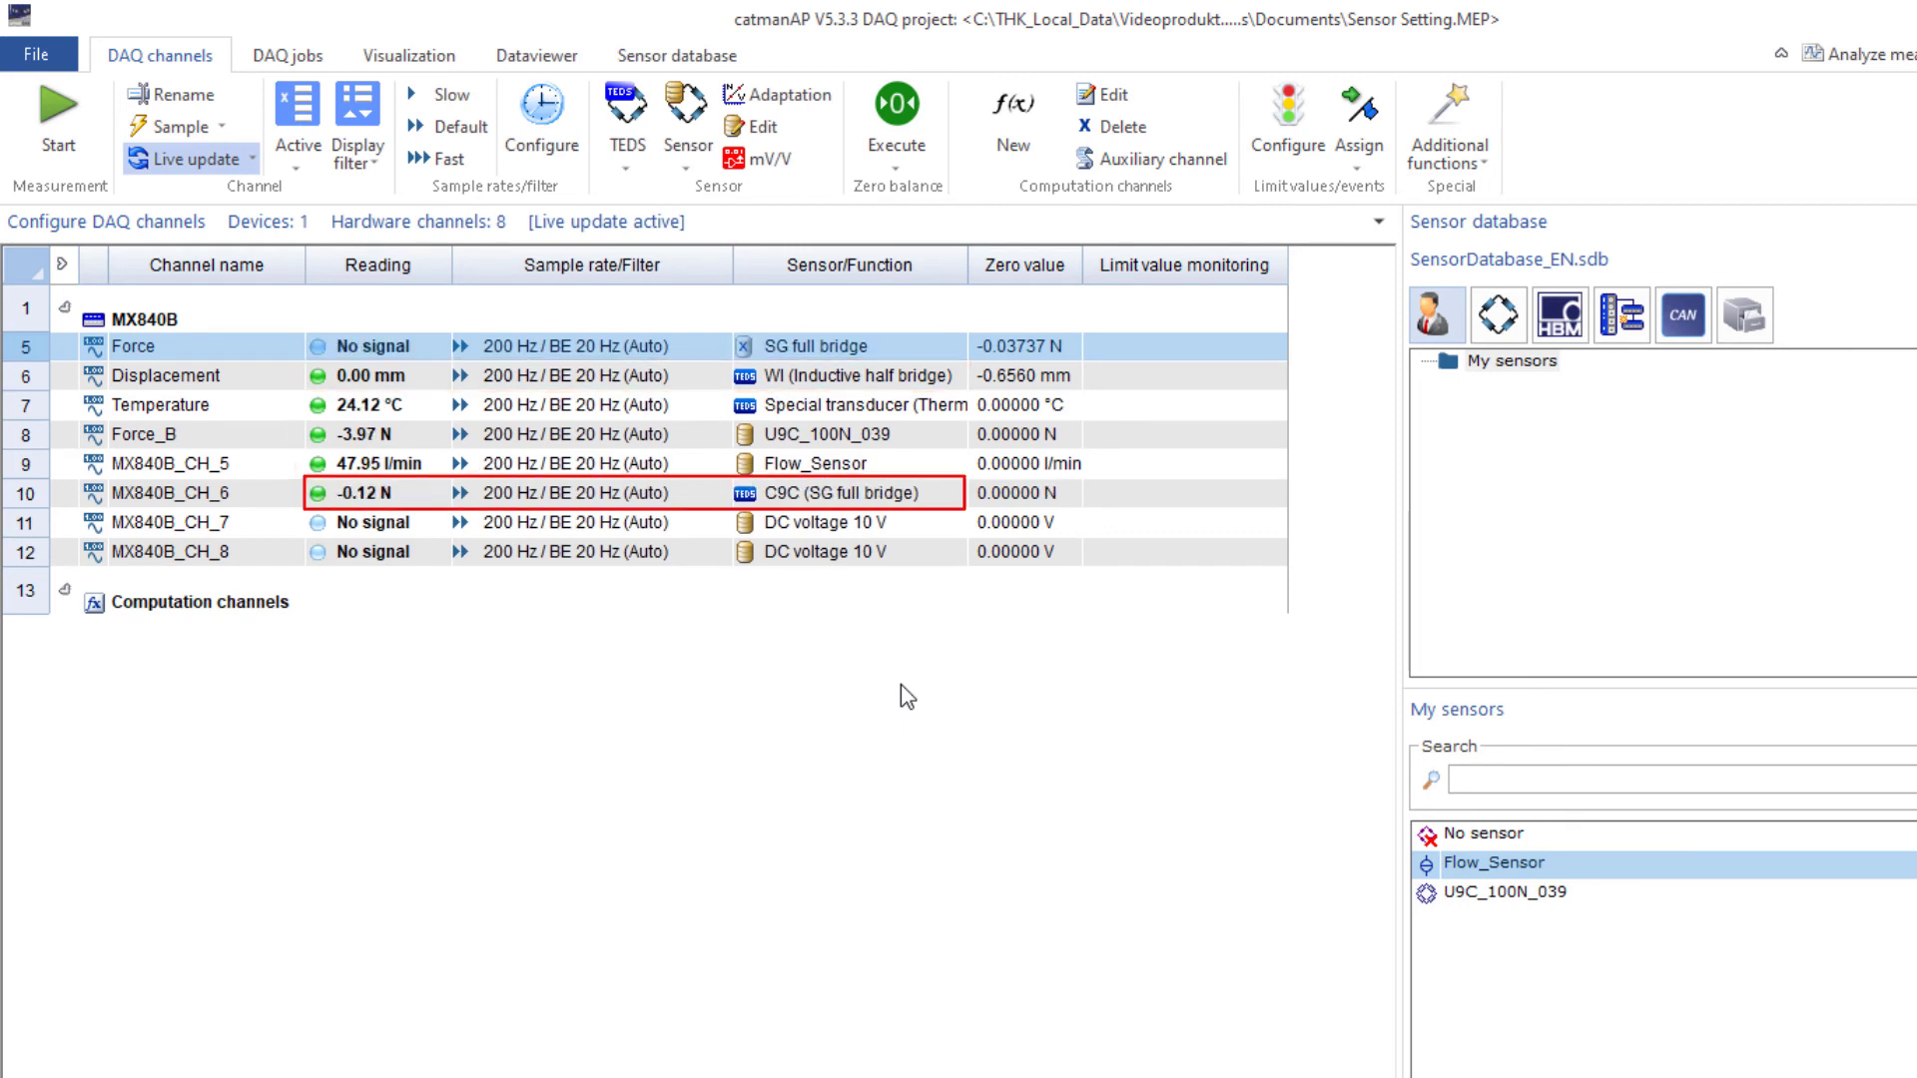
pyautogui.rightClick(831, 492)
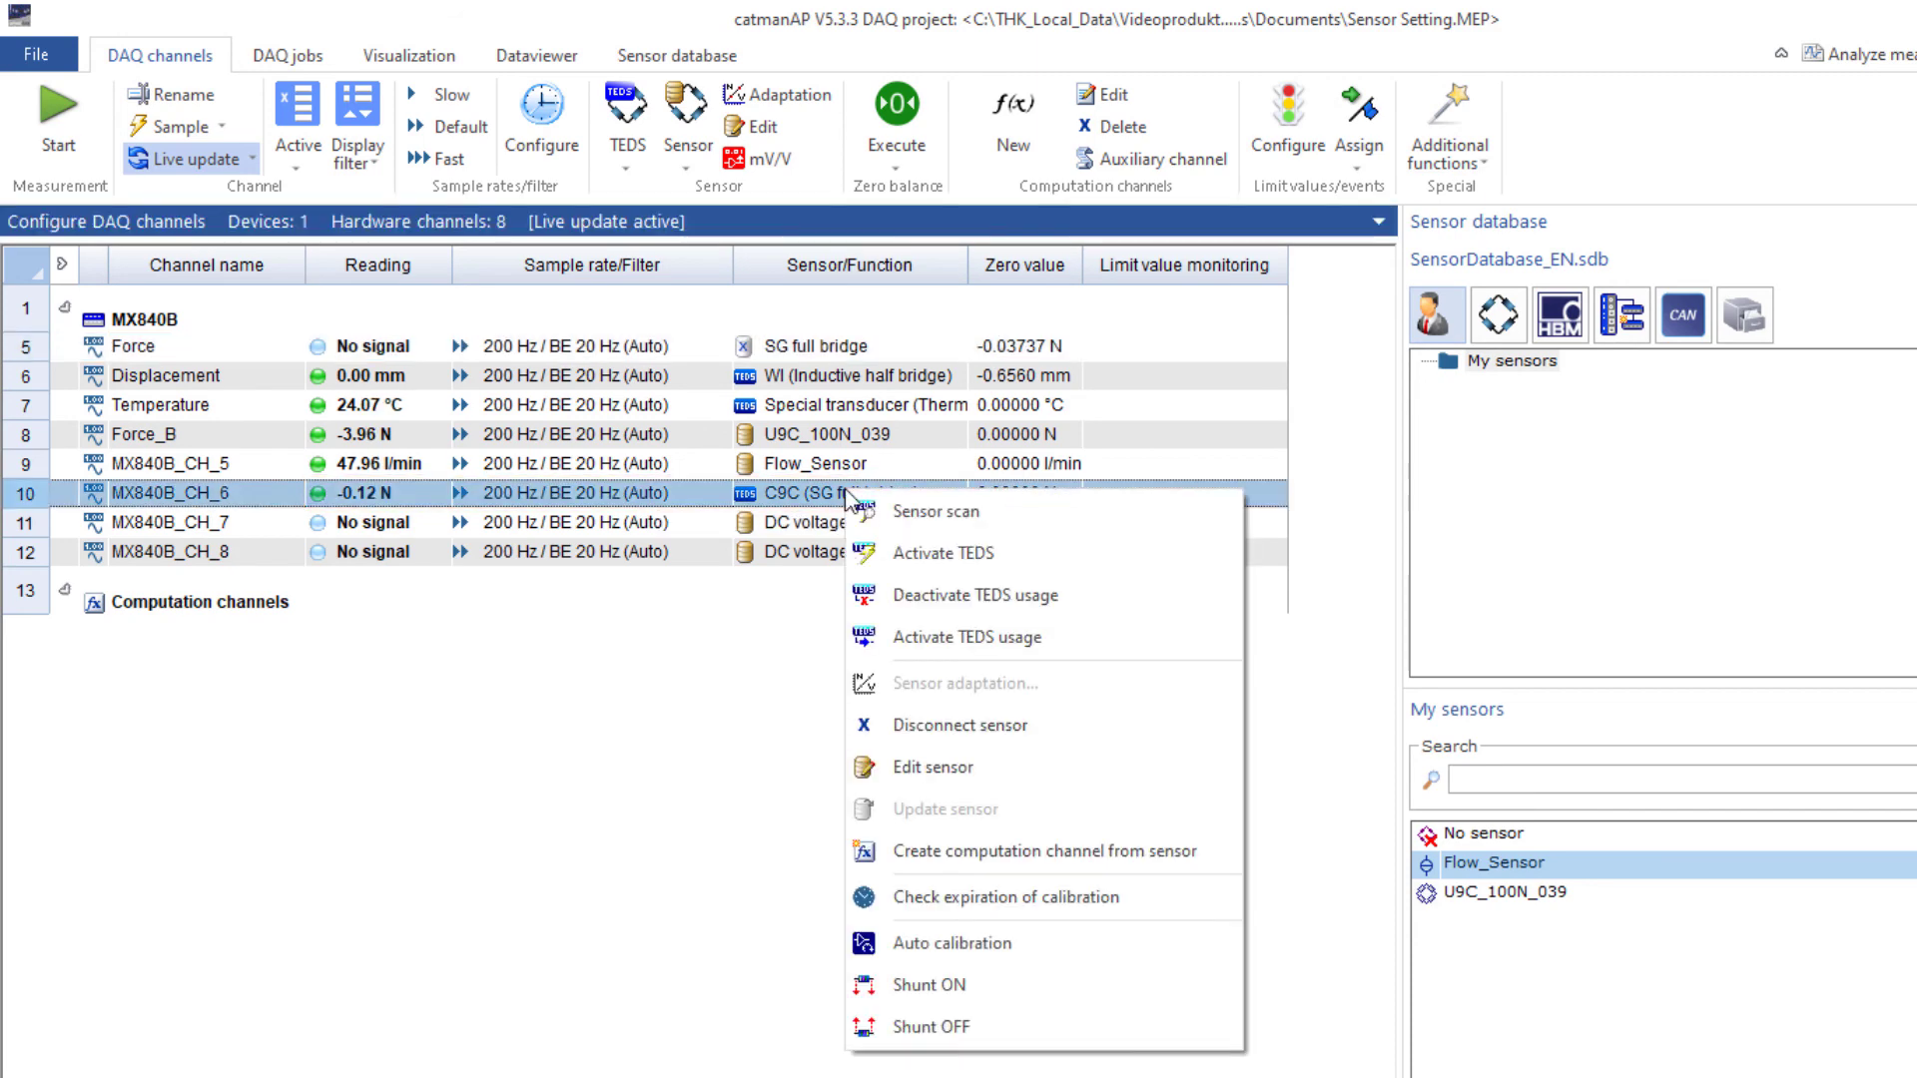
pyautogui.click(930, 767)
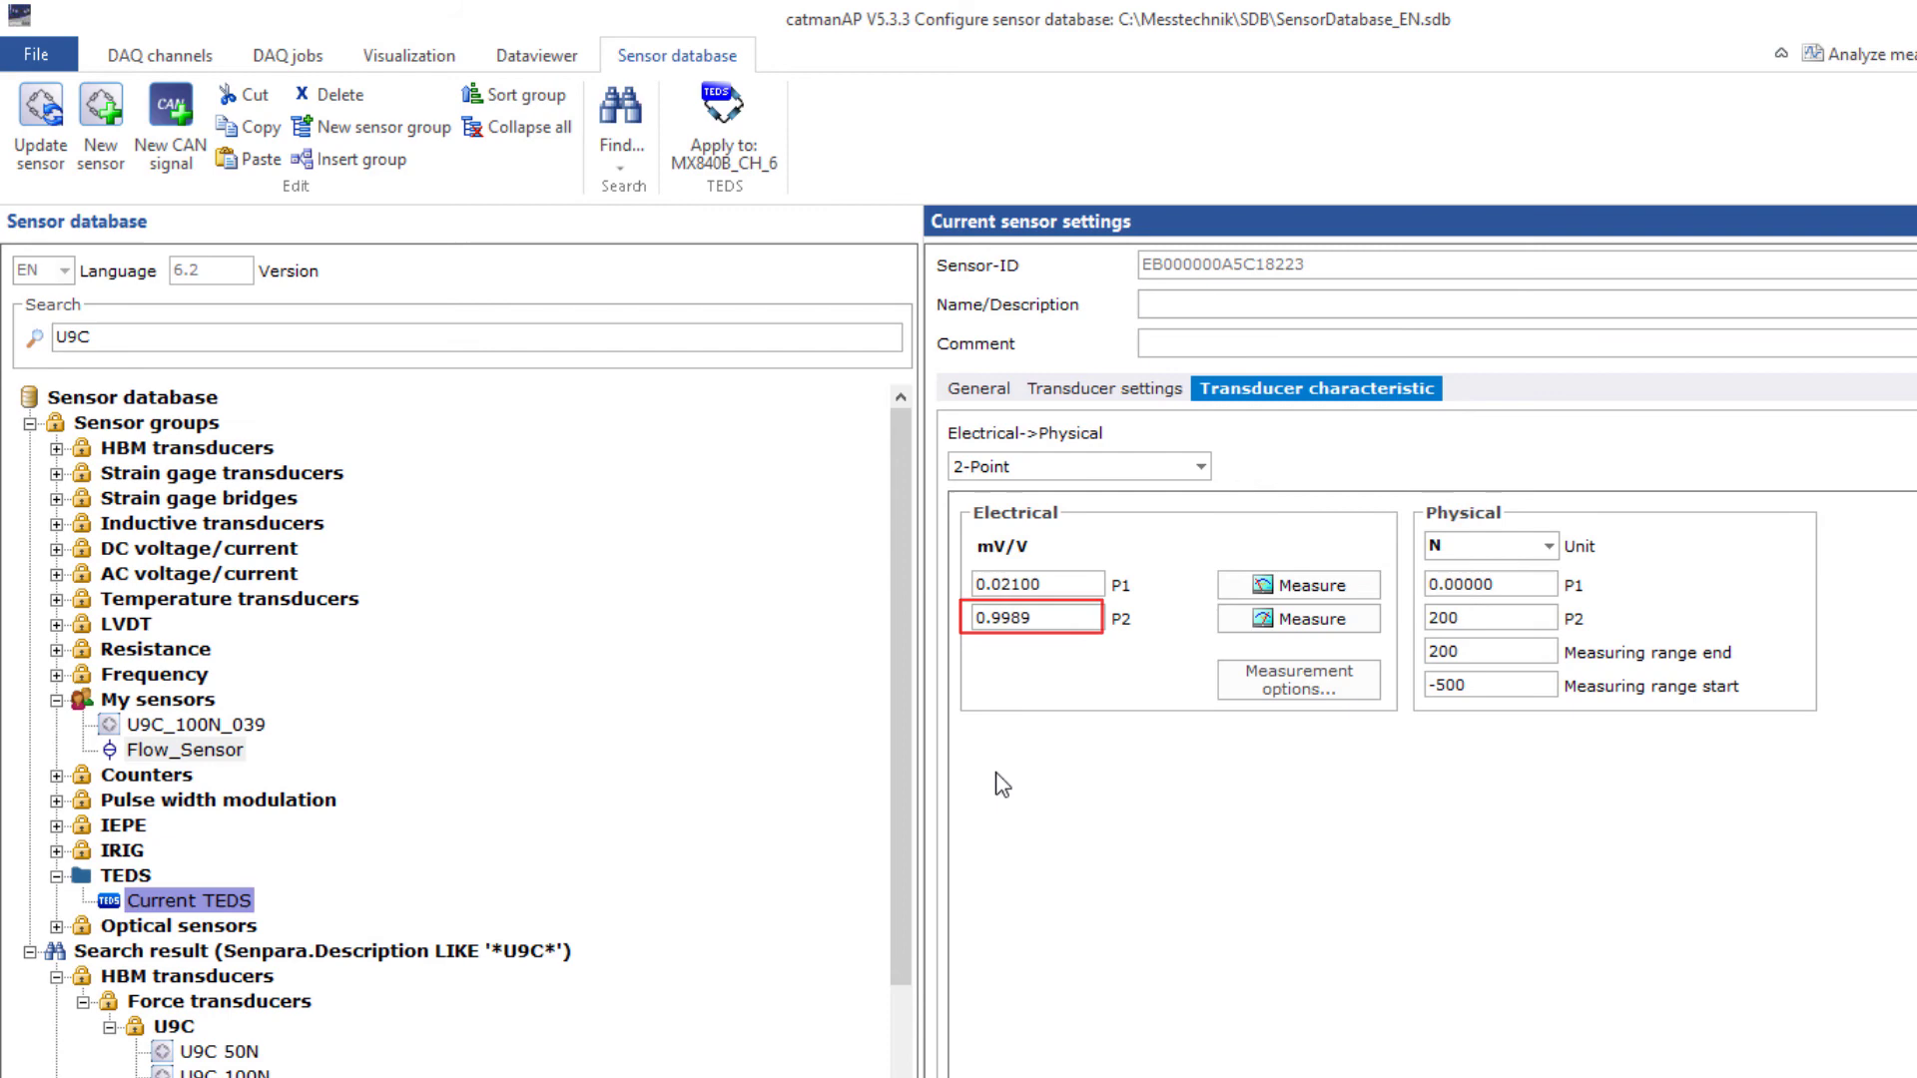
pyautogui.click(159, 55)
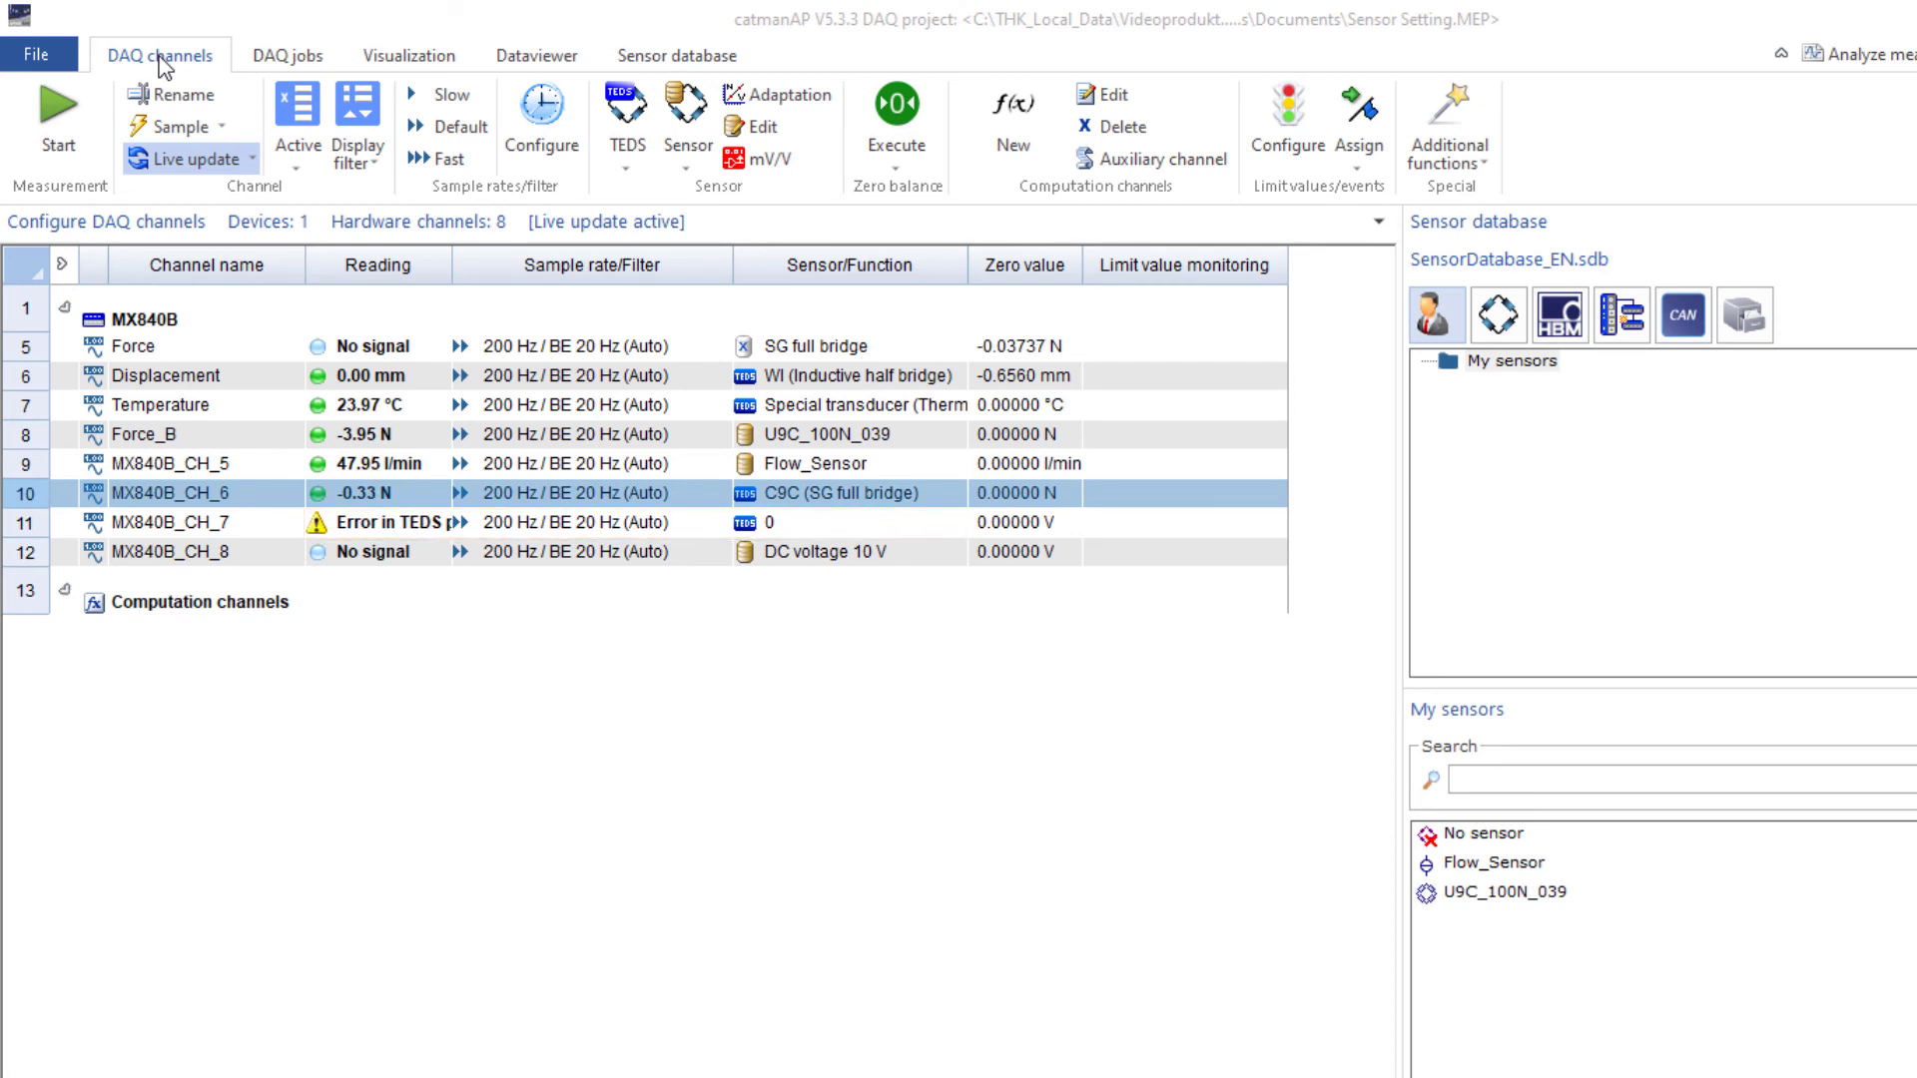
# Step: Assign the C9C 200N from My sensors to MX840B_CH_7, also writing it to TEDS
pyautogui.click(1688, 779)
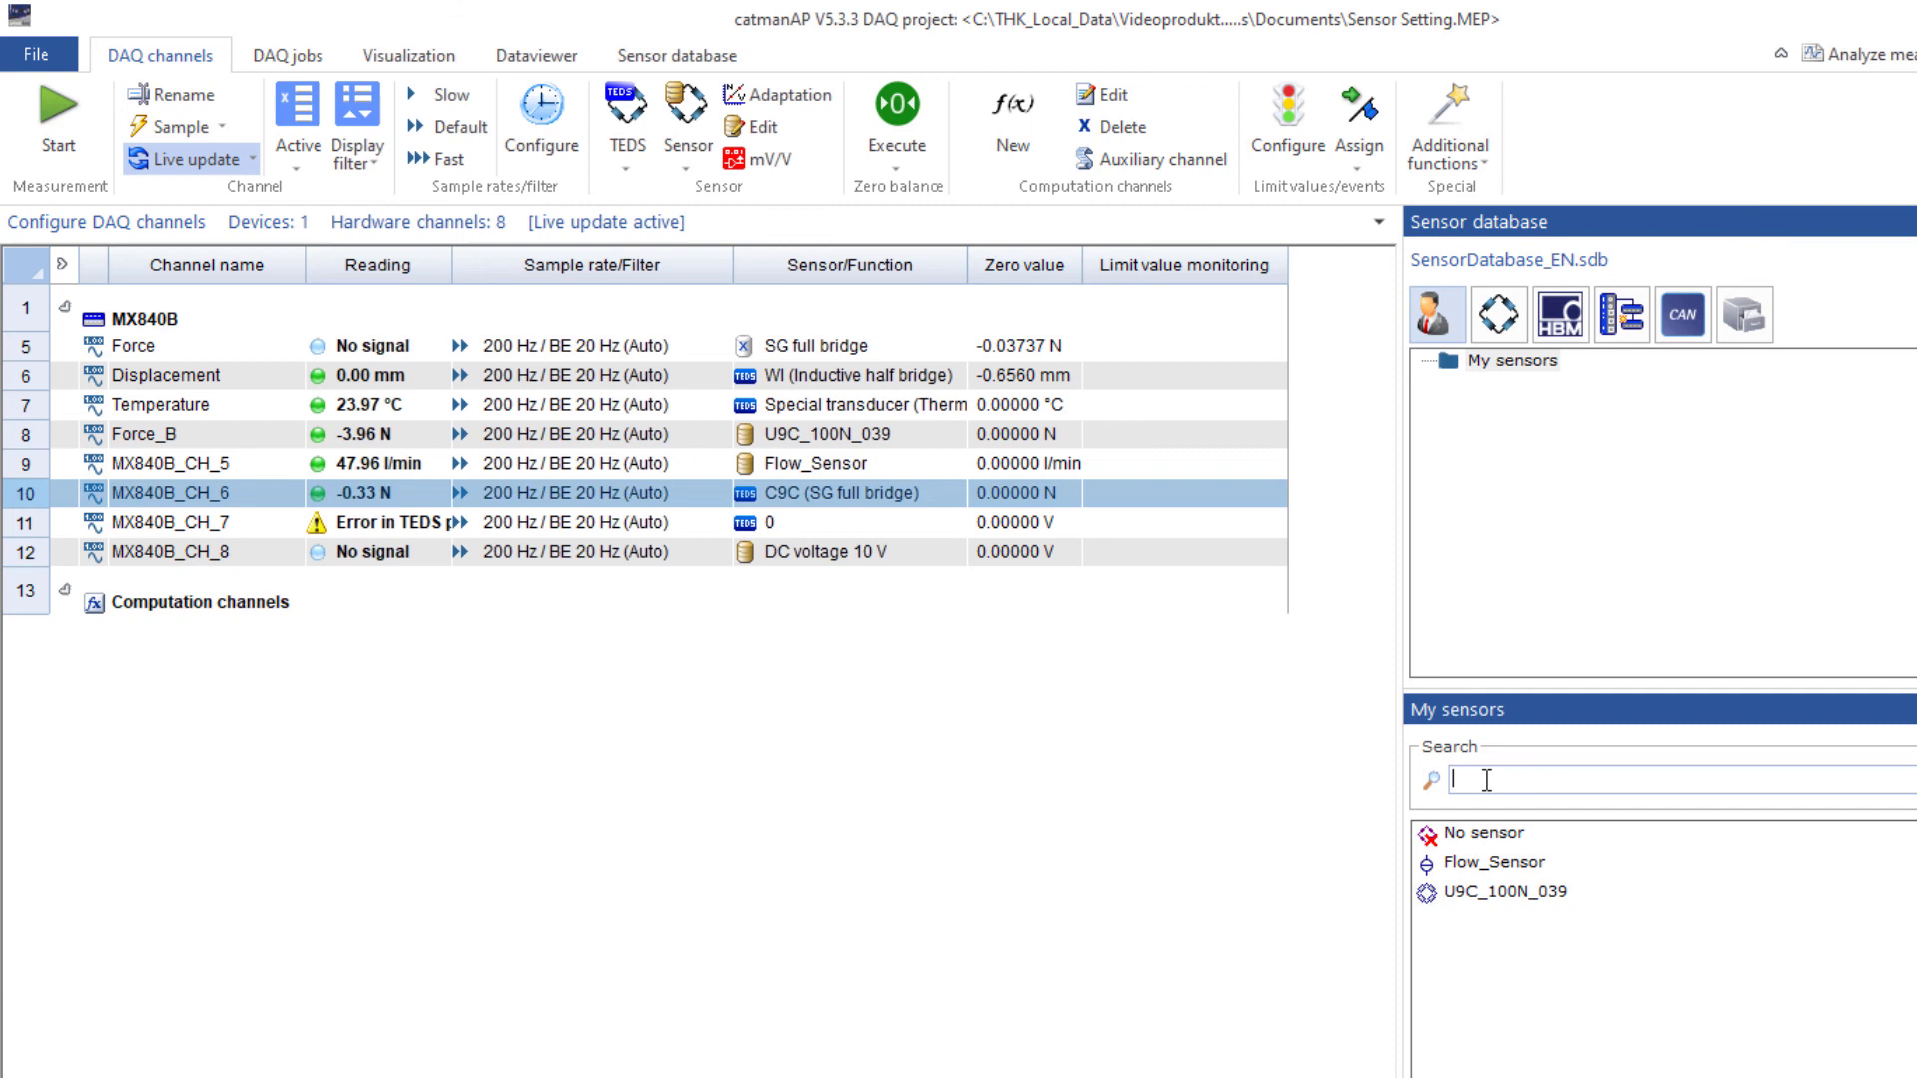
pyautogui.write('C9C')
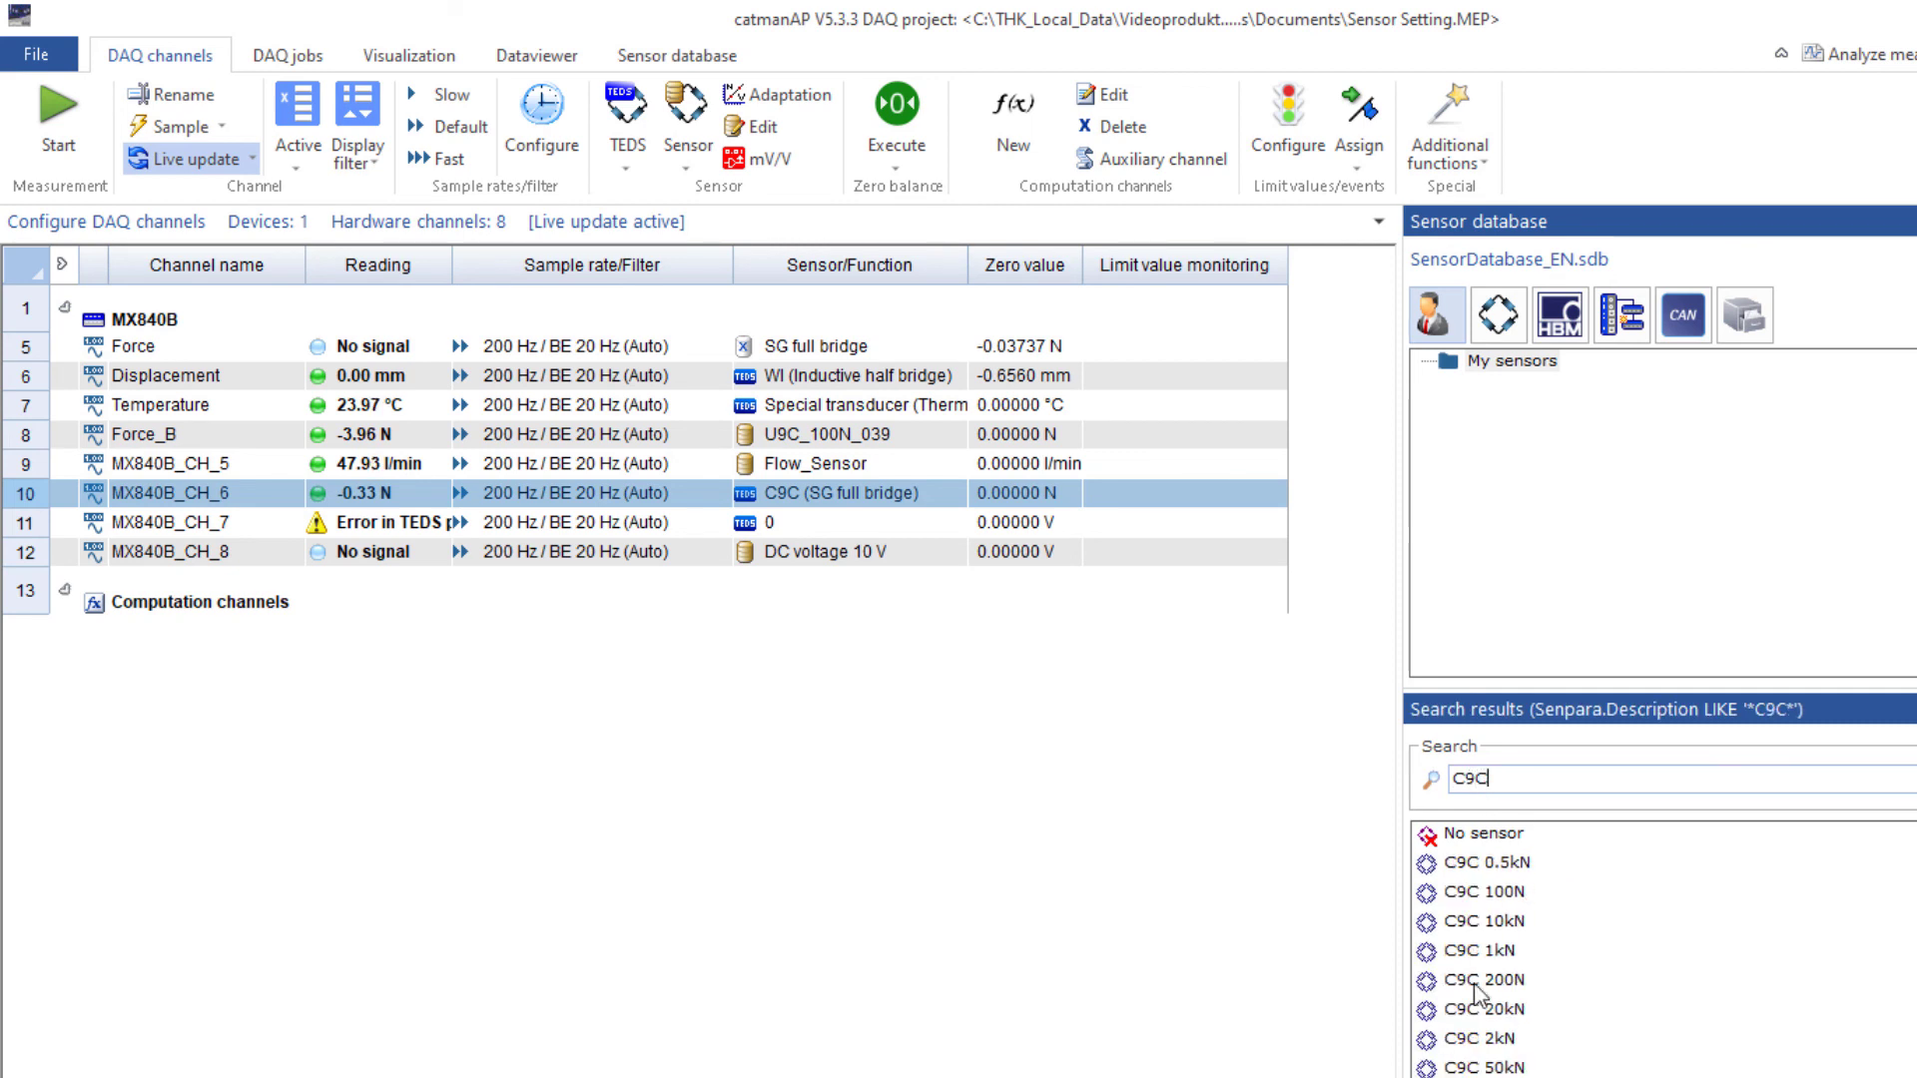
pyautogui.click(1487, 981)
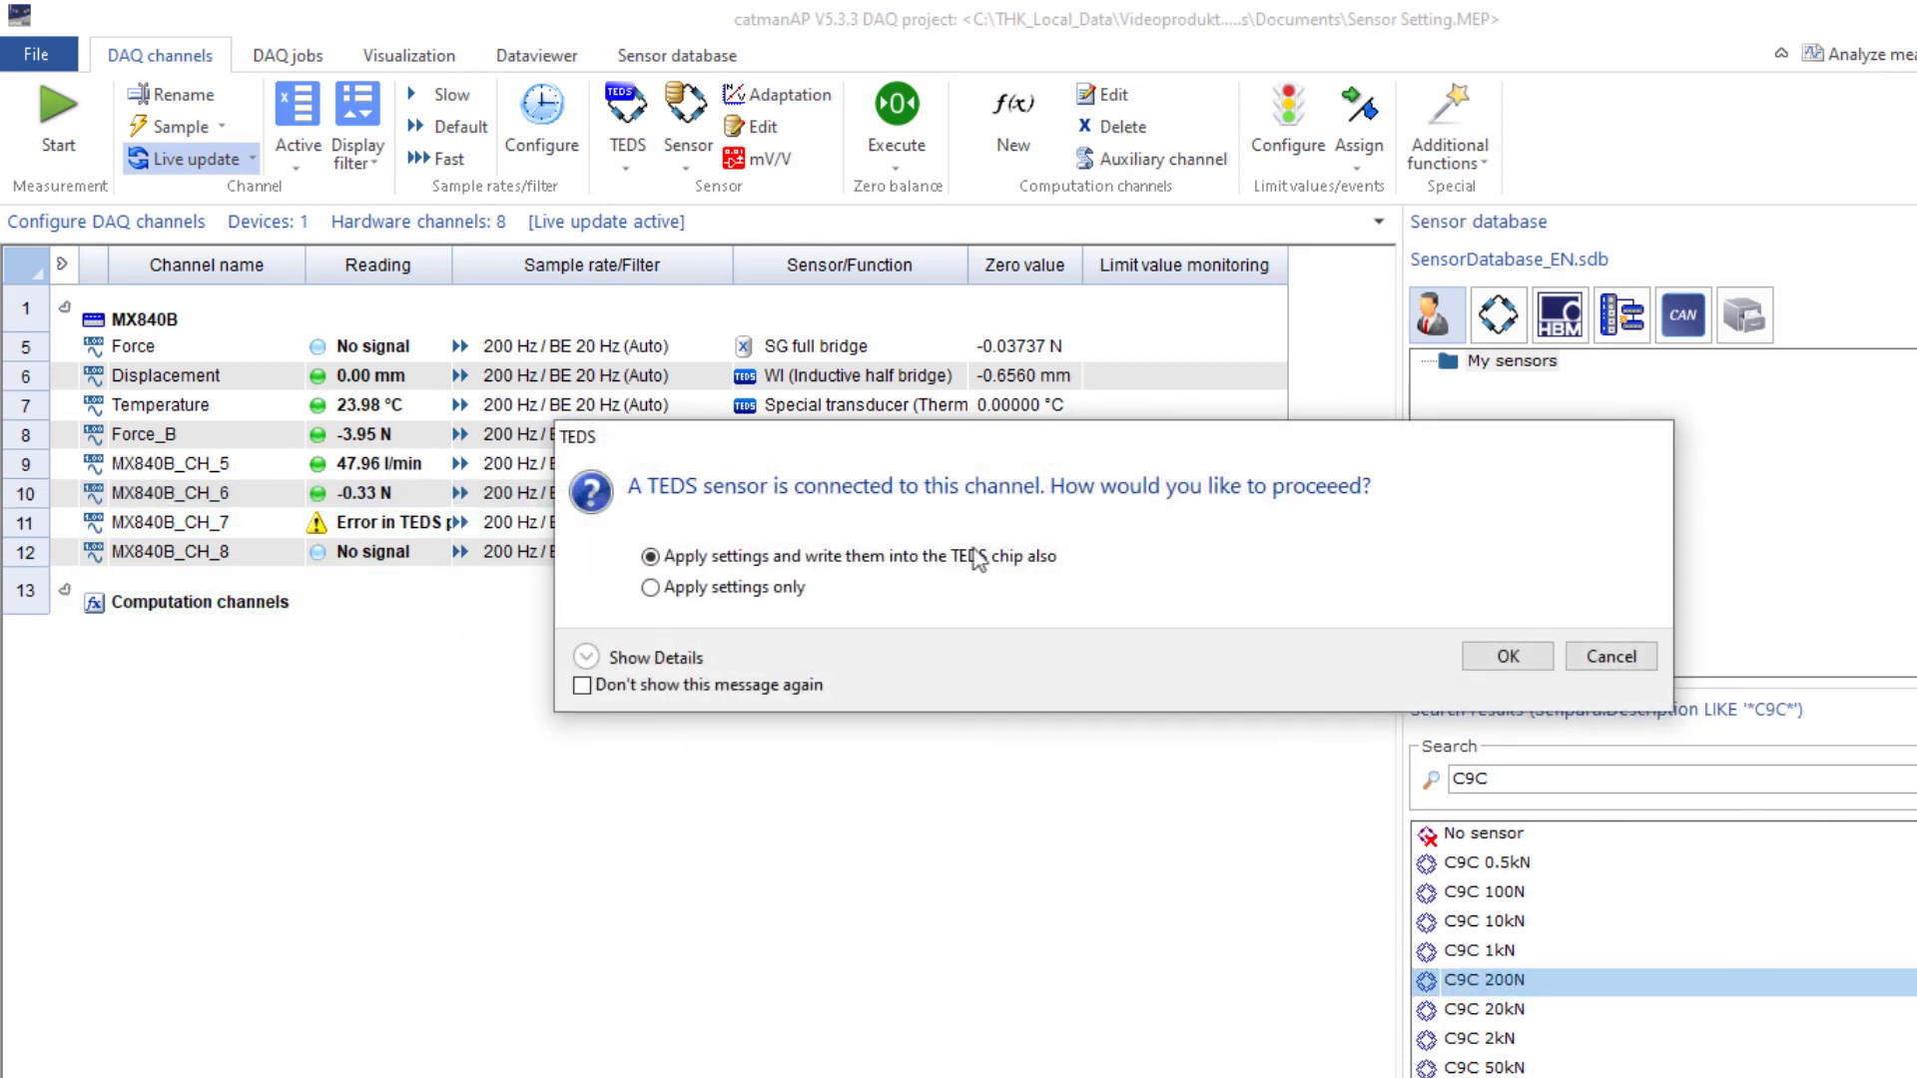
pyautogui.moveTo(1180, 636)
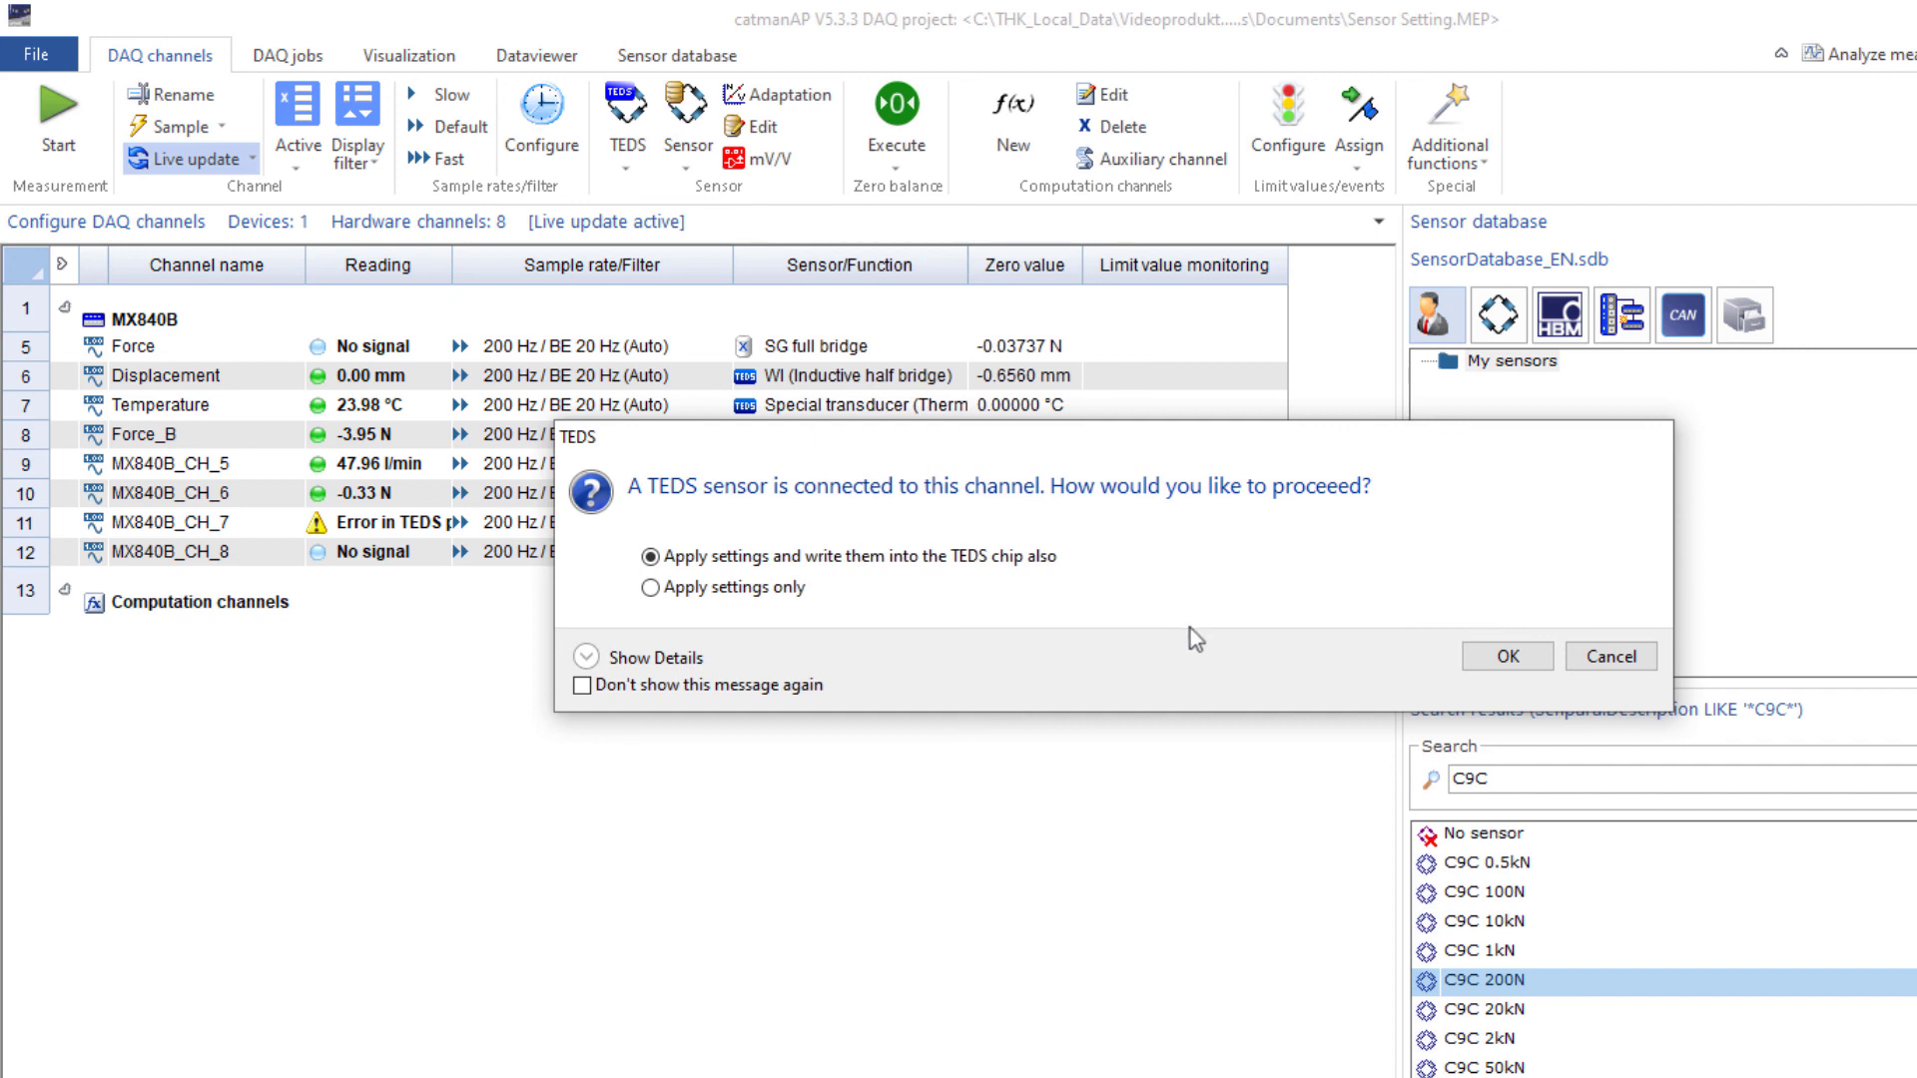
pyautogui.click(1504, 657)
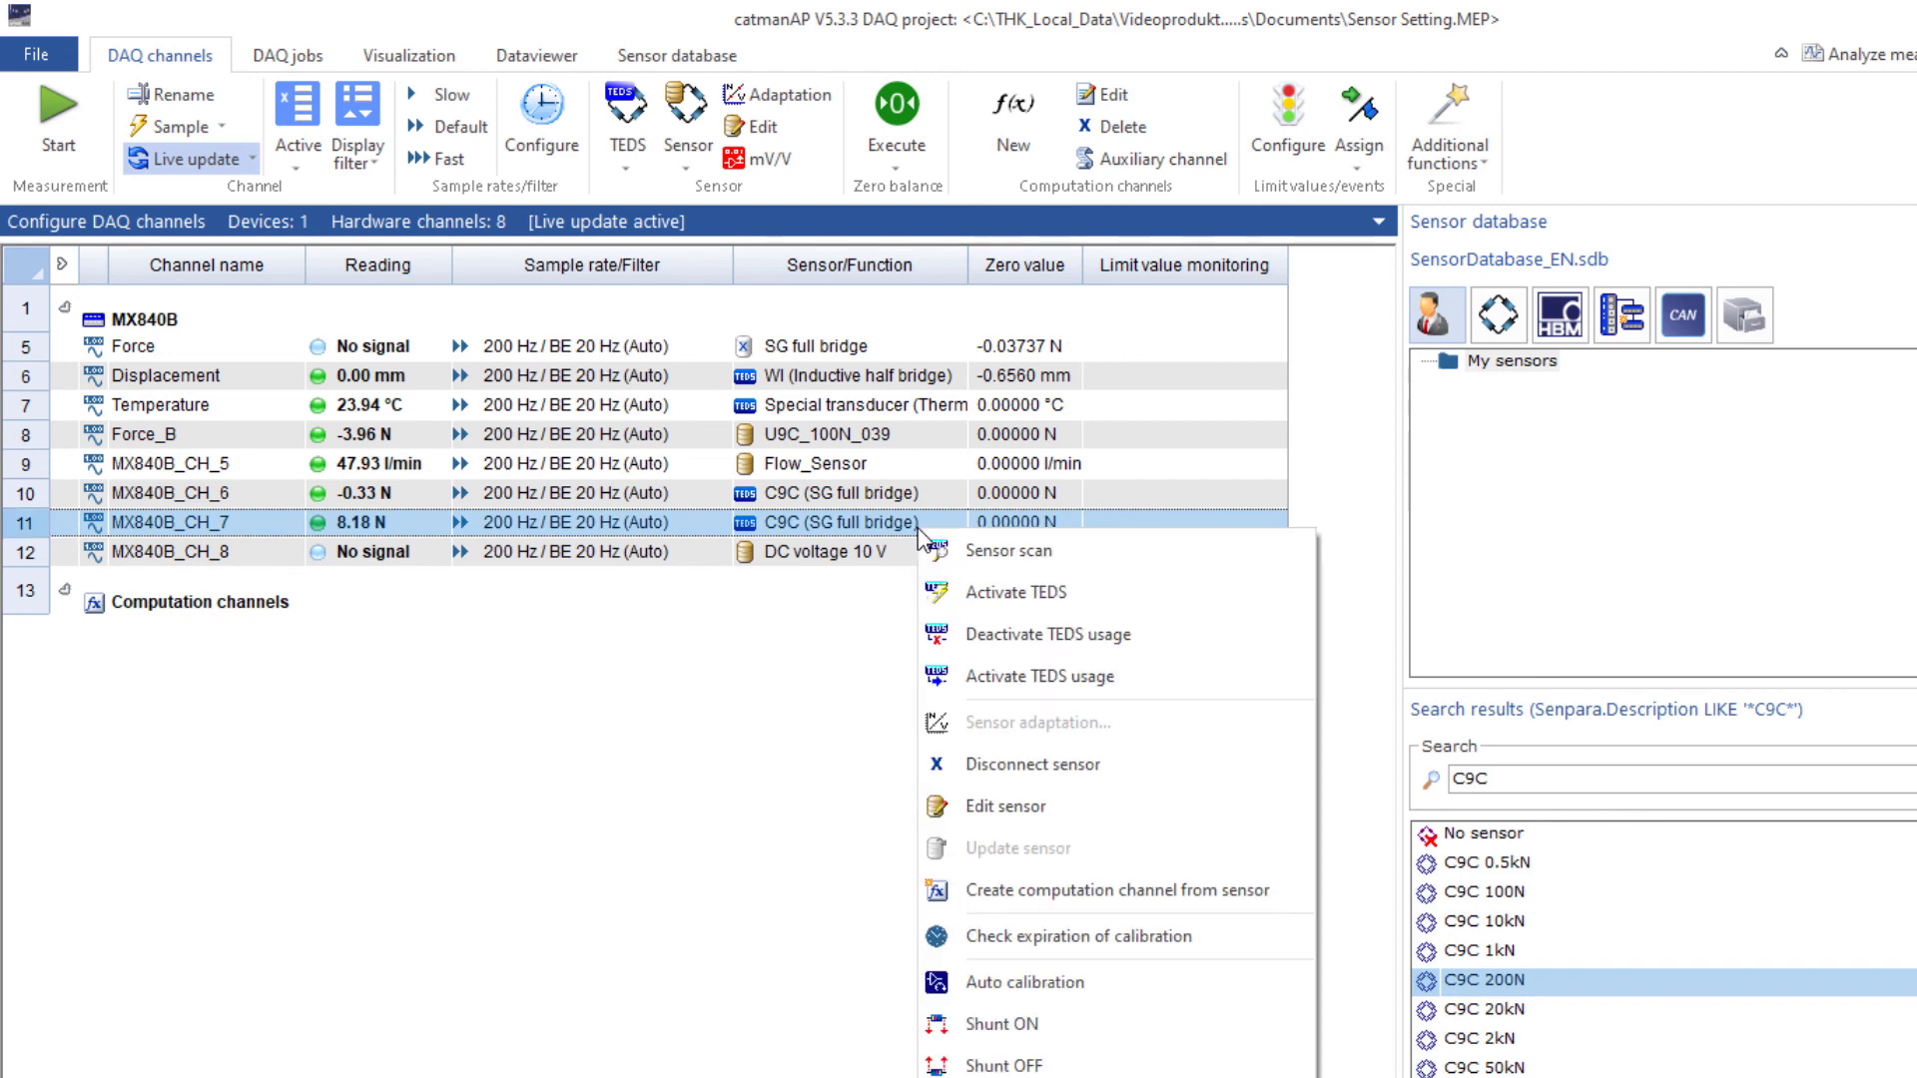
# Step: Measure MX840B_CH_7's zero point (0.04082–1.04082 mV/V) and write the sensor into TEDS
pyautogui.click(1006, 806)
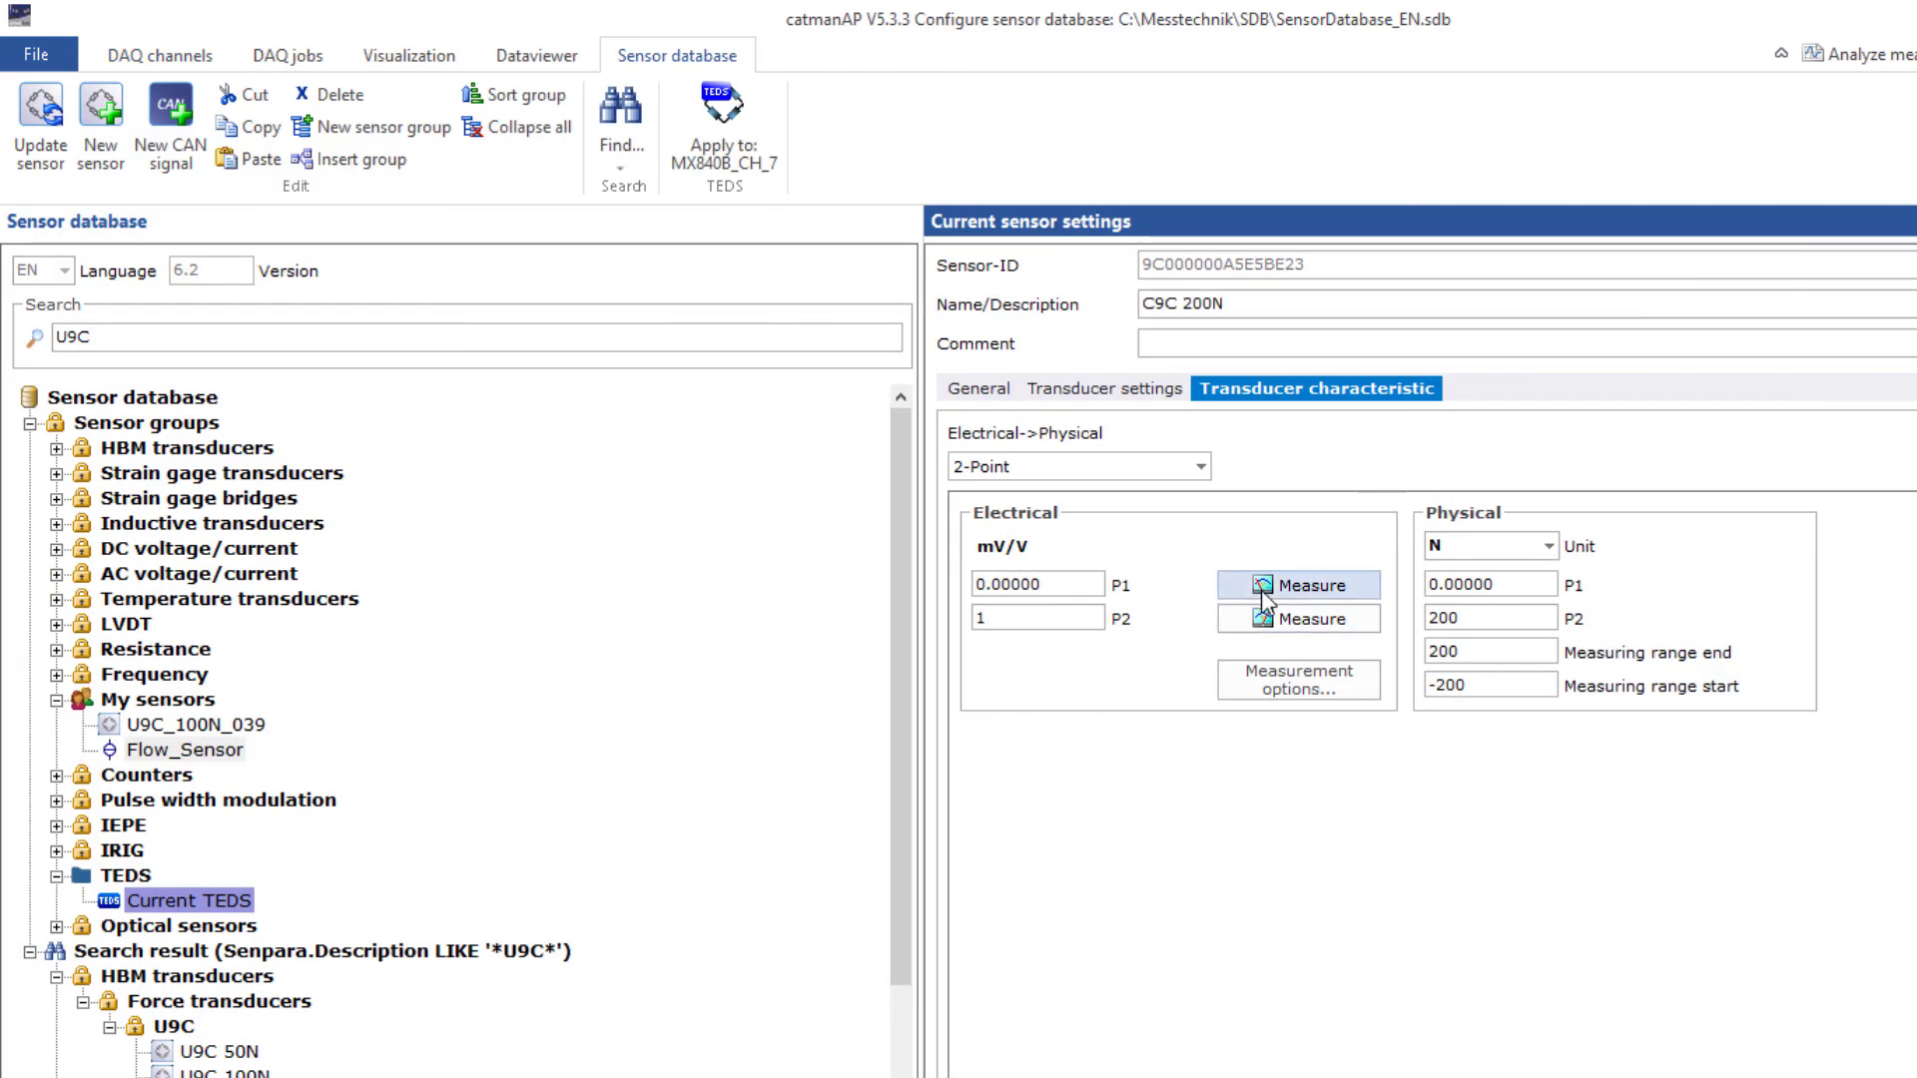
pyautogui.click(1290, 584)
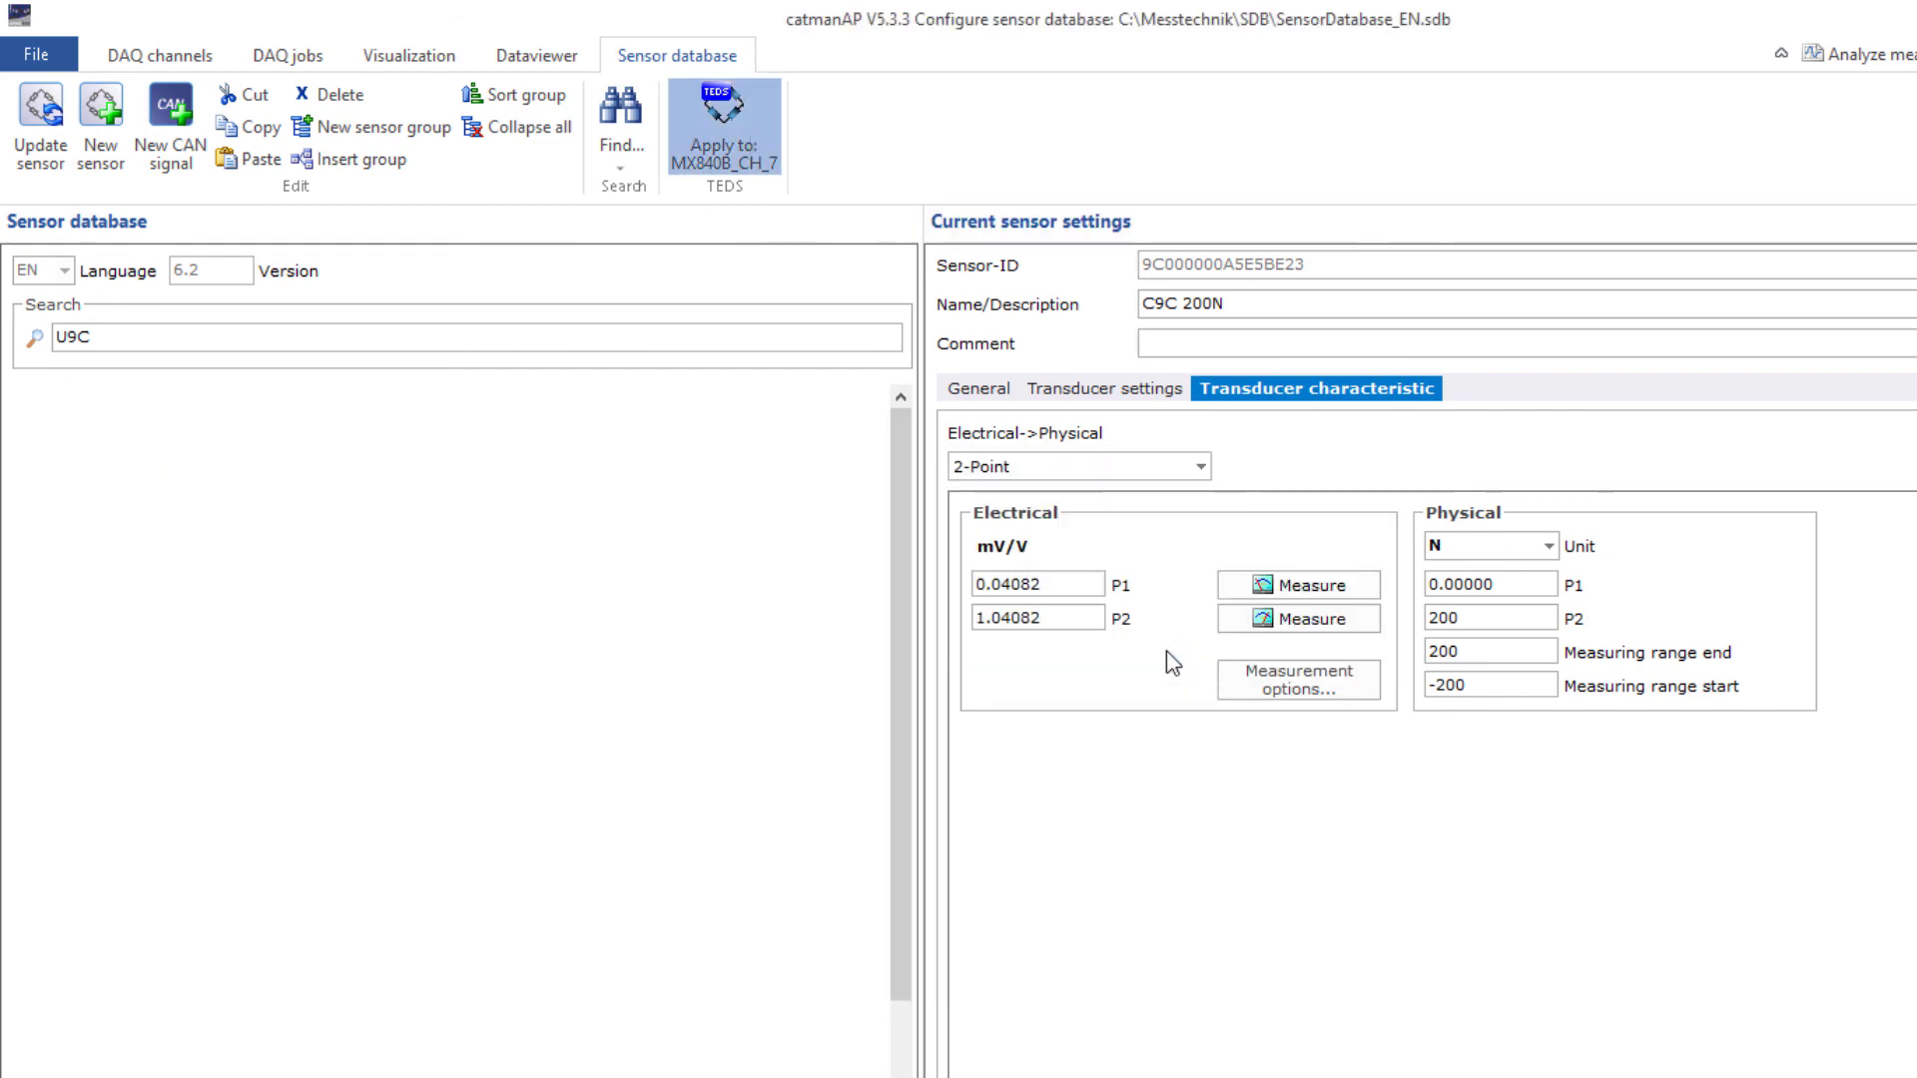
pyautogui.click(723, 125)
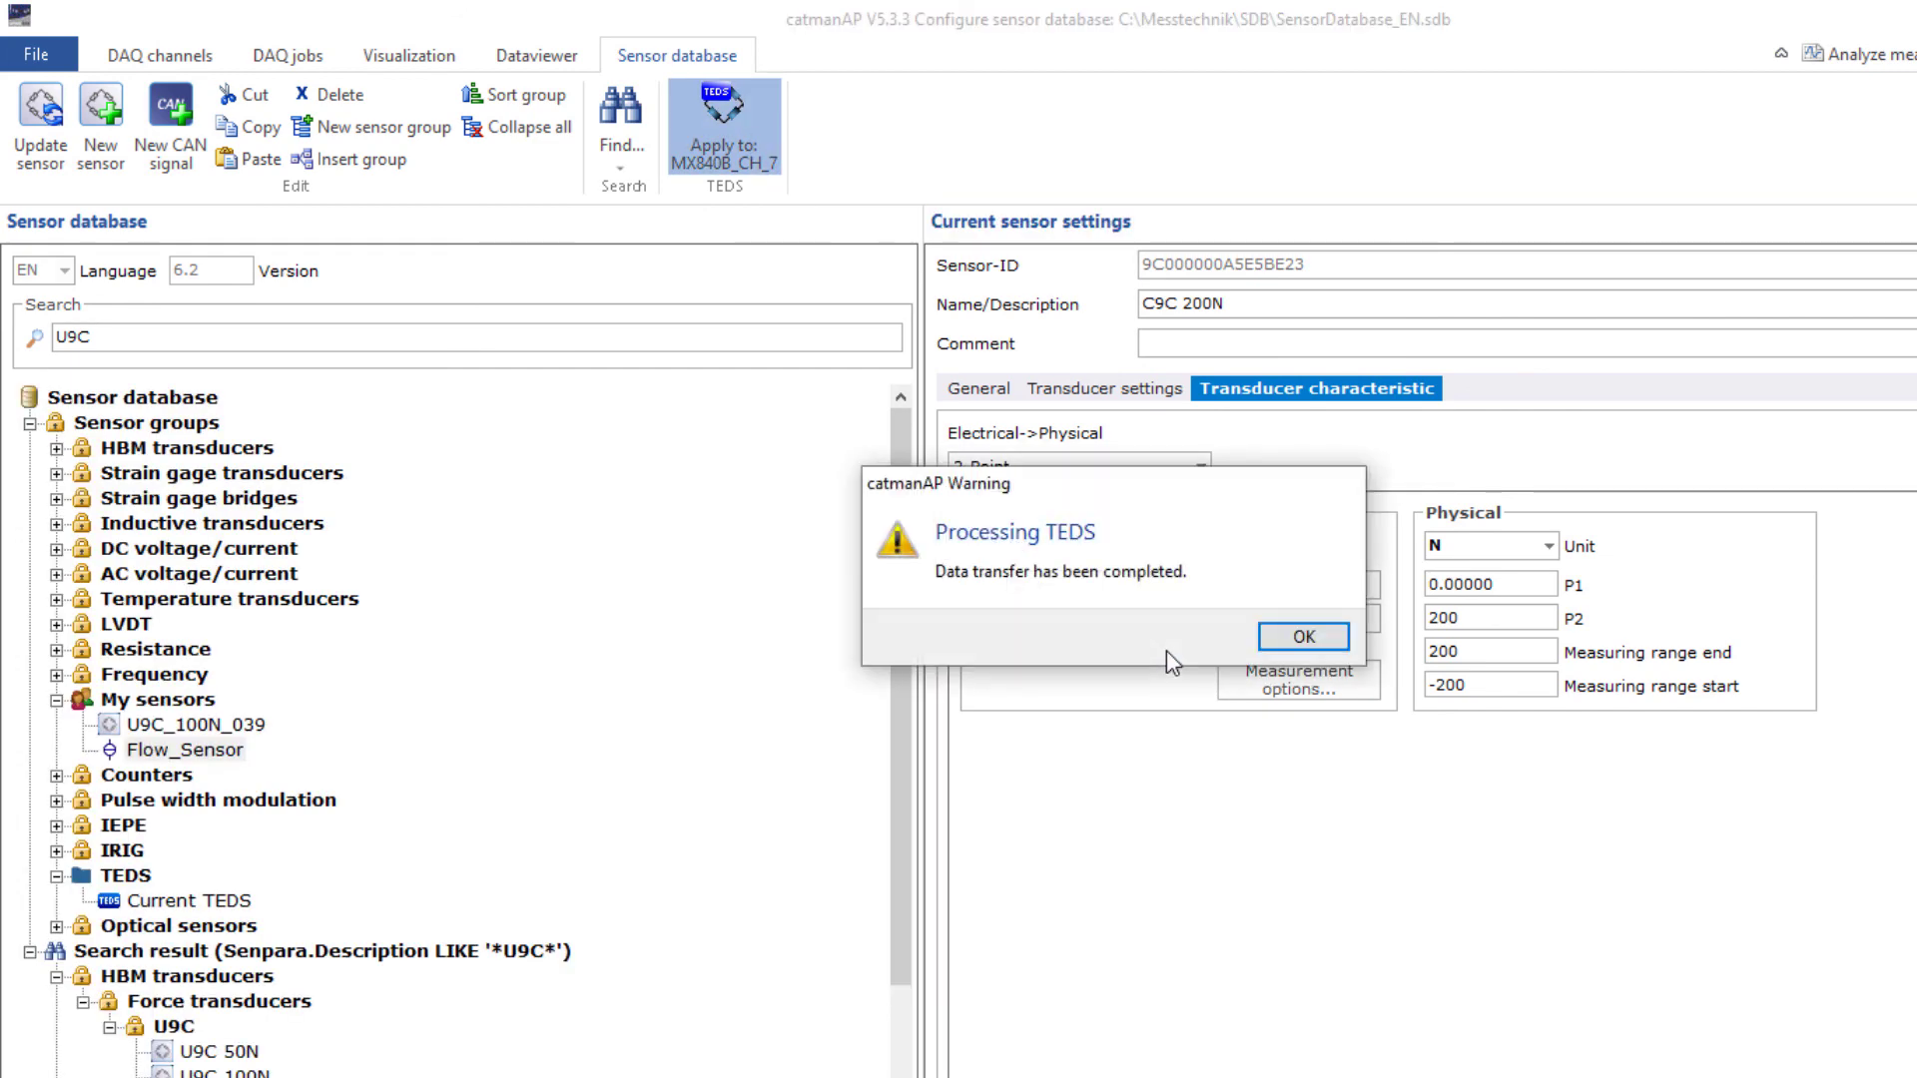
pyautogui.click(1302, 637)
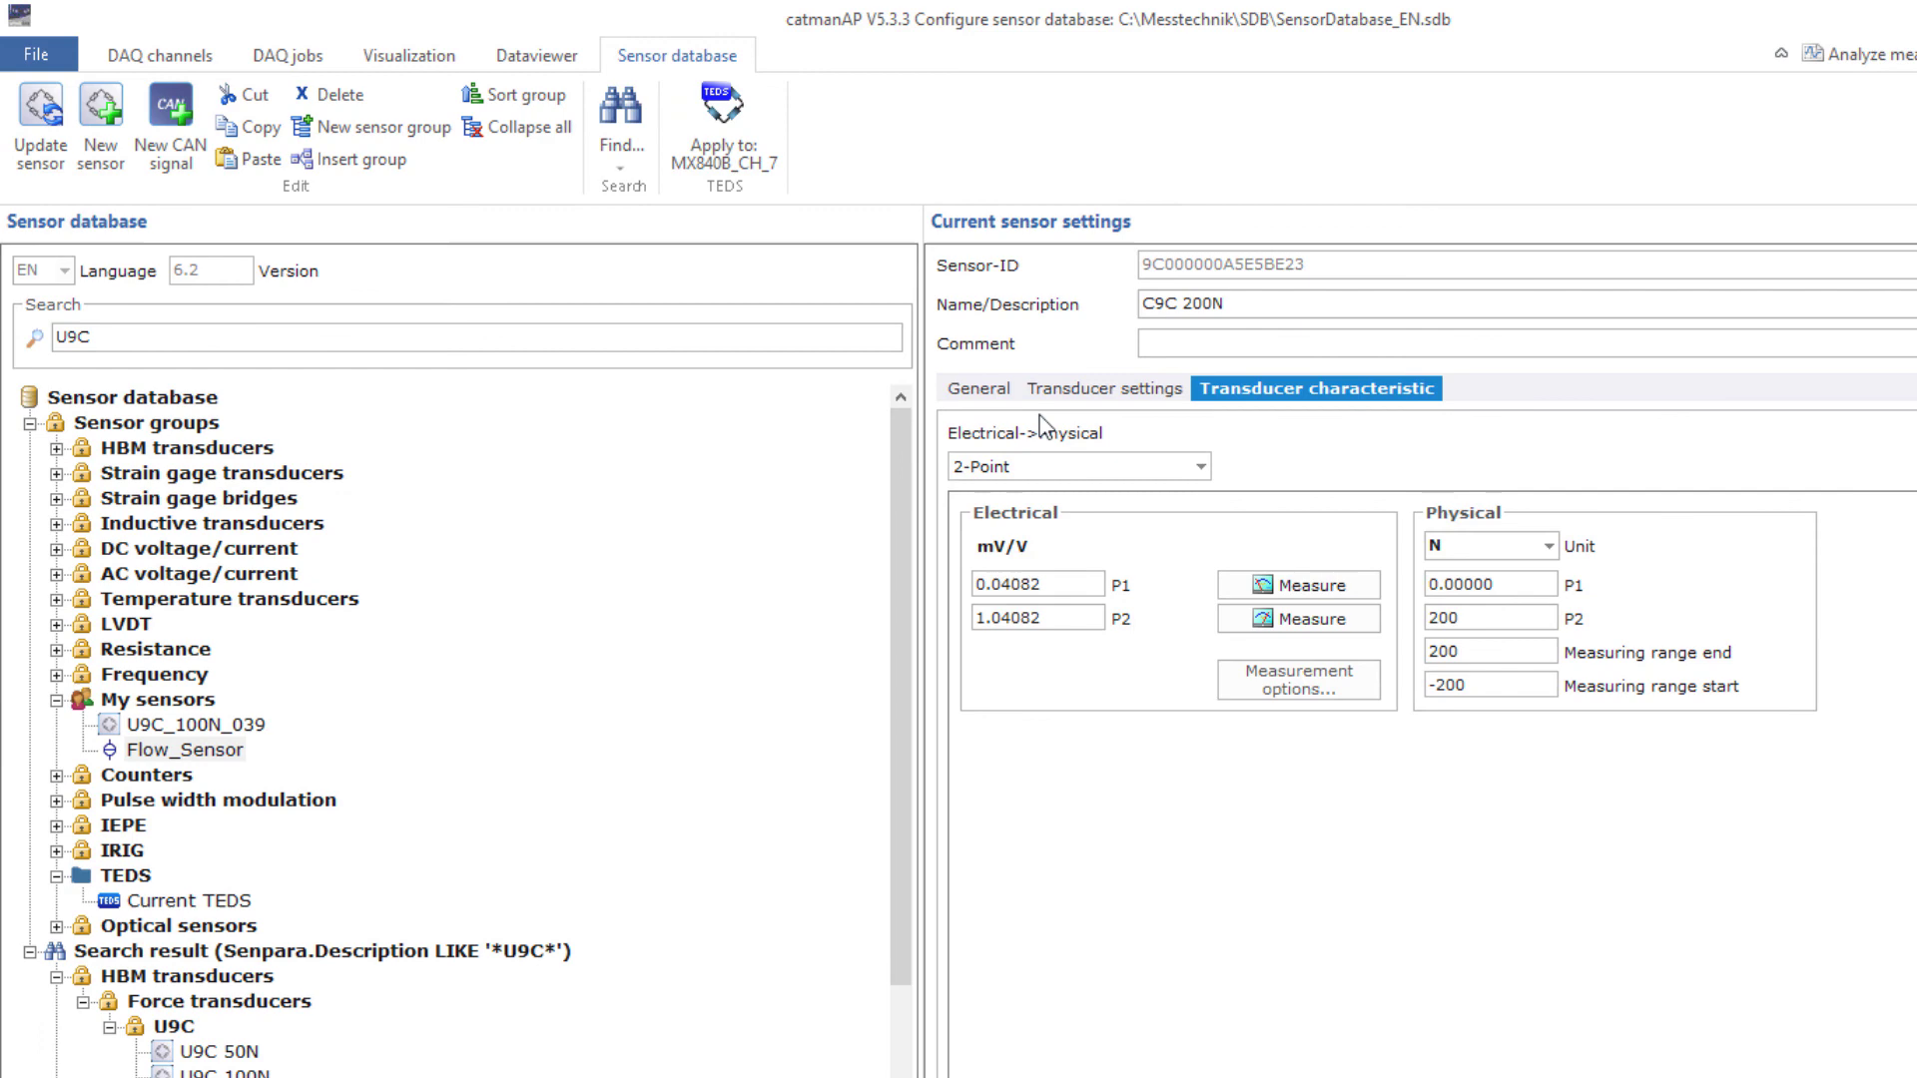